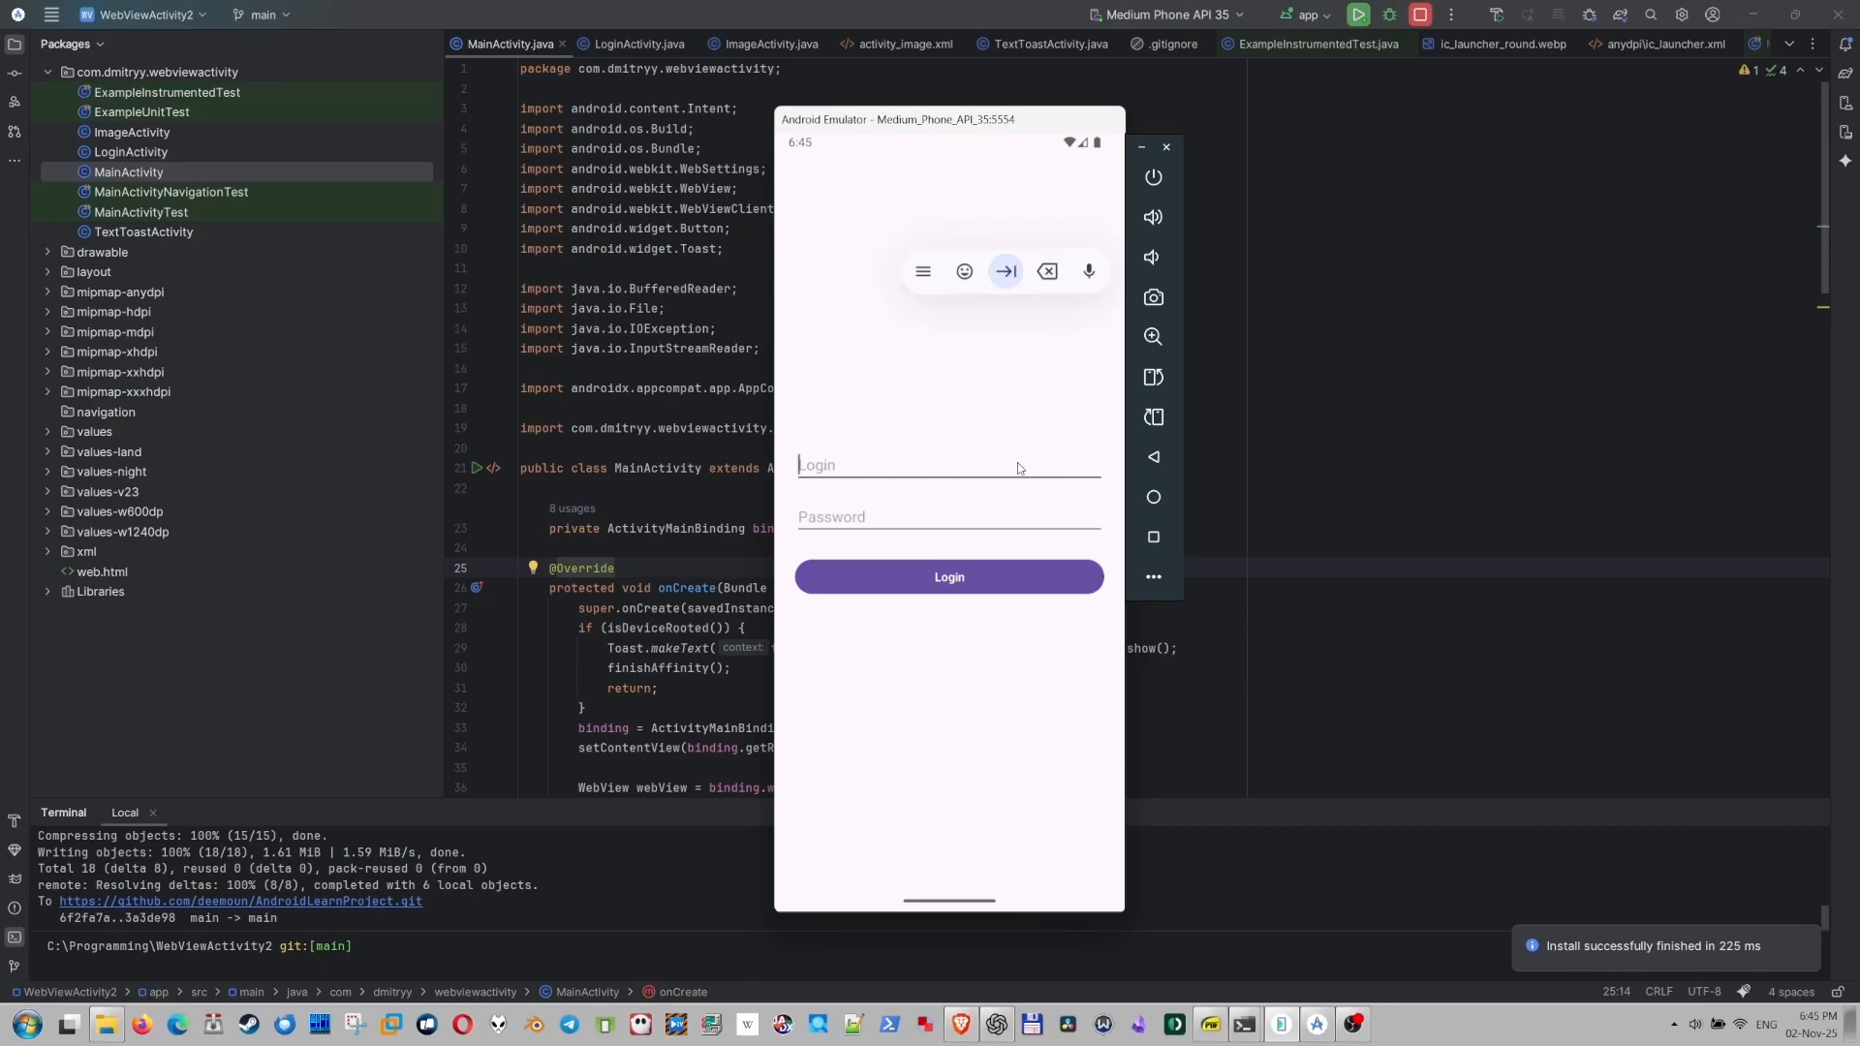
# Enter the username 'demo' on the emulator's login screen and continue to the password field.
pyautogui.write('demo')
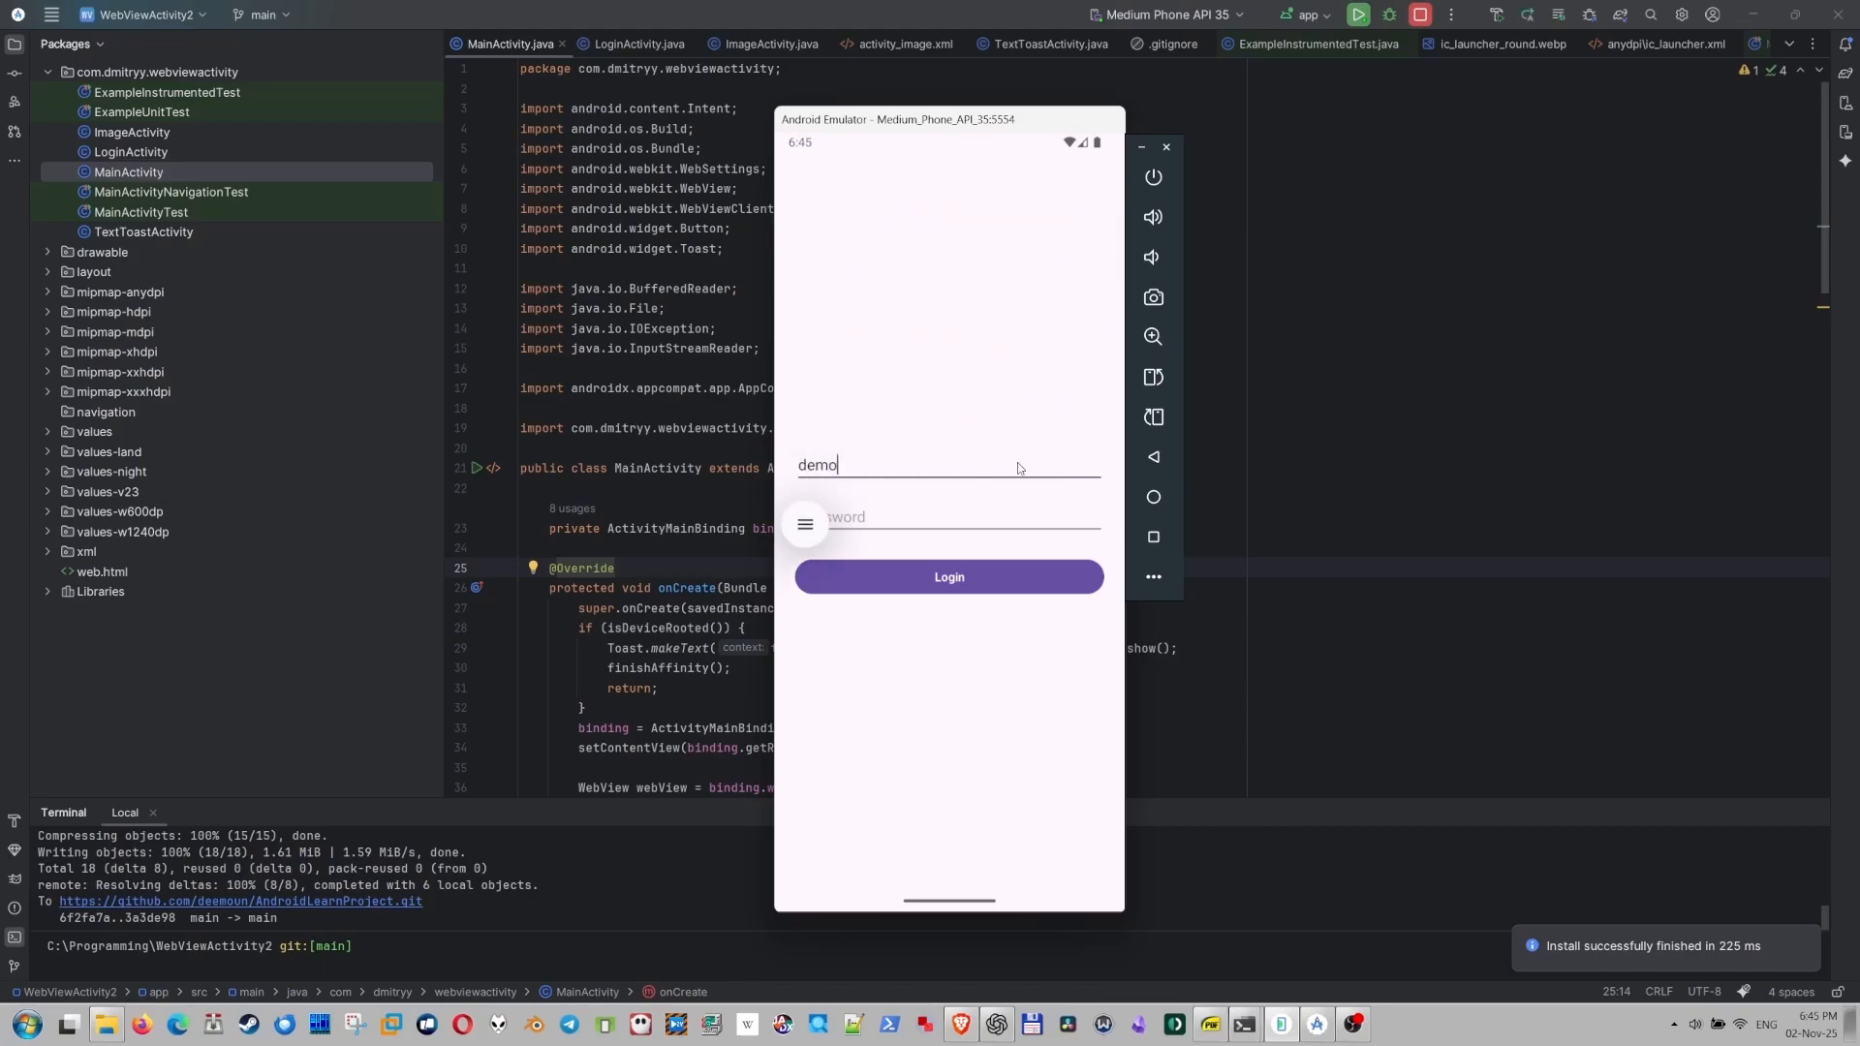
pyautogui.click(949, 517)
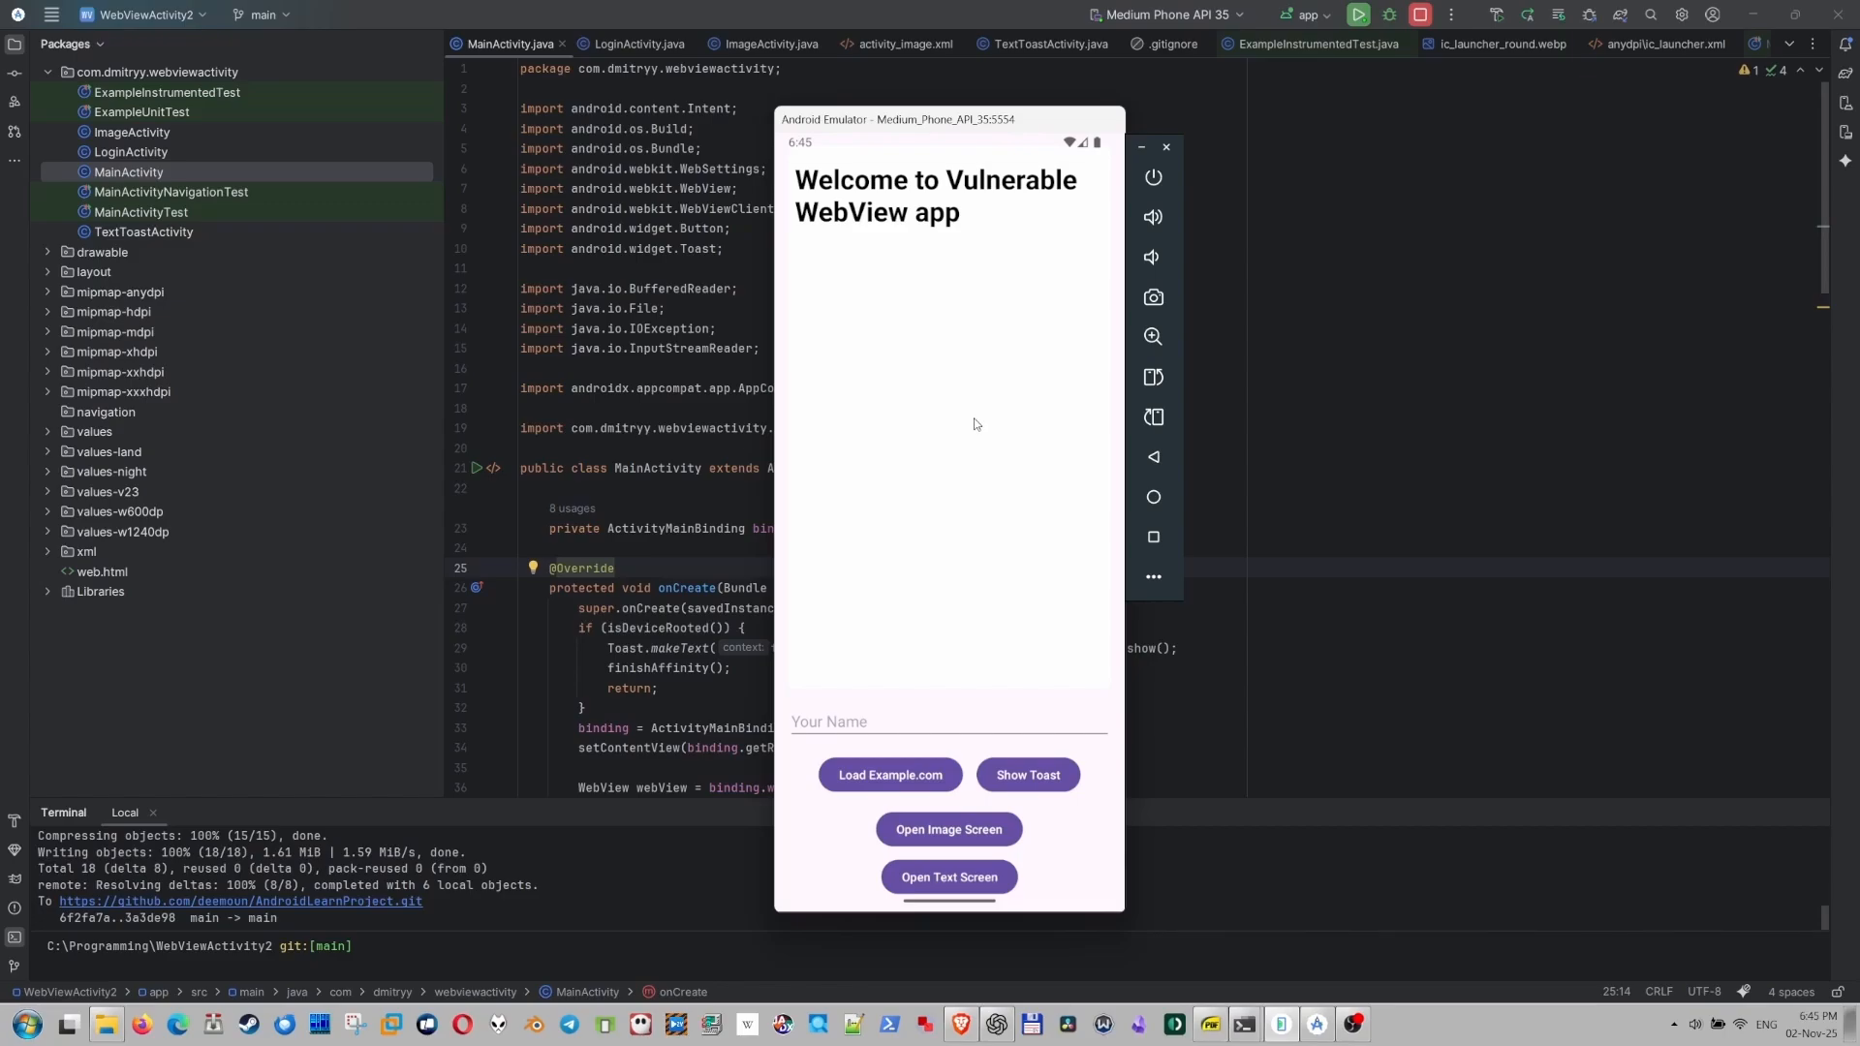
pyautogui.moveTo(840, 169)
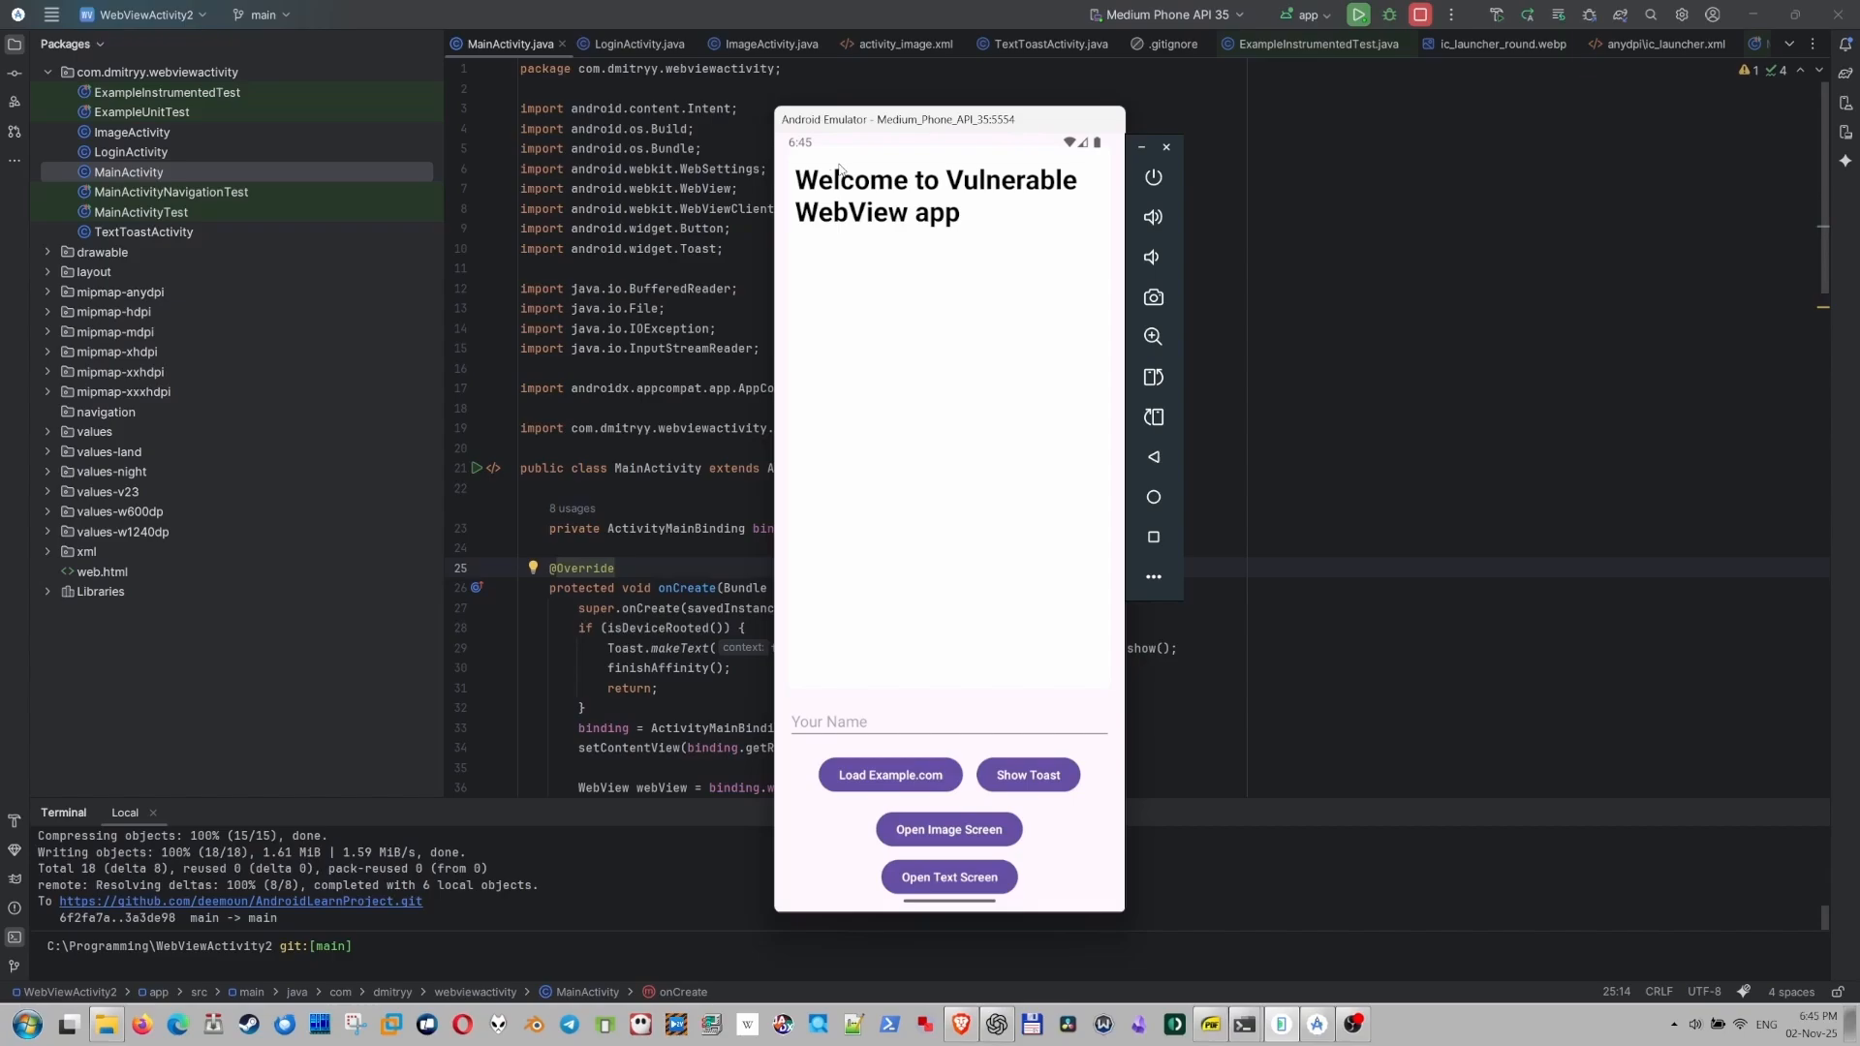
pyautogui.moveTo(1035, 223)
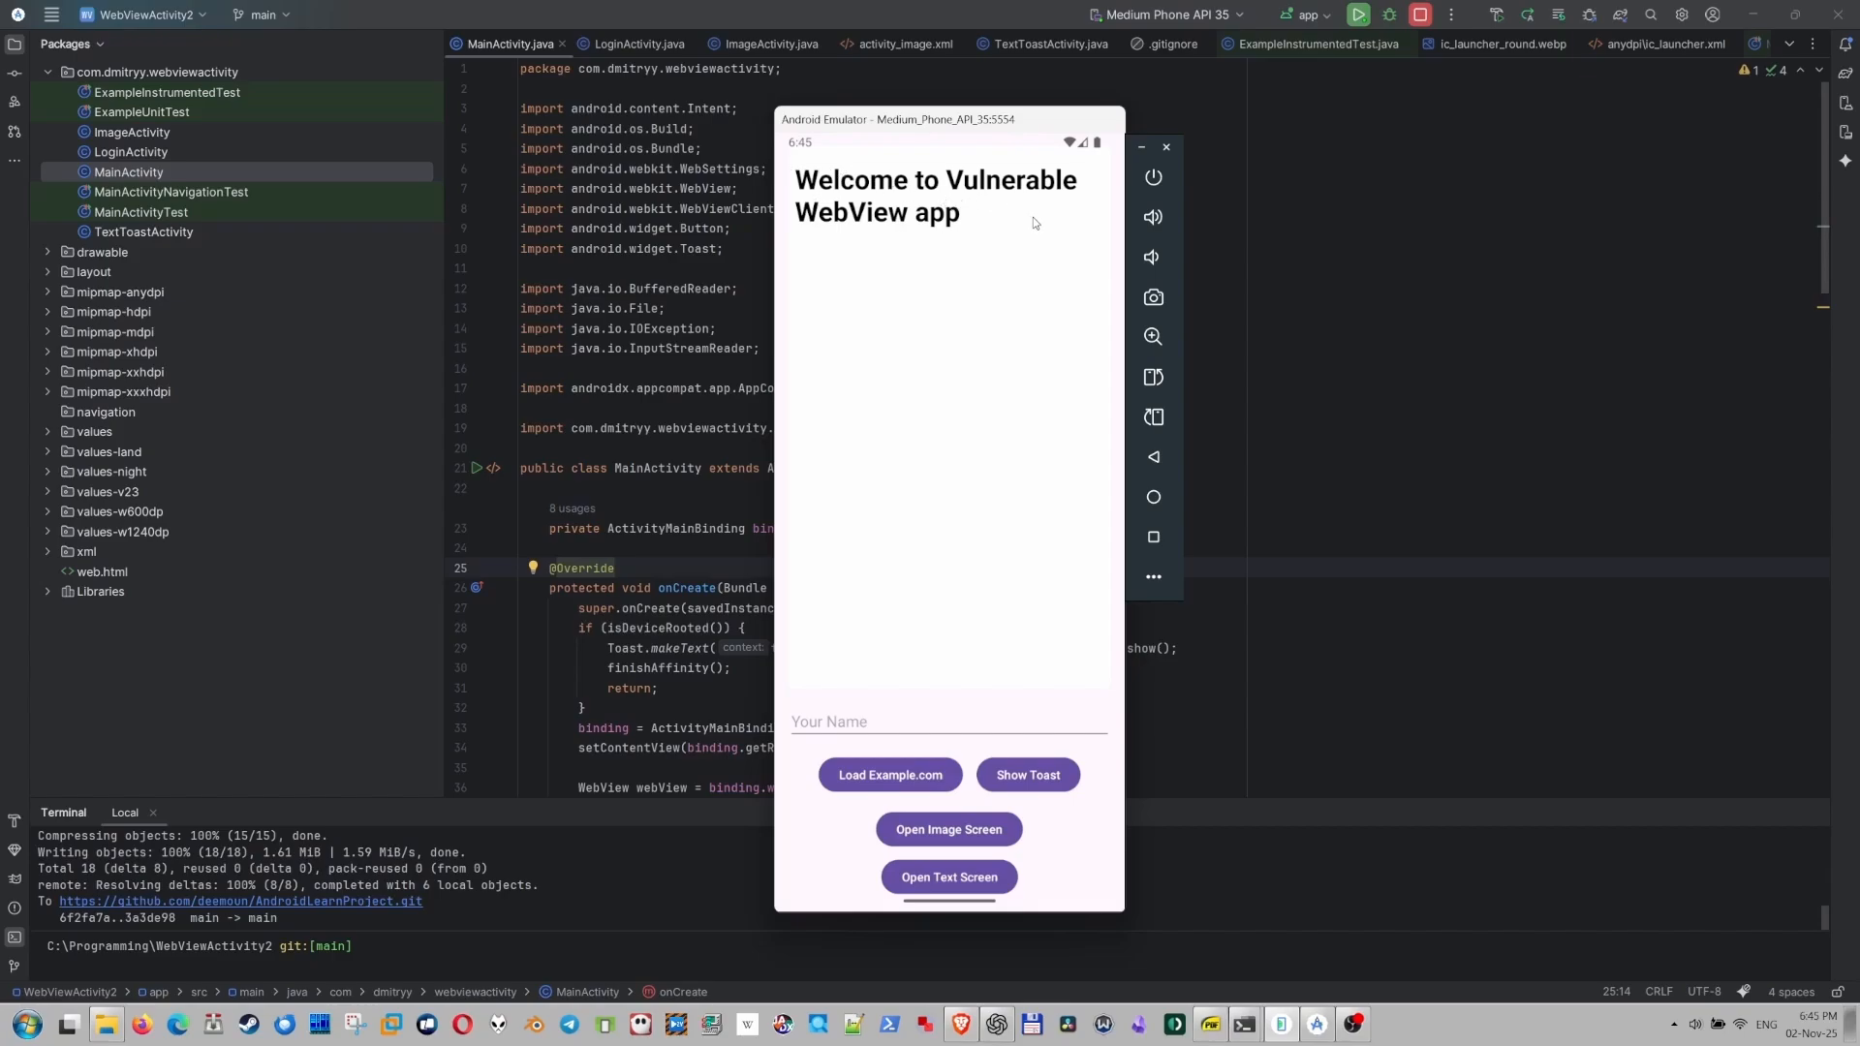
# Enter the name 'Dmitr' on the welcome screen and load Example.com in the WebView.
pyautogui.click(947, 721)
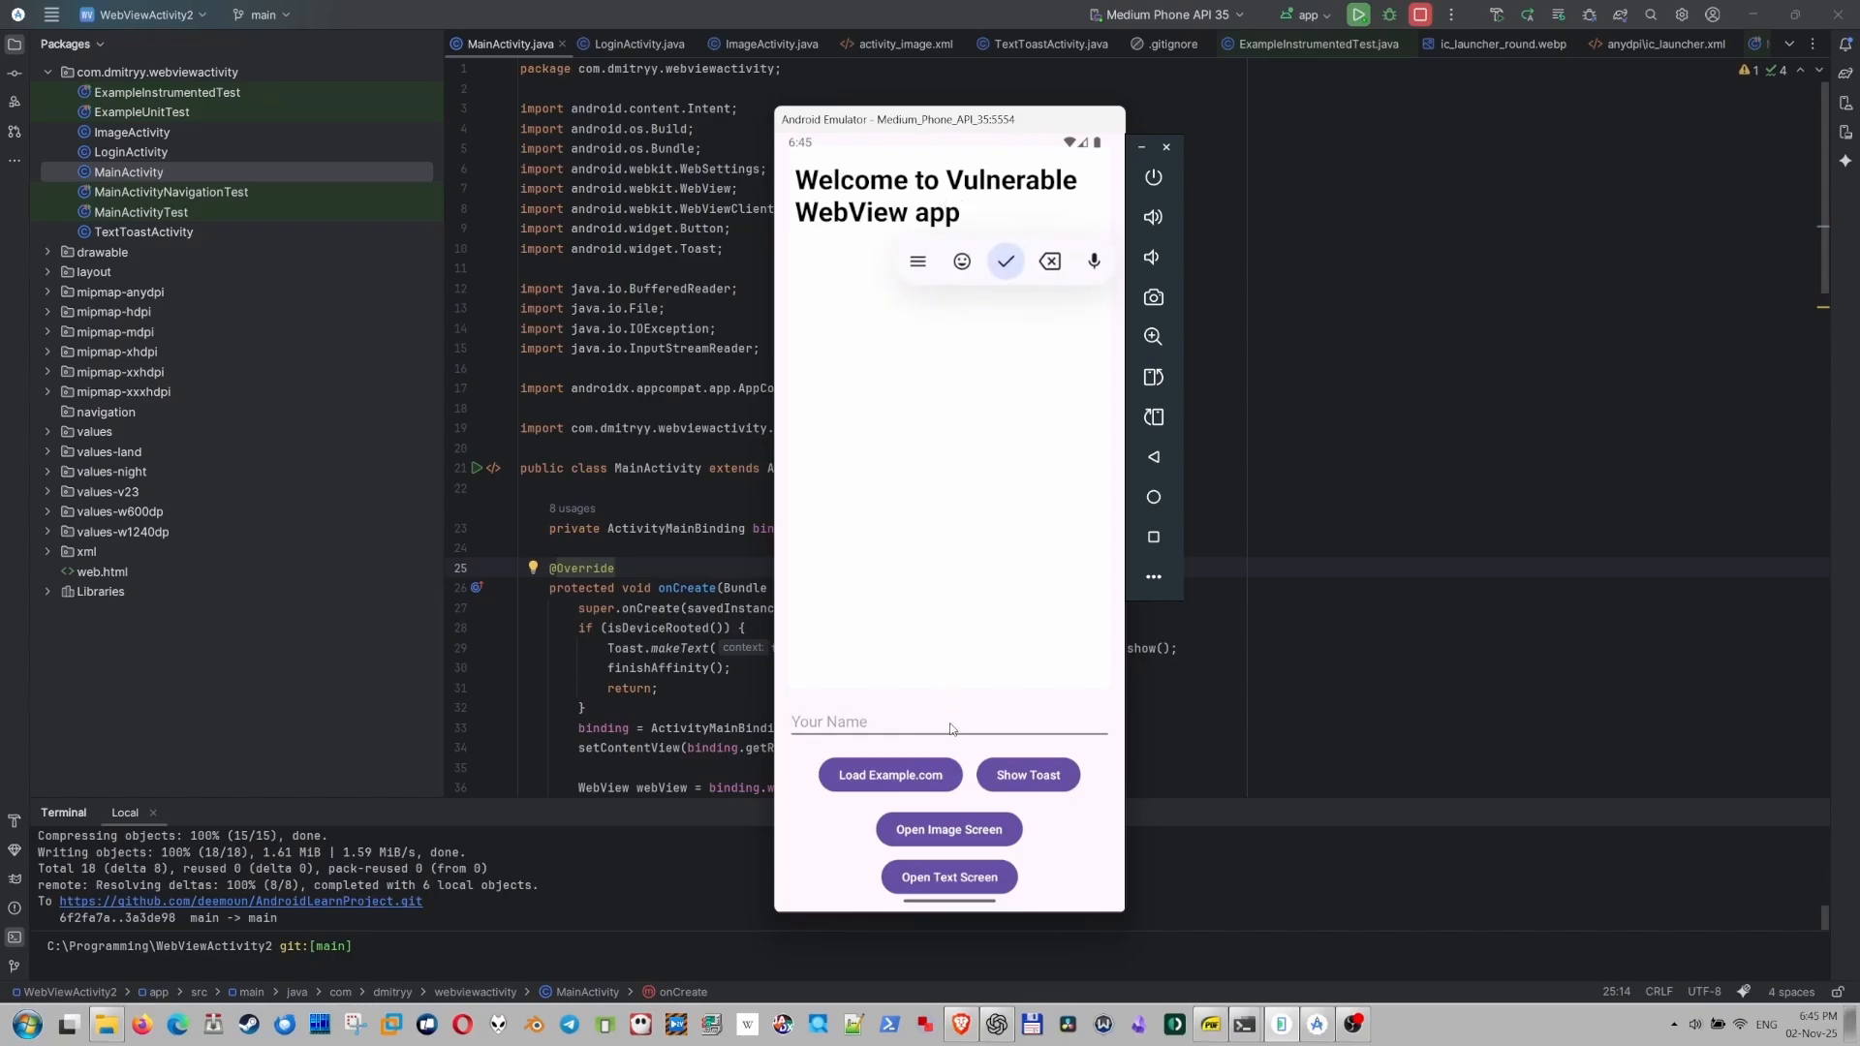
pyautogui.write('Dmitr')
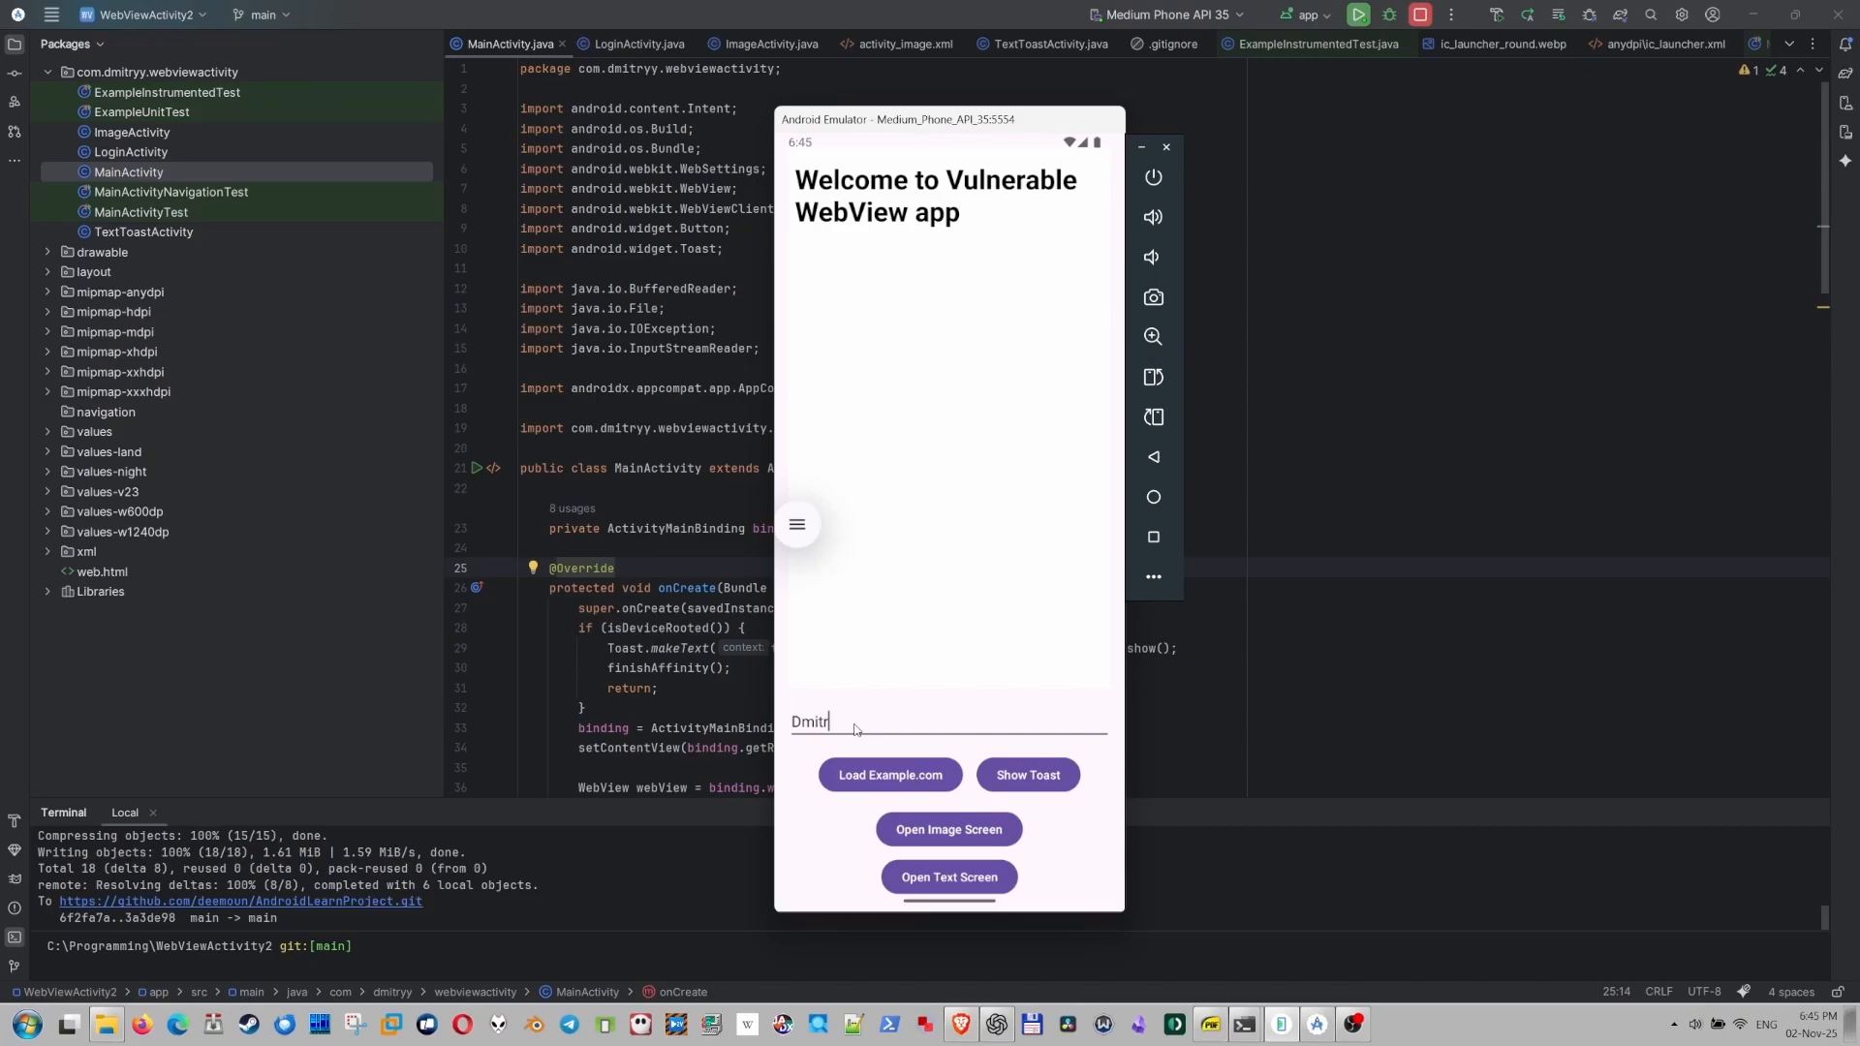
pyautogui.click(1025, 775)
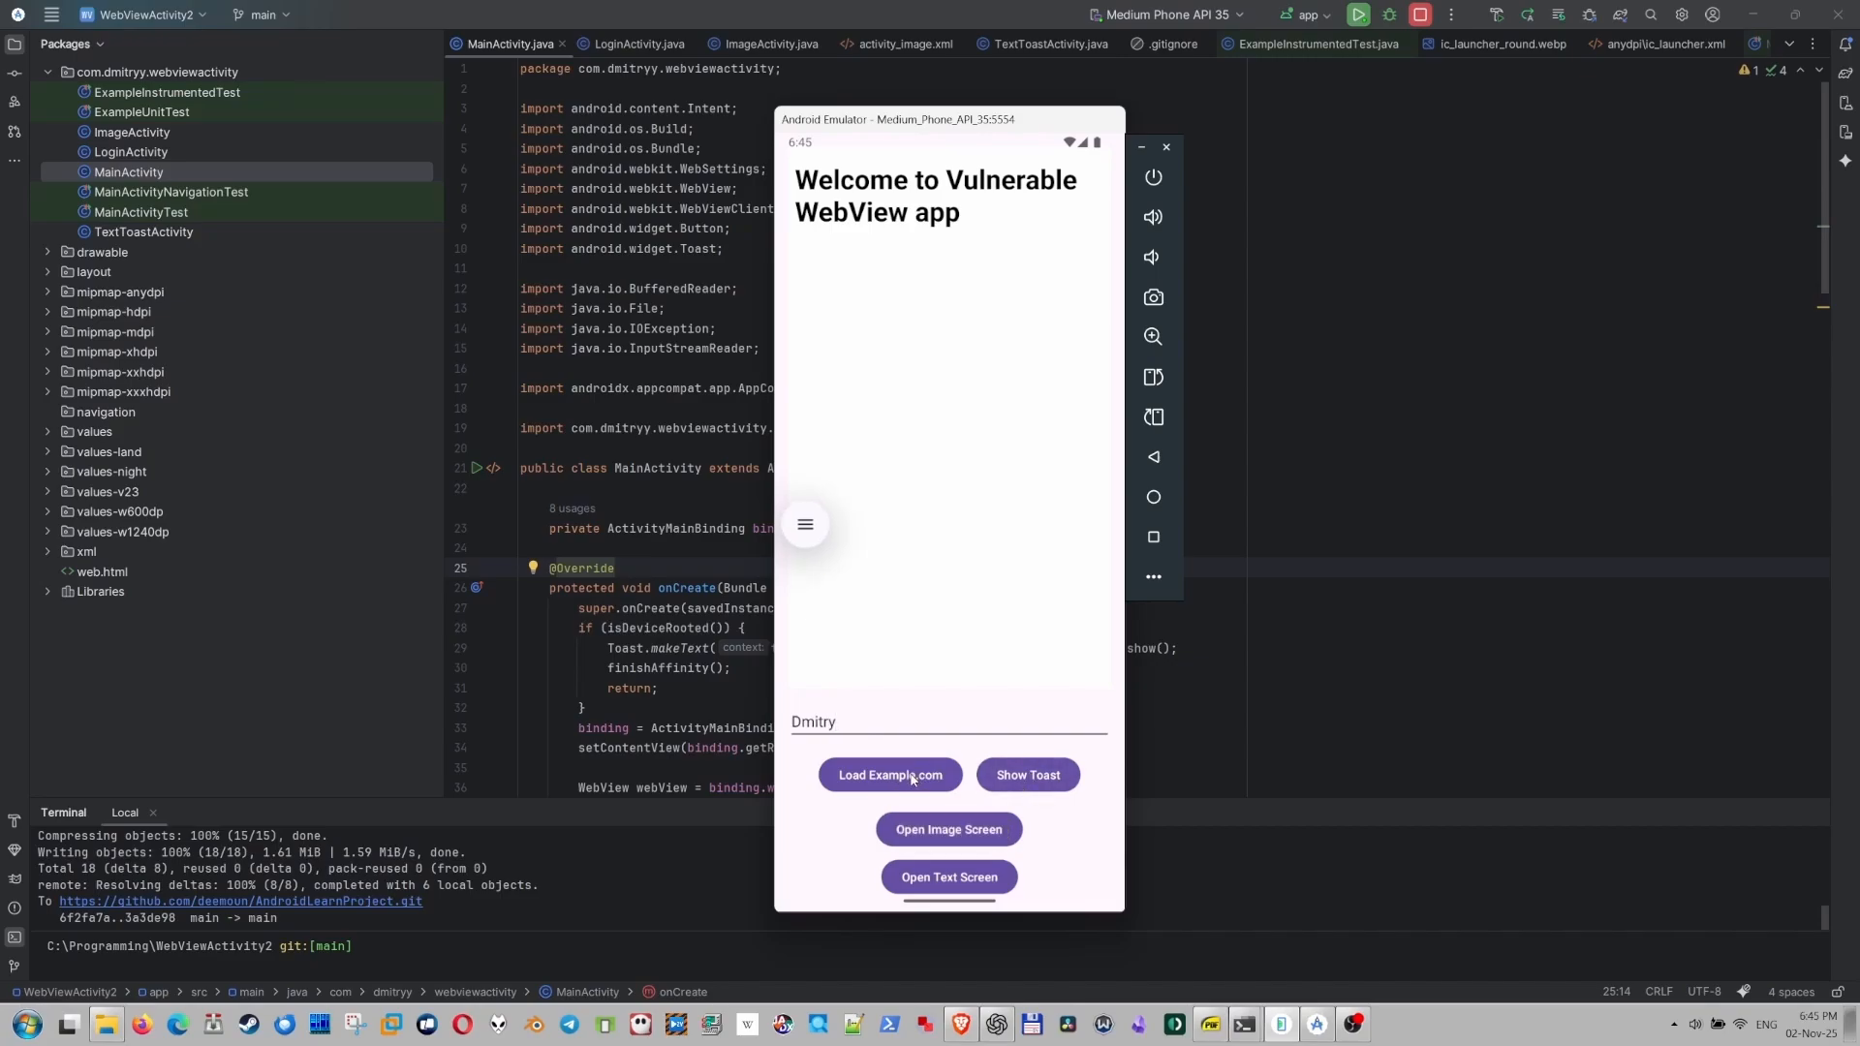
pyautogui.click(889, 775)
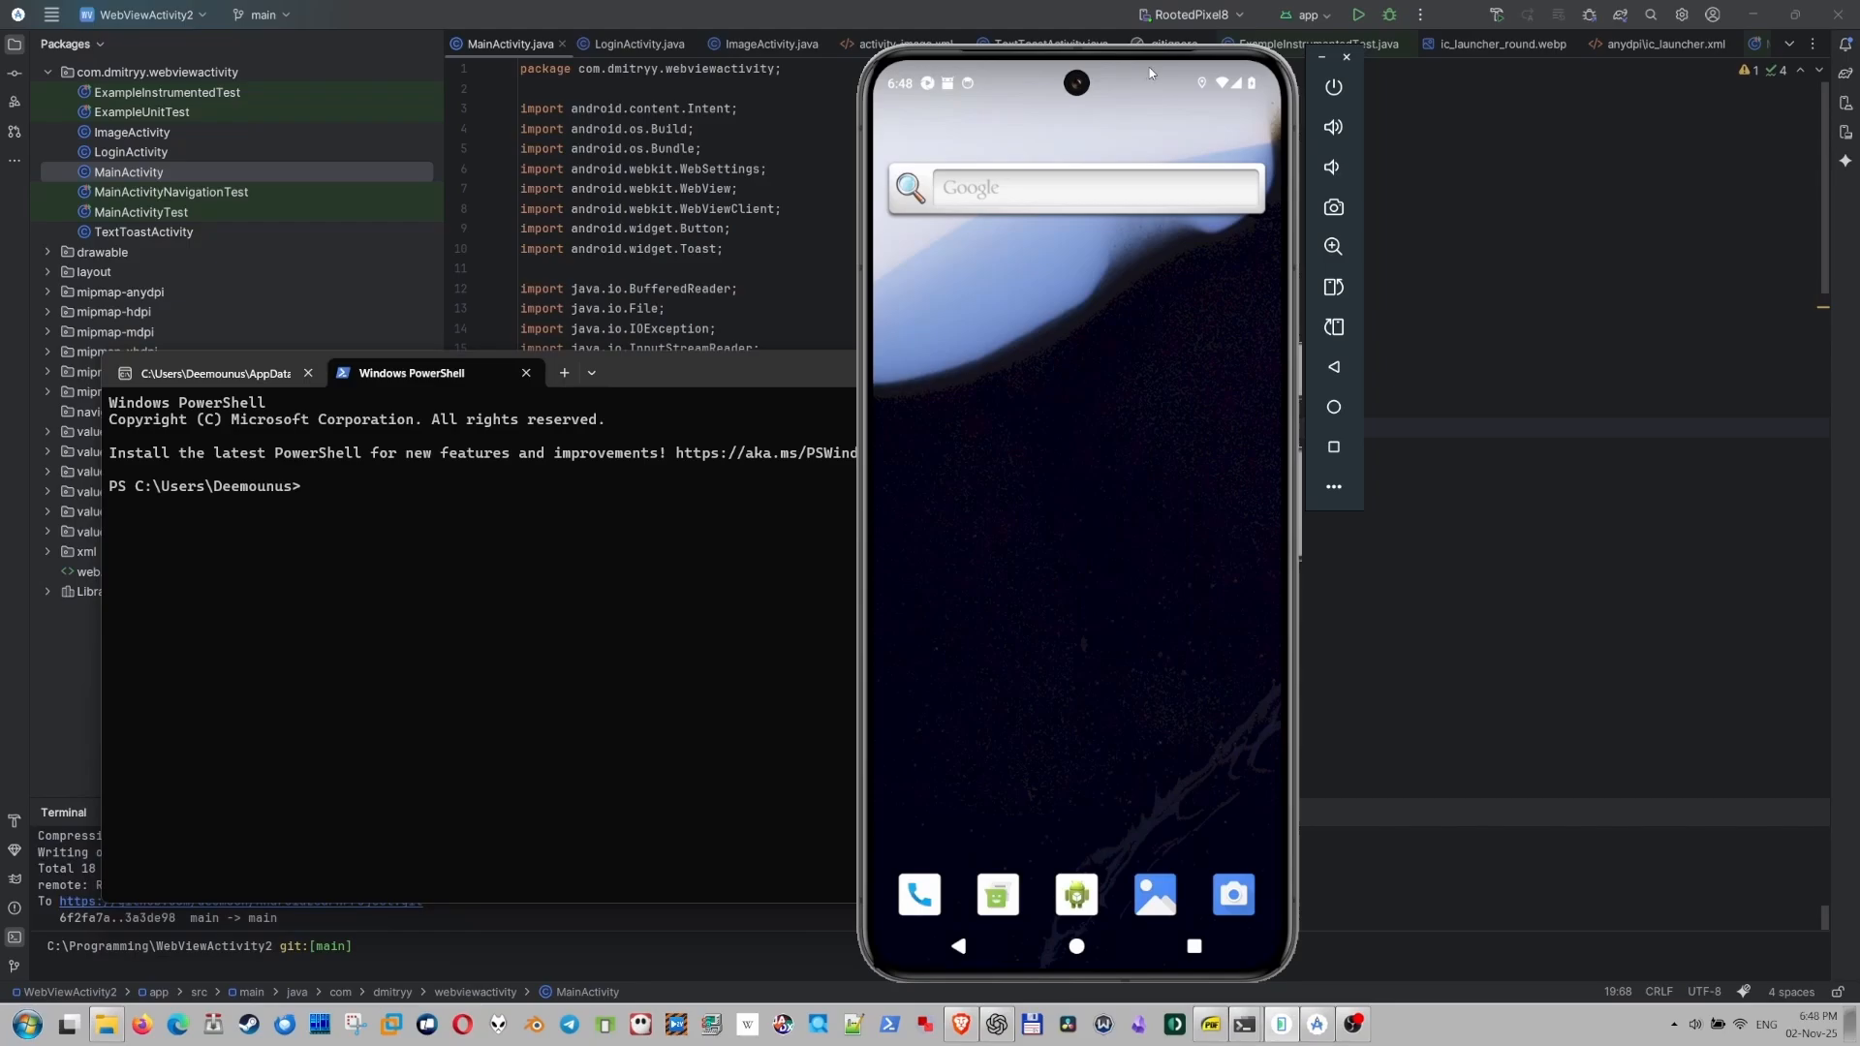
pyautogui.moveTo(1178, 73)
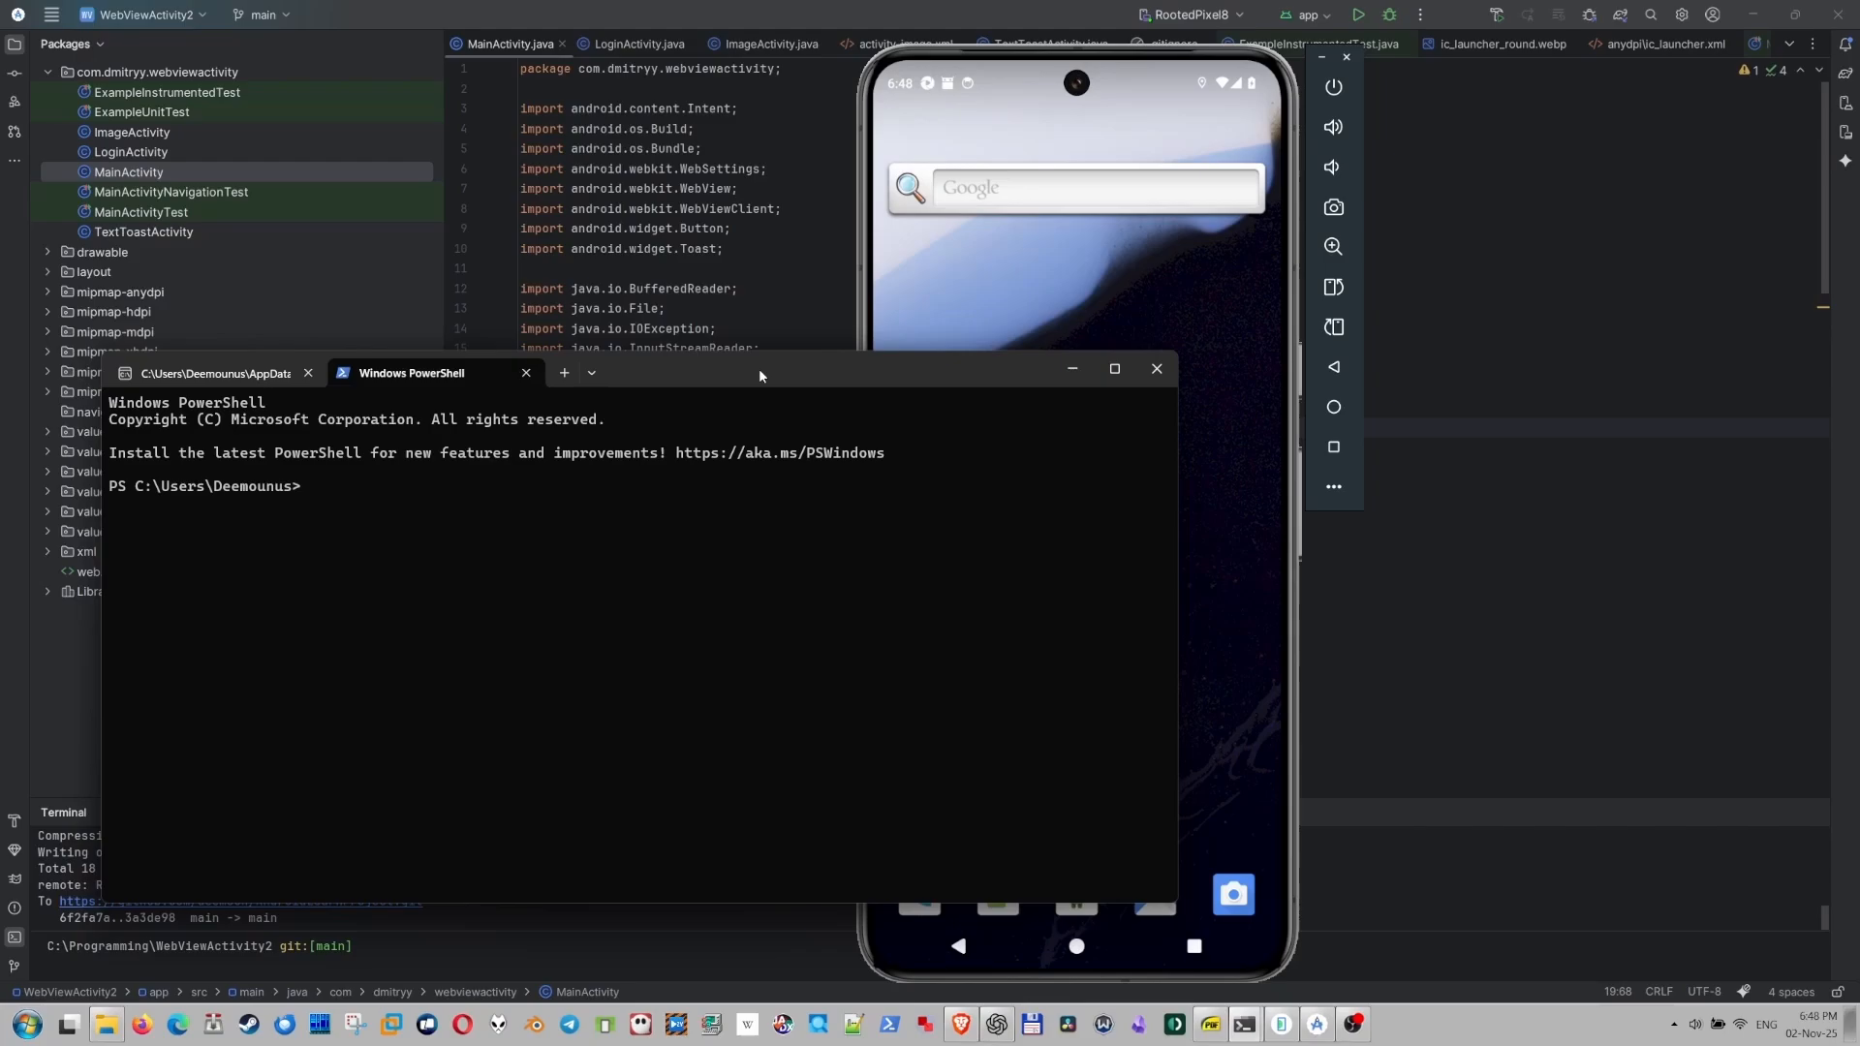
# Run 'adb root' then 'adb shell' to reach the emu64x root prompt.
pyautogui.write('adb roo')
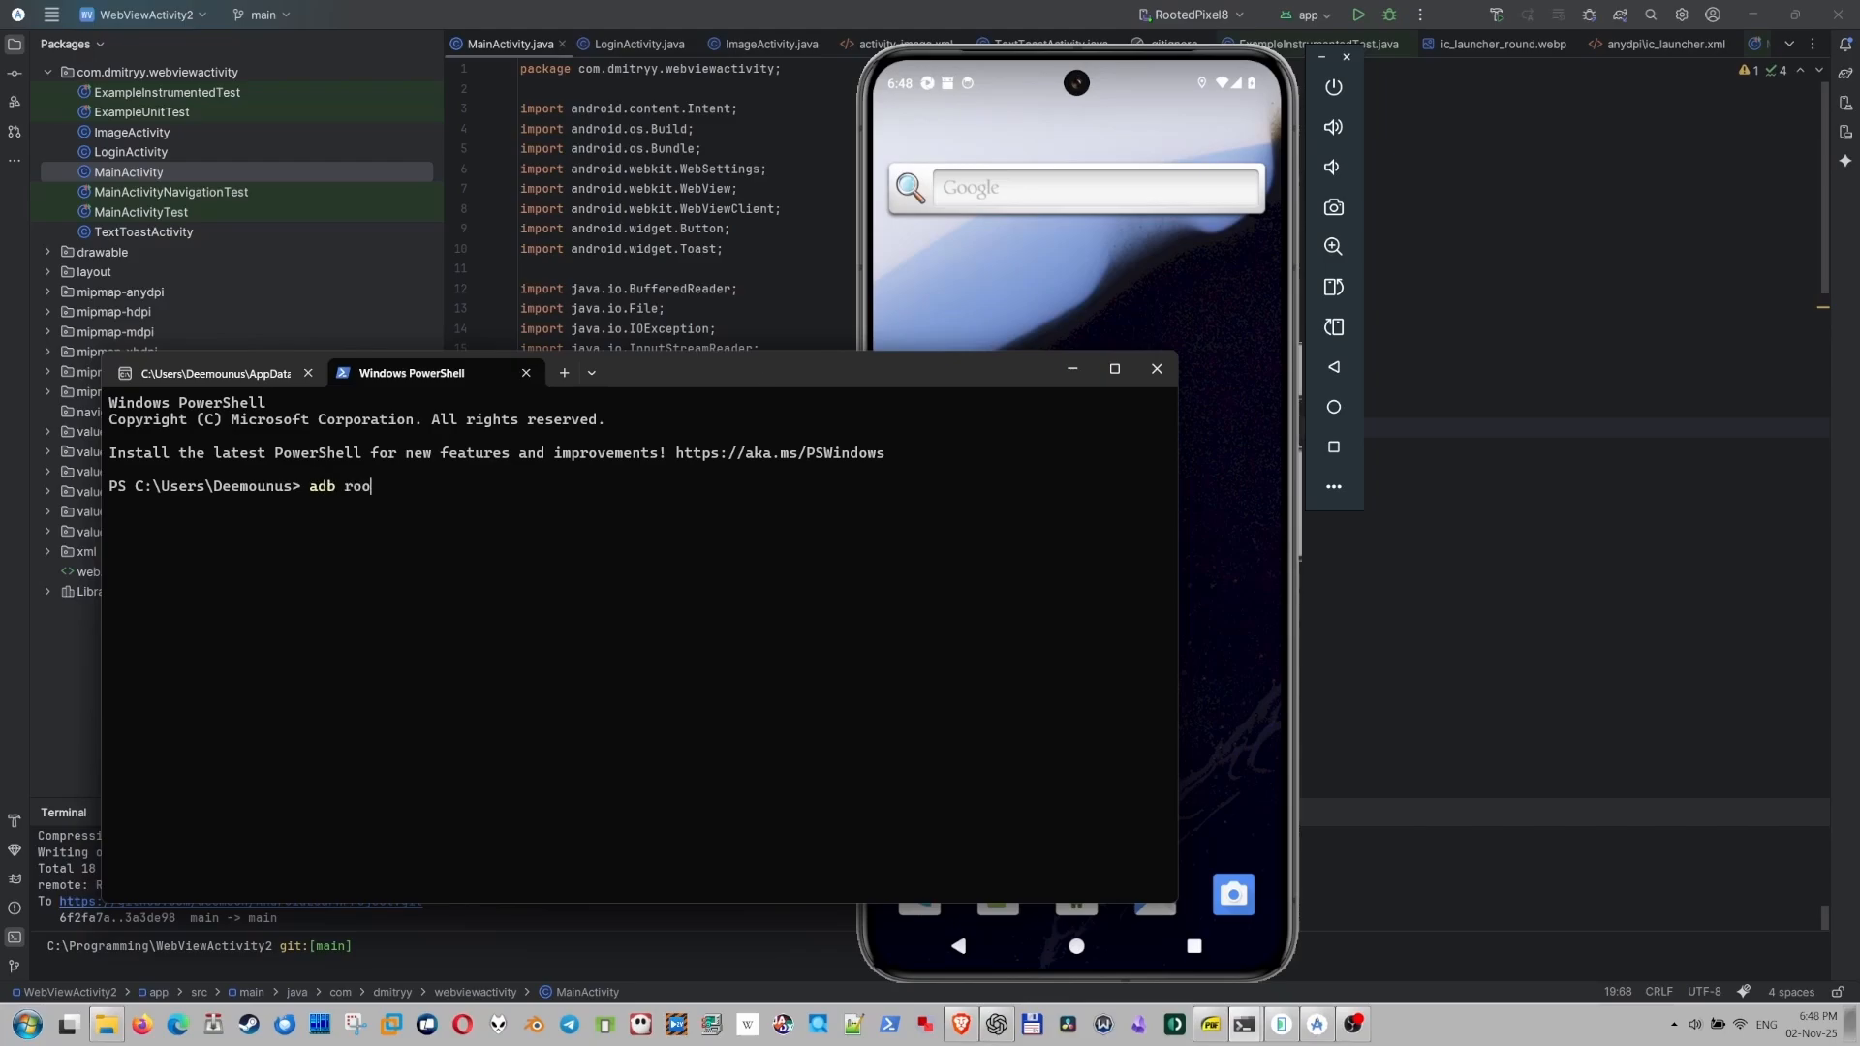
pyautogui.press('Return')
pyautogui.write('w')
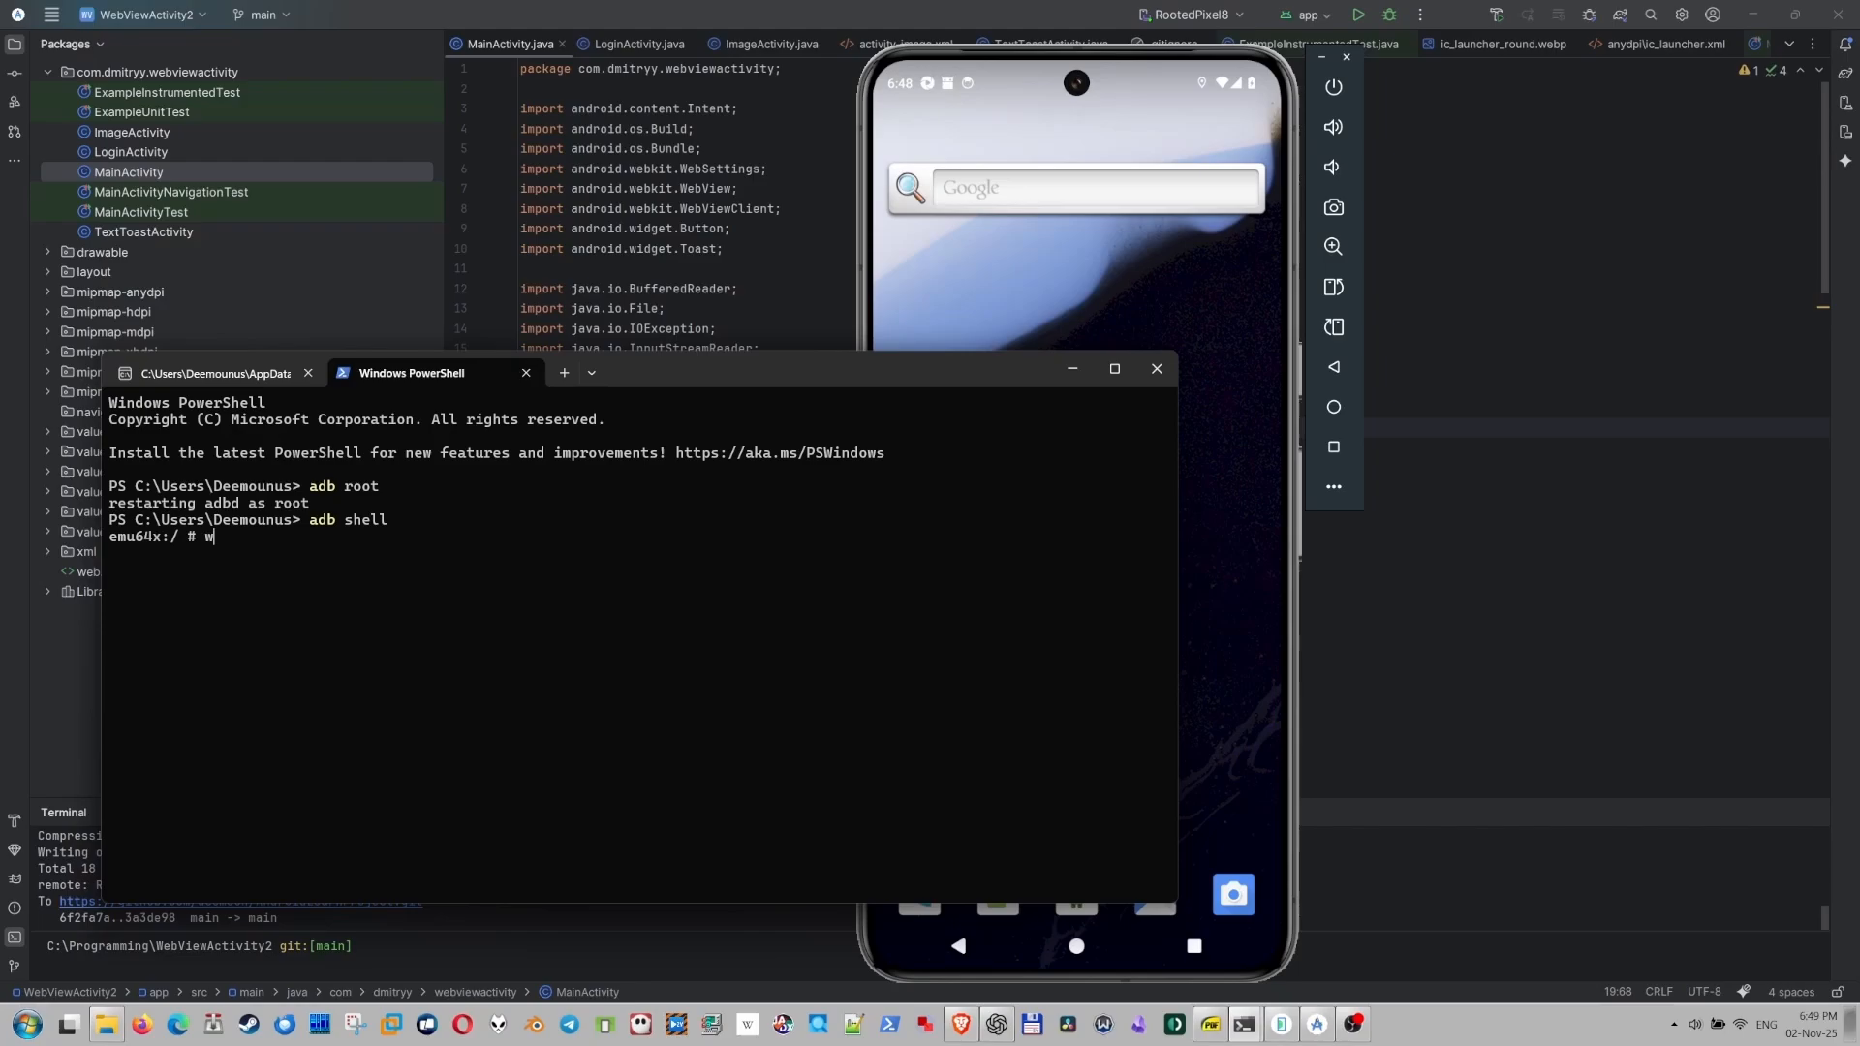
pyautogui.press('Return')
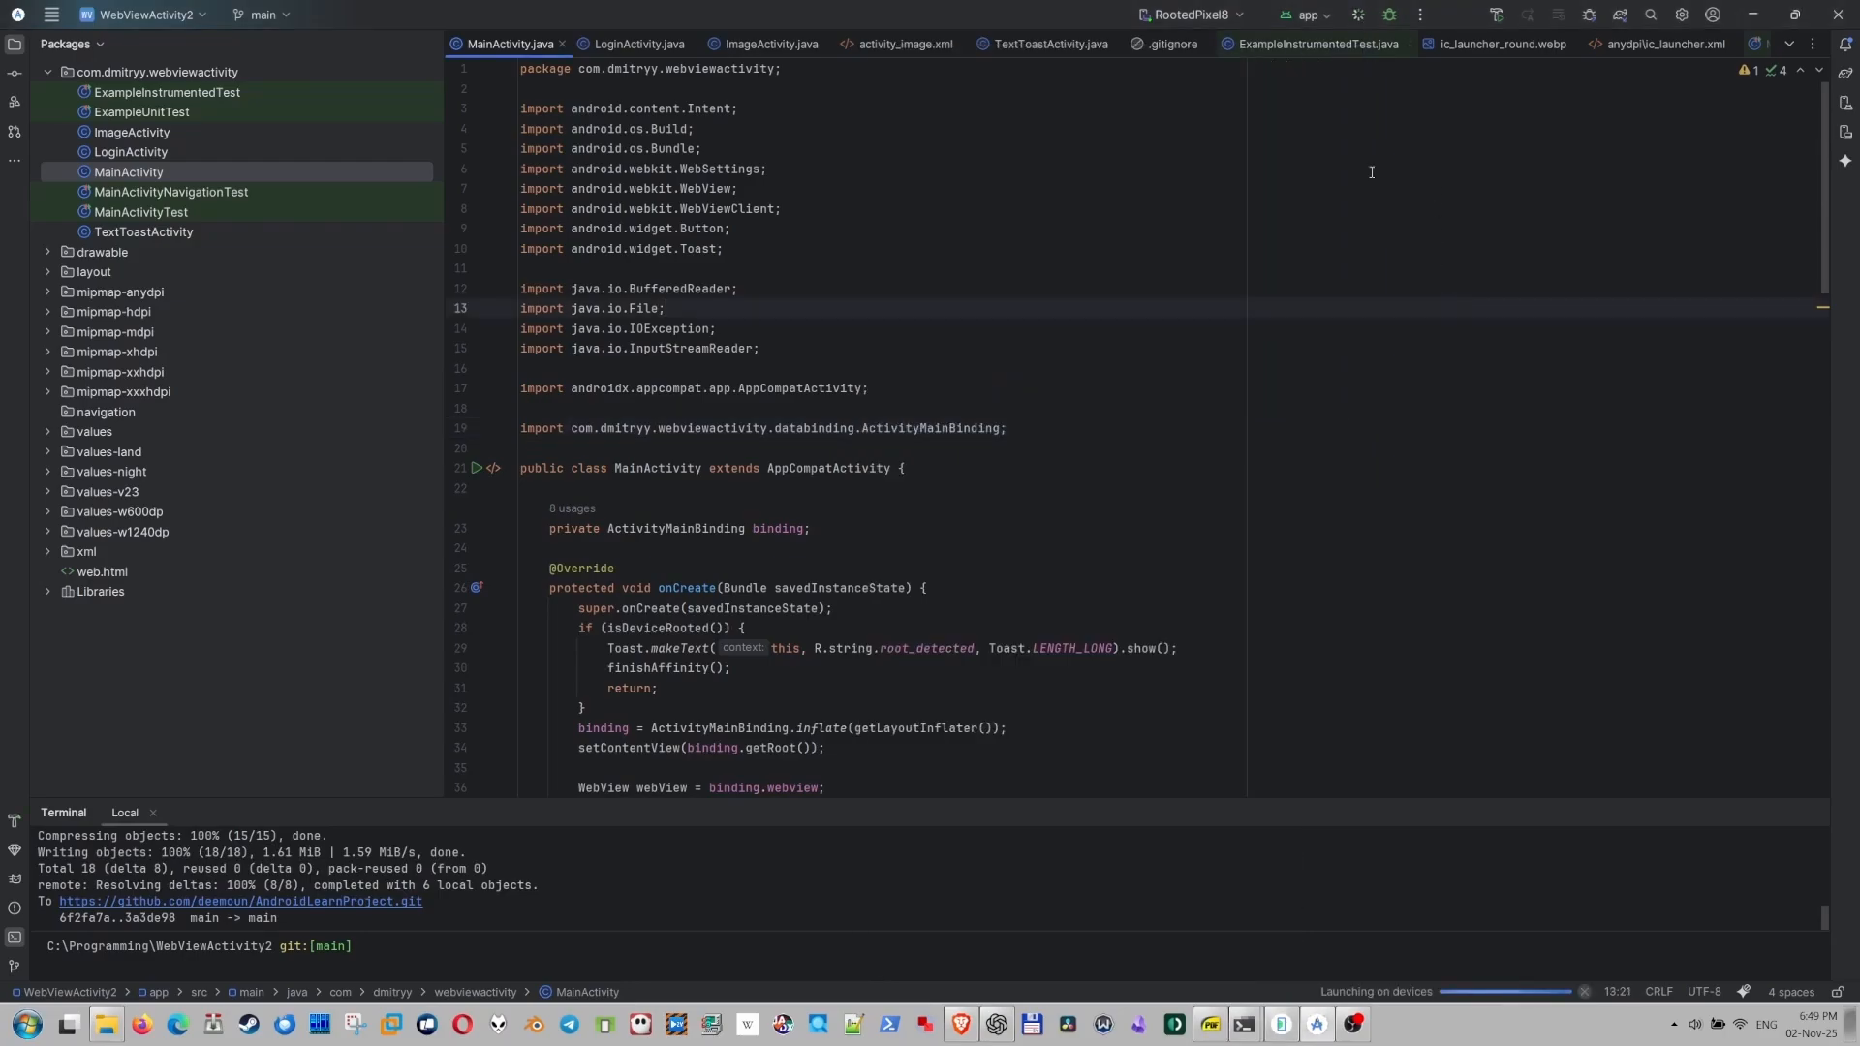
# Start entering the 'demo' login in the app running on the RootedPixel8 emulator.
pyautogui.click(1356, 14)
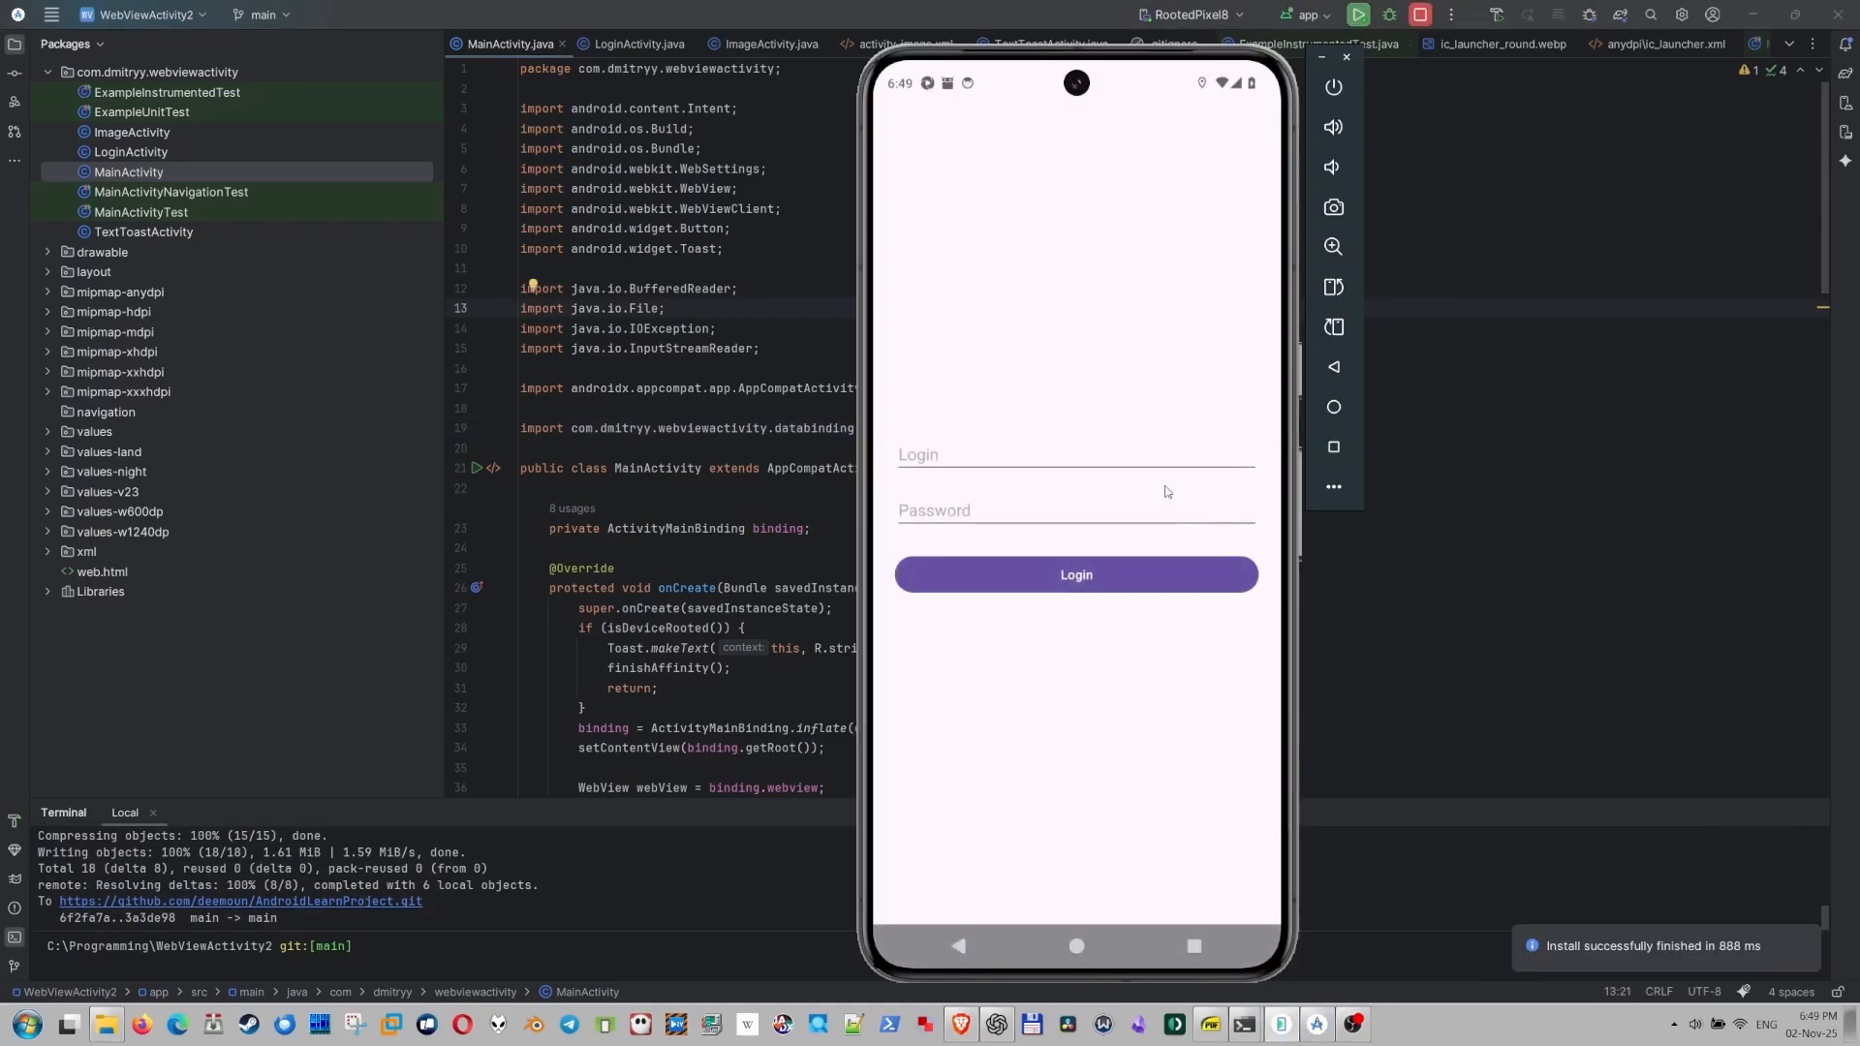
pyautogui.write('de')
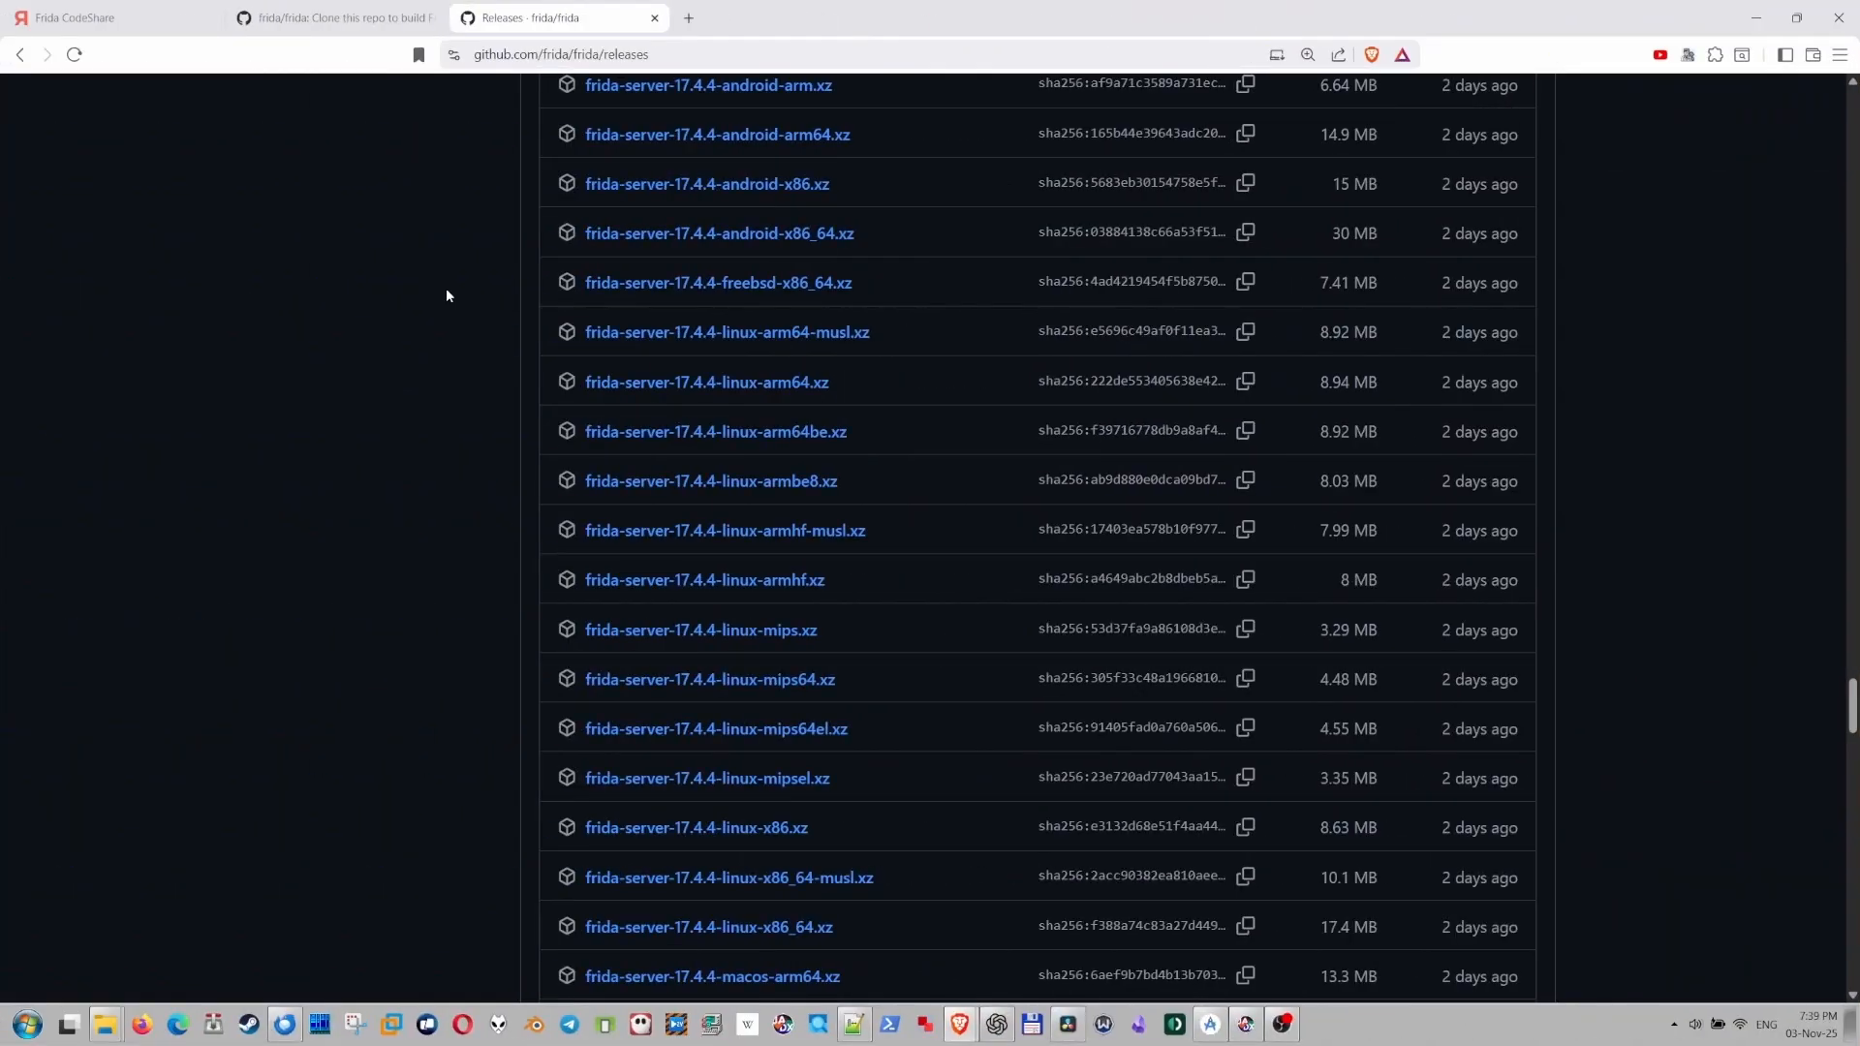
pyautogui.scroll(3)
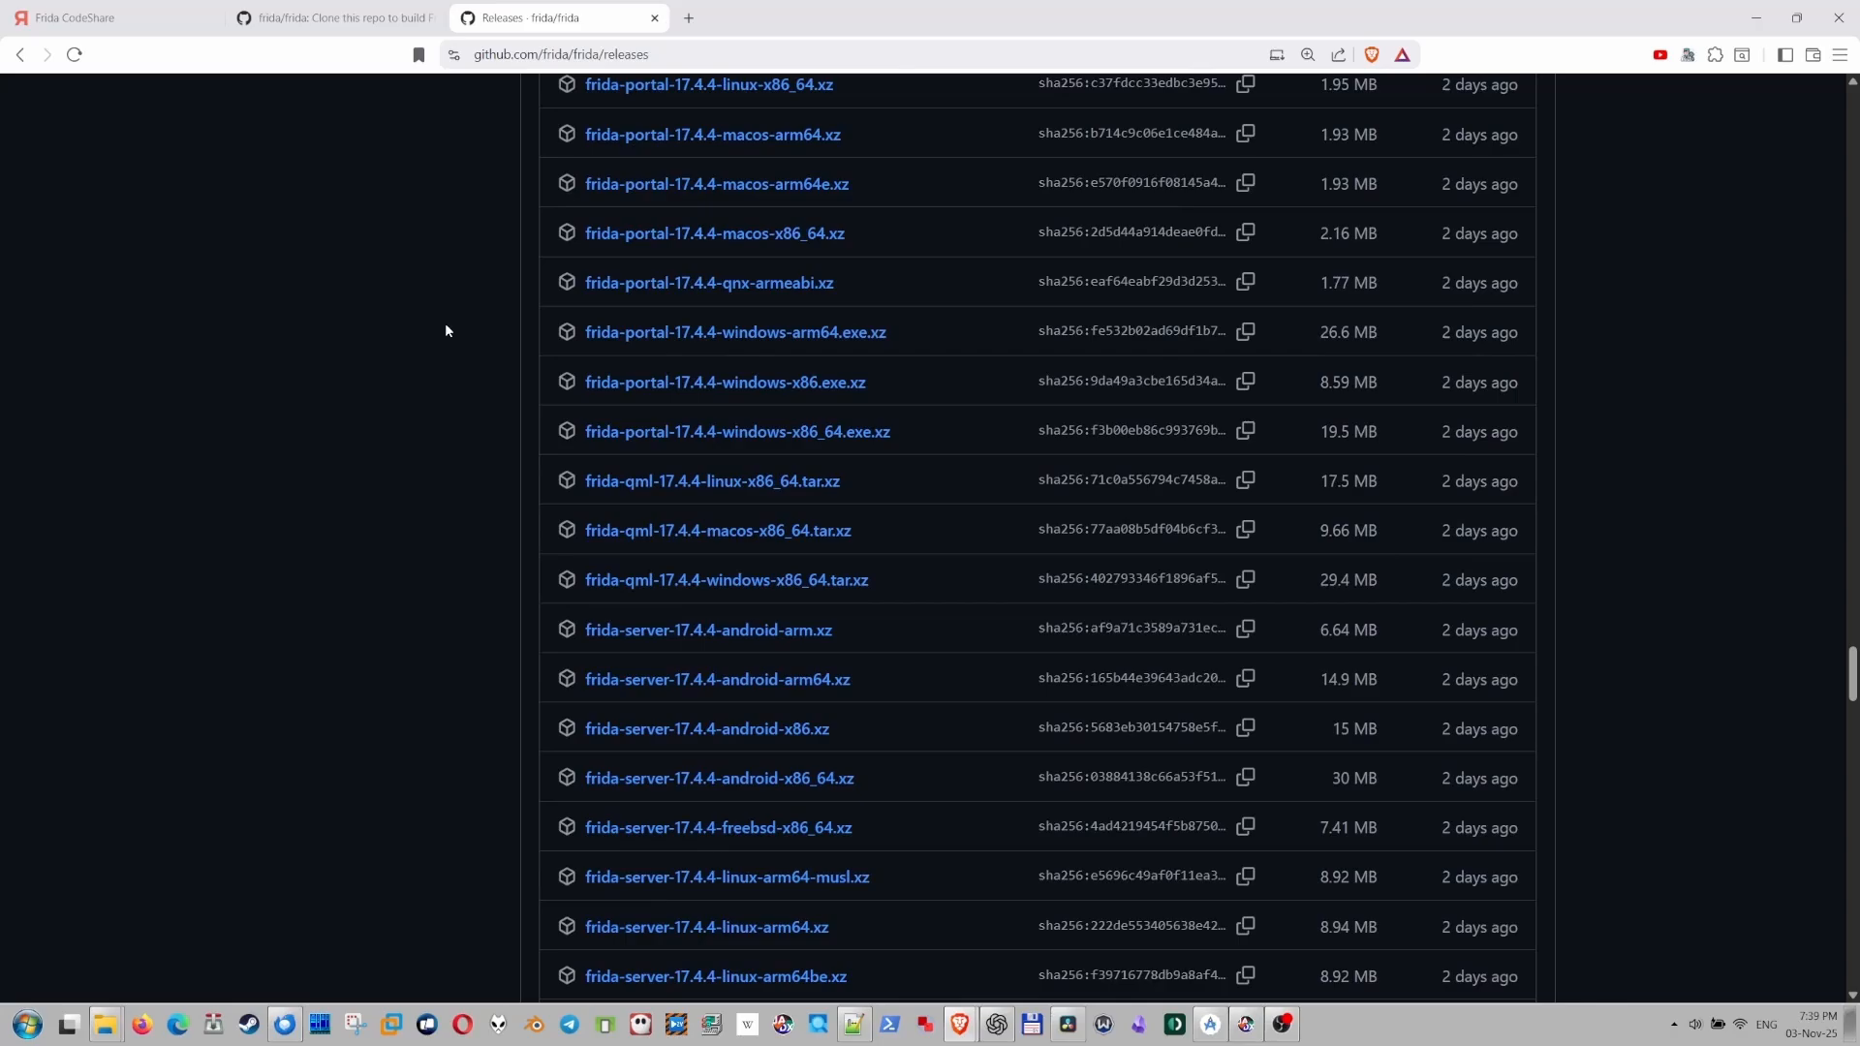
pyautogui.scroll(3)
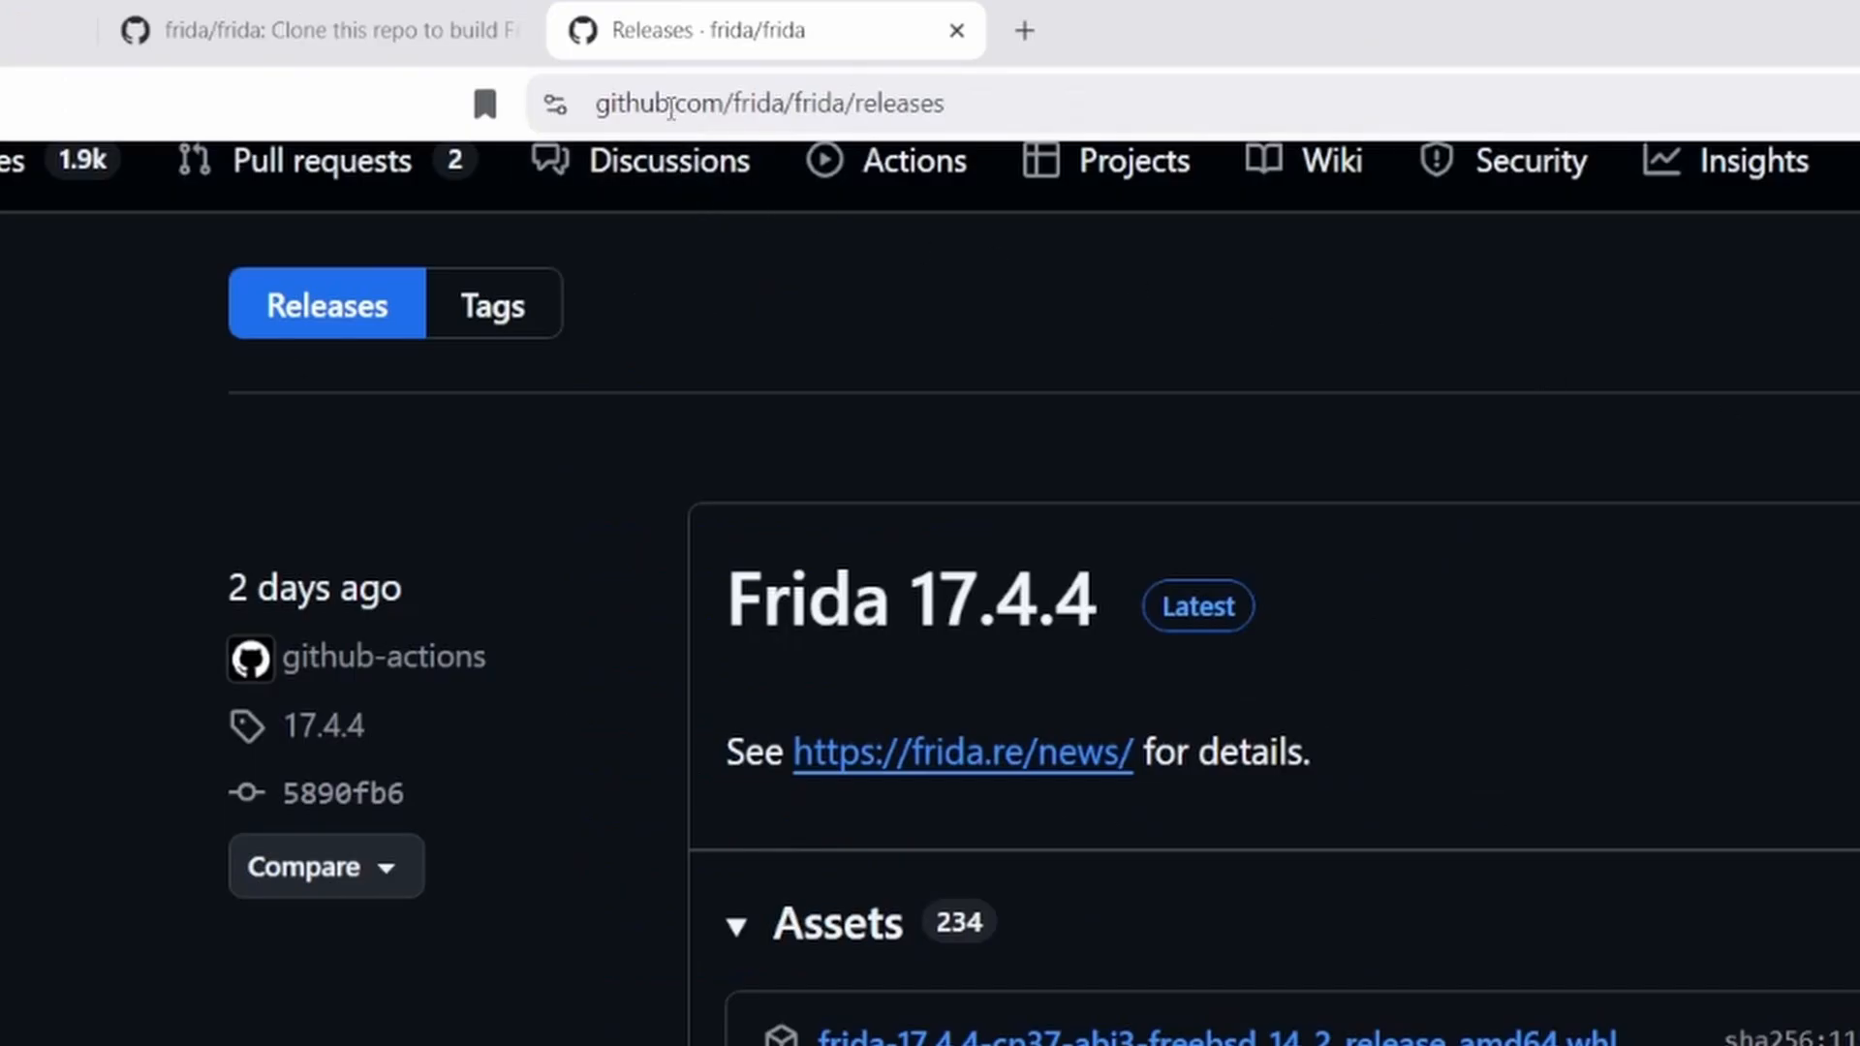
pyautogui.scroll(-3)
pyautogui.write('frida-server')
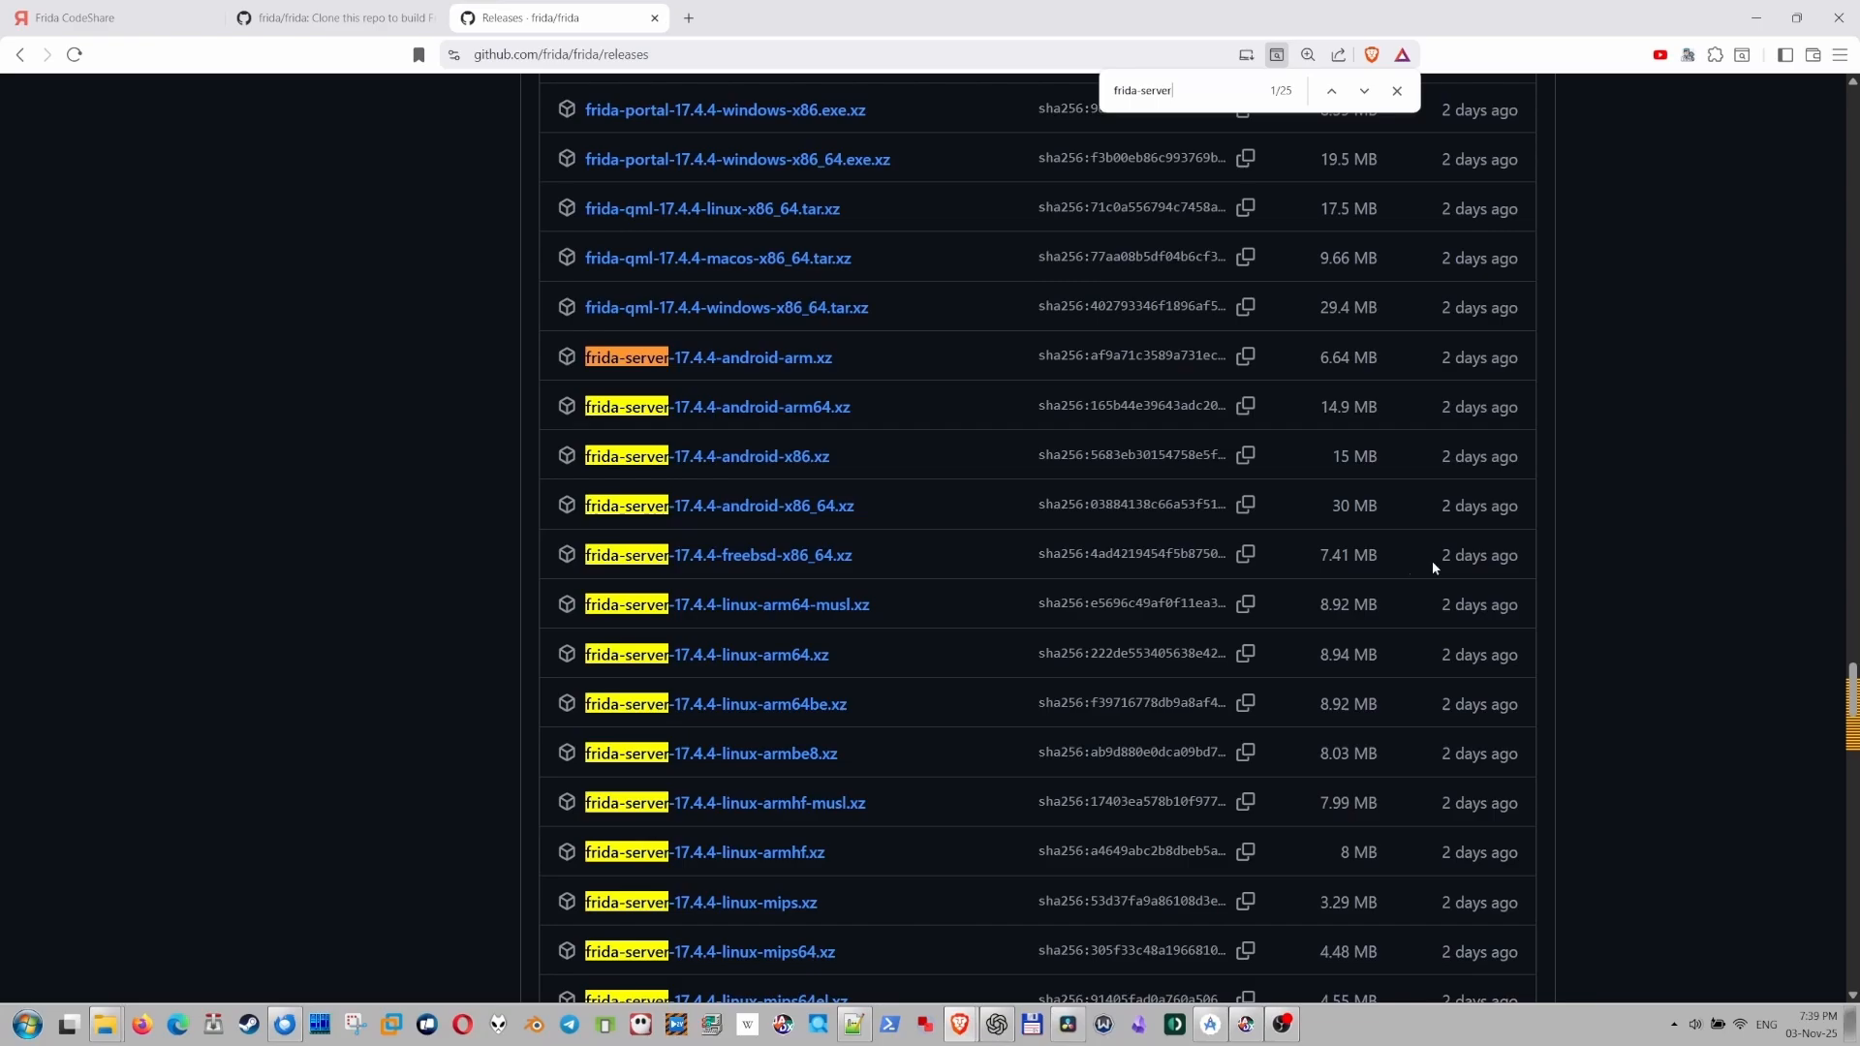
pyautogui.moveTo(1641, 561)
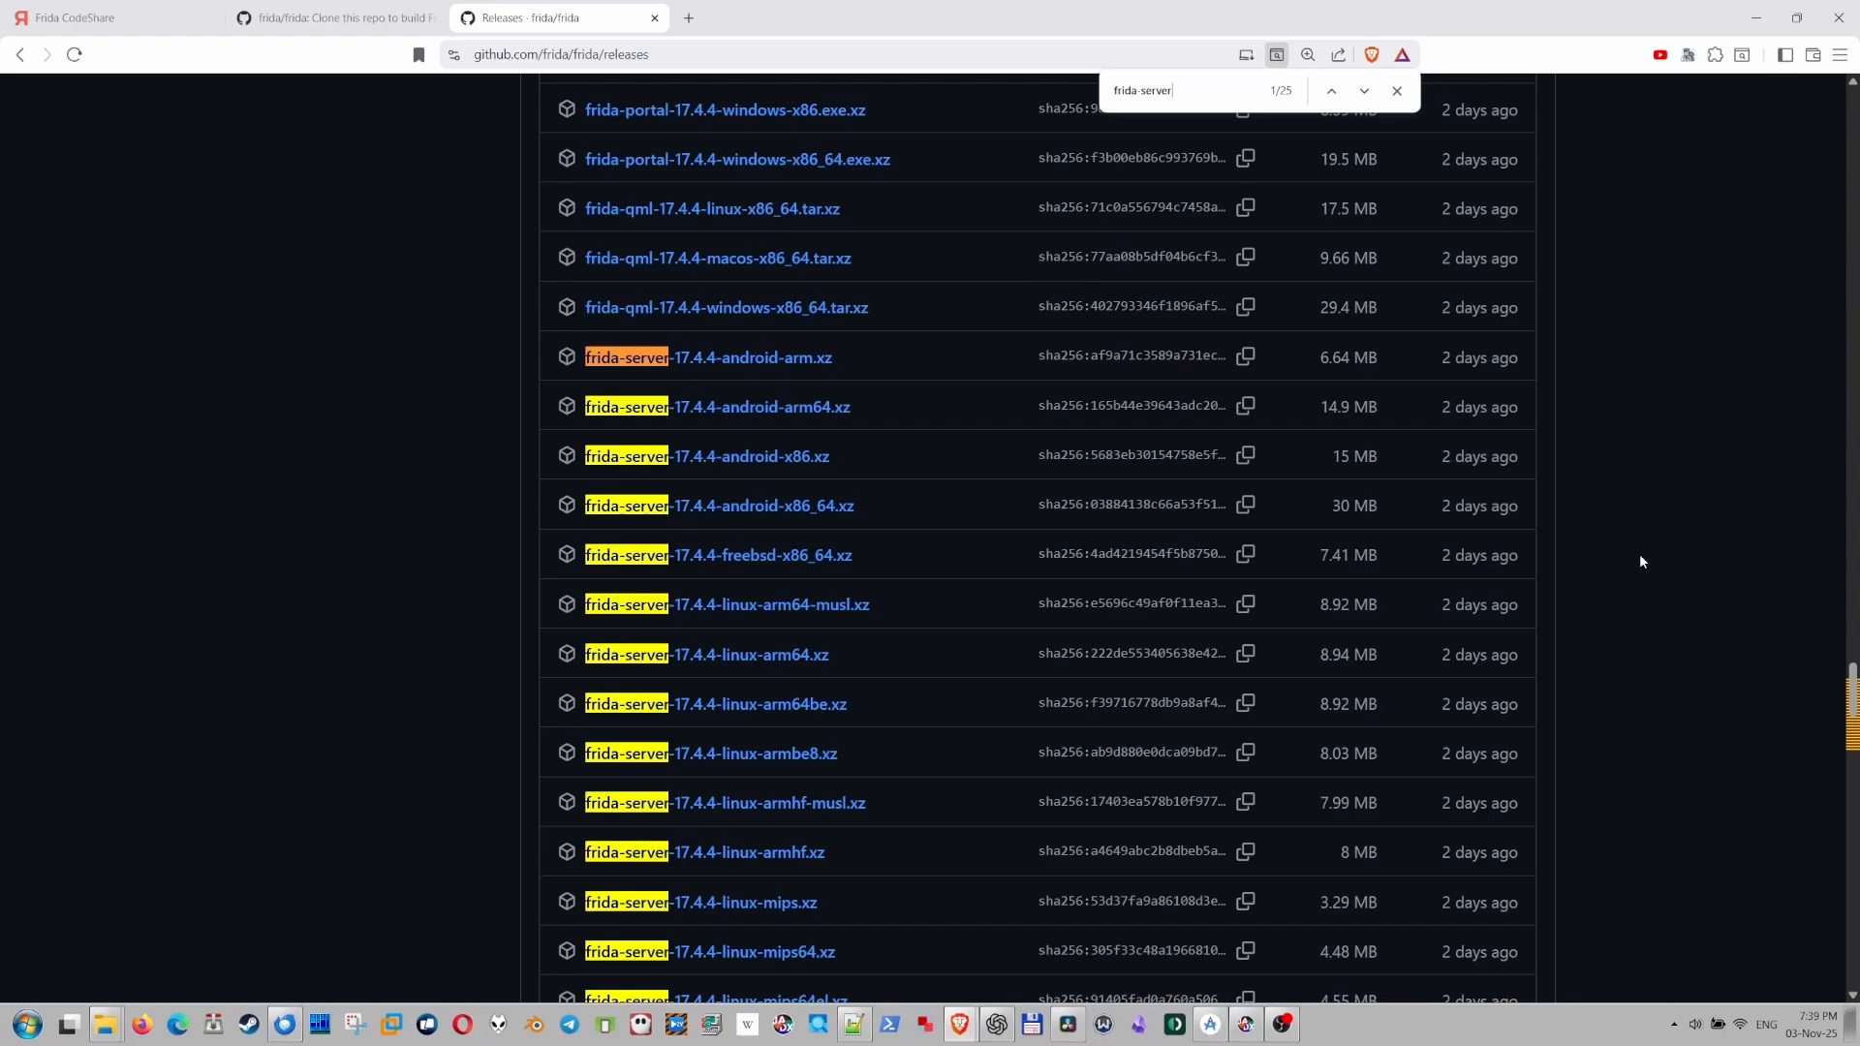
pyautogui.click(1396, 91)
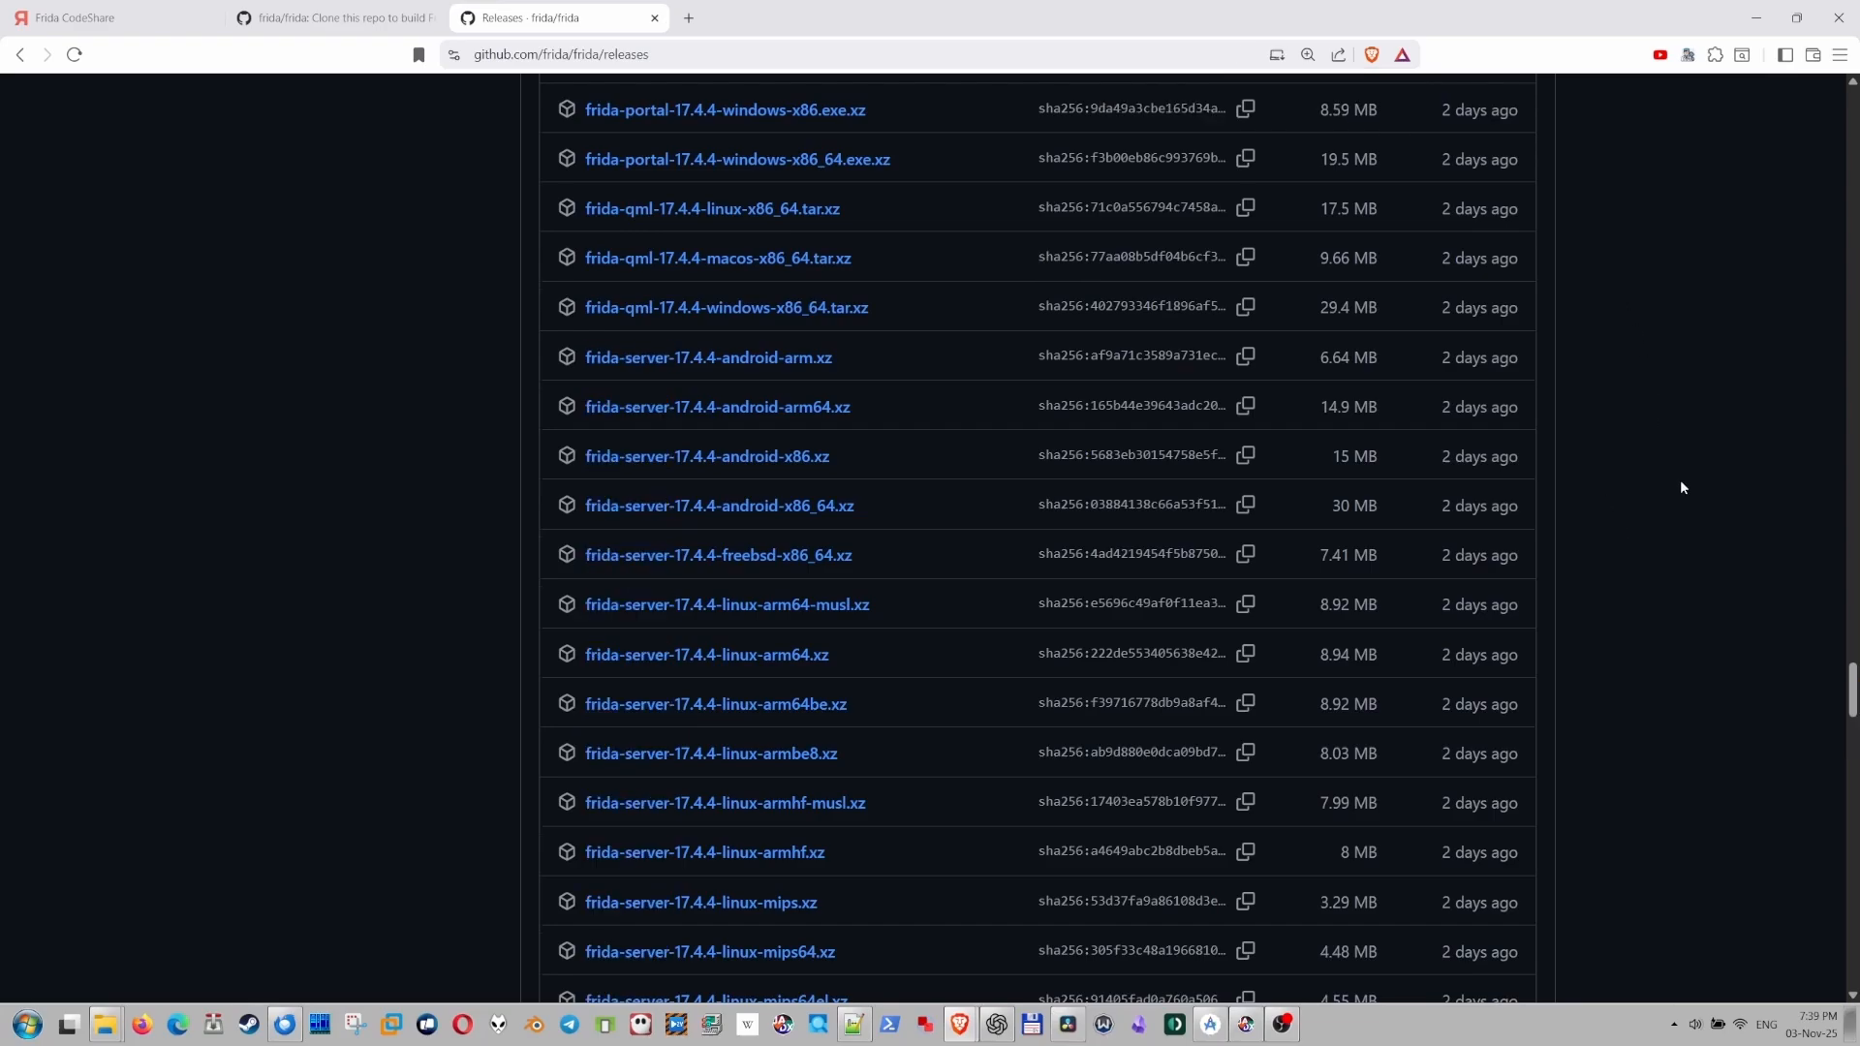
pyautogui.scroll(-3)
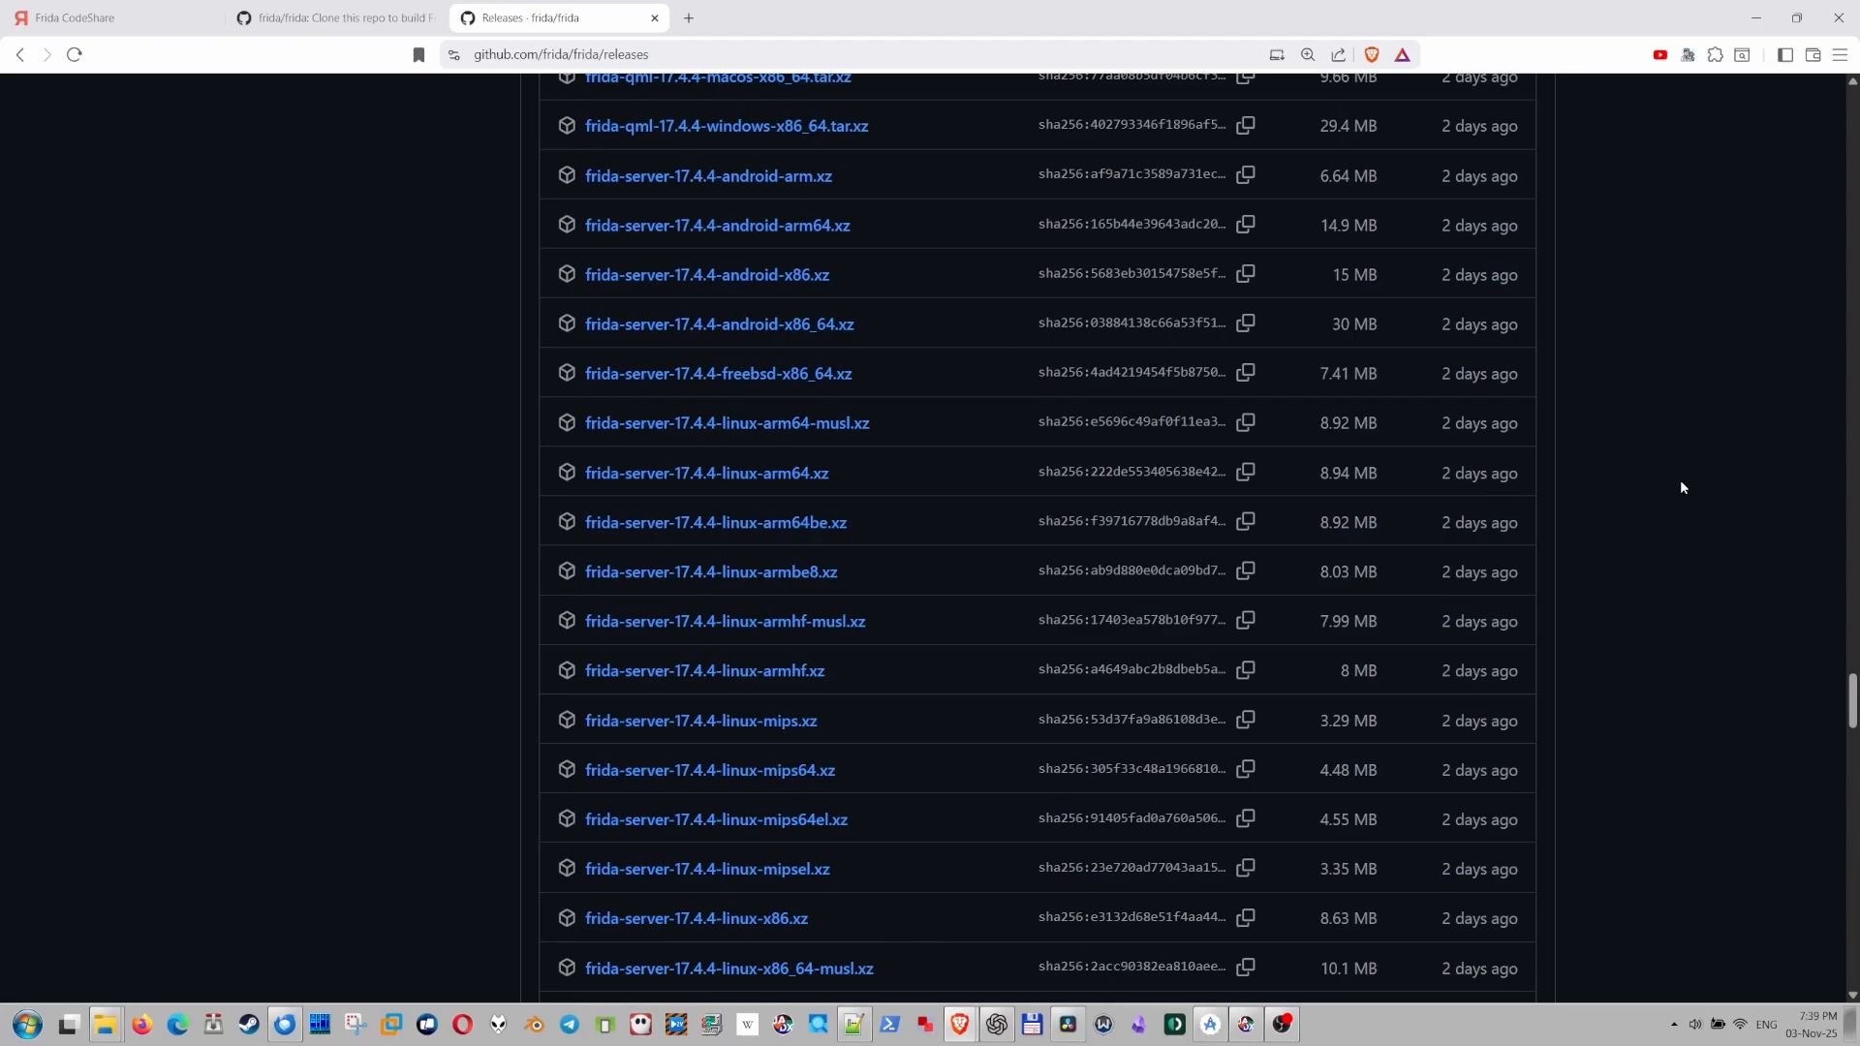
pyautogui.scroll(-3)
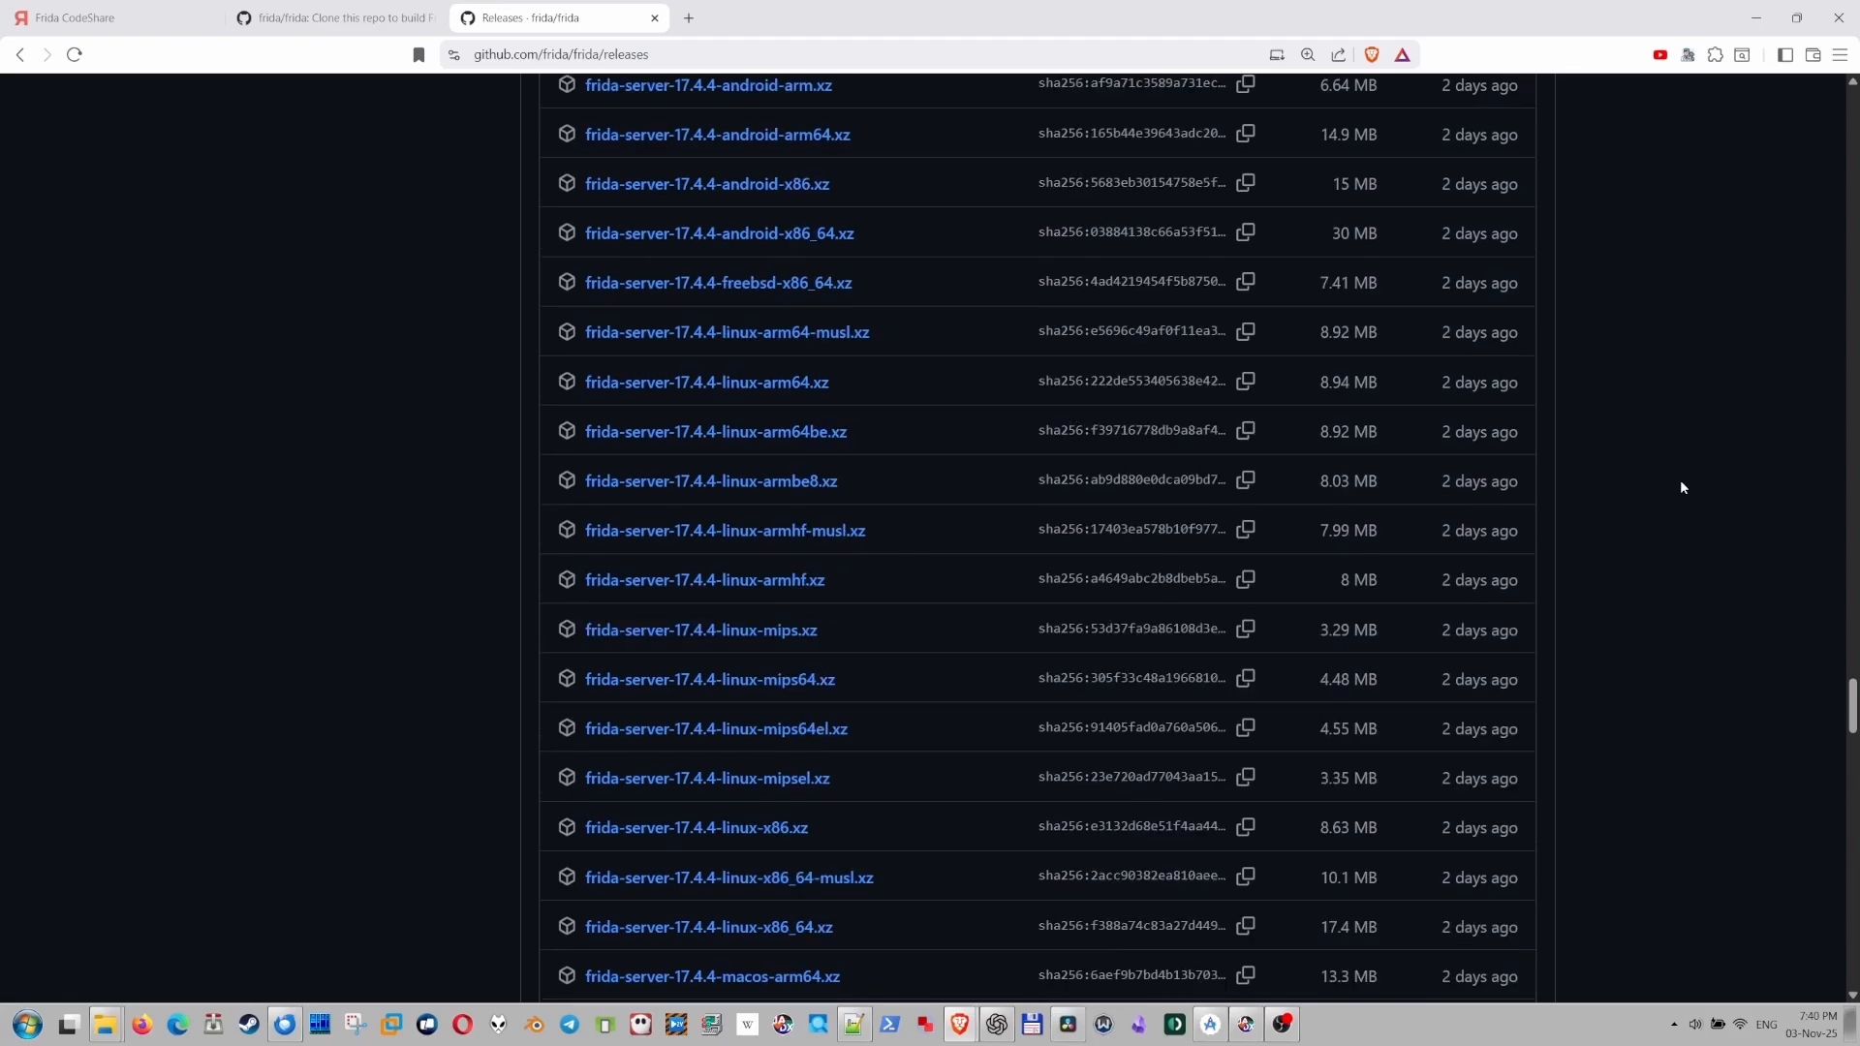
pyautogui.scroll(-3)
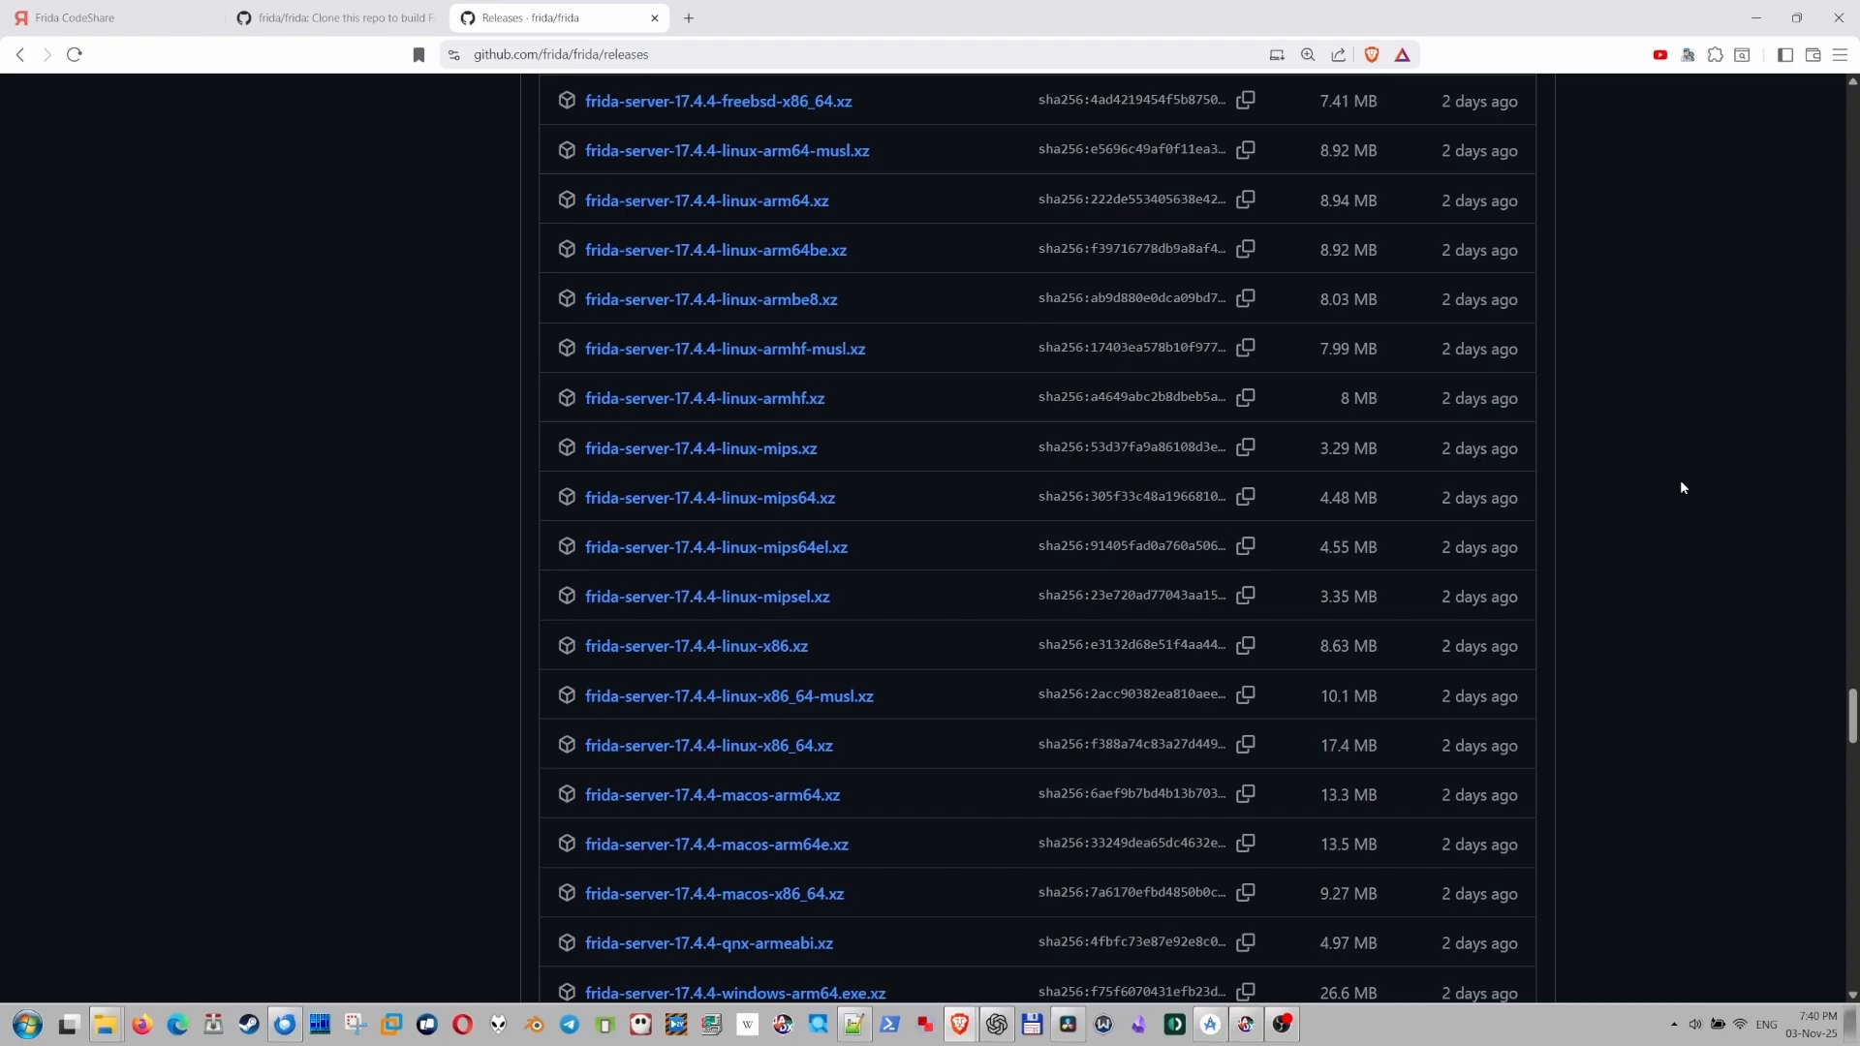
pyautogui.scroll(-3)
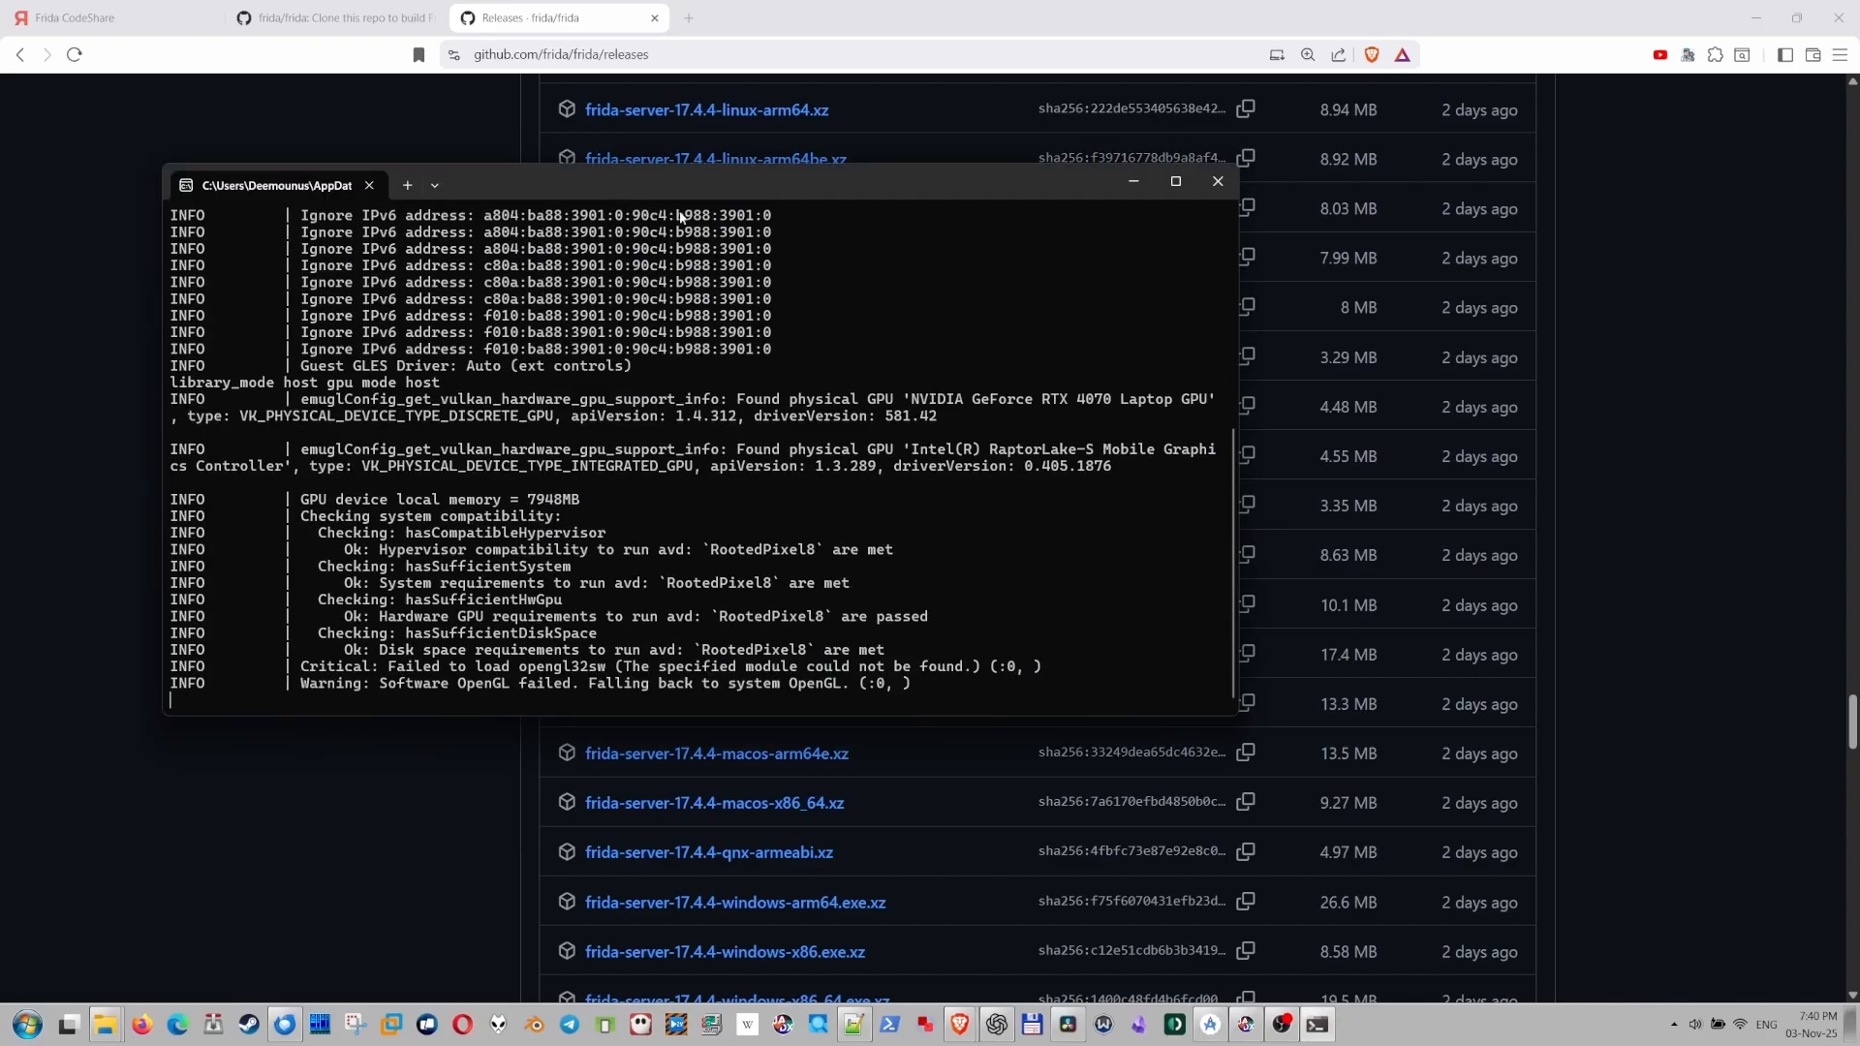
pyautogui.moveTo(780, 254)
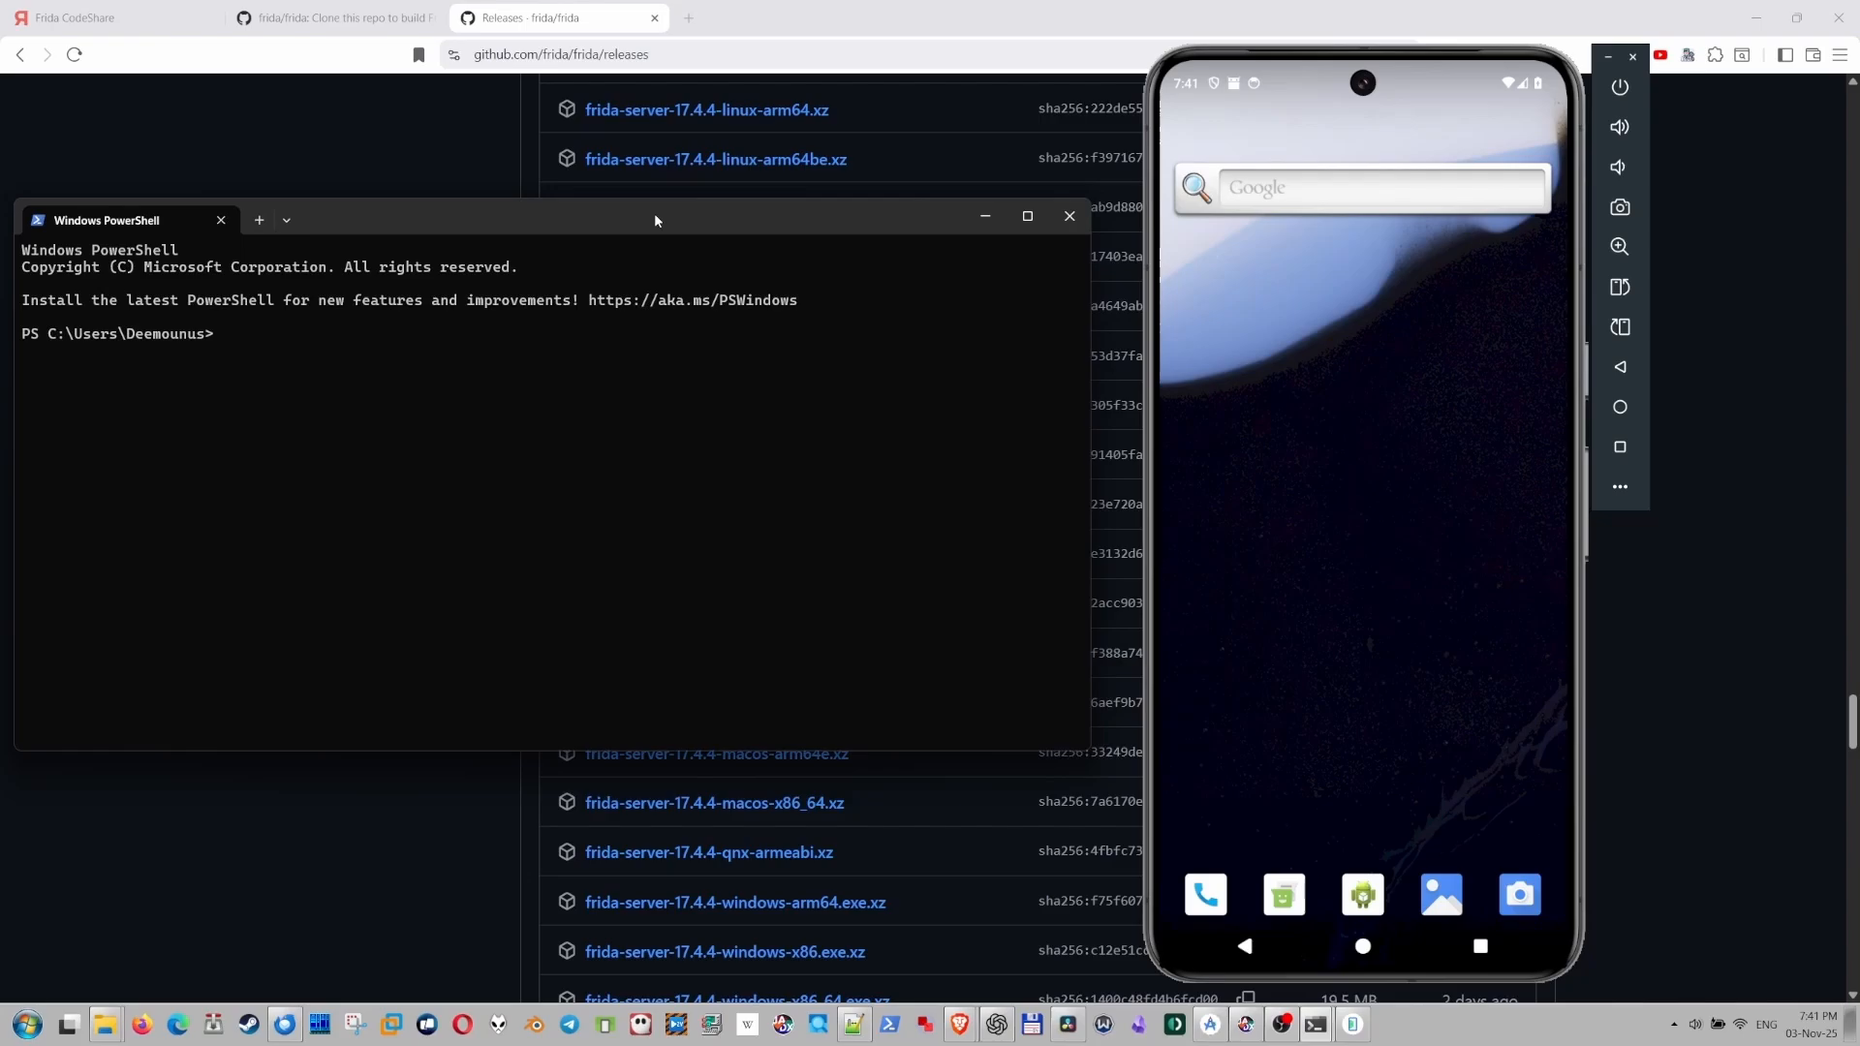
pyautogui.moveTo(1538, 638)
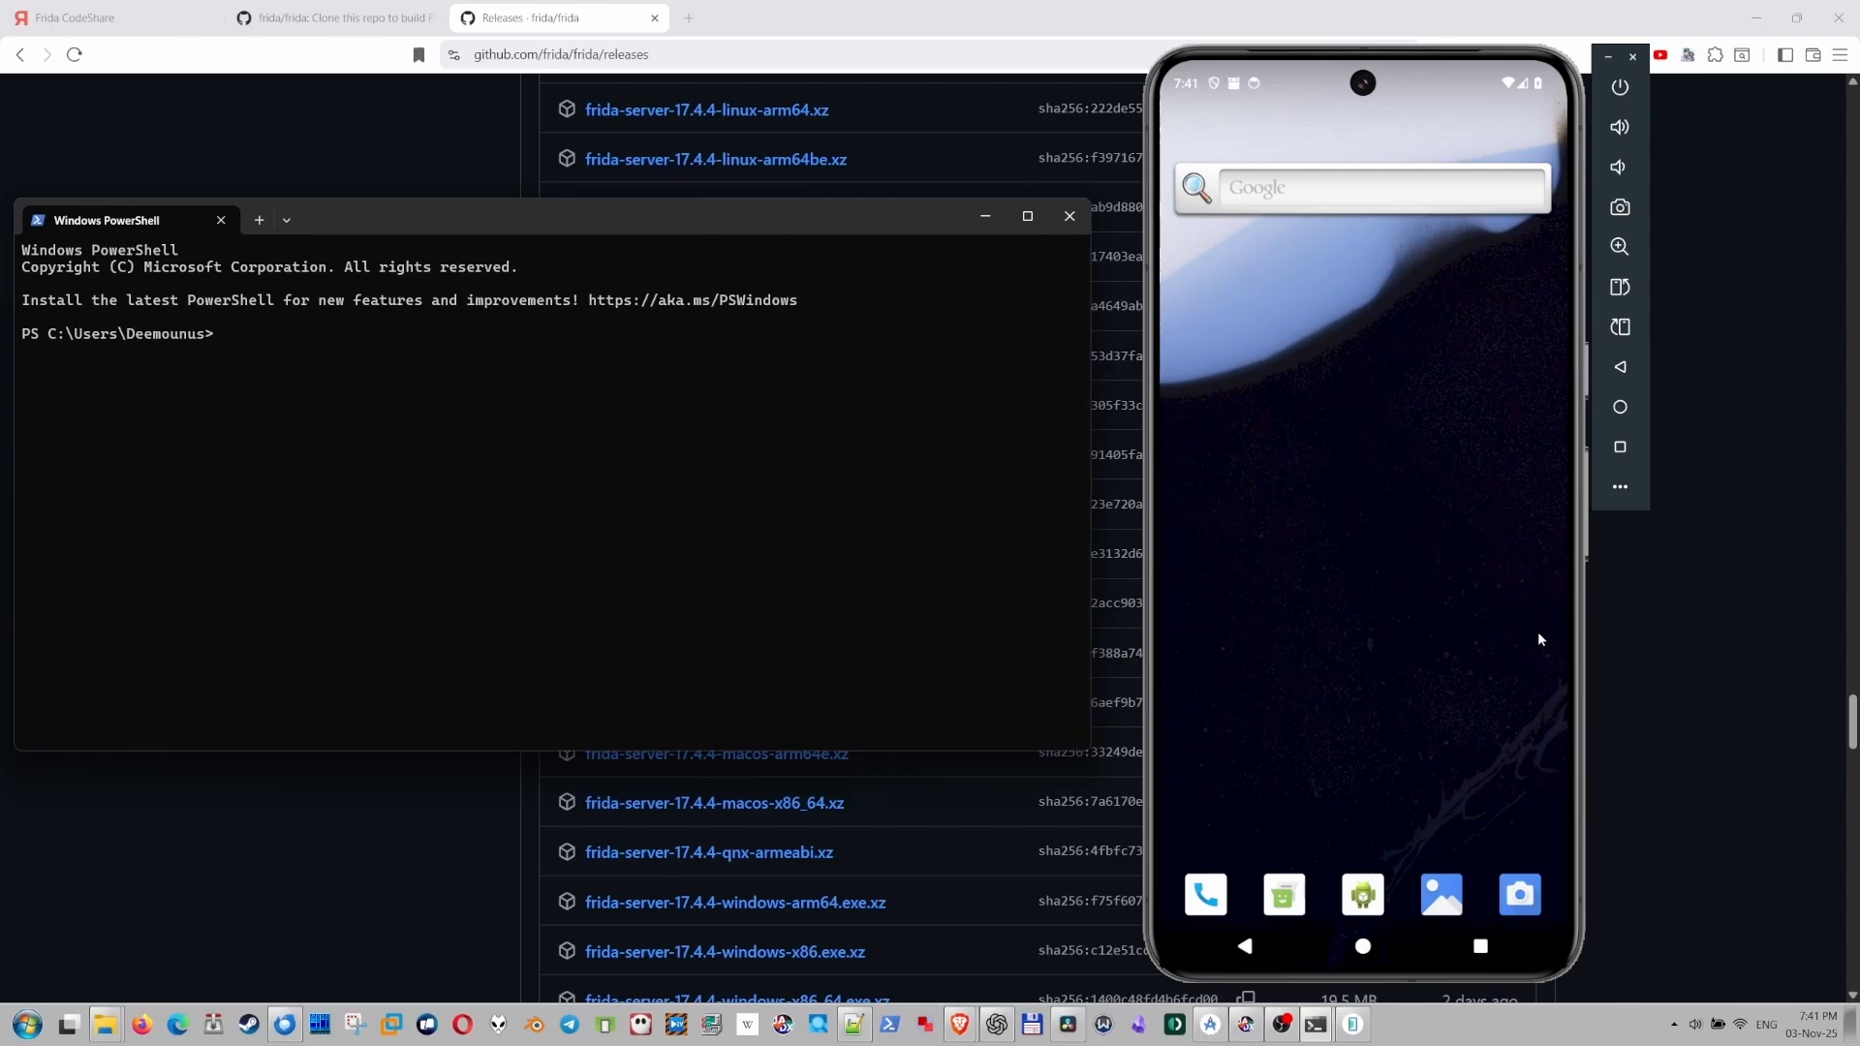
# Run 'adb root' and 'adb shell', then cd to /data/local/tmp to launch frida-server.
pyautogui.write('adb root')
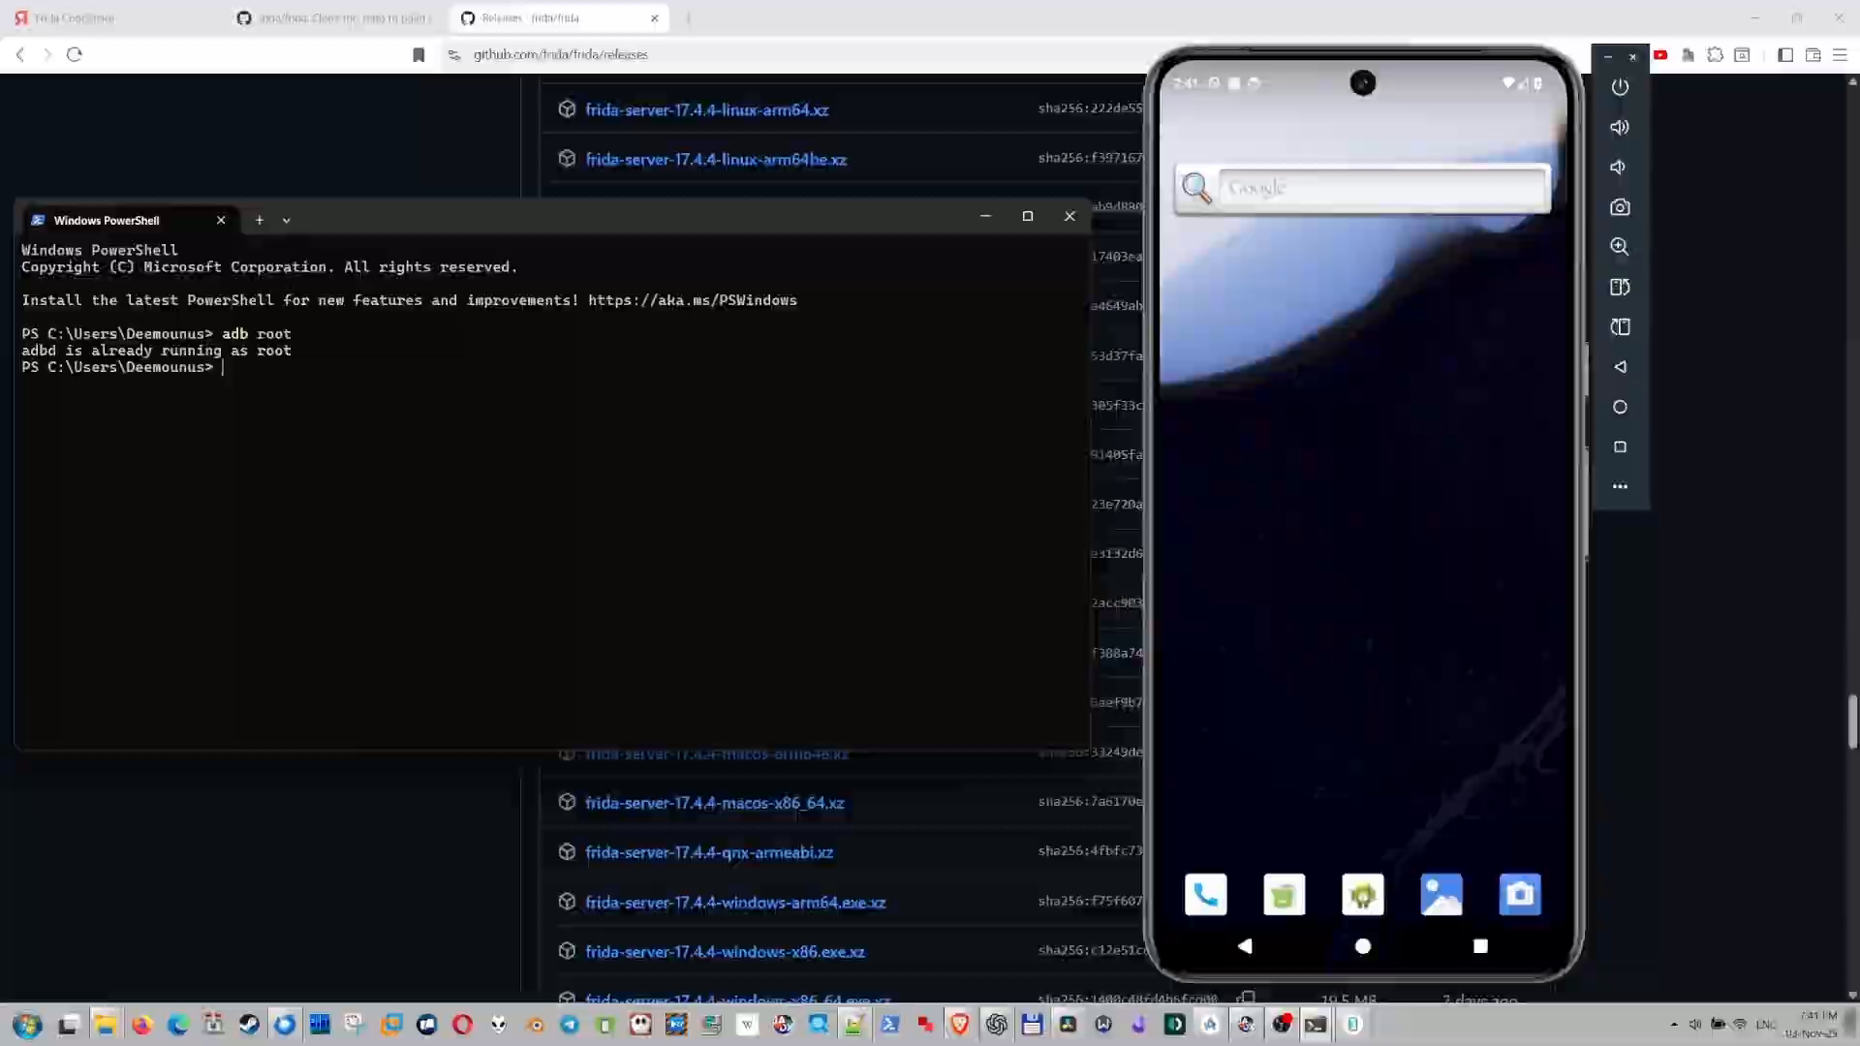
pyautogui.write('adb shell')
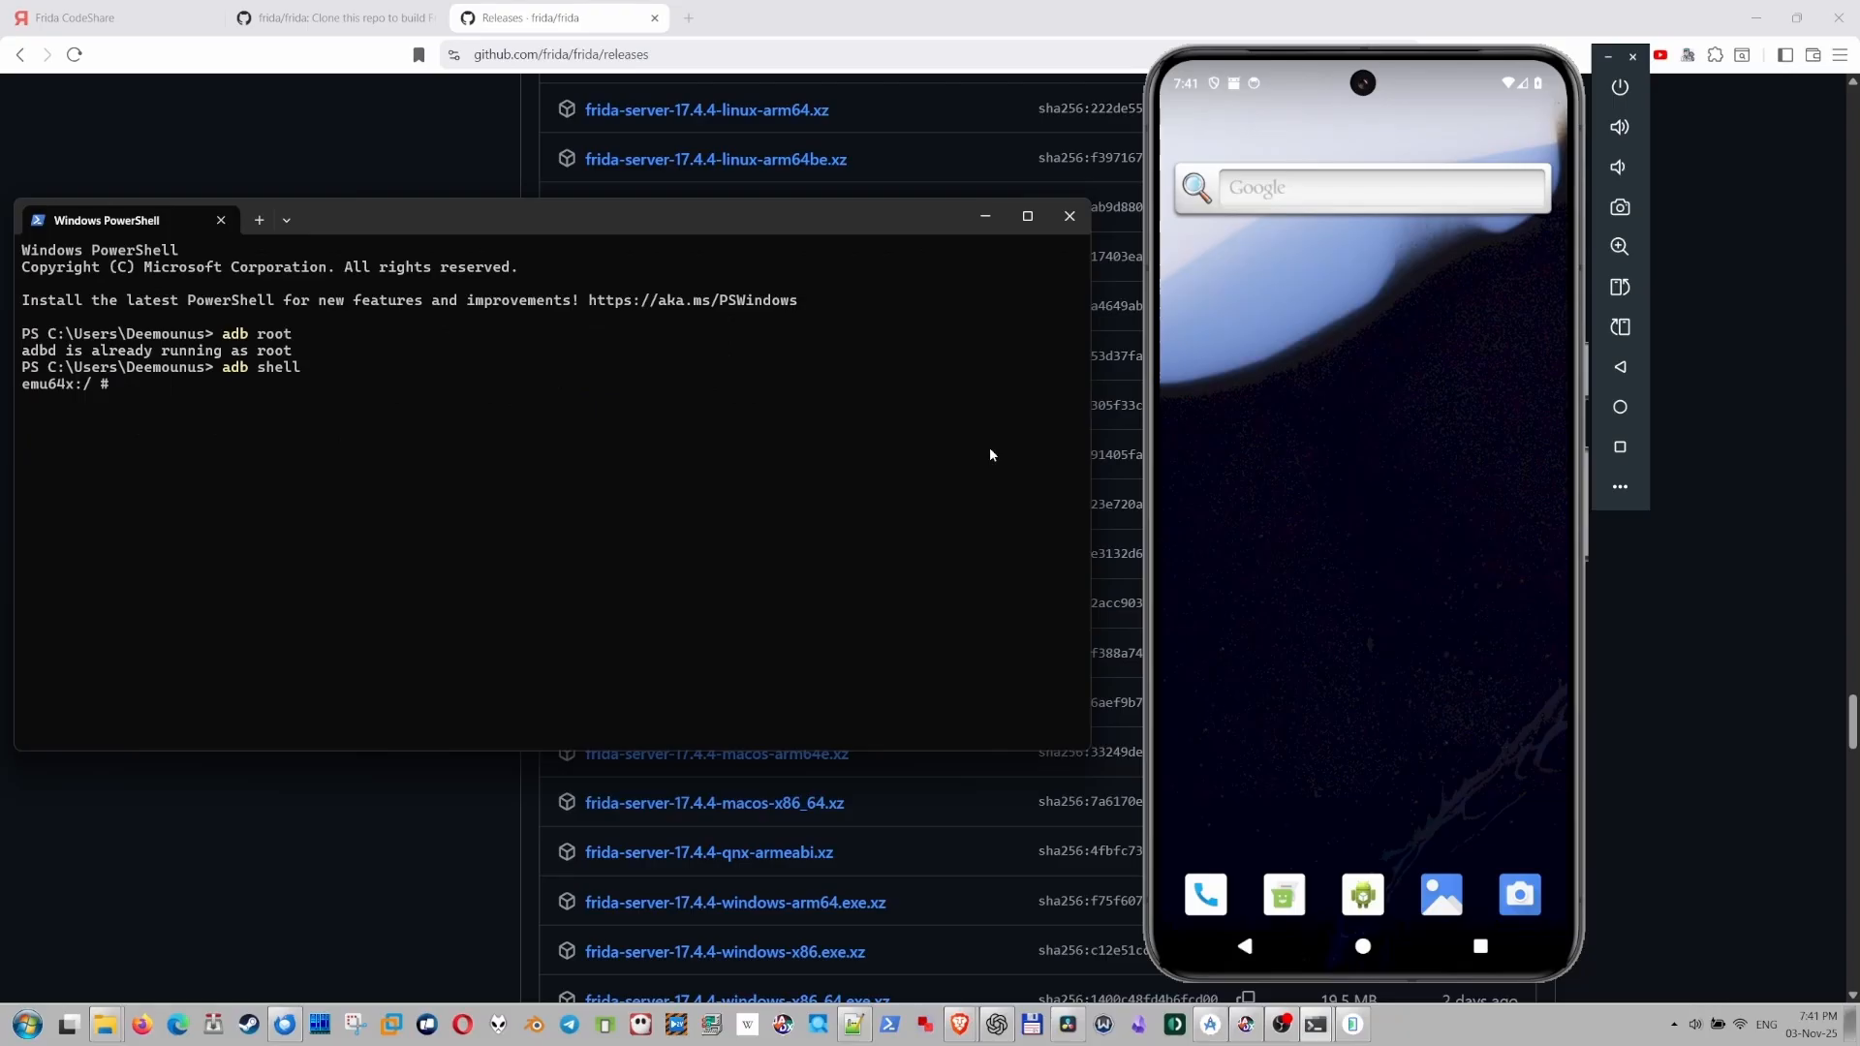
pyautogui.moveTo(1068, 471)
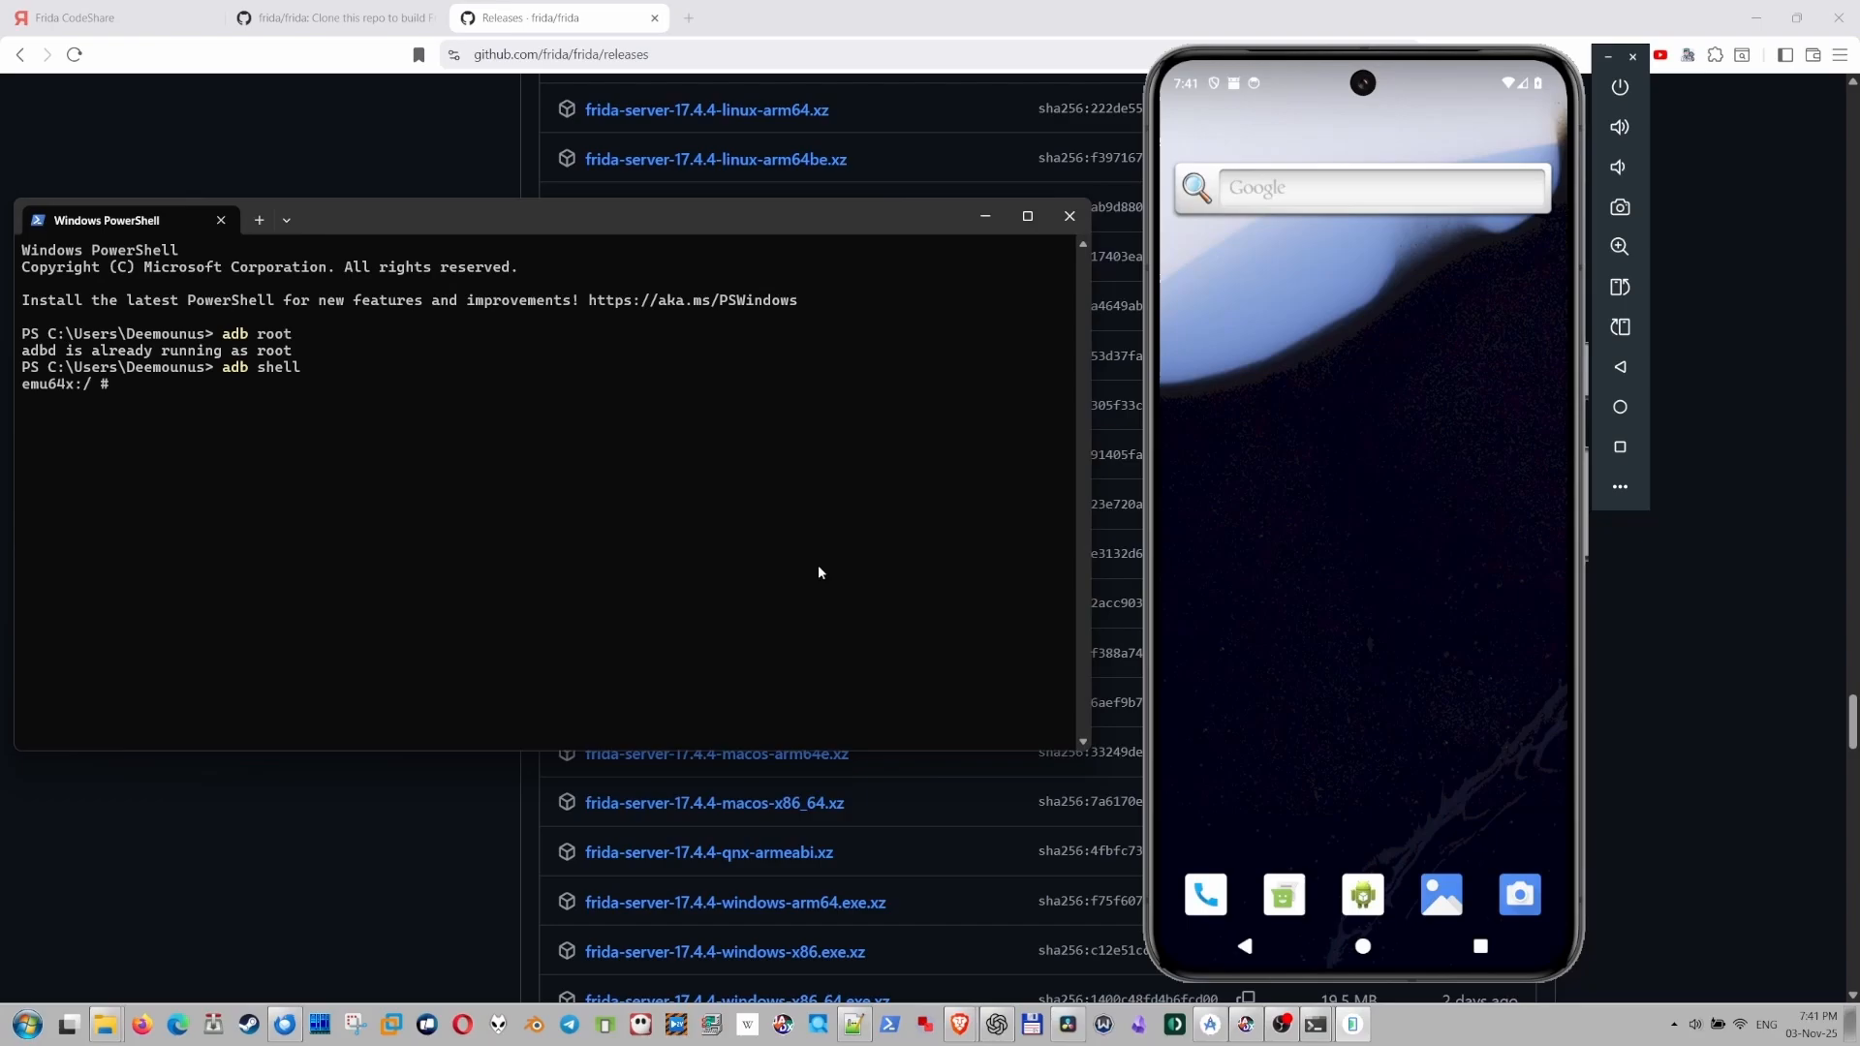
pyautogui.moveTo(654, 506)
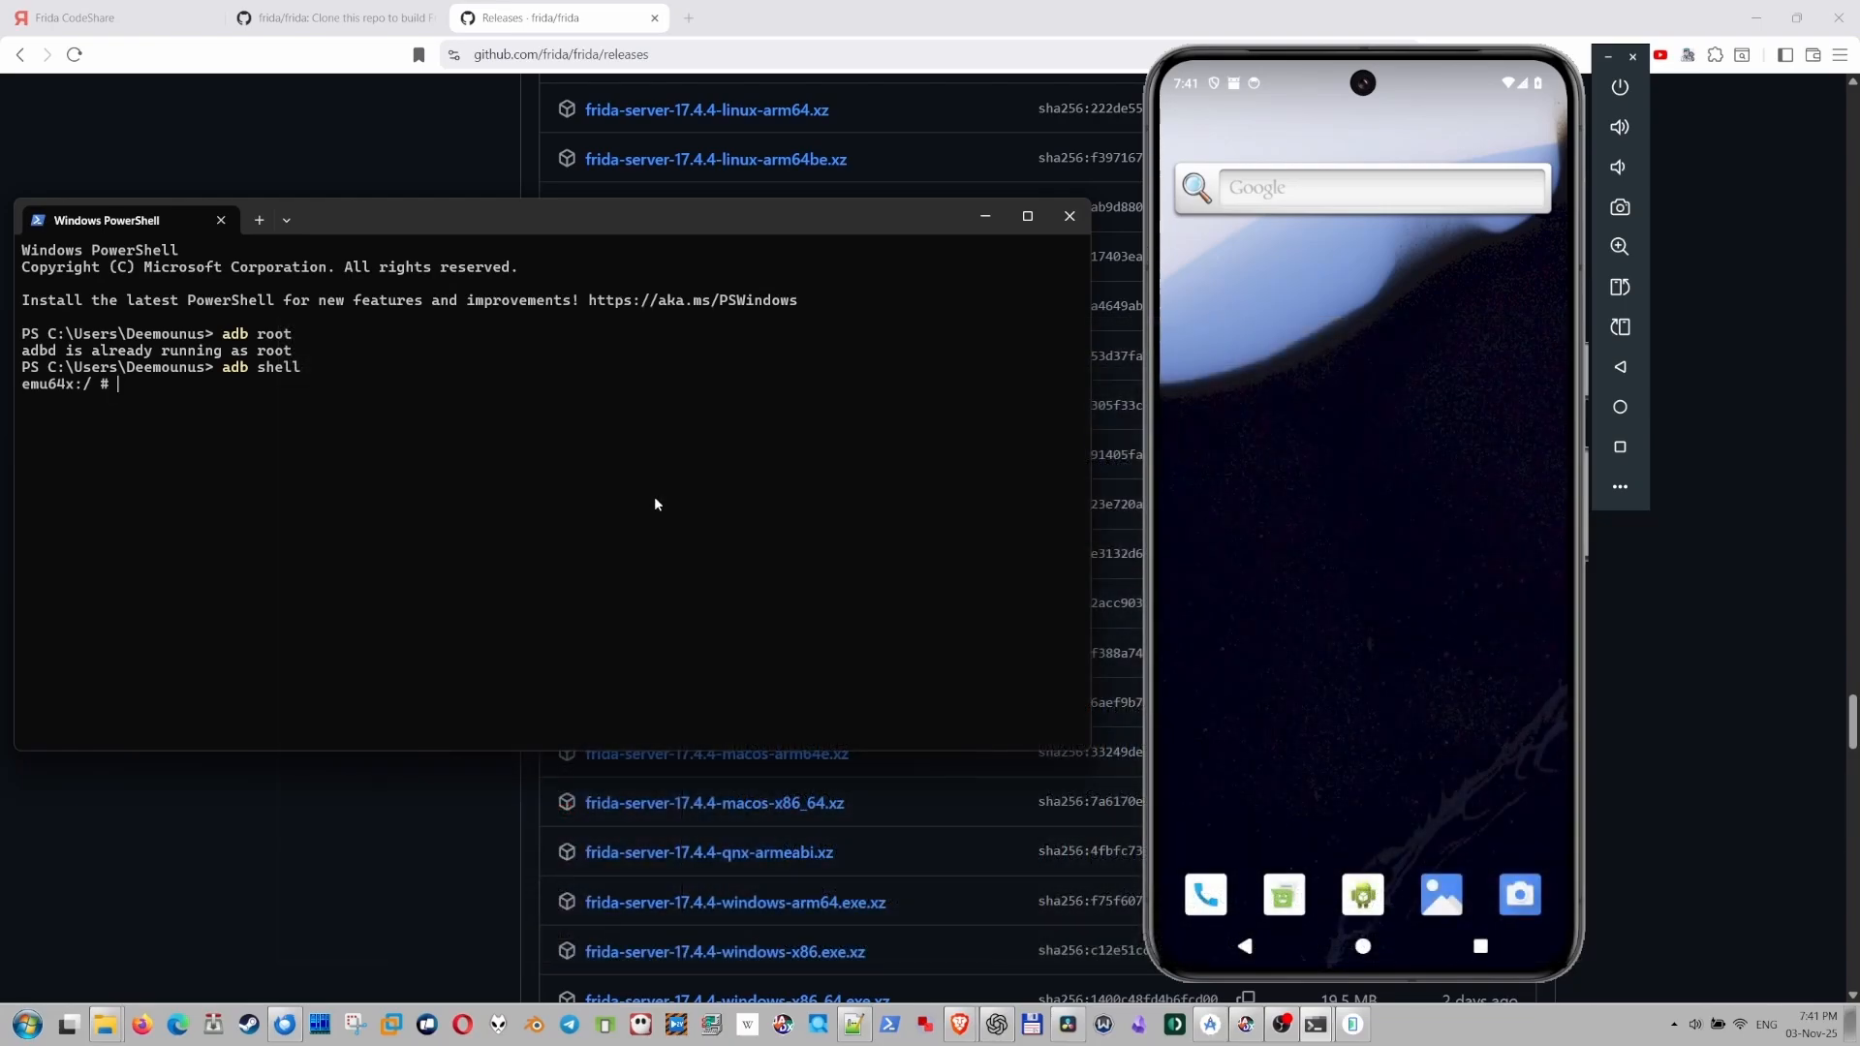
pyautogui.write('cd /data')
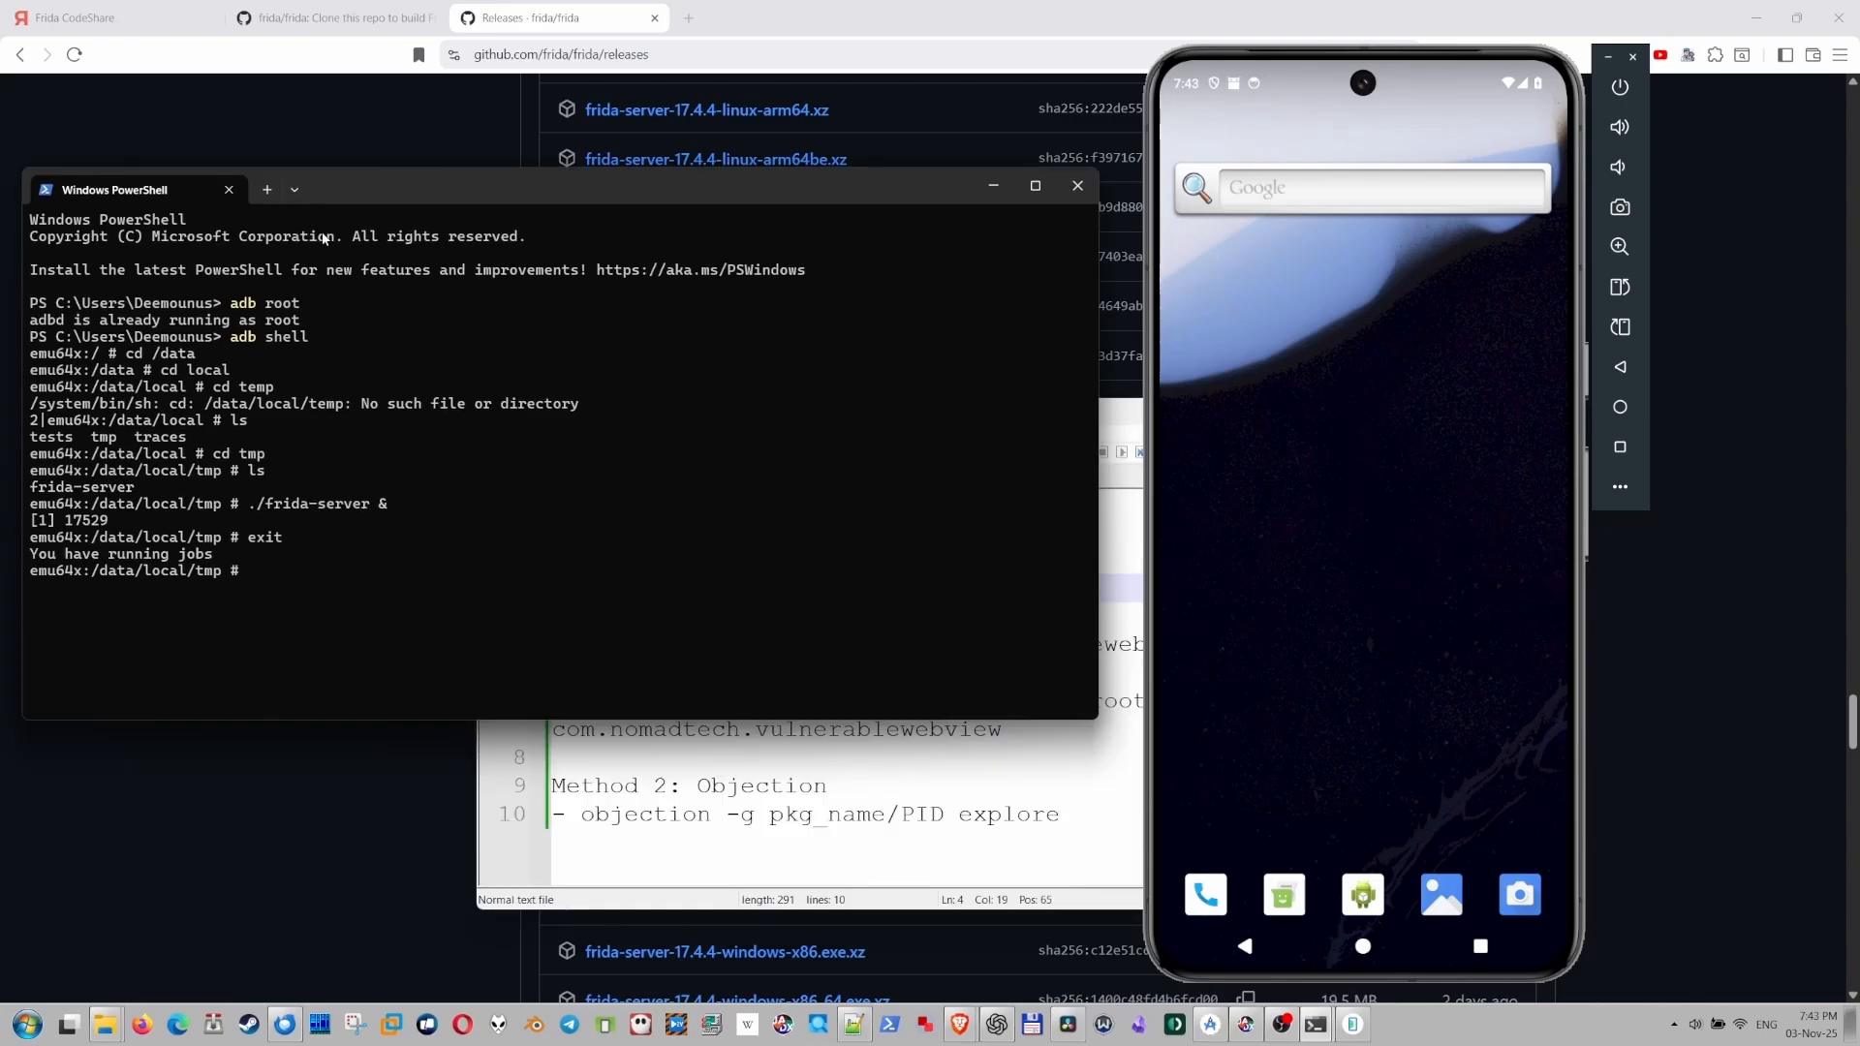
# Add a new PowerShell tab, then return to the Frida GitHub repository page.
pyautogui.click(267, 188)
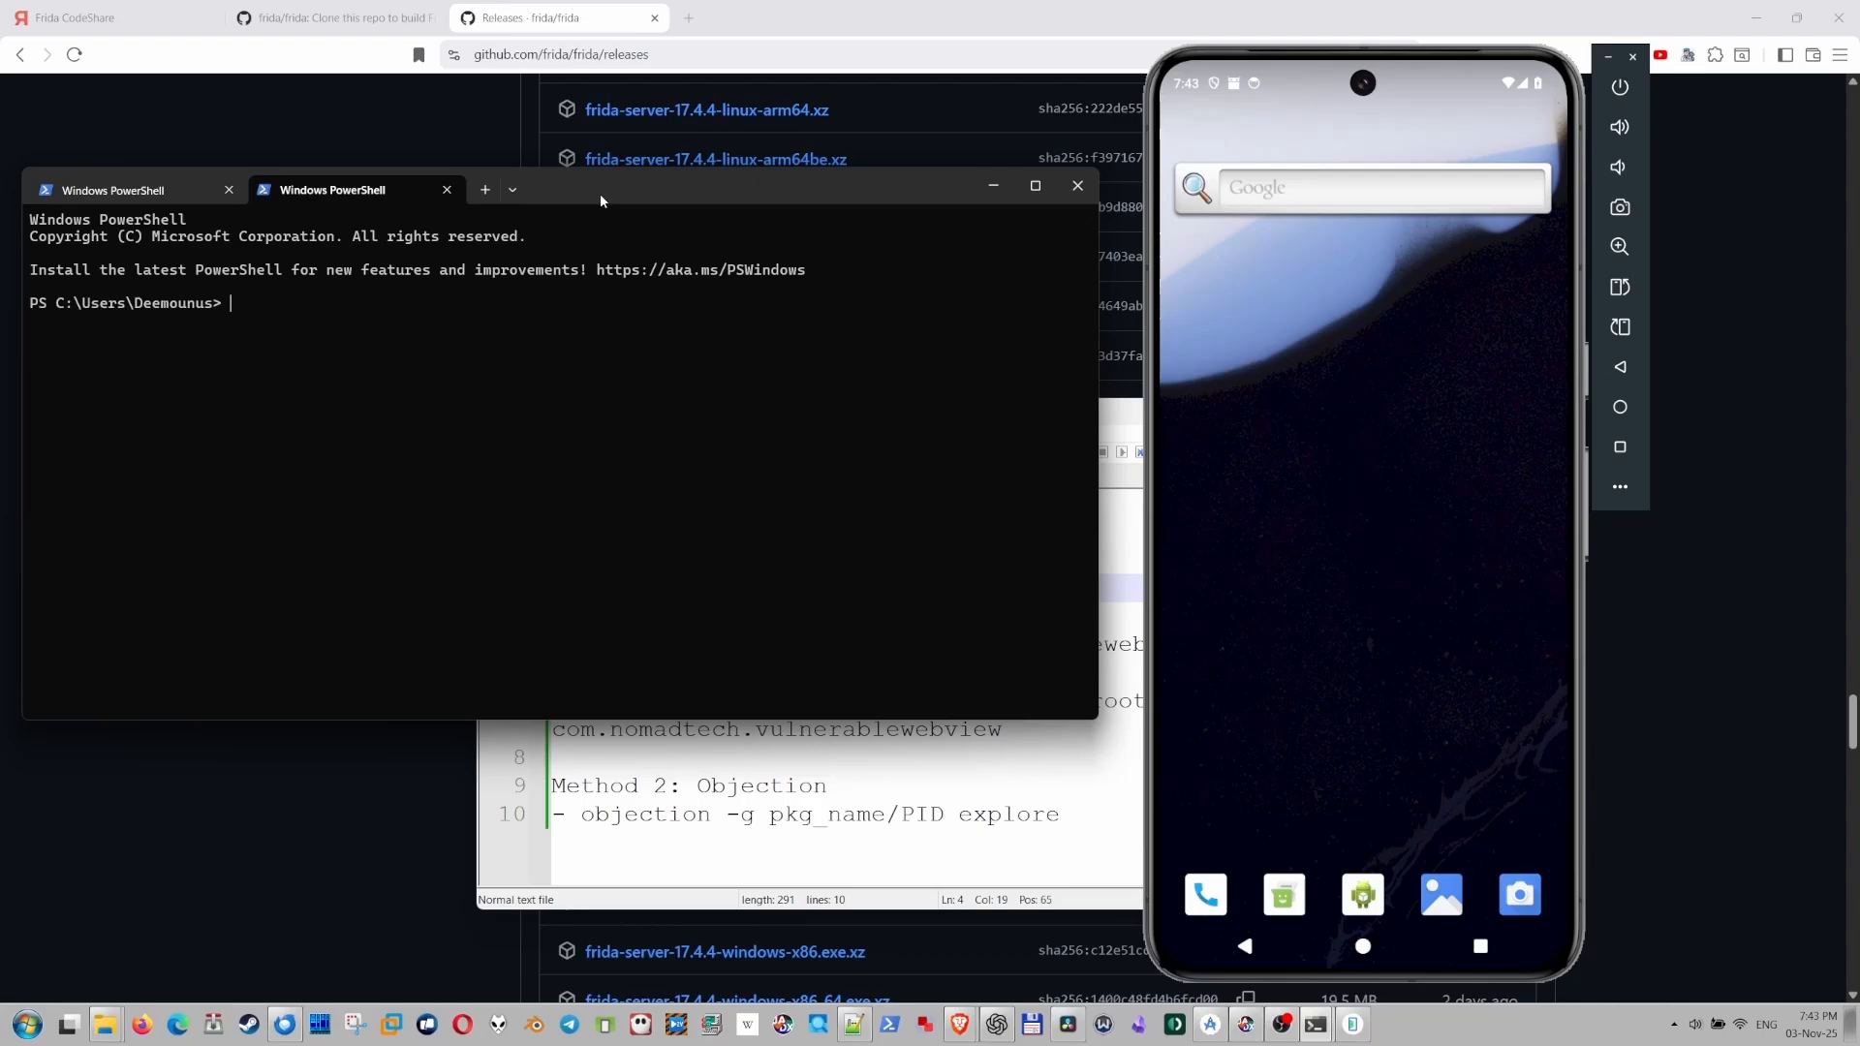
pyautogui.moveTo(1385, 444)
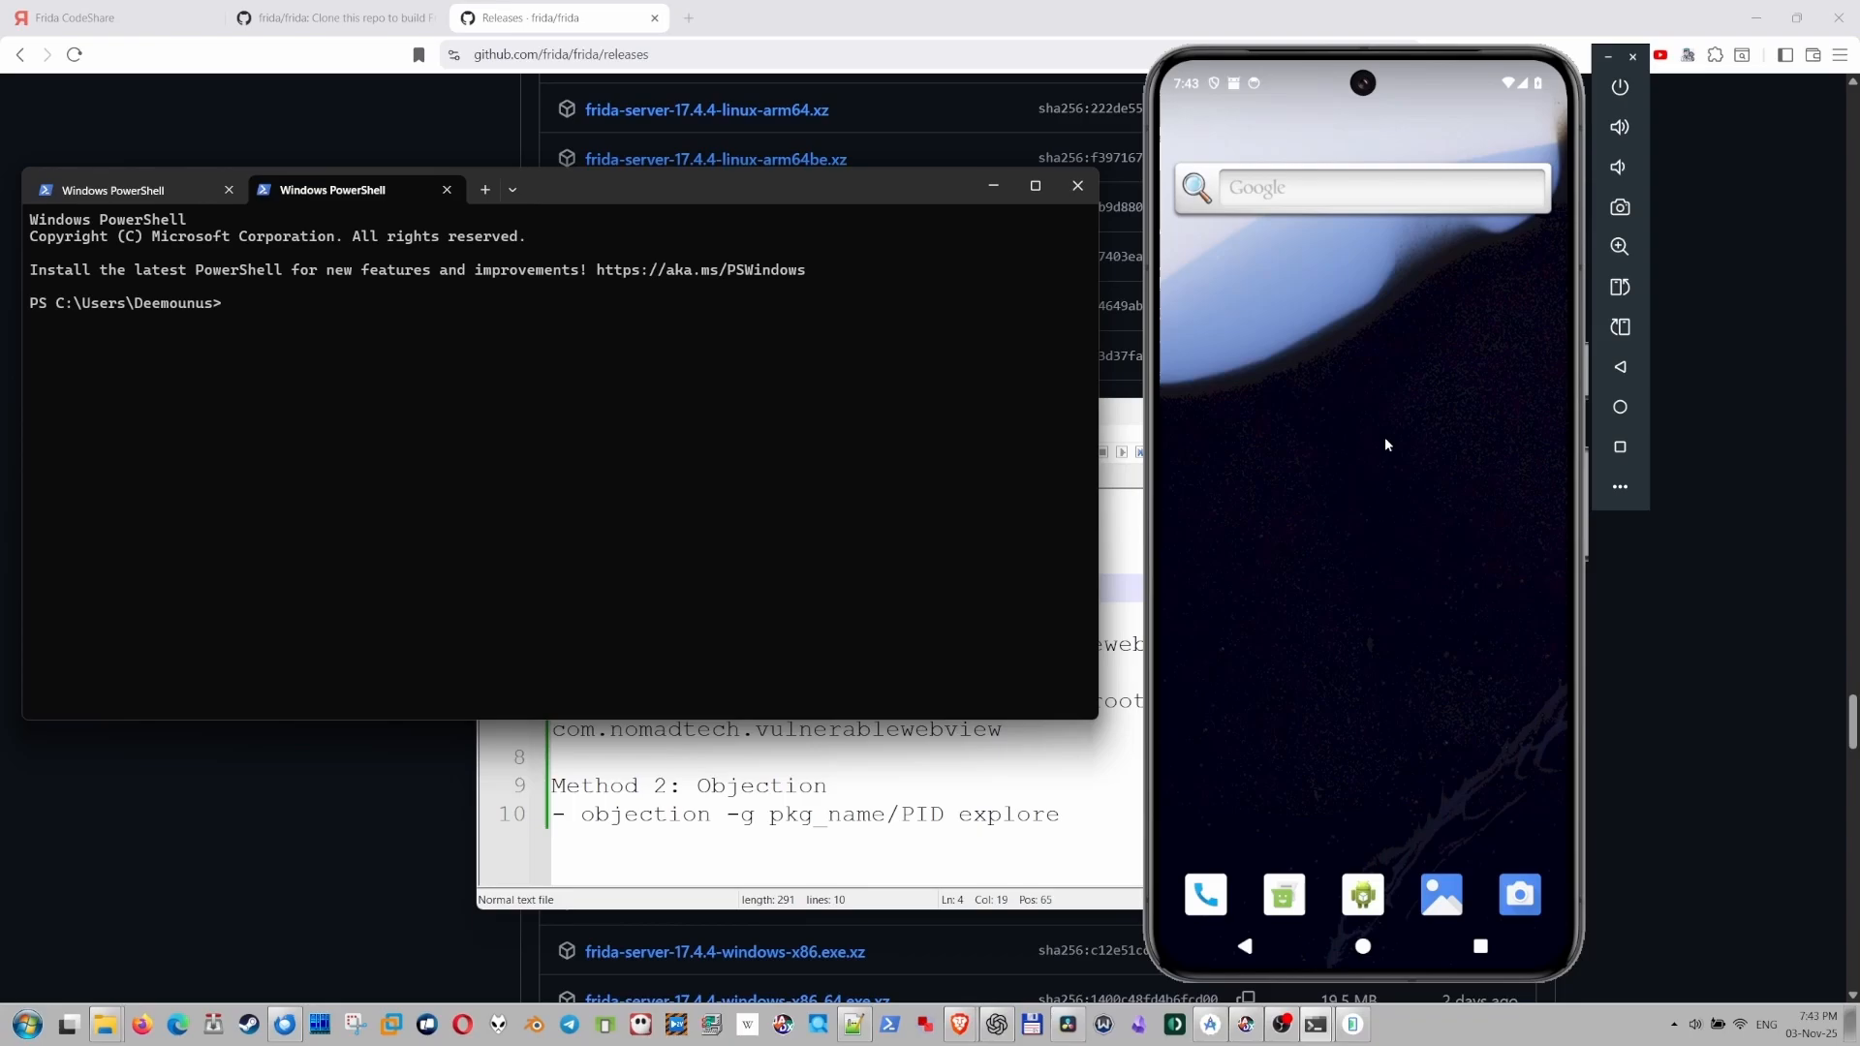
pyautogui.click(332, 17)
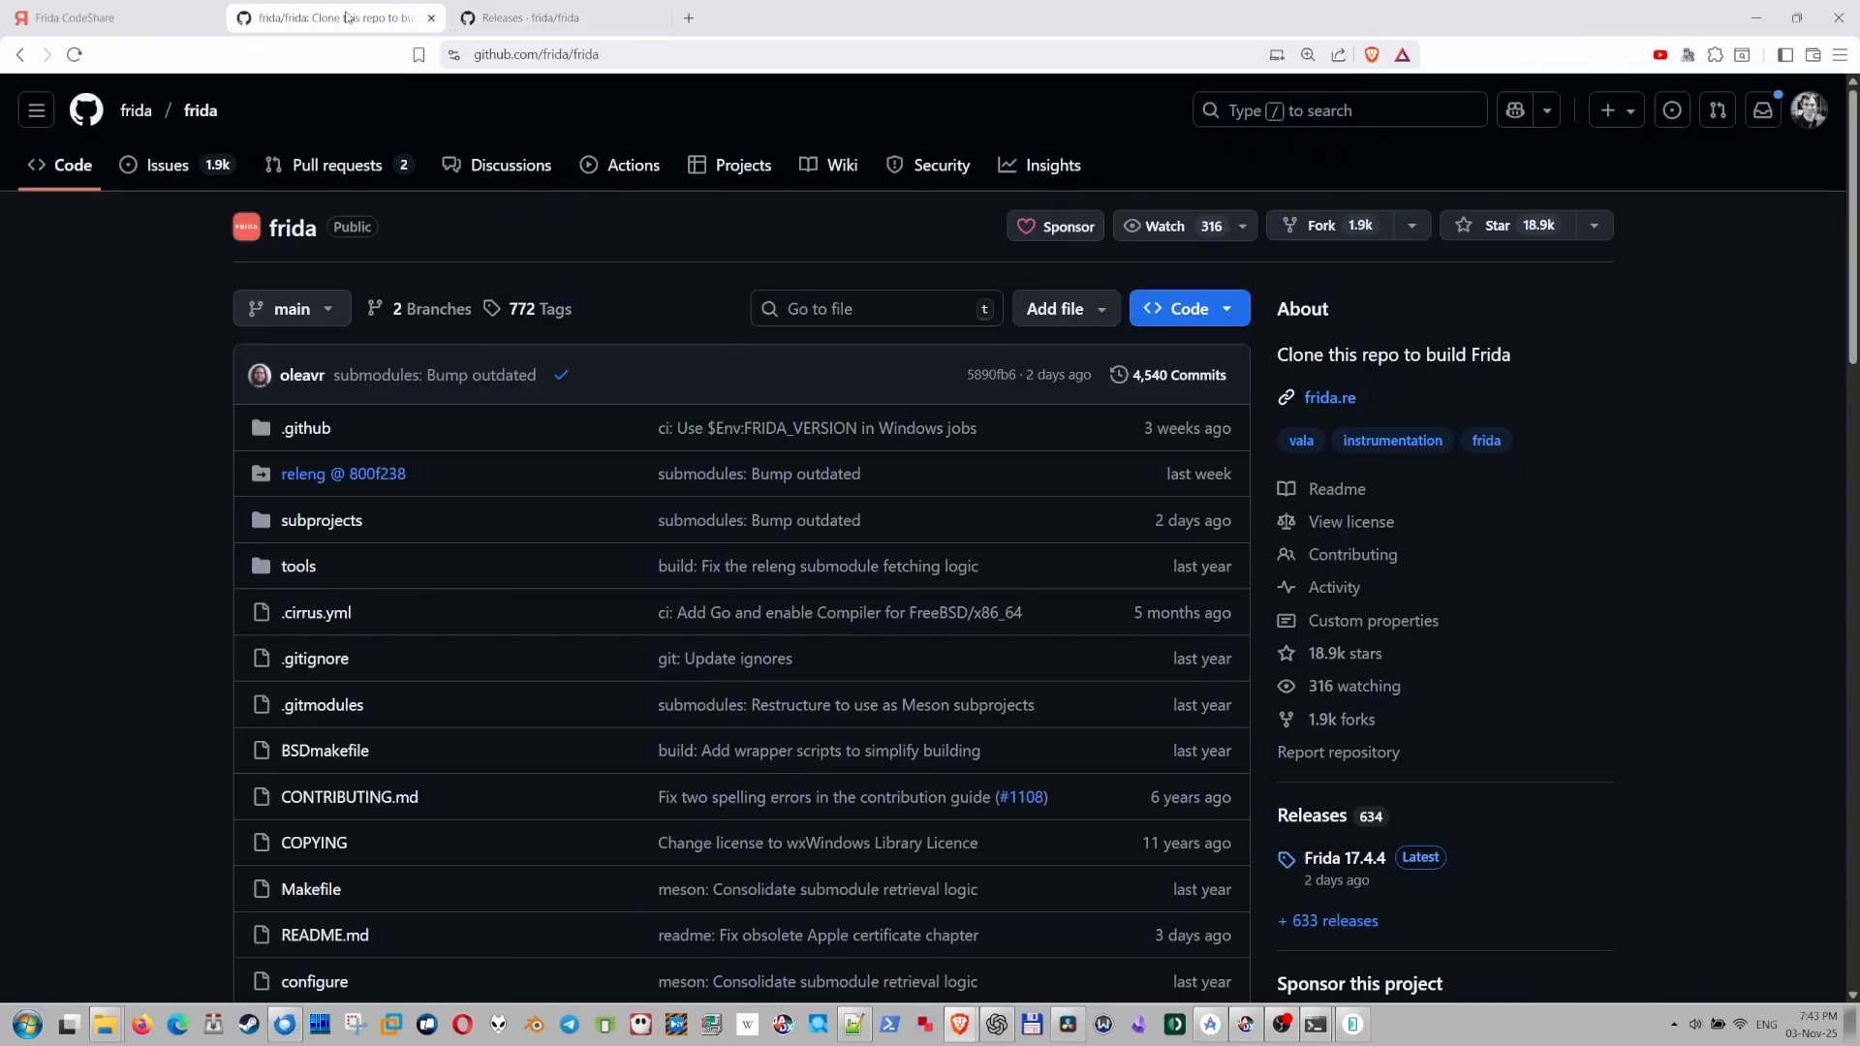
# Scroll the frida/frida README to 'Two ways to install' and select a word in the commands.
pyautogui.scroll(-3)
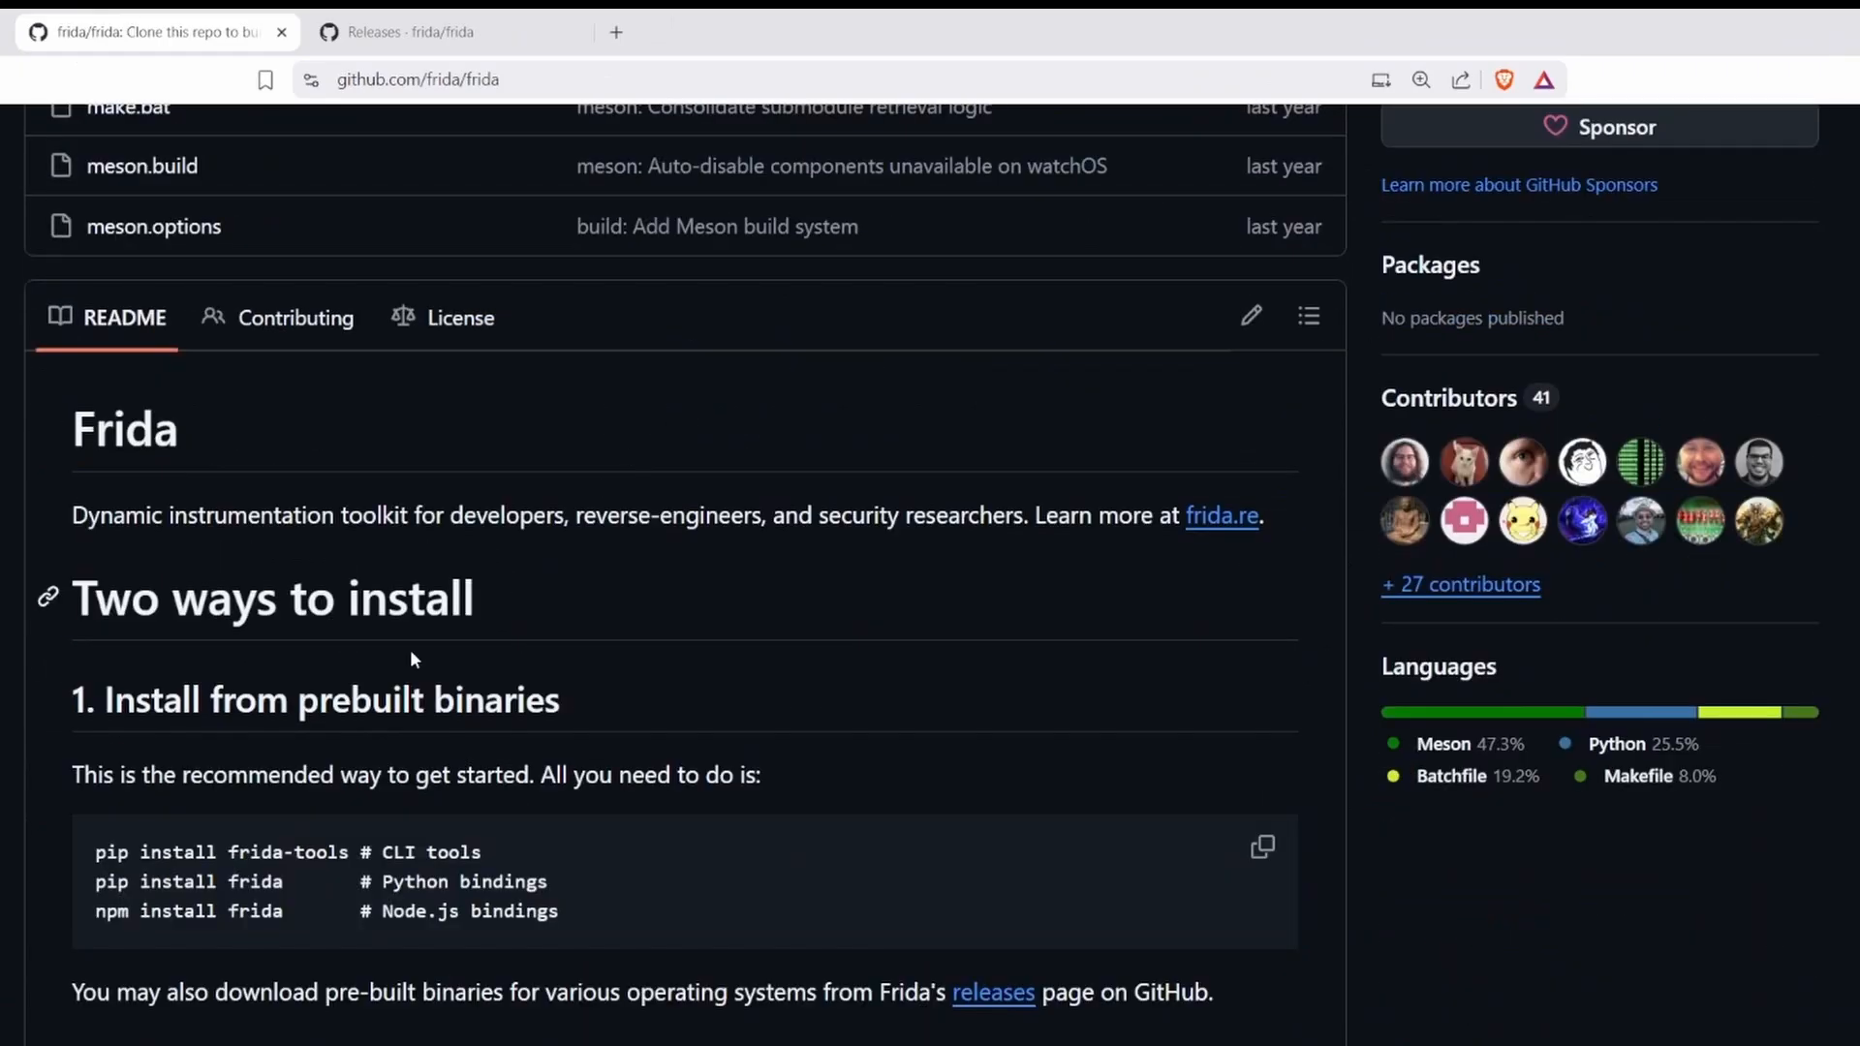
pyautogui.scroll(-3)
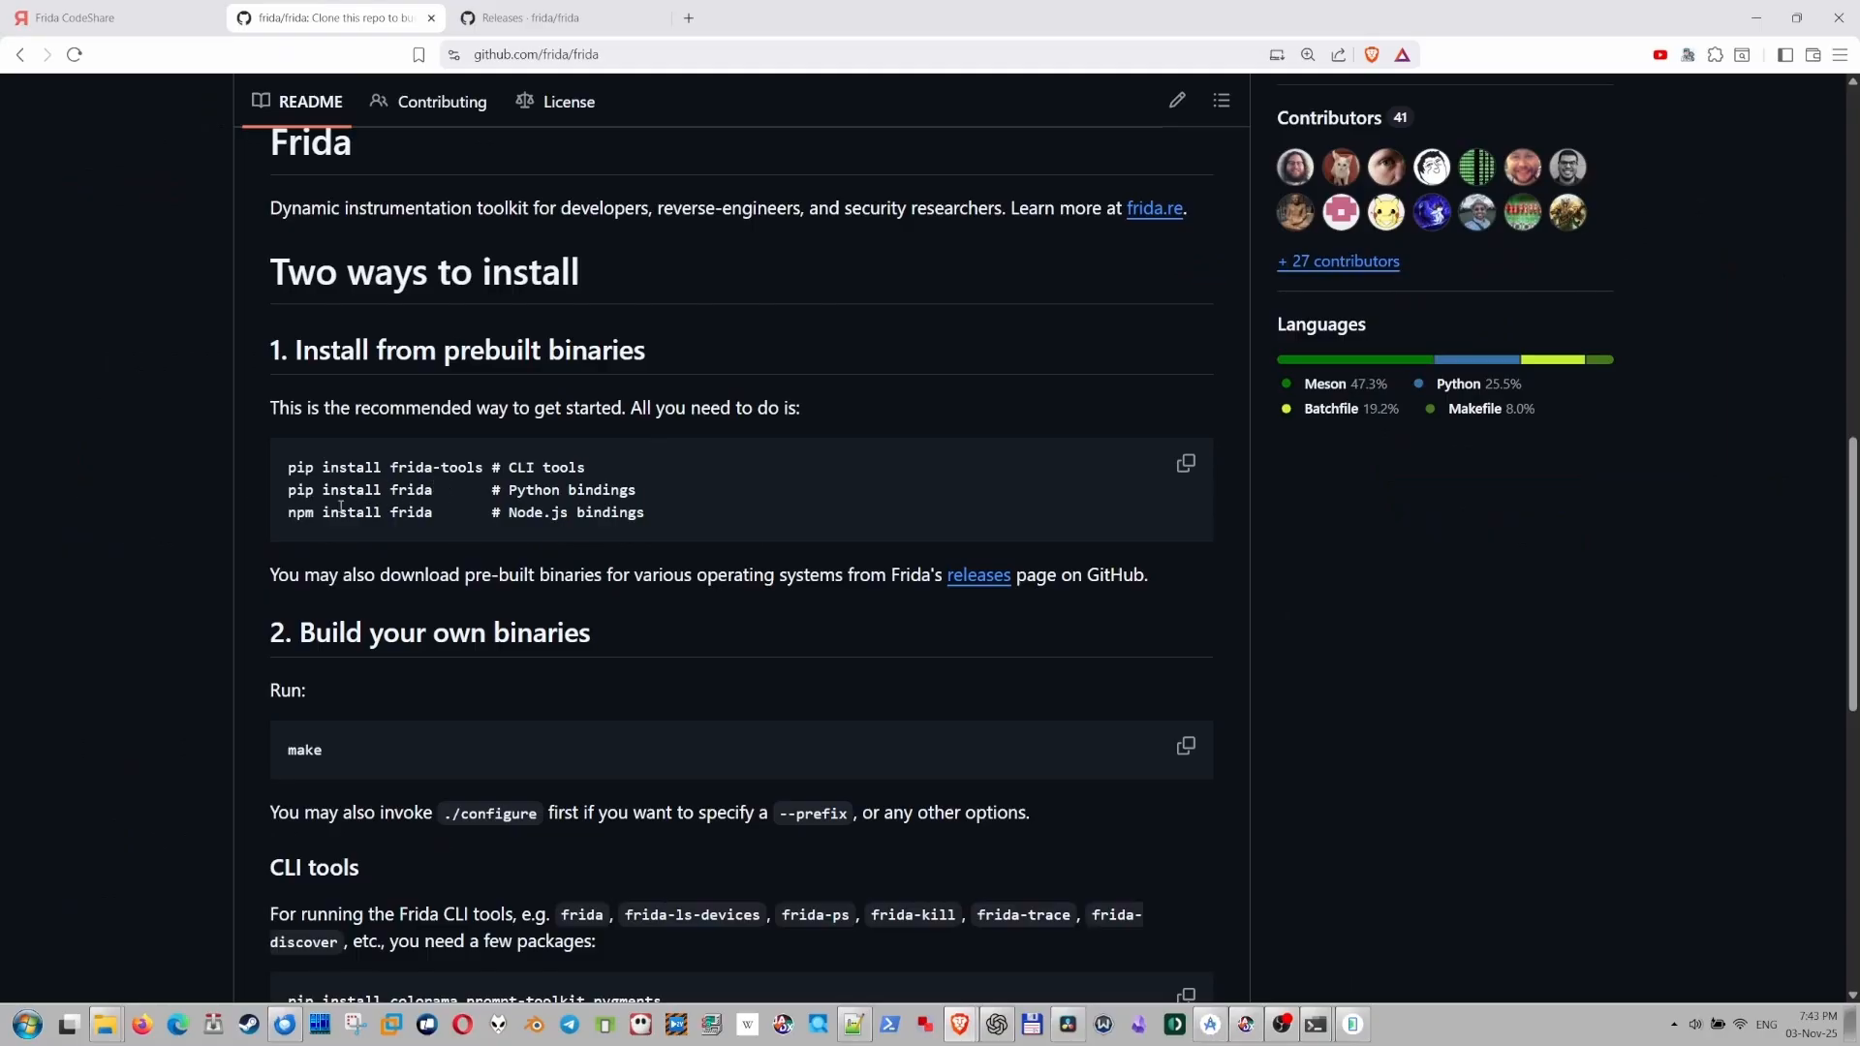
pyautogui.doubleClick(359, 511)
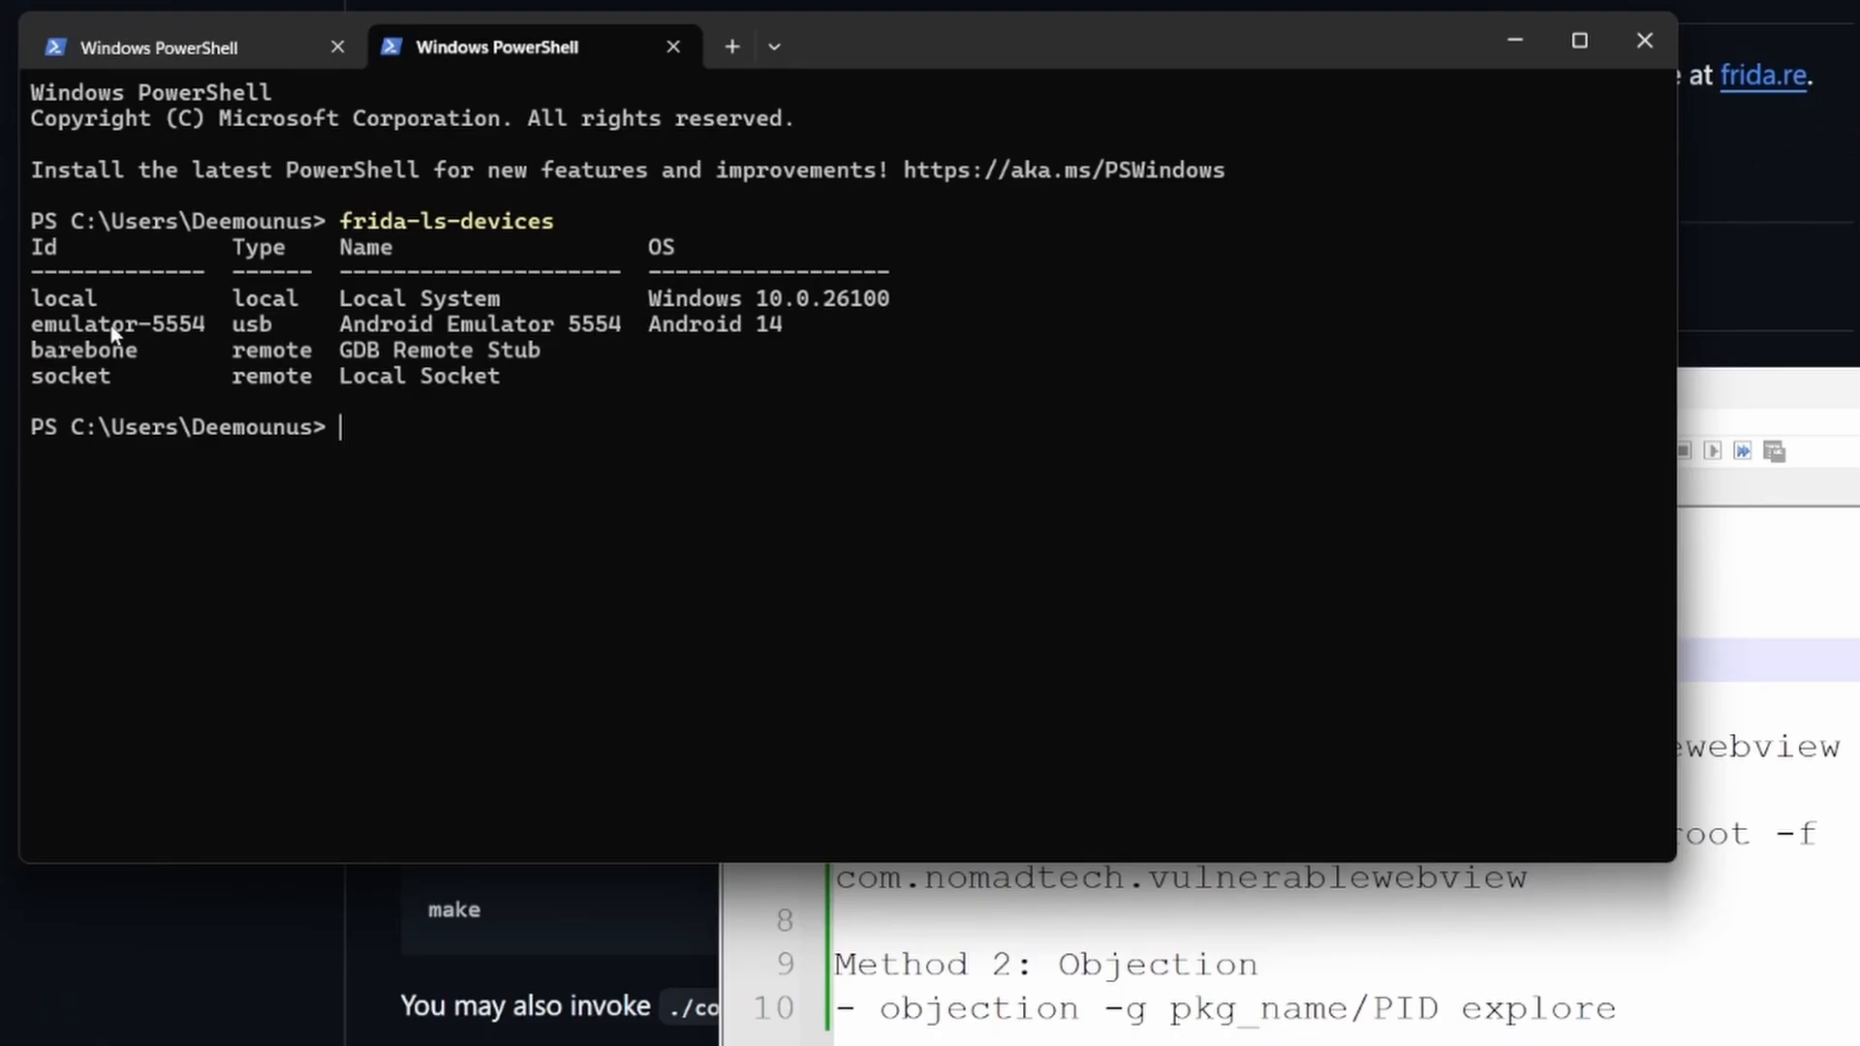
pyautogui.moveTo(321, 343)
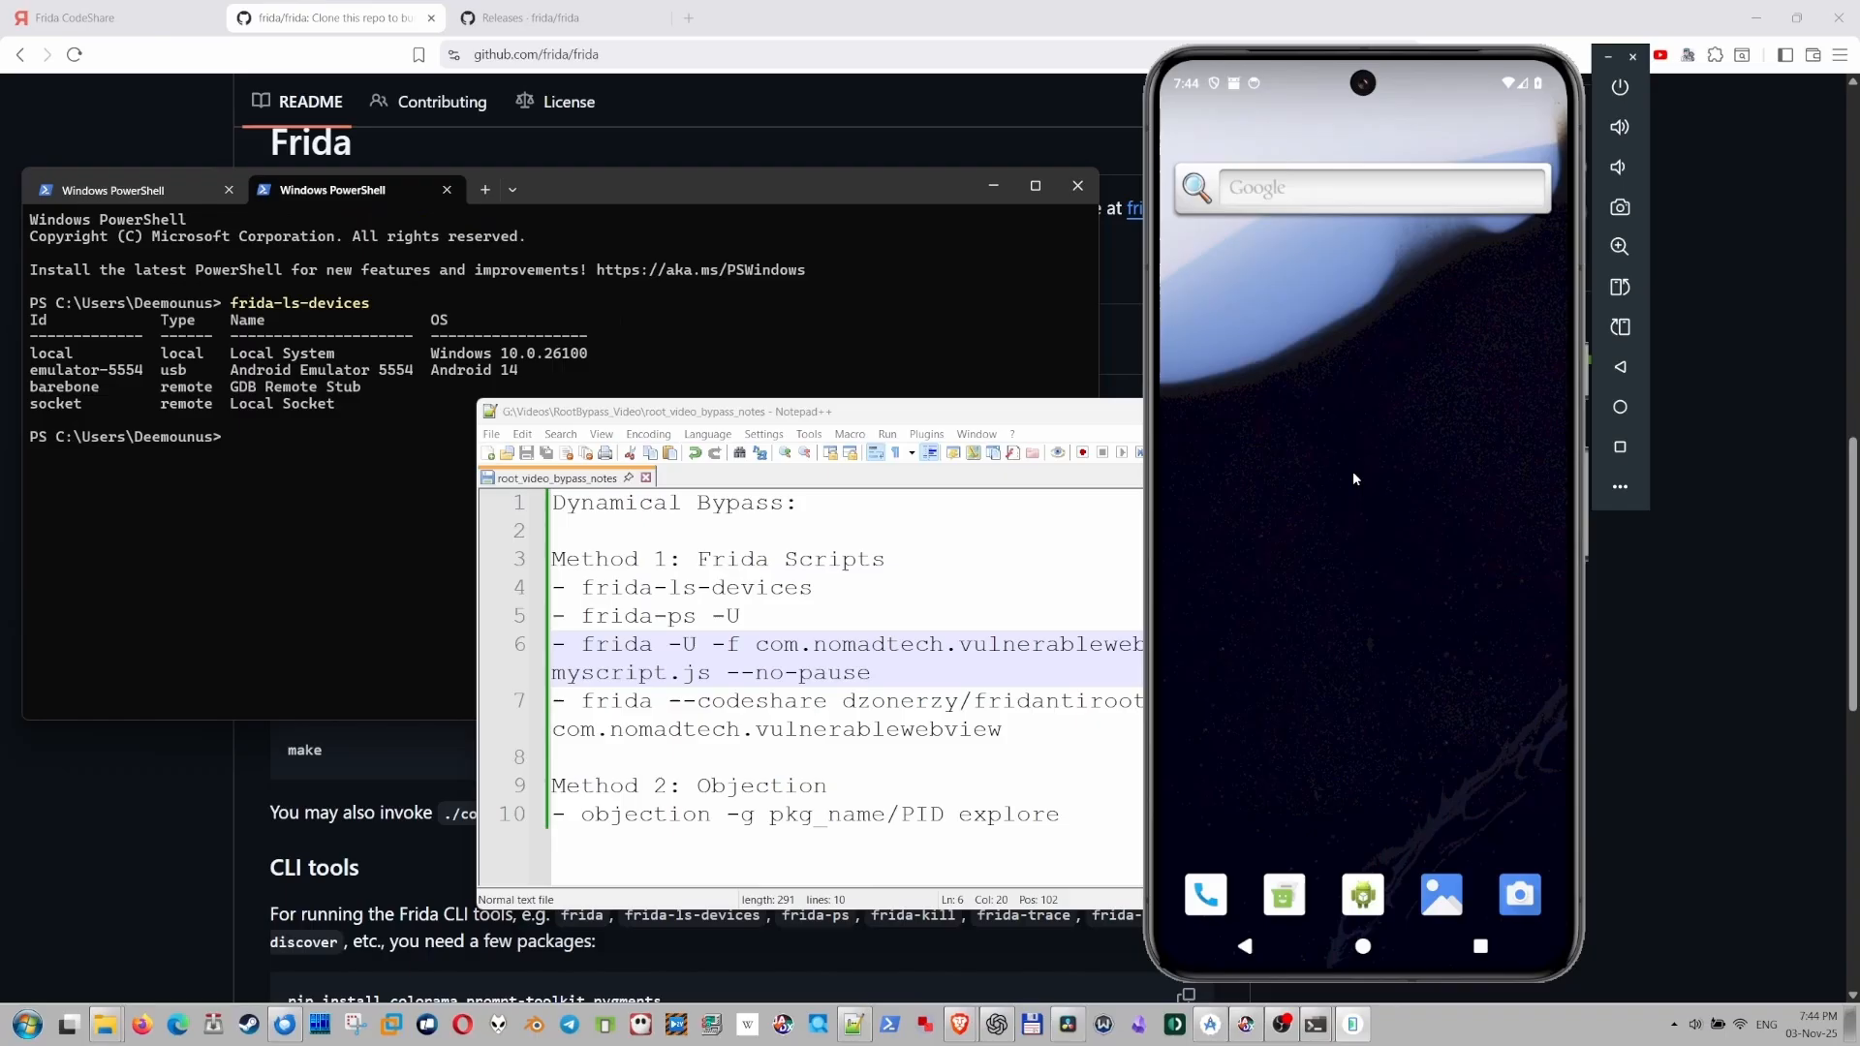
# From the app\build\outputs\apk\debug folder, run 'adb install app-debug.apk' to install the APK.
pyautogui.click(105, 1023)
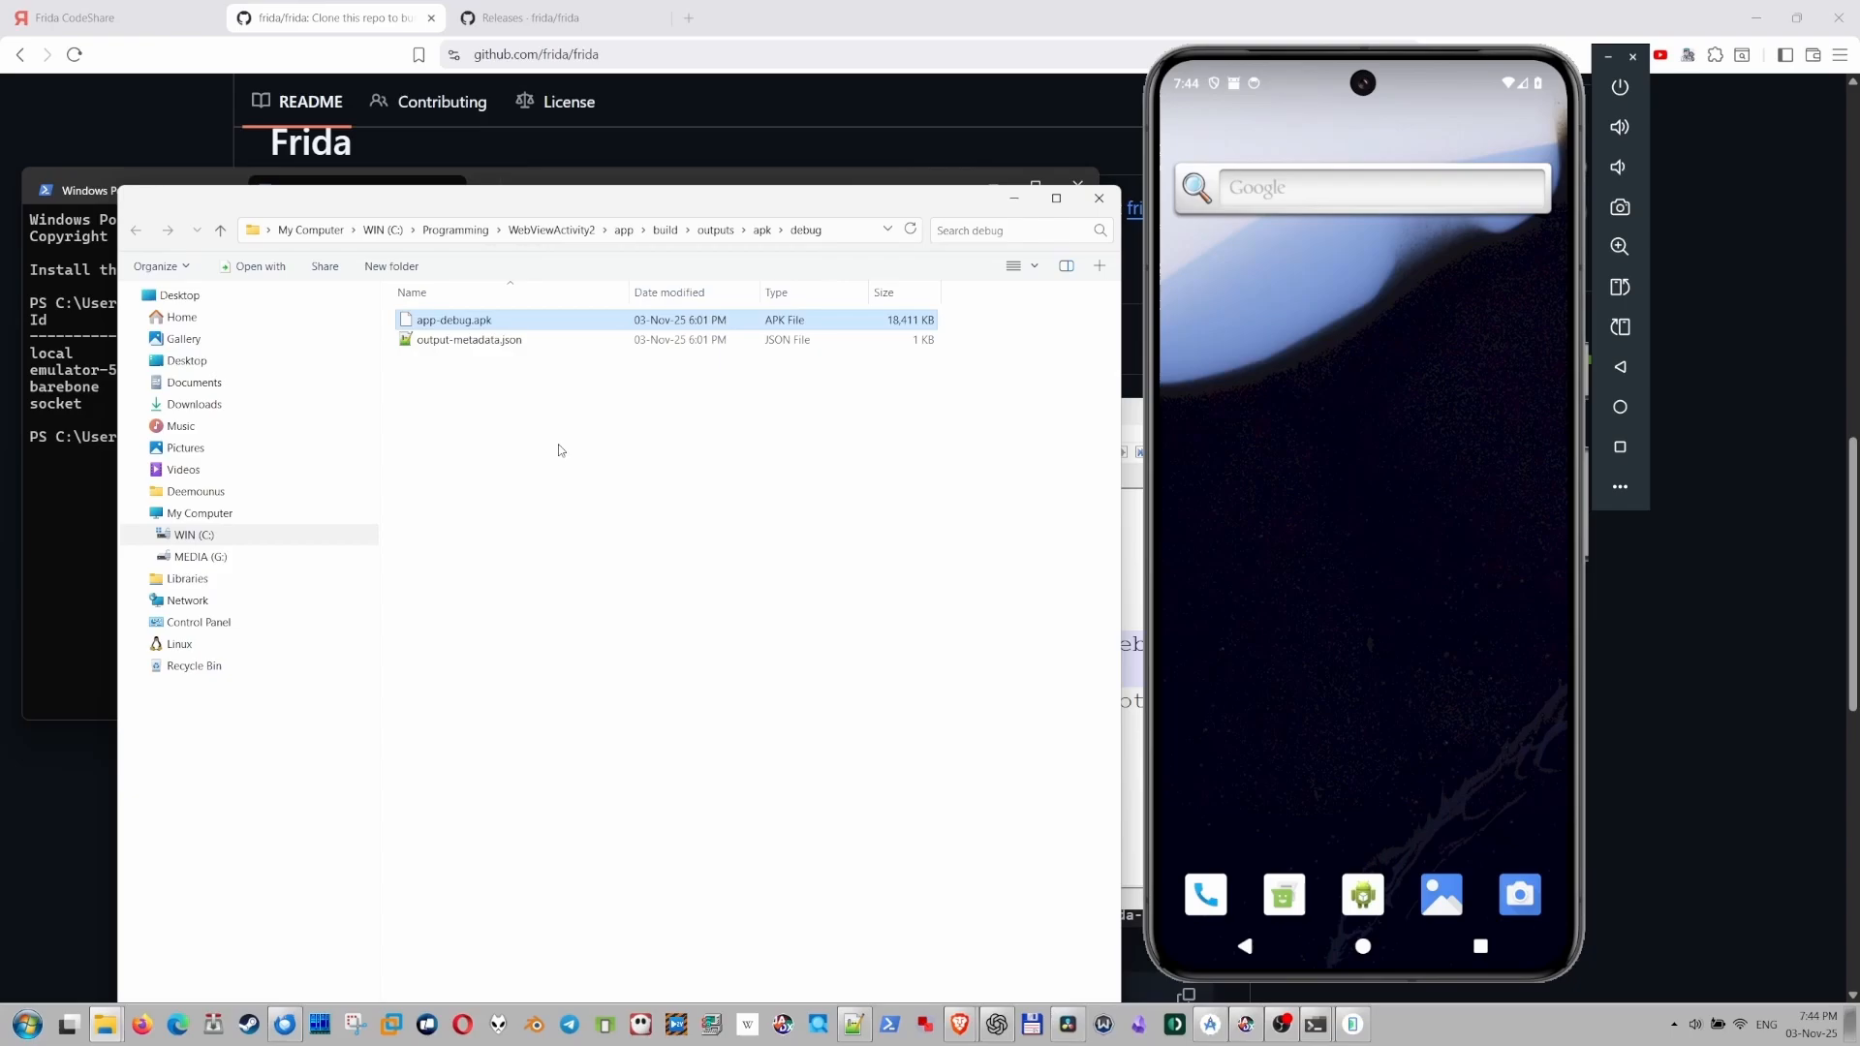
pyautogui.click(550, 470)
pyautogui.write('adb')
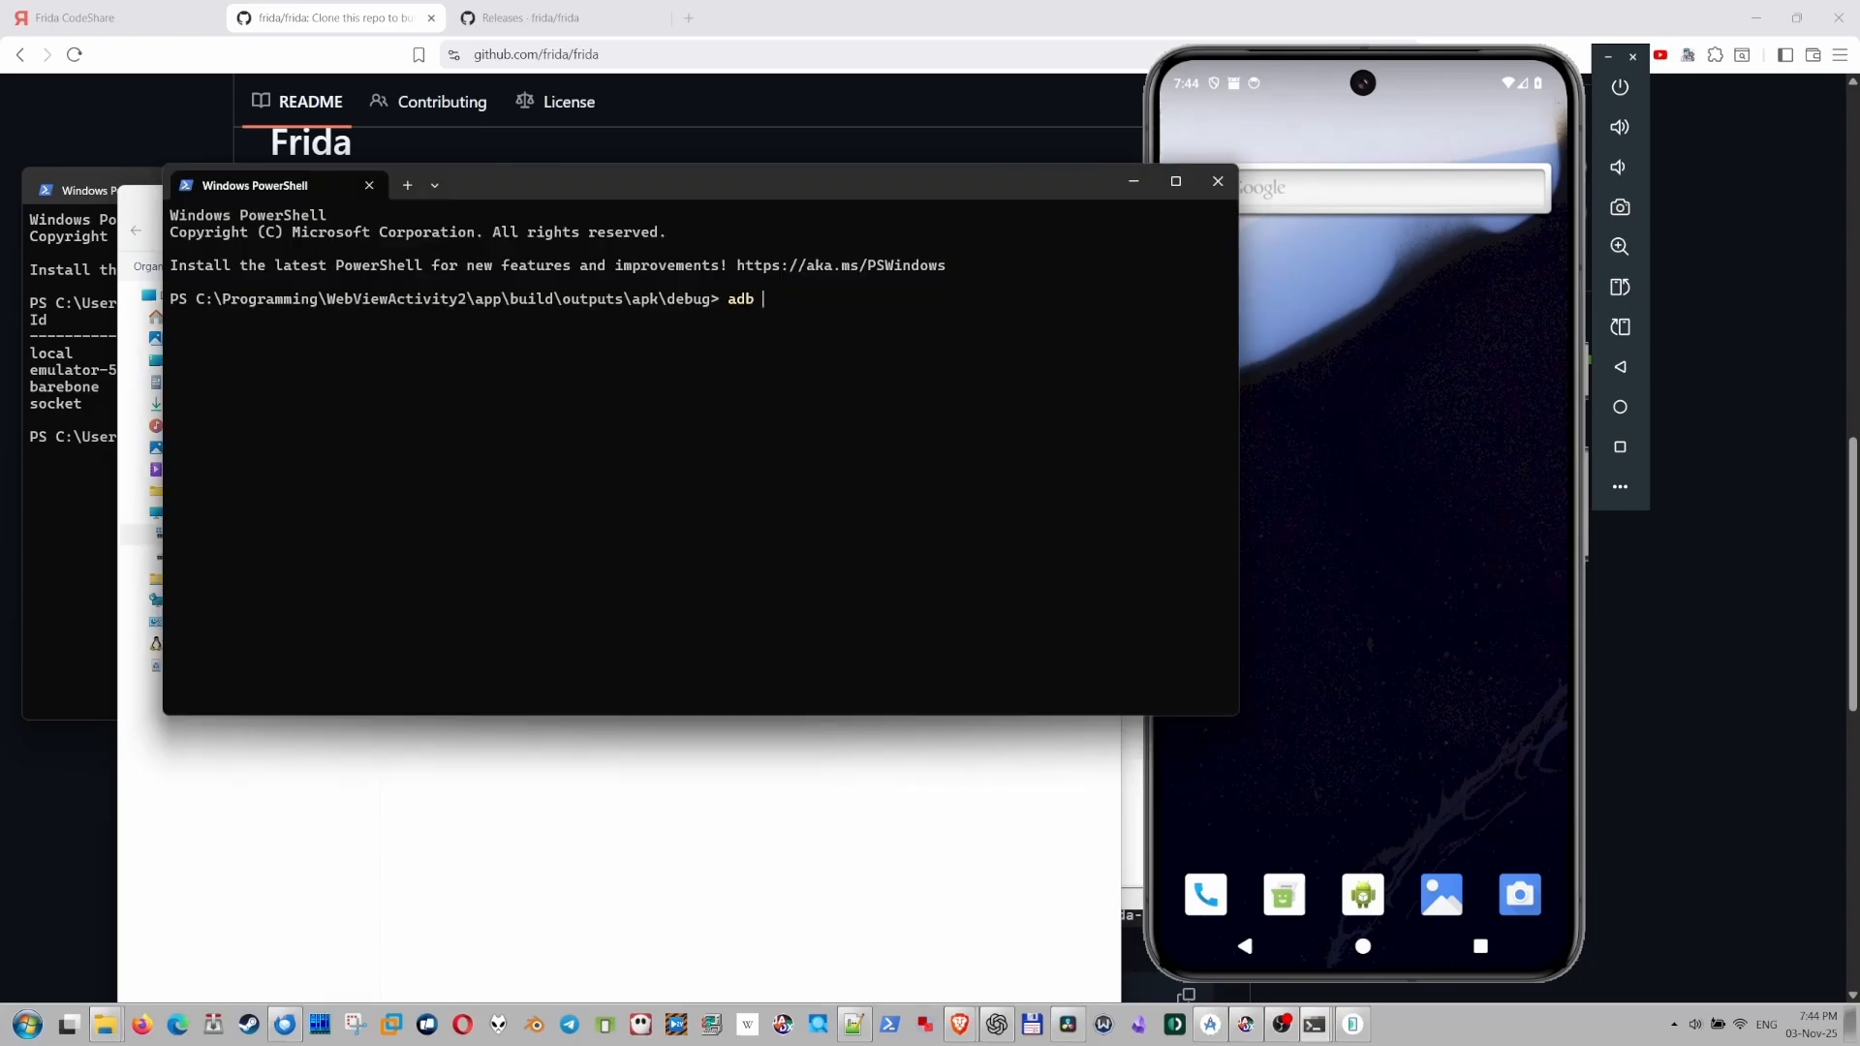
pyautogui.write('install app-d')
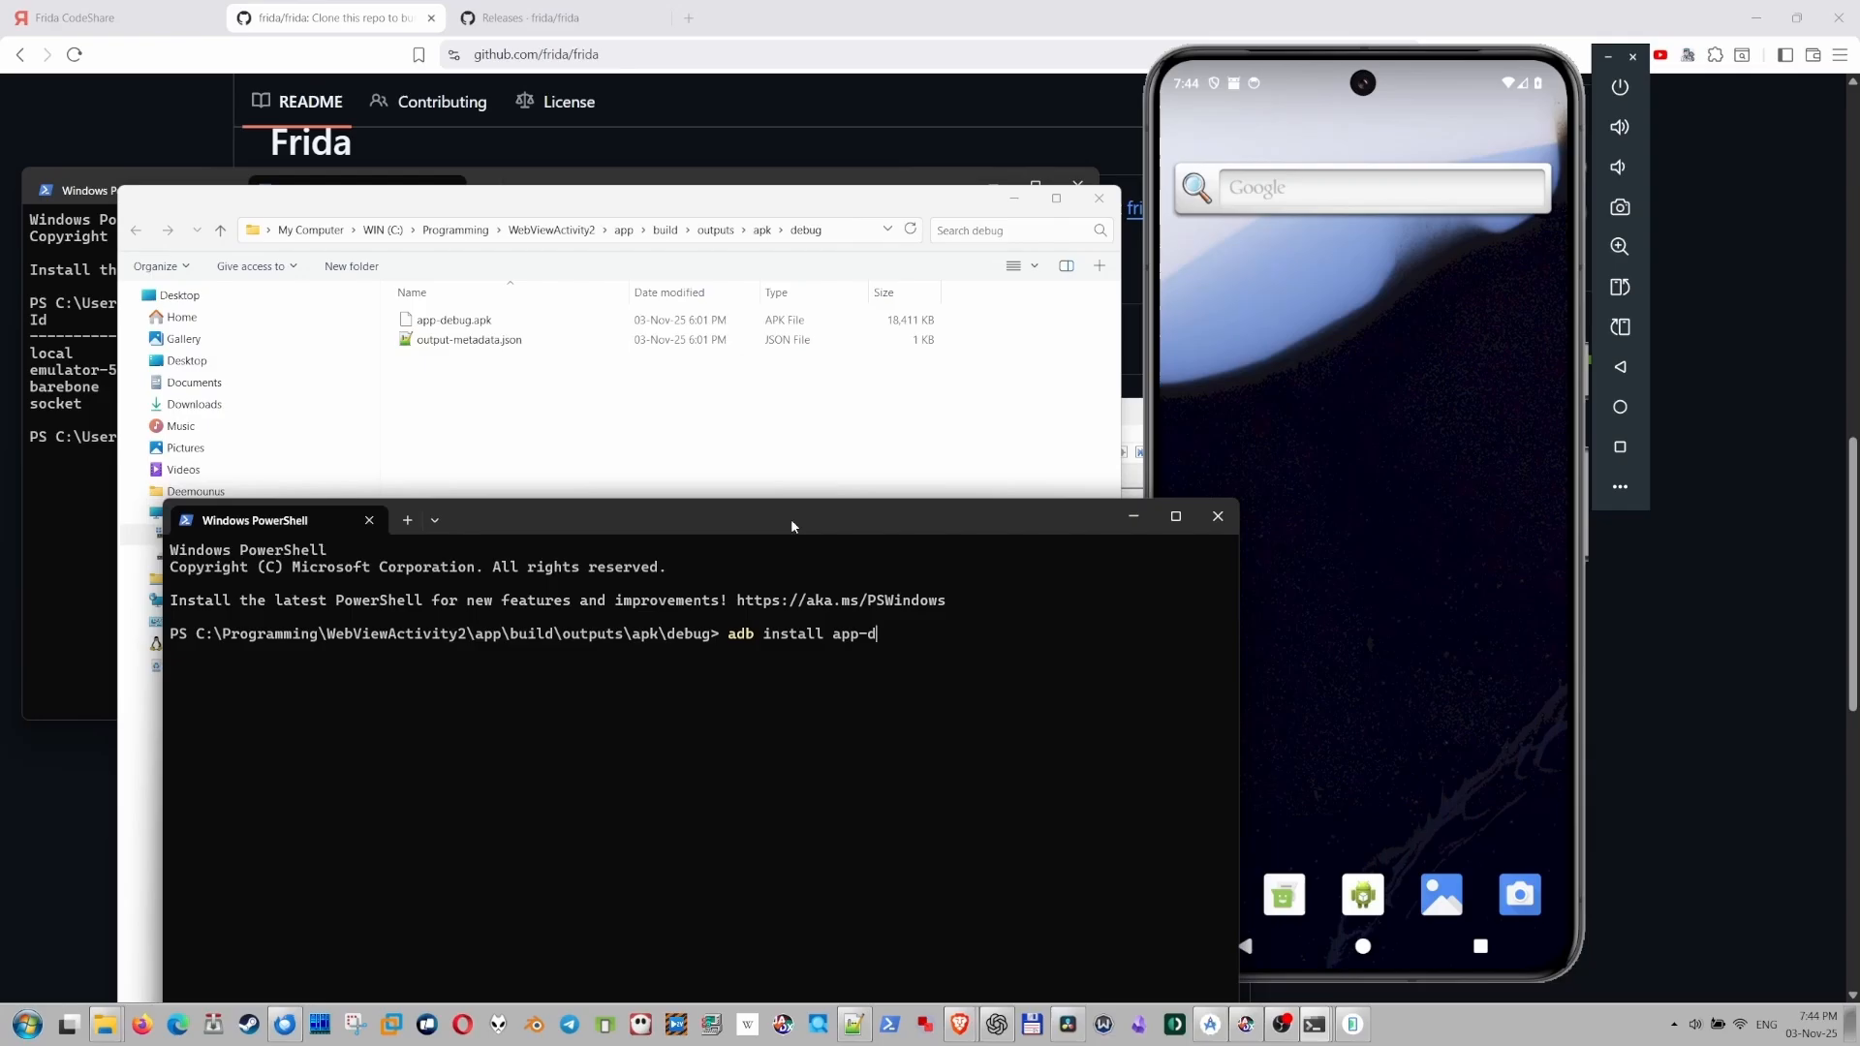
pyautogui.press('Return')
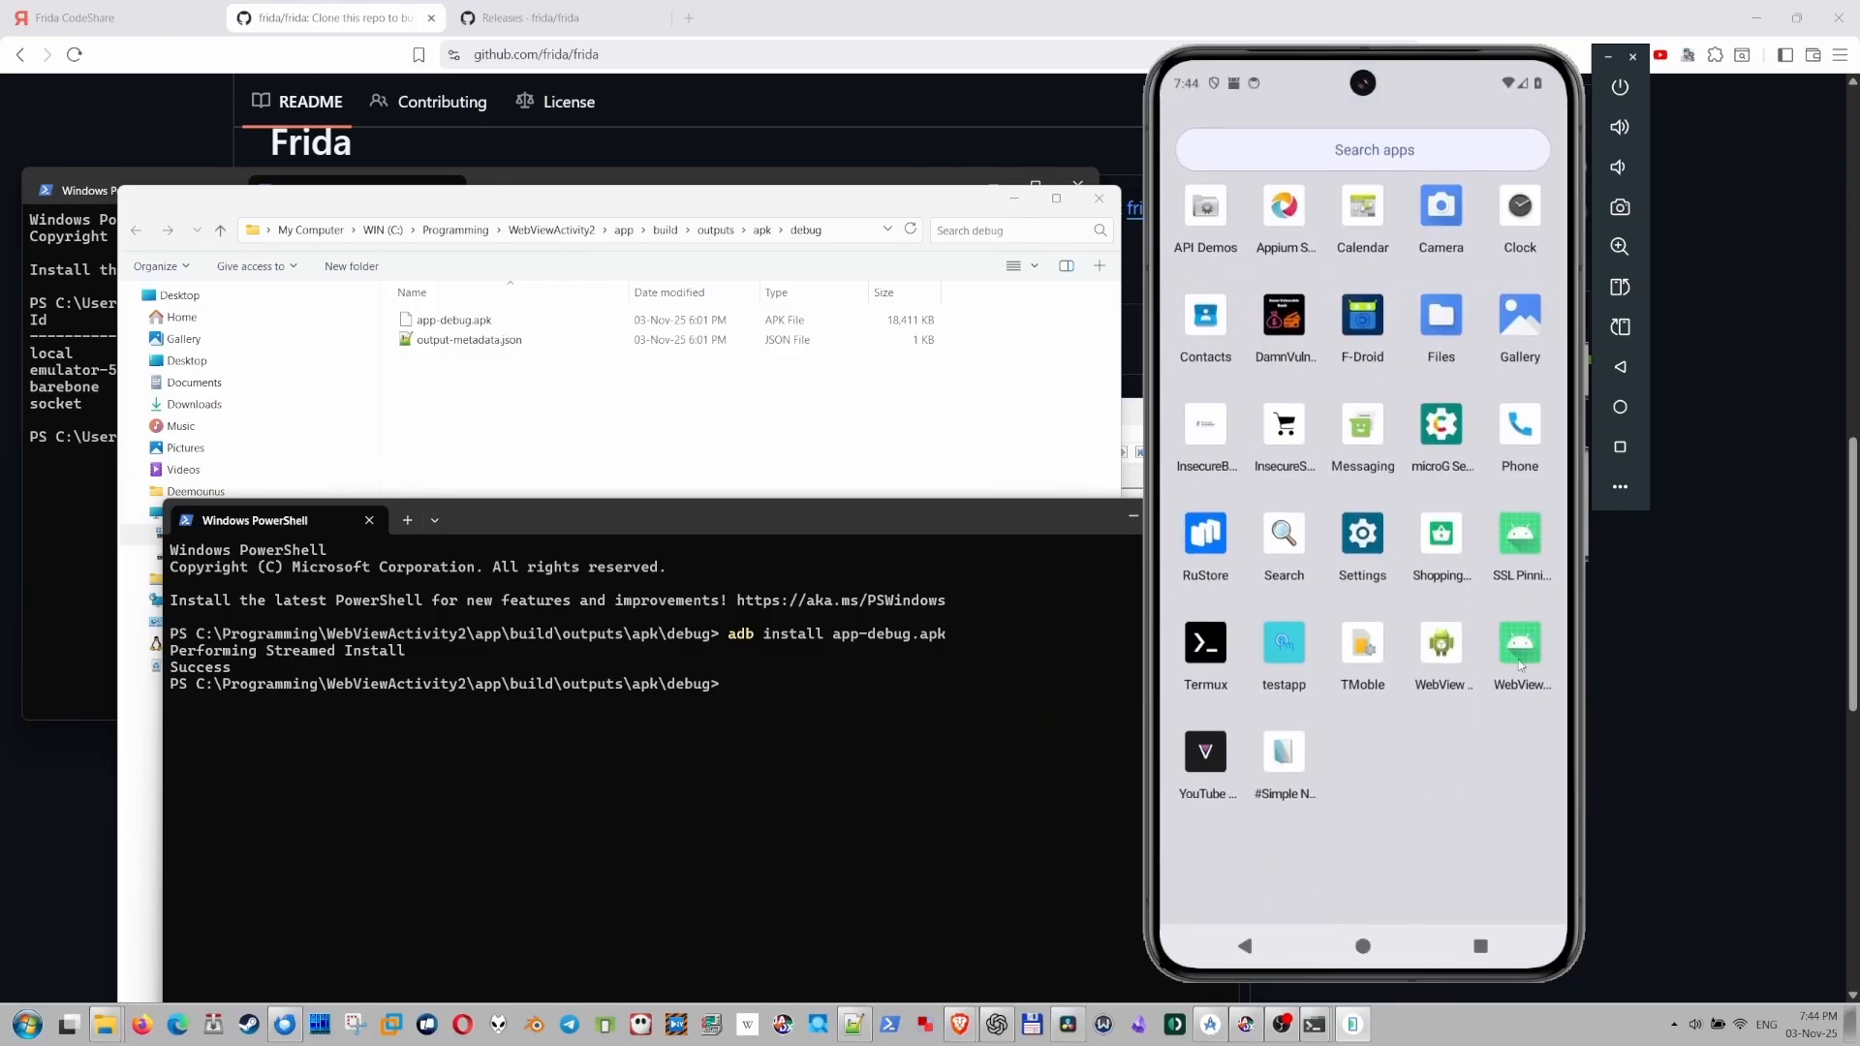
pyautogui.click(1519, 650)
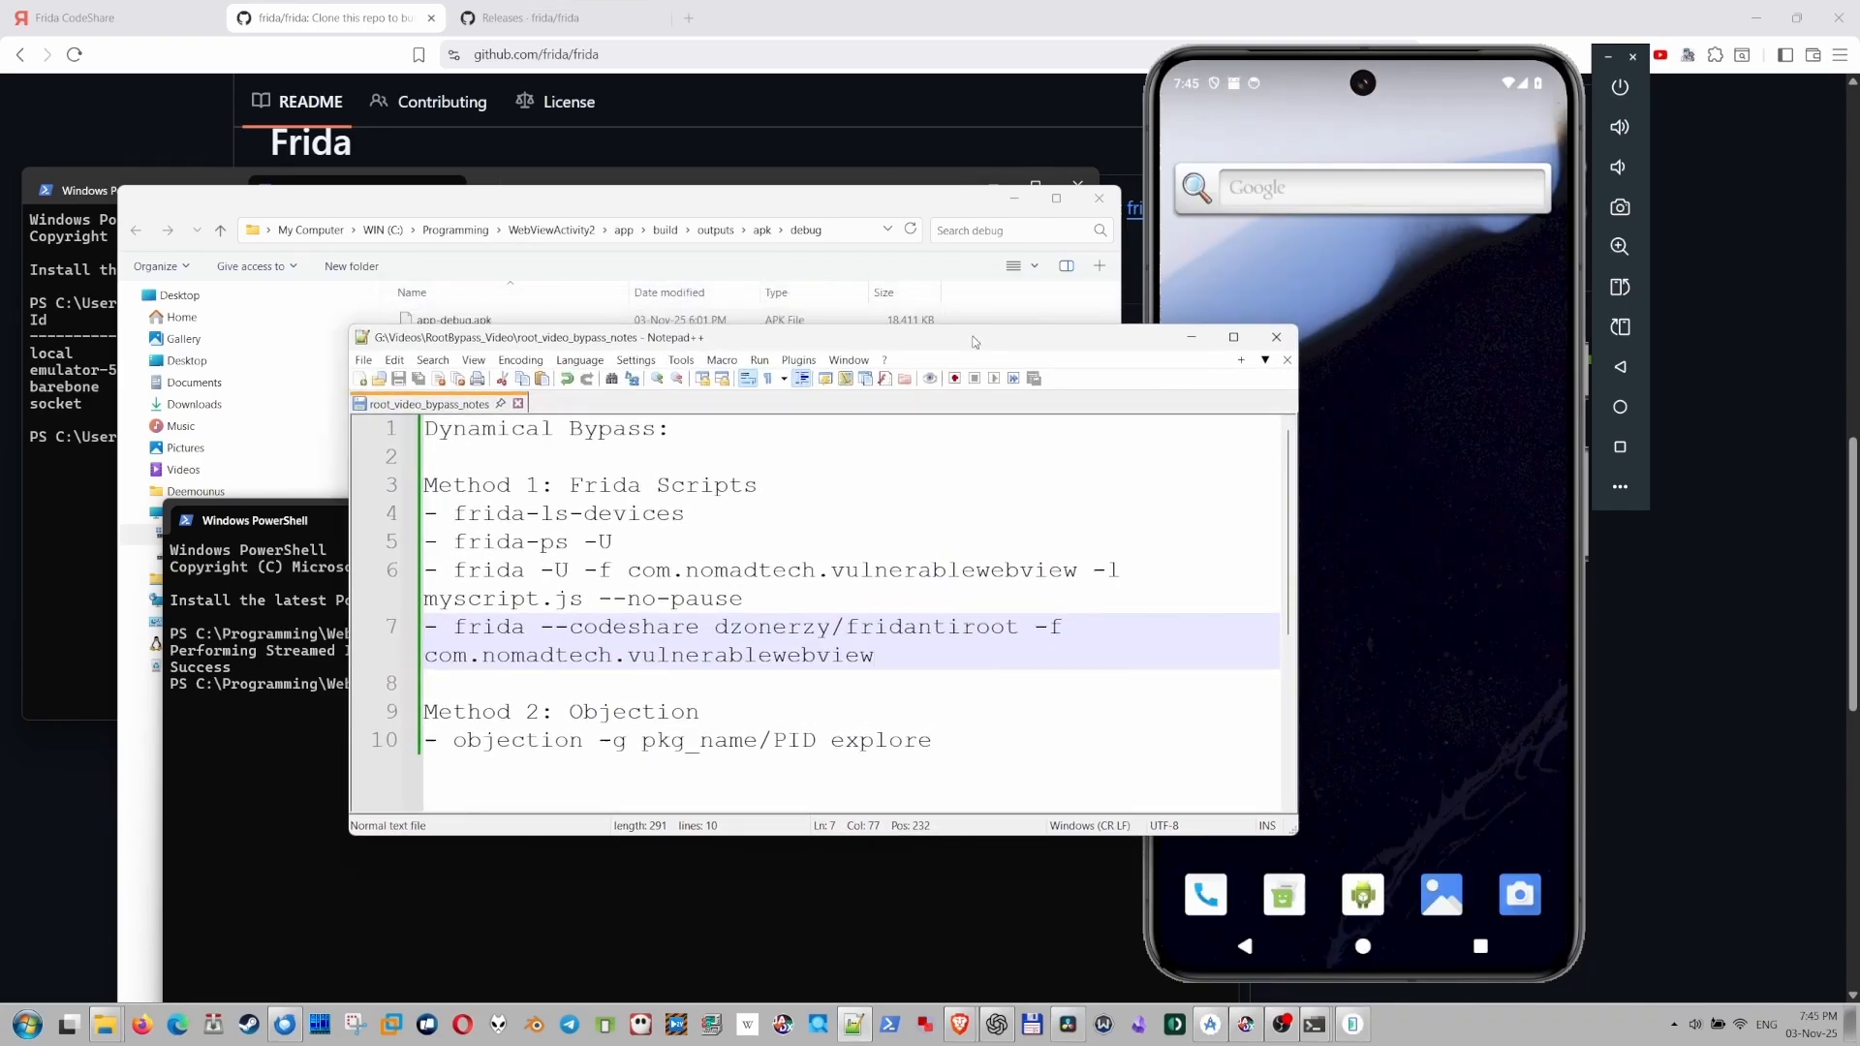
pyautogui.click(875, 654)
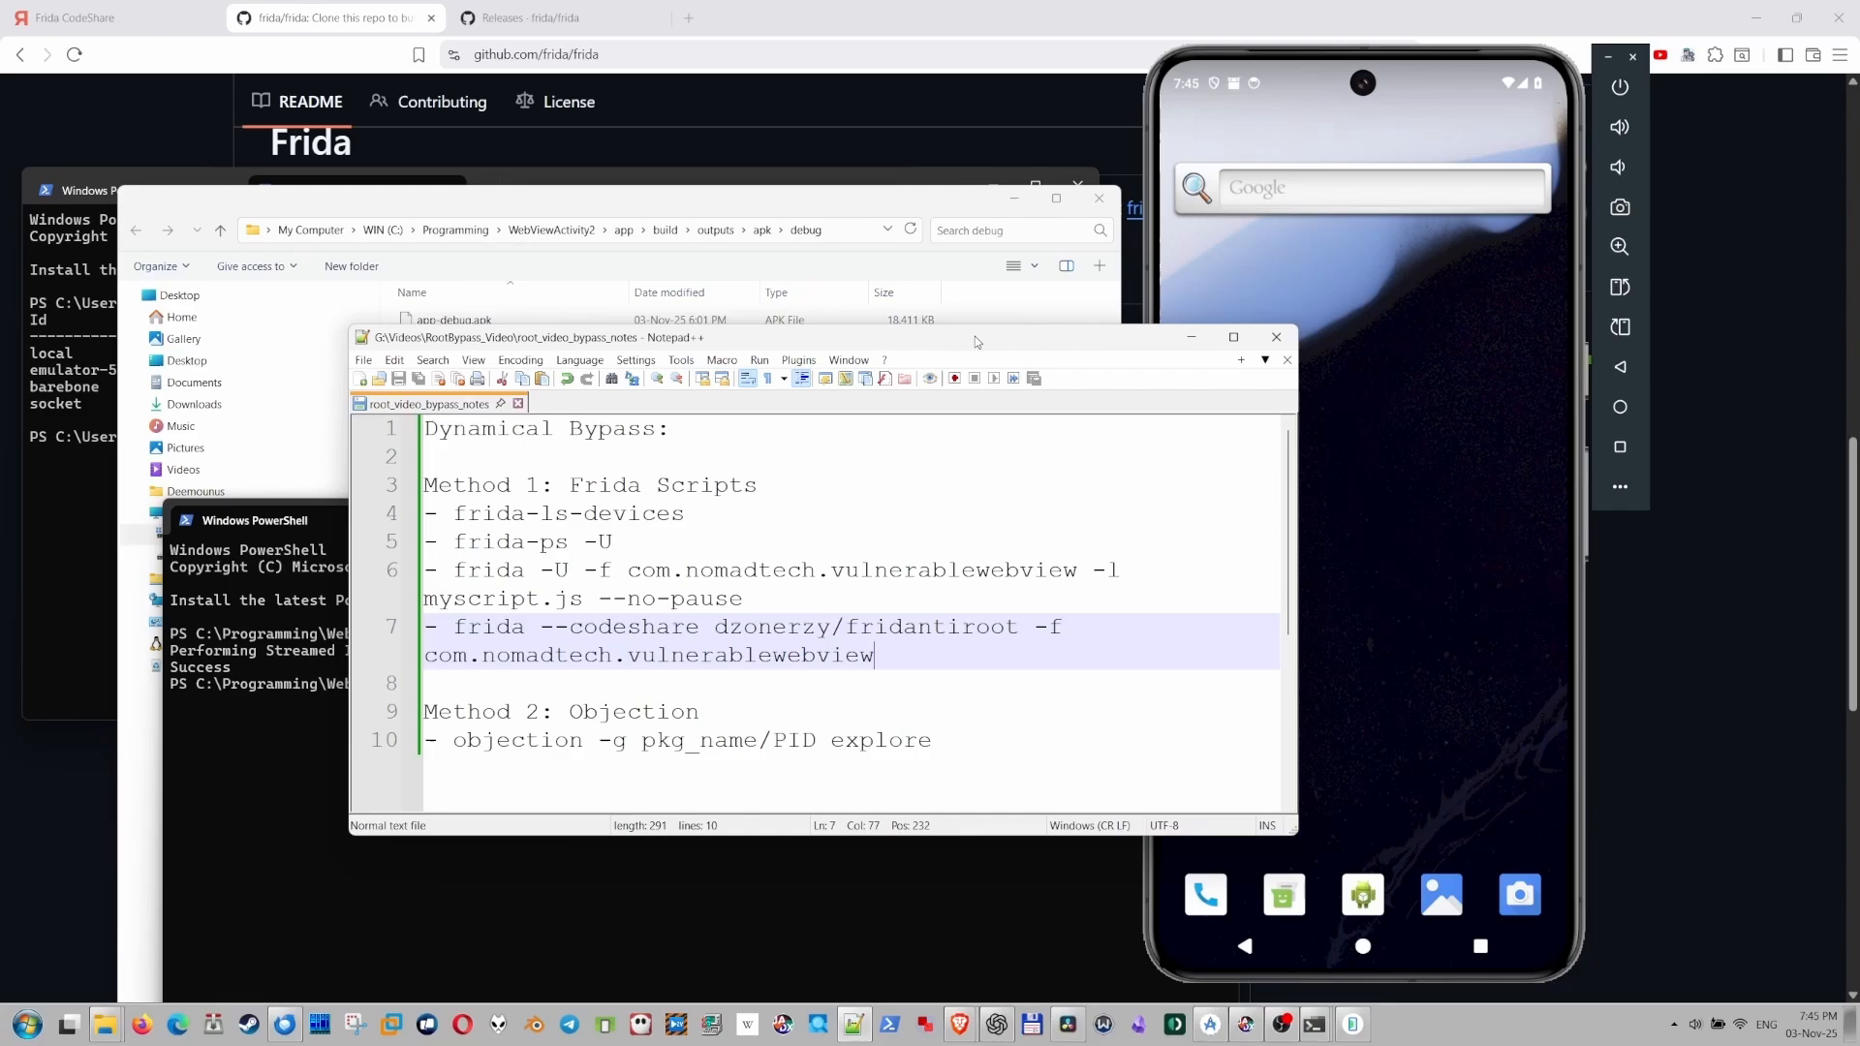
pyautogui.click(106, 17)
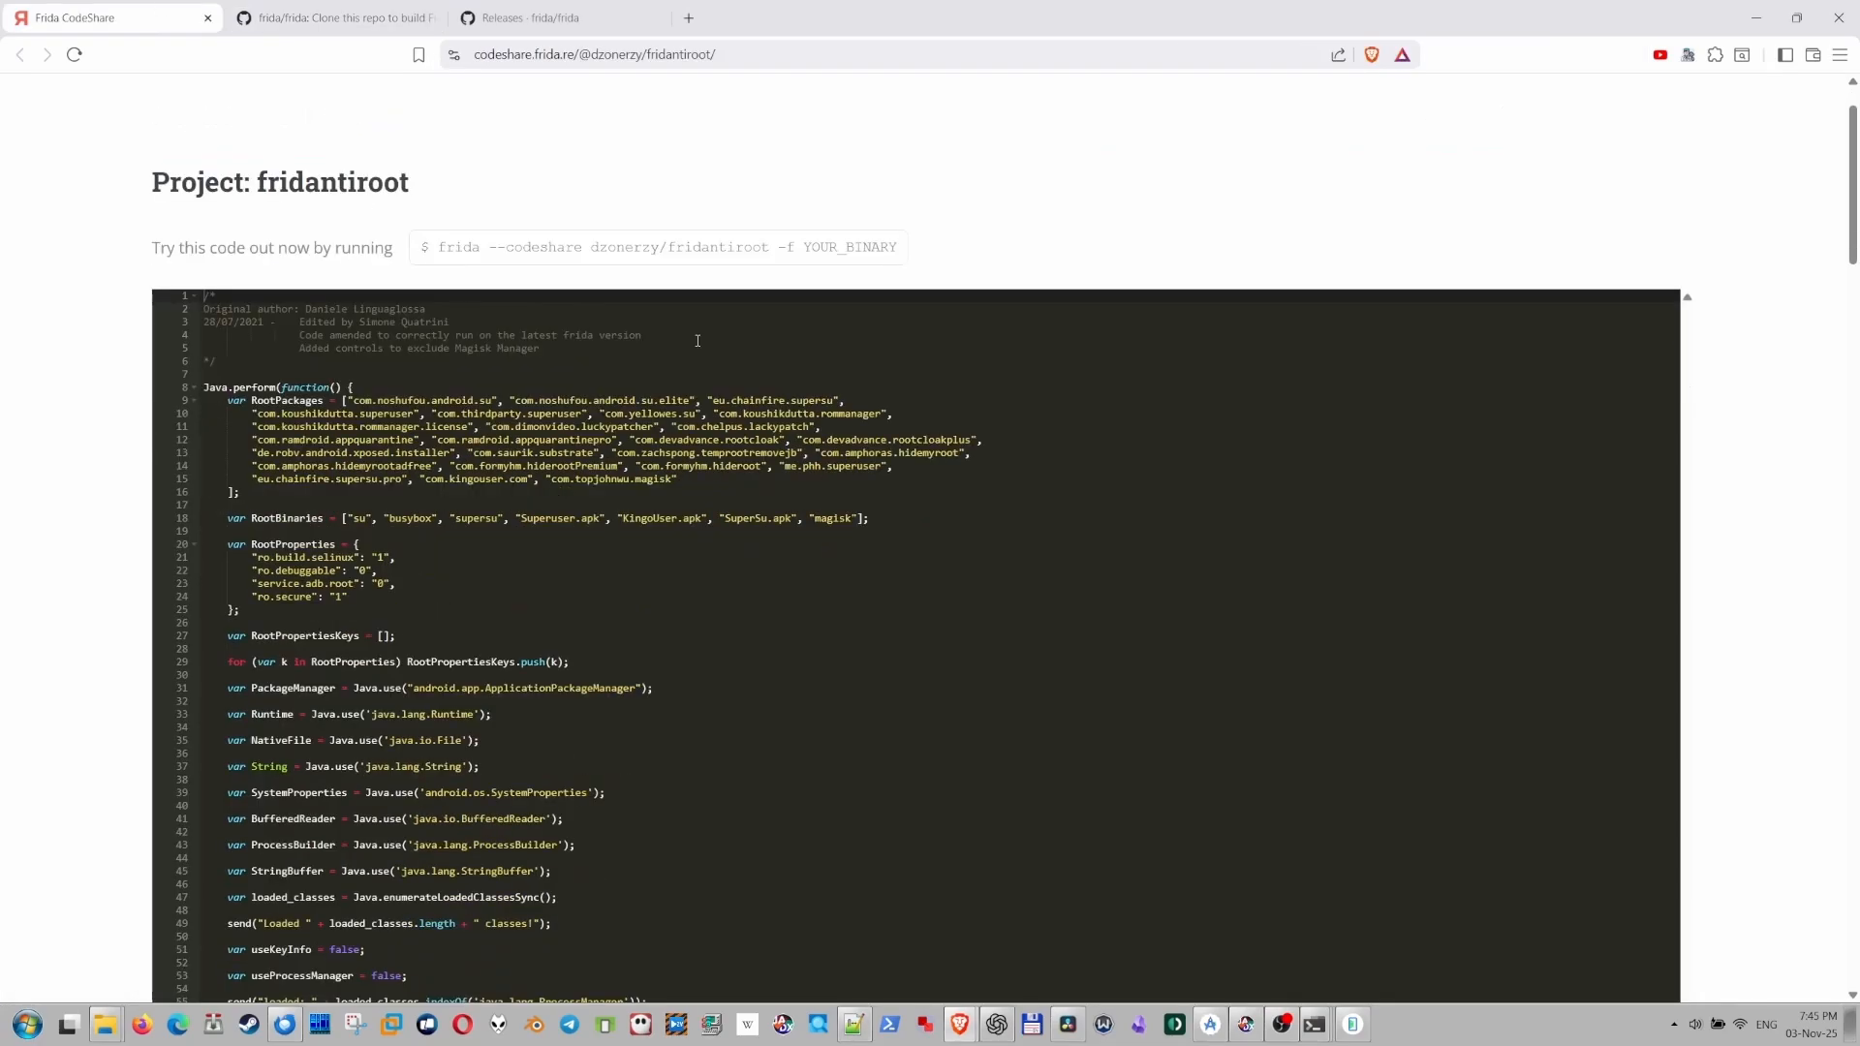
pyautogui.scroll(-3)
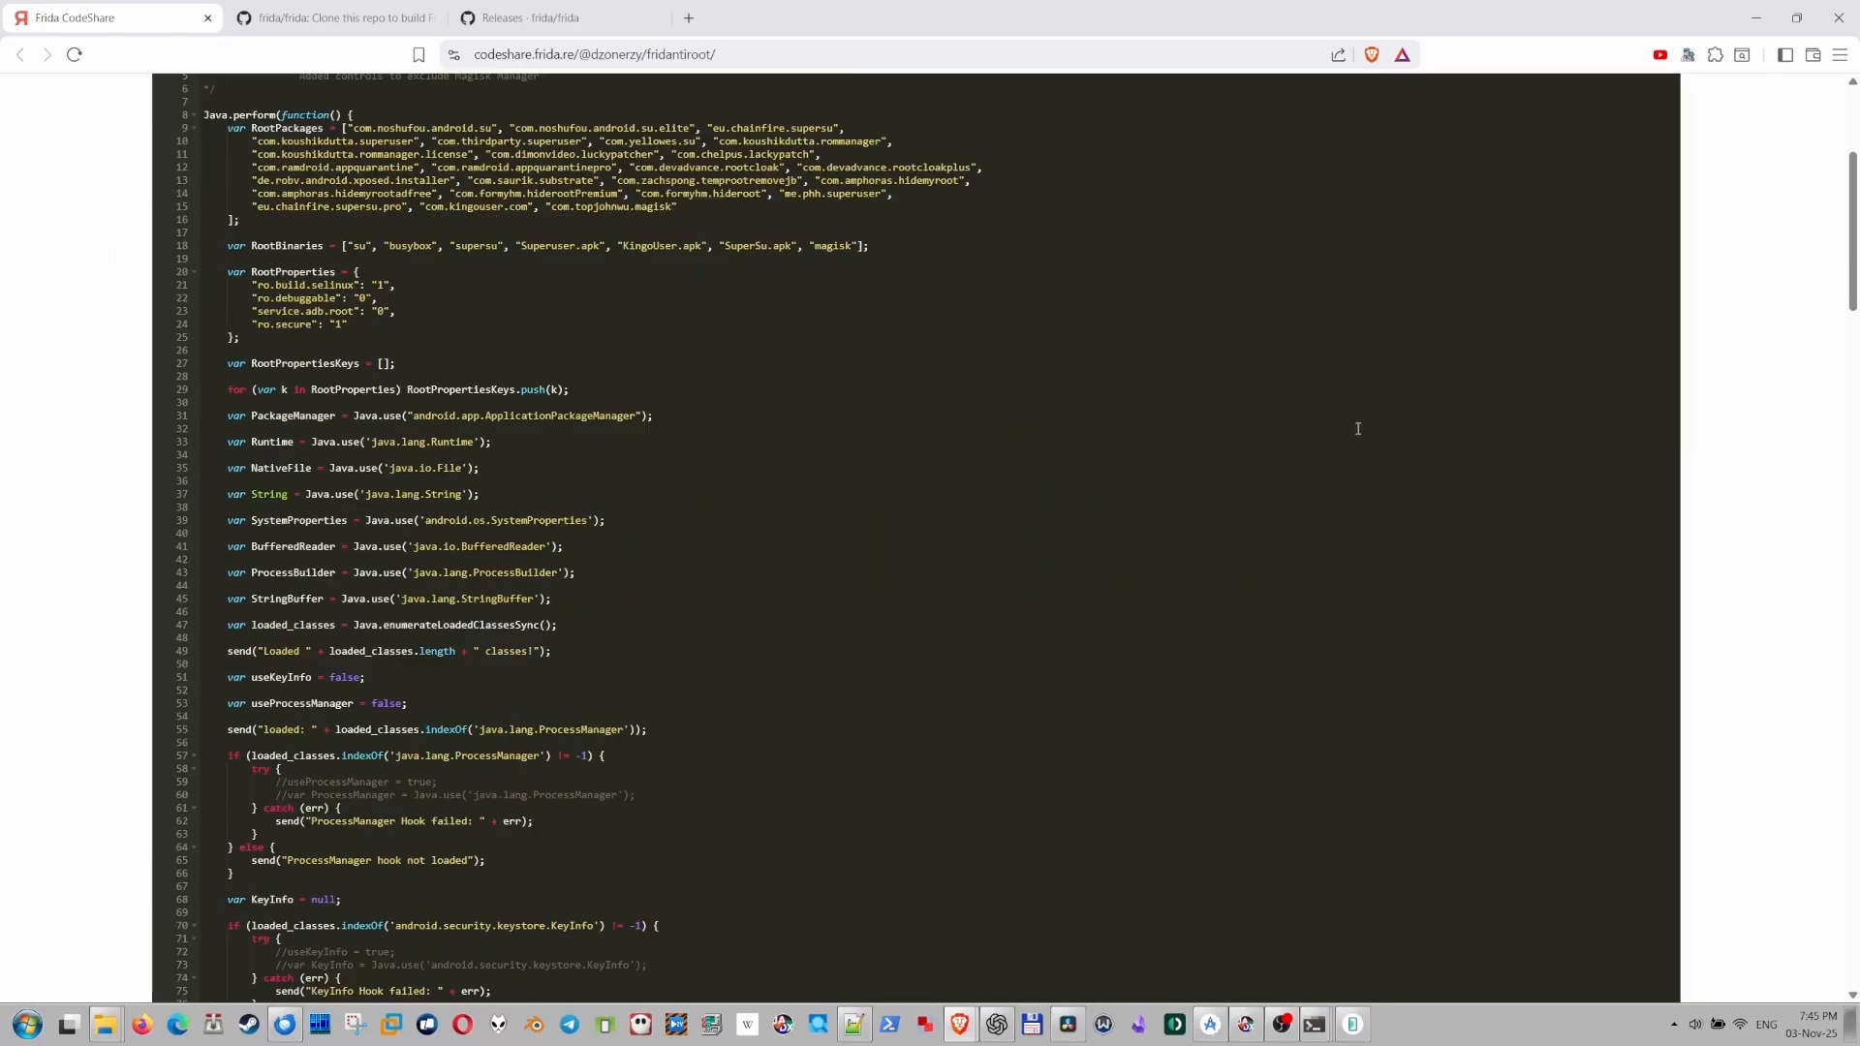
pyautogui.scroll(-3)
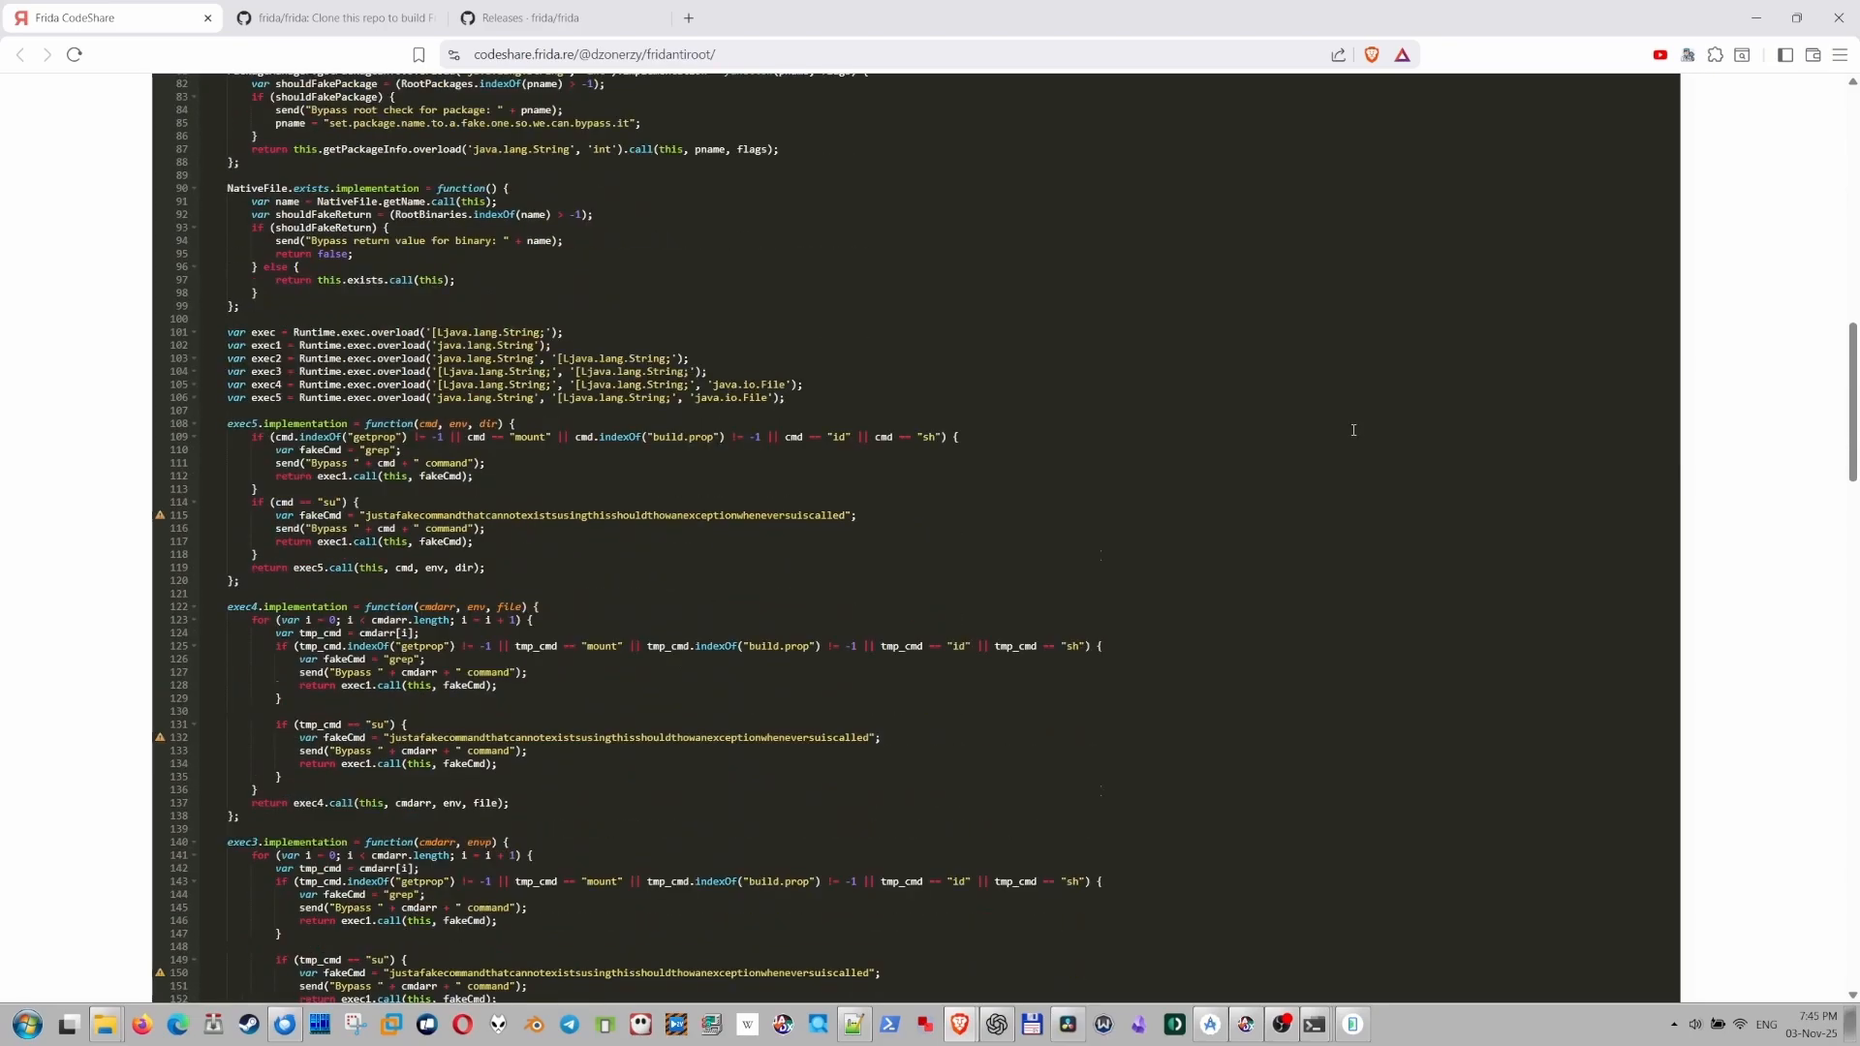
pyautogui.scroll(-3)
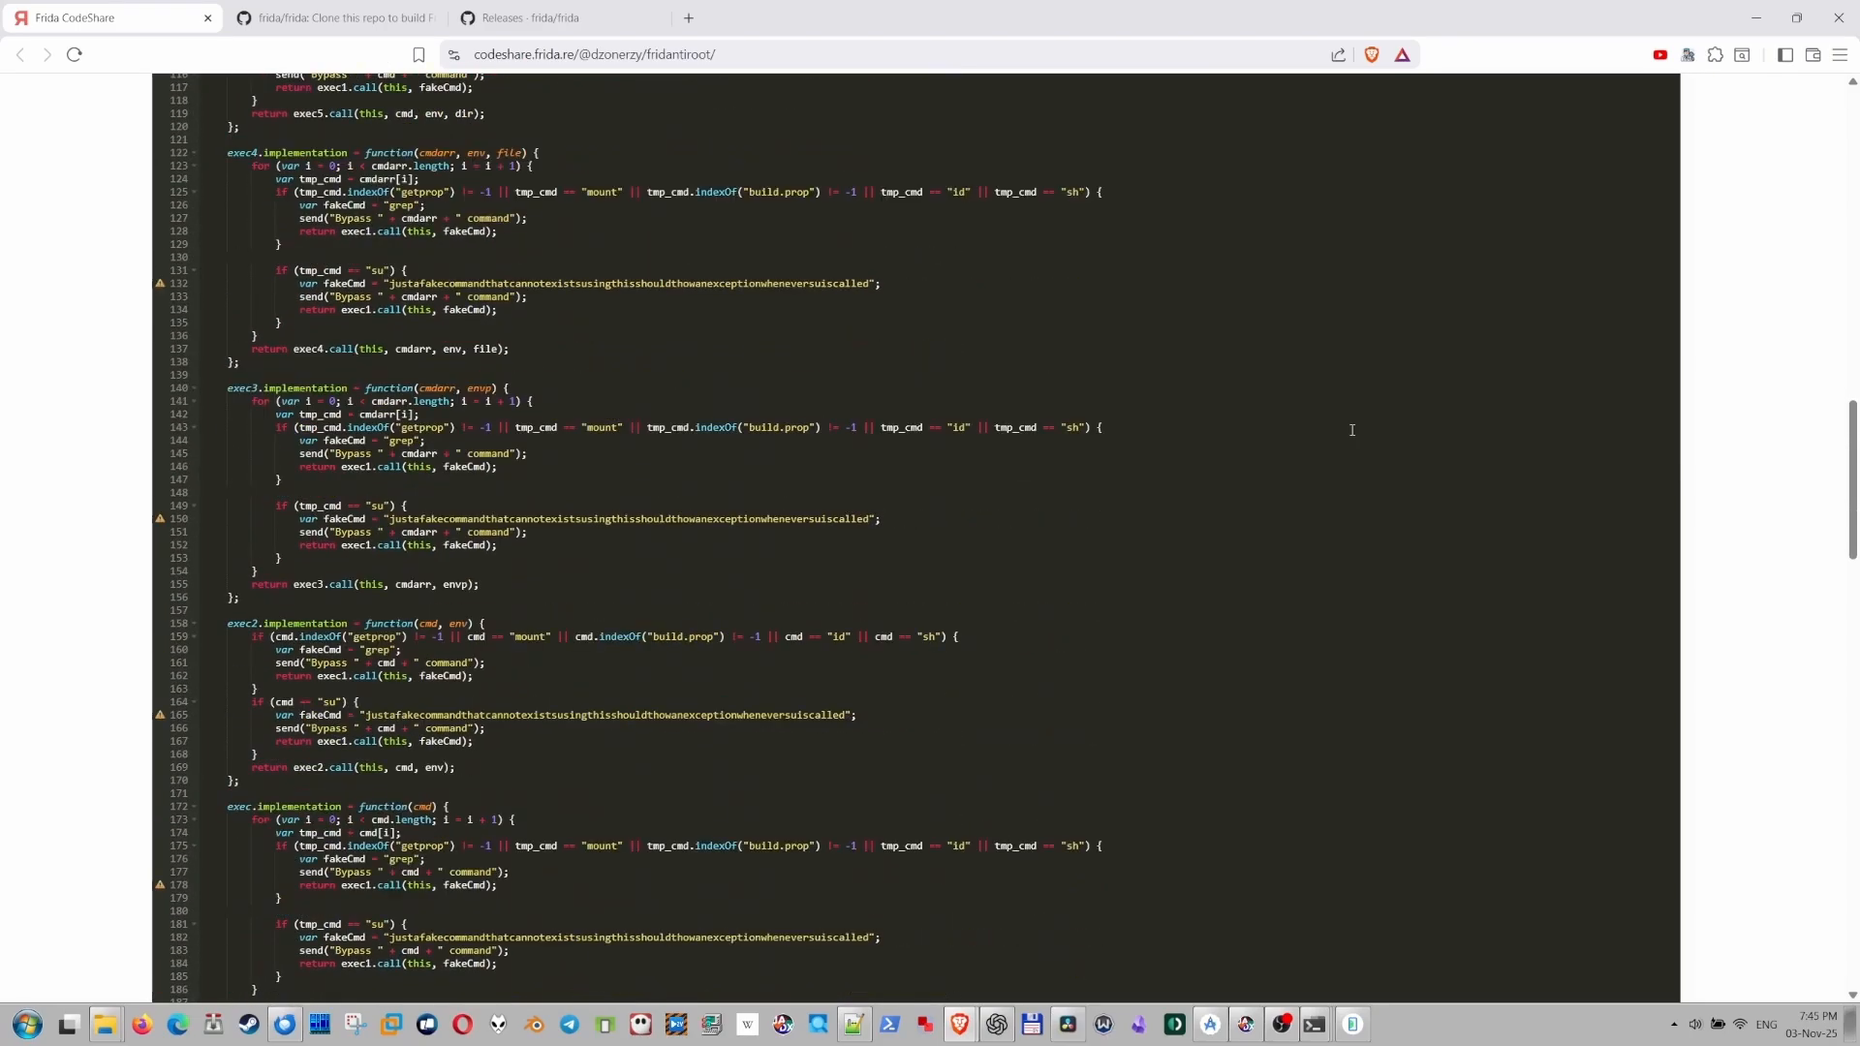
pyautogui.scroll(-3)
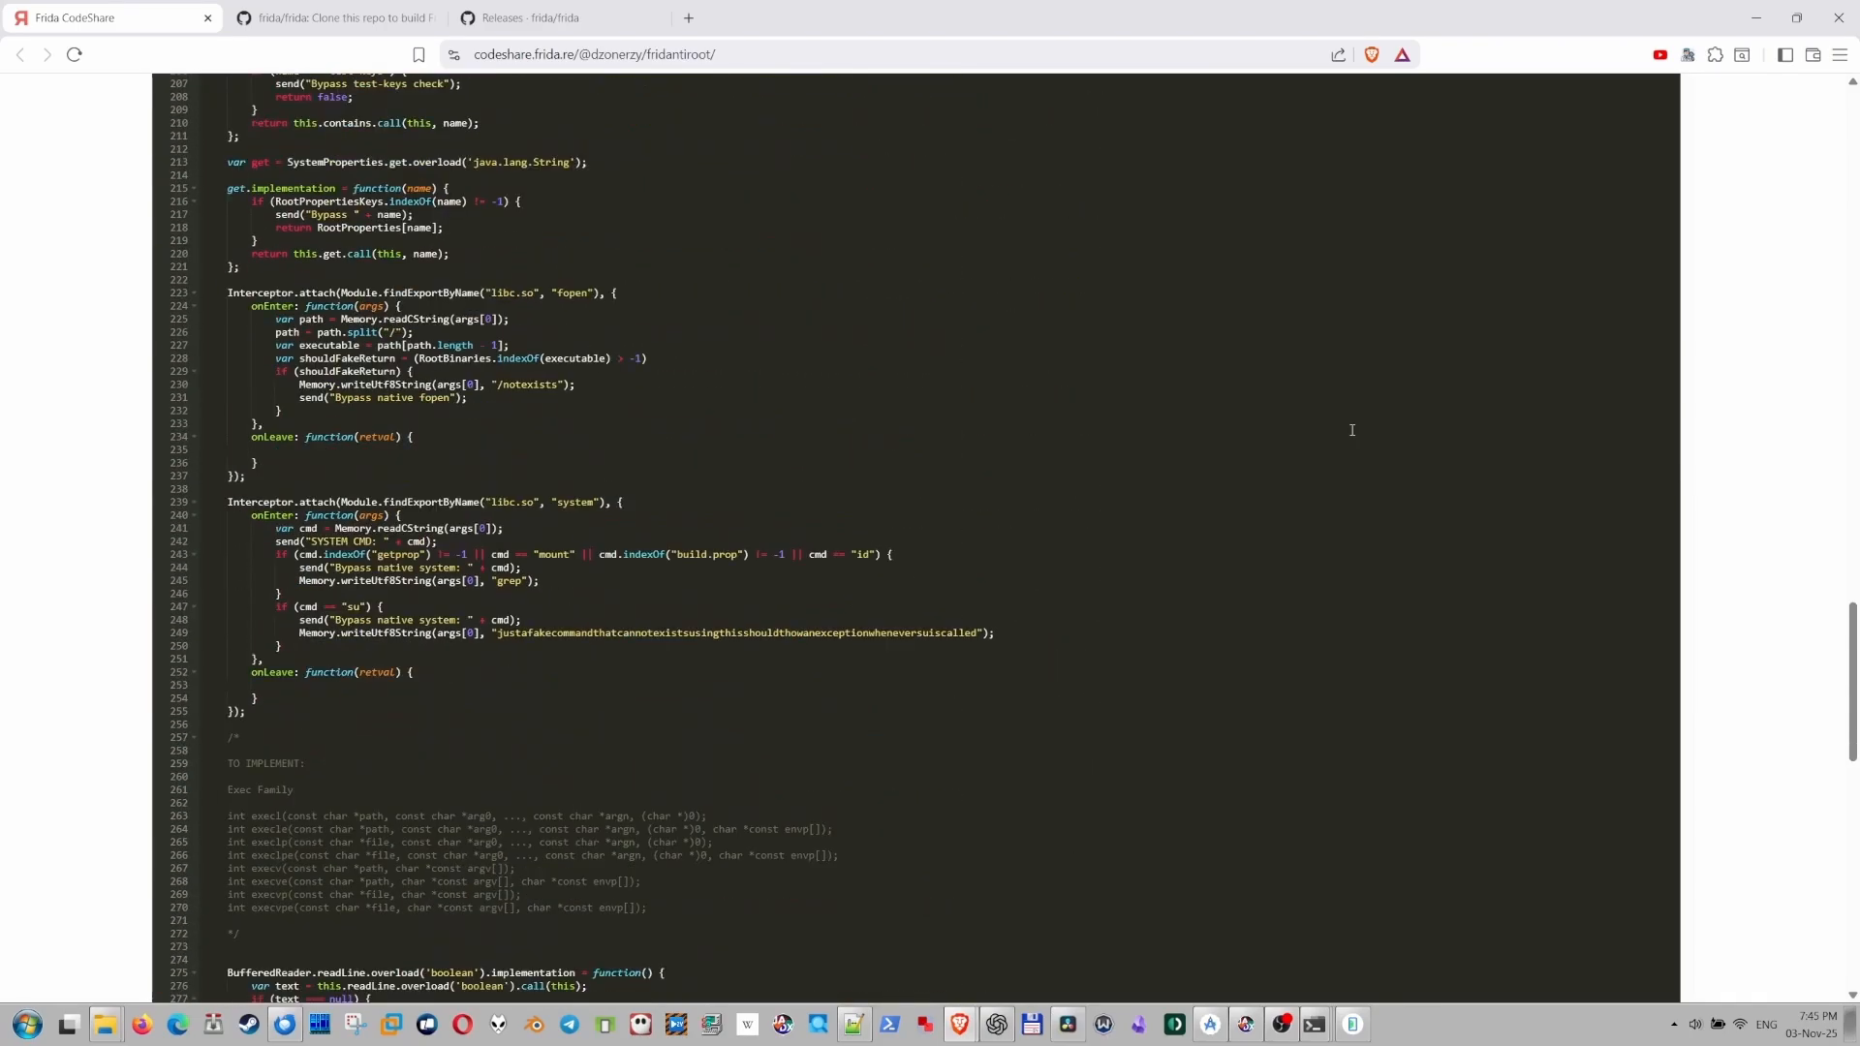
pyautogui.scroll(3)
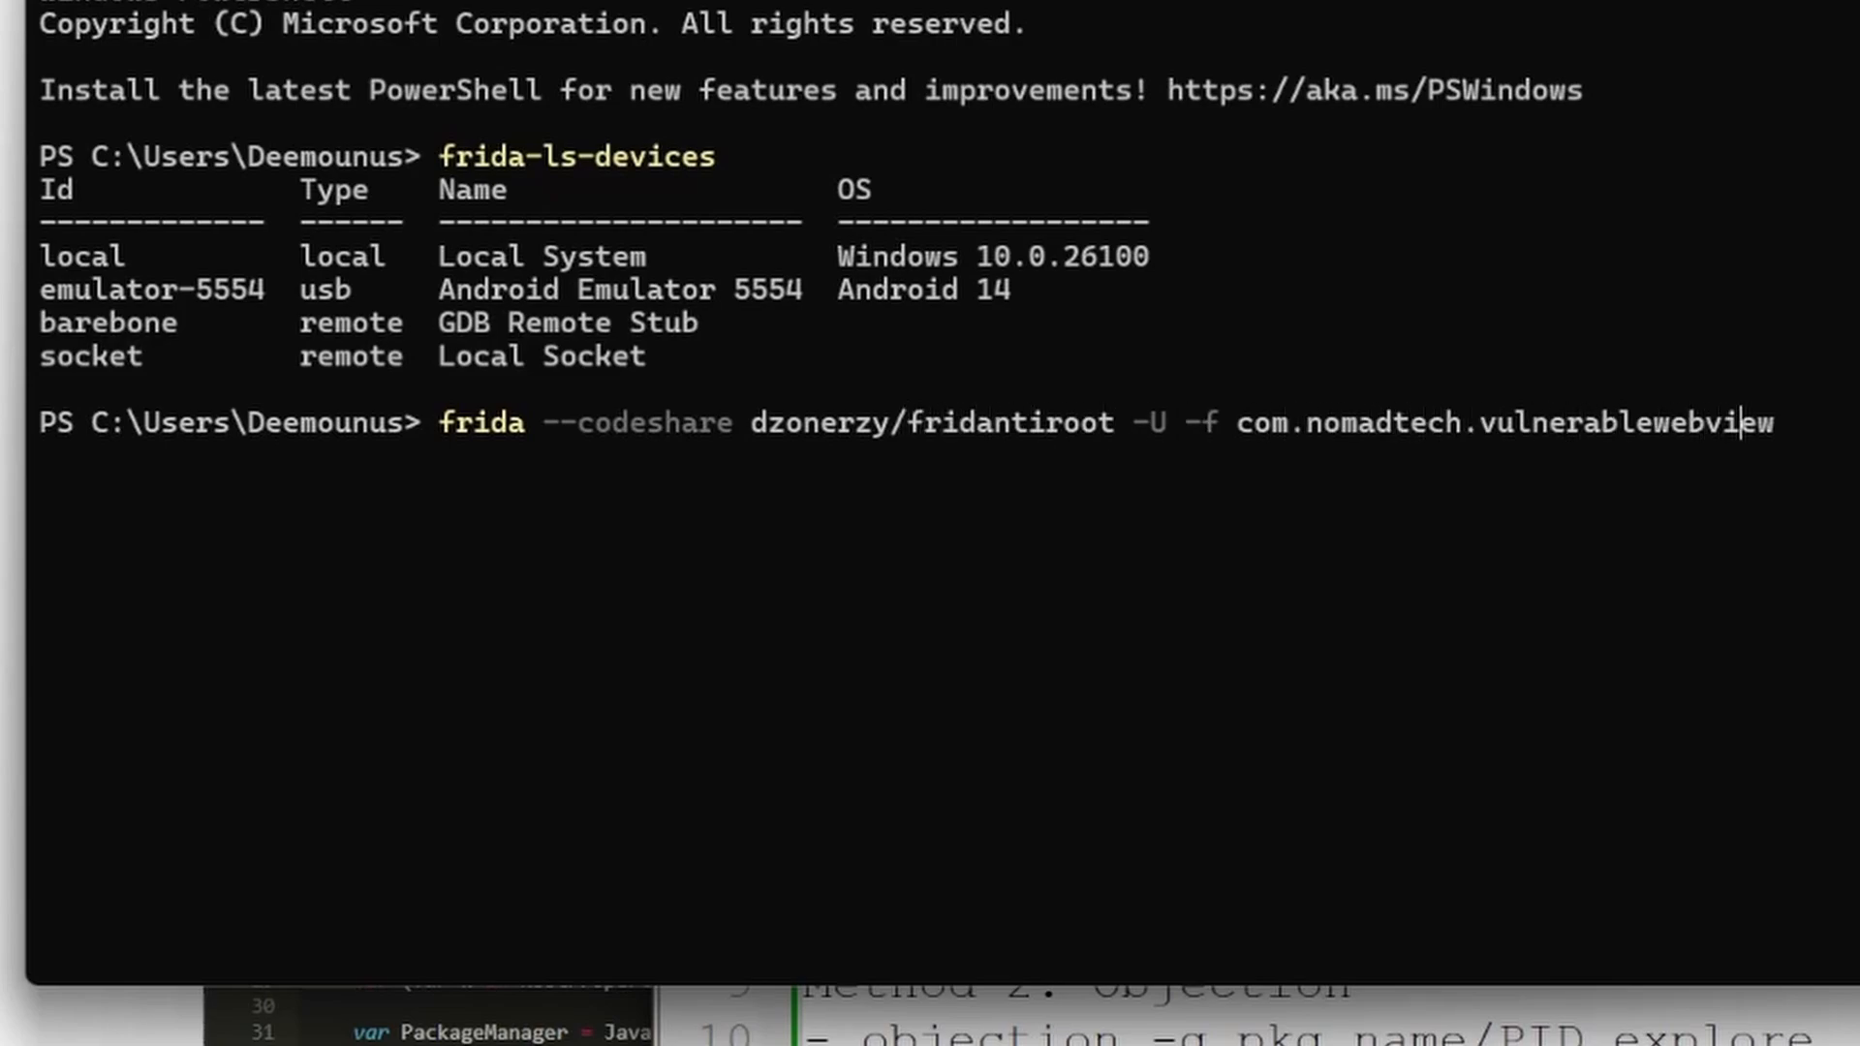
# Spawn com.nomadtech.vulnerablewebview with dzonerzy/fridantiroot and log in with demo credentials.
pyautogui.press('Return')
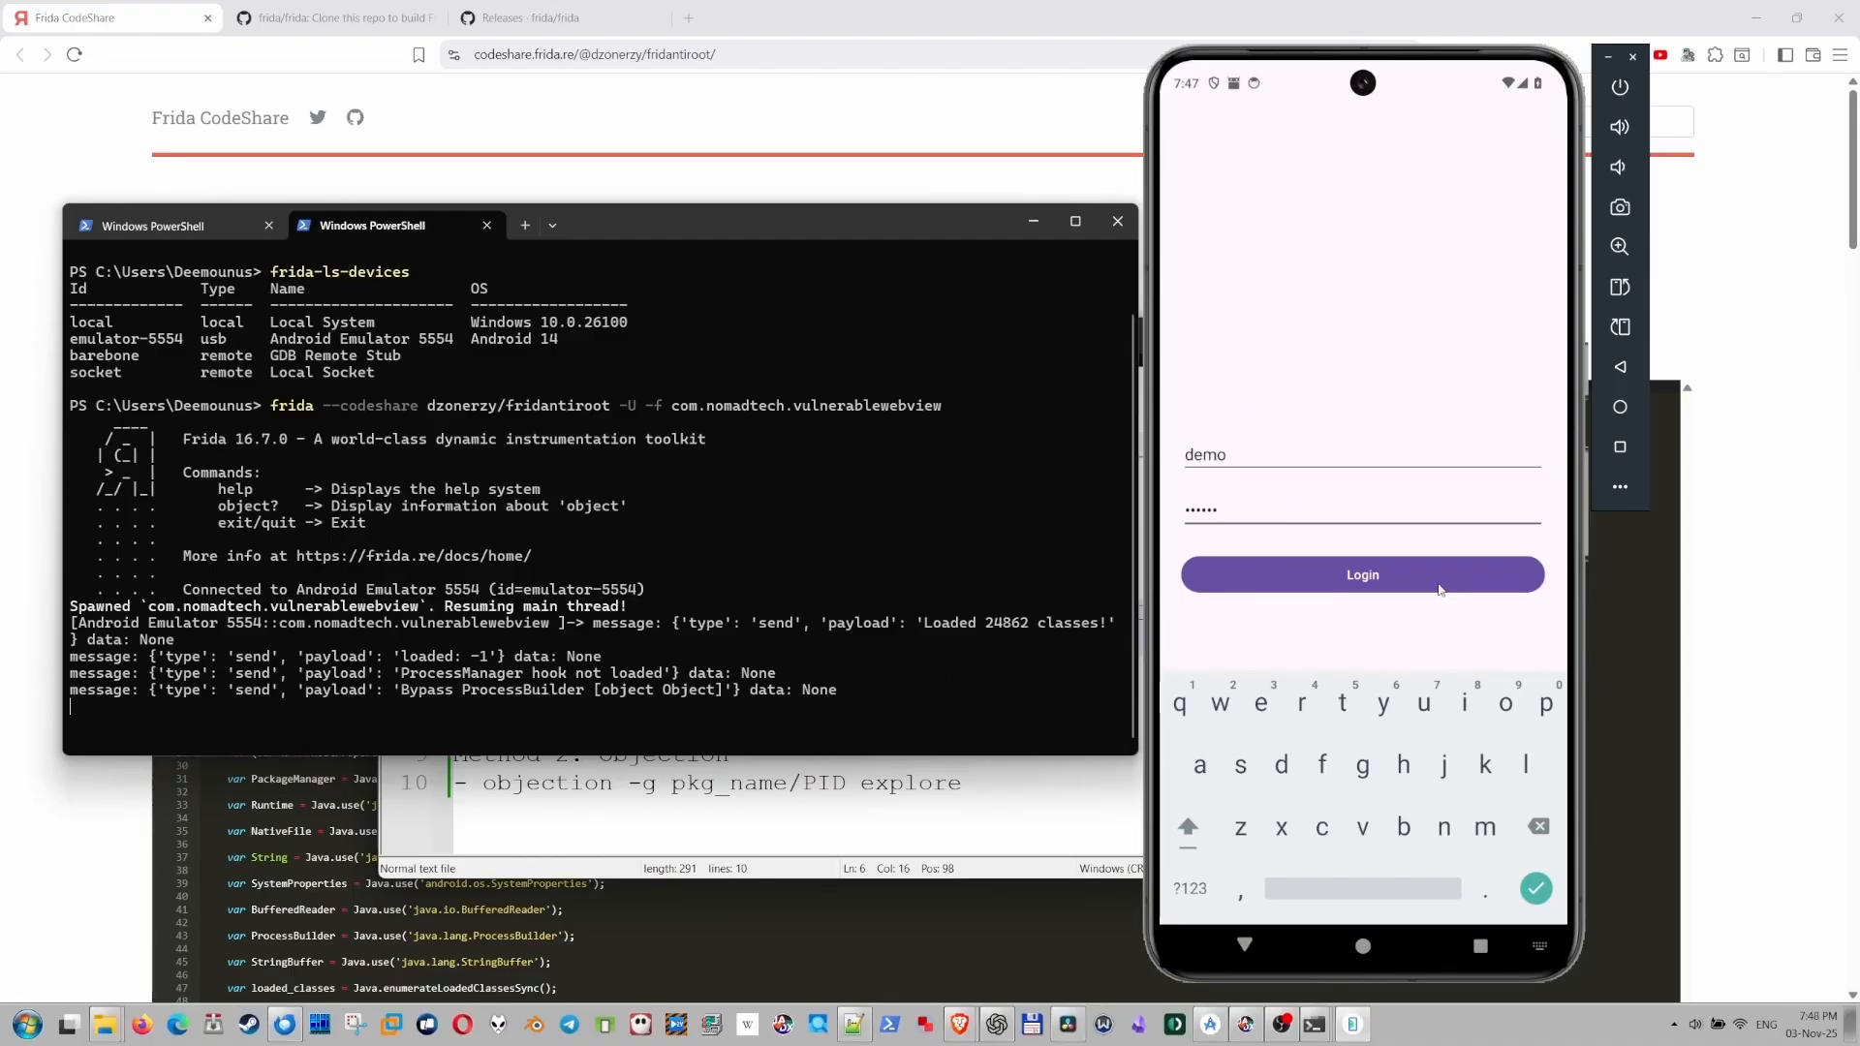
pyautogui.click(1362, 574)
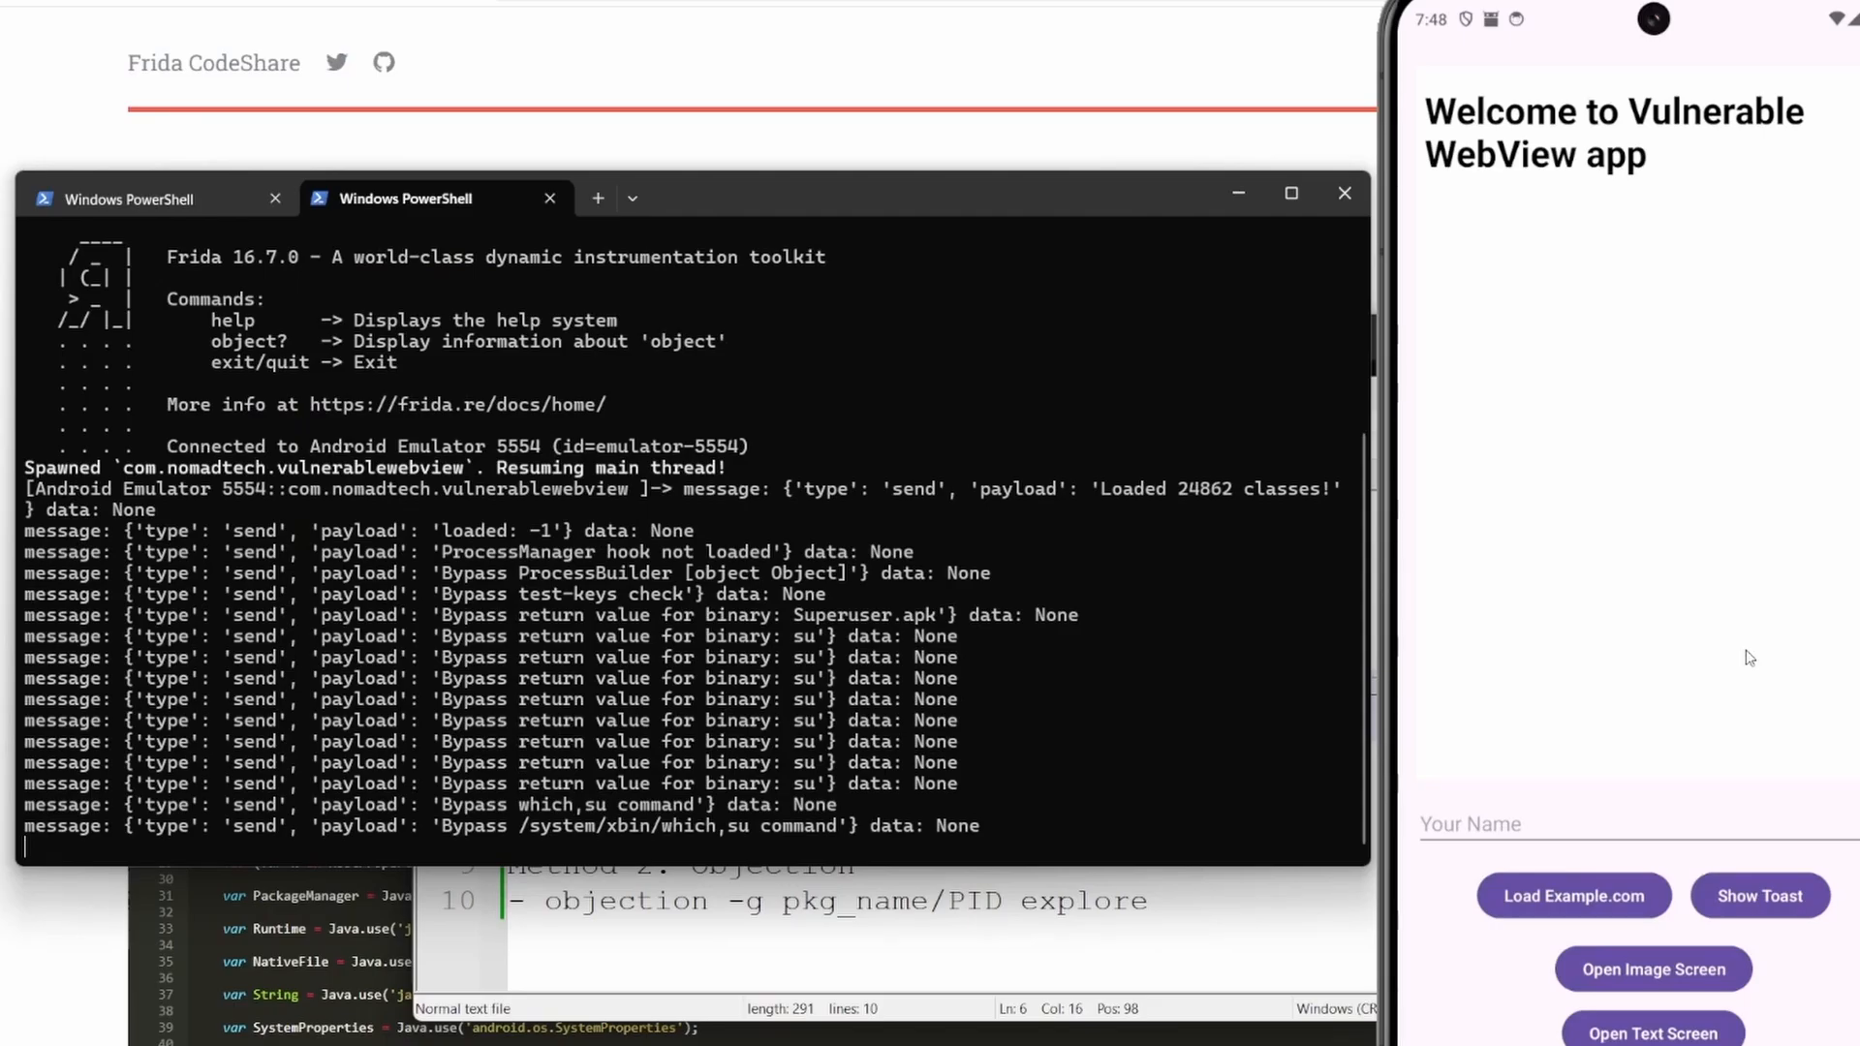
pyautogui.click(1290, 192)
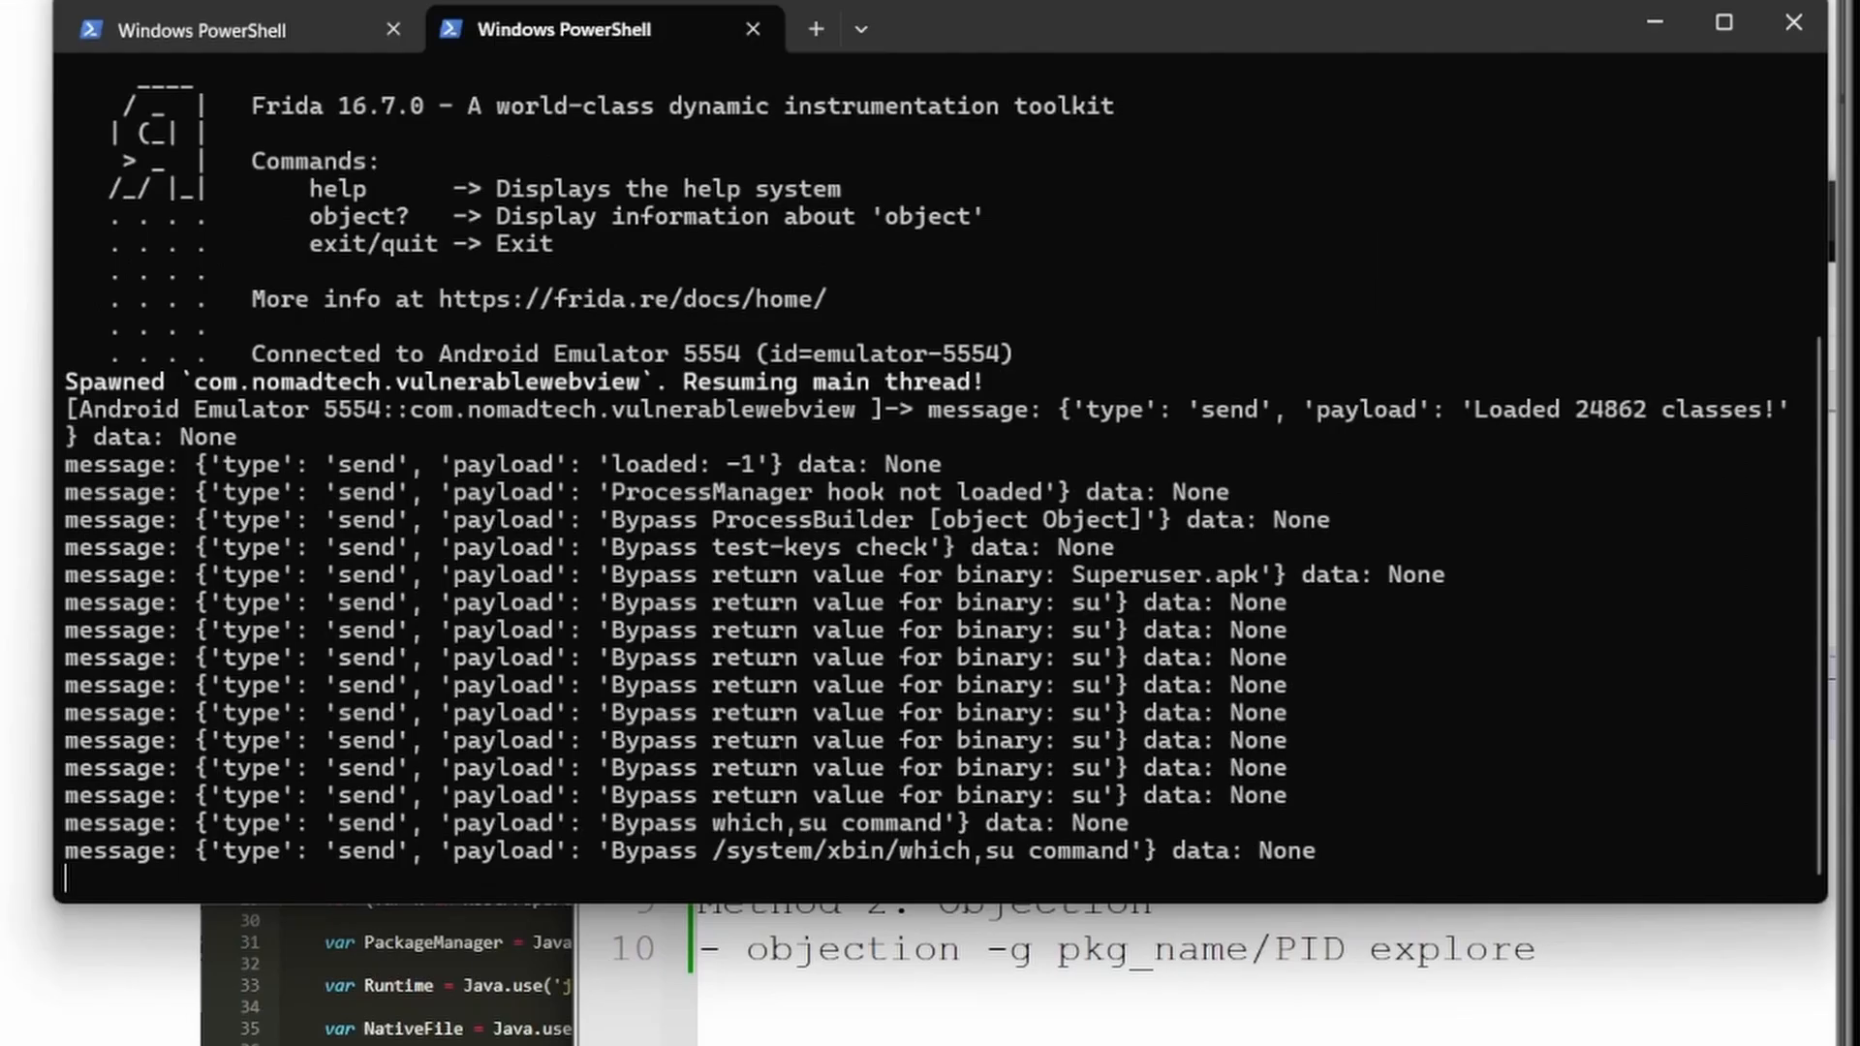
# Switch to the browser tab showing the skylot/jadx GitHub README.
pyautogui.click(1721, 22)
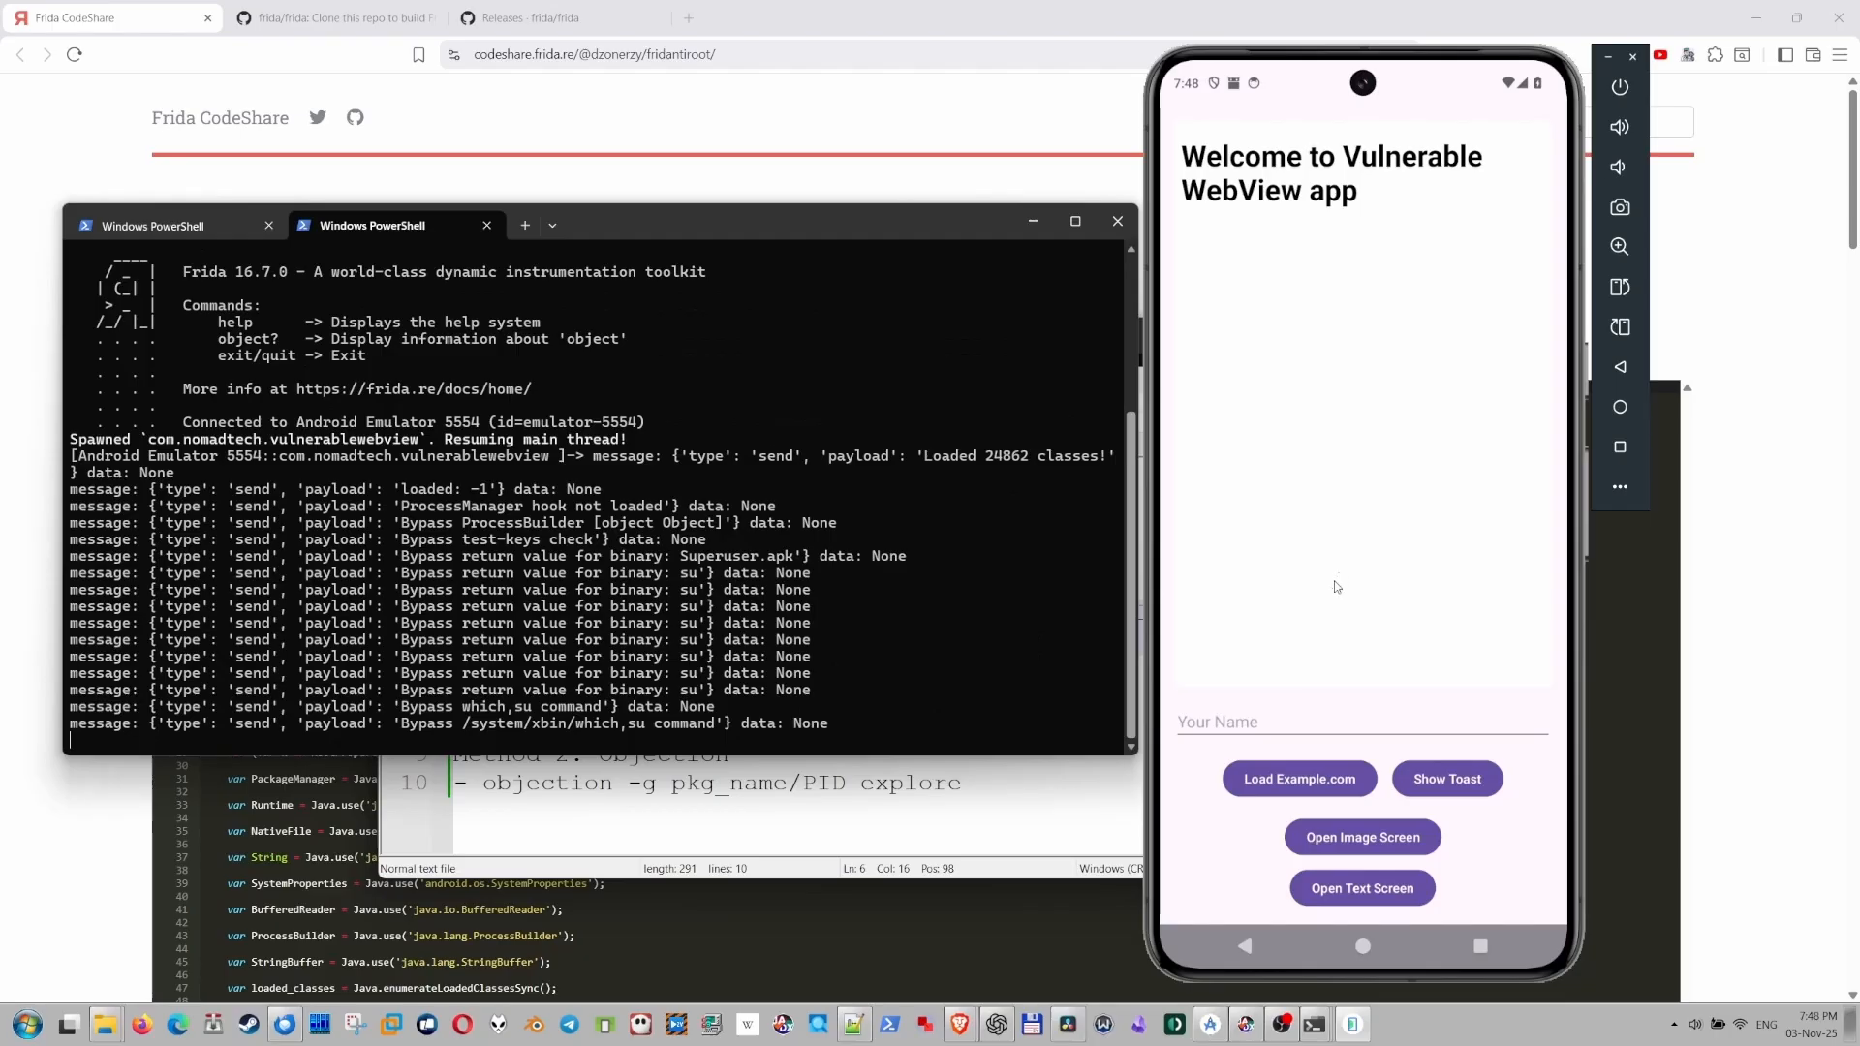
pyautogui.moveTo(1346, 562)
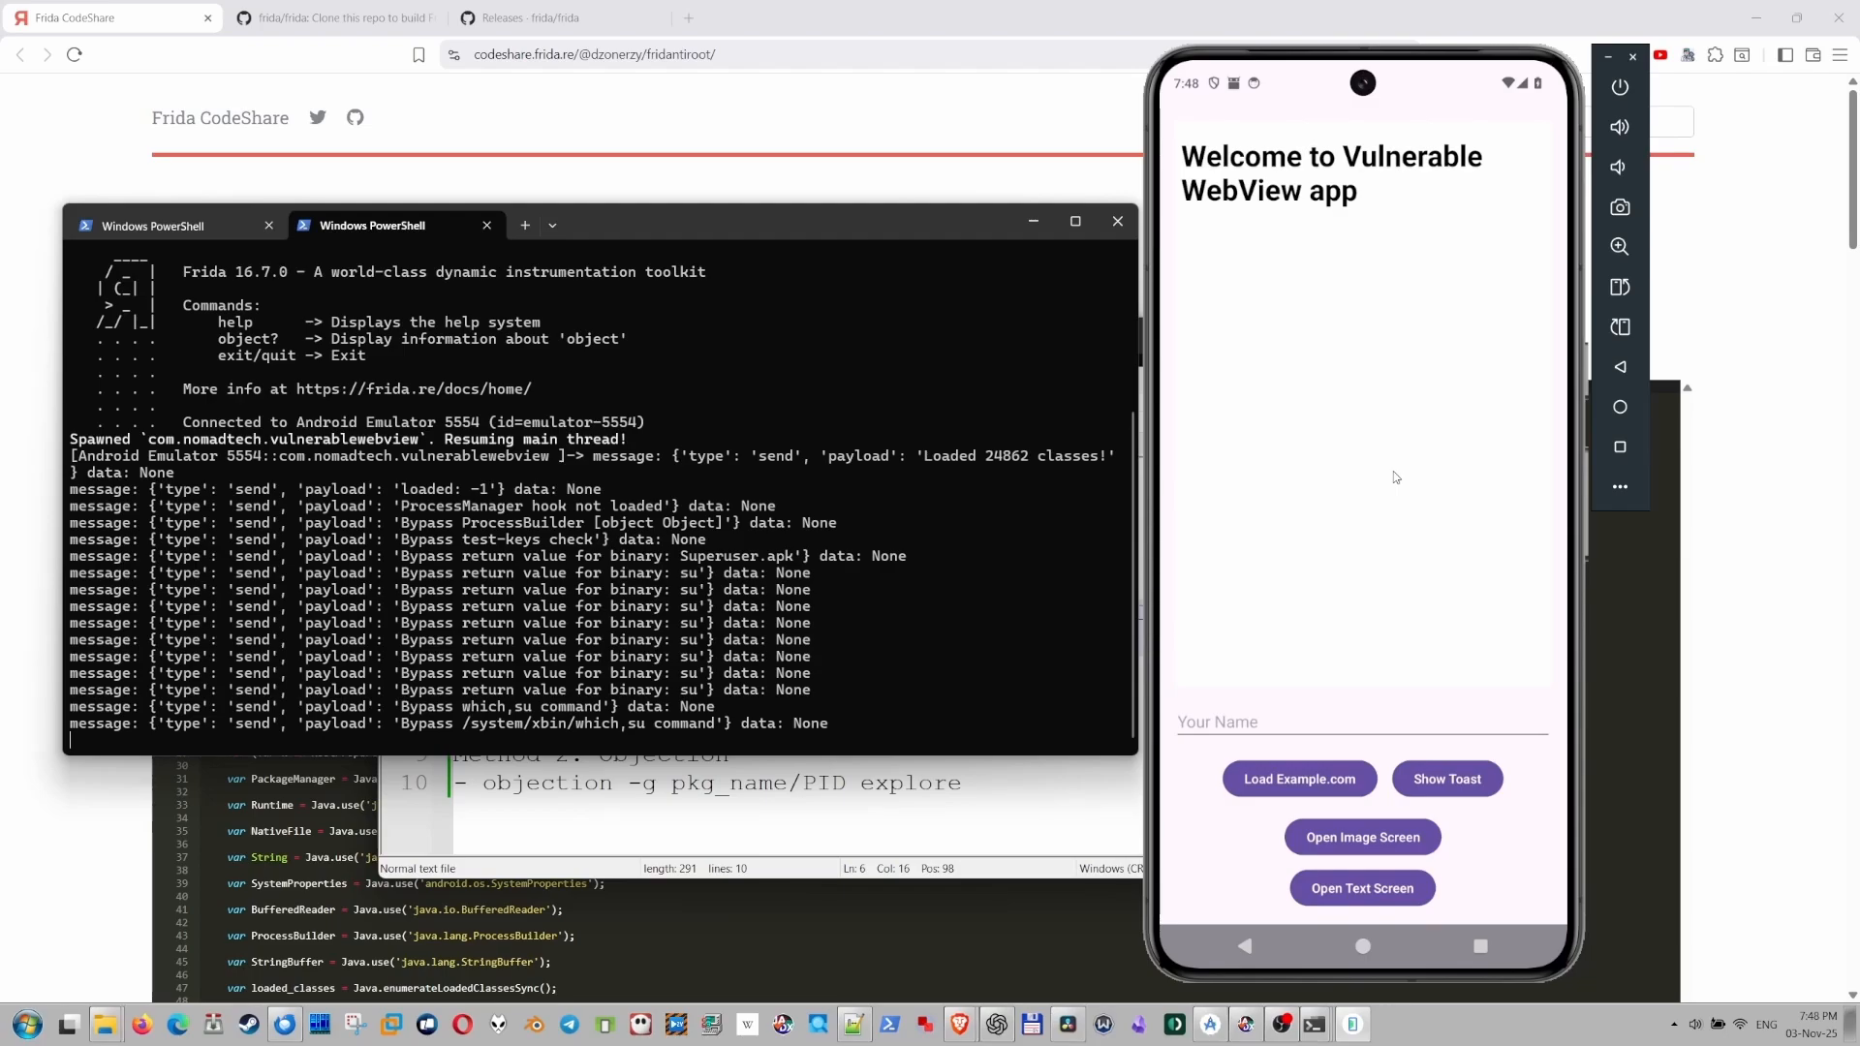
pyautogui.click(777, 16)
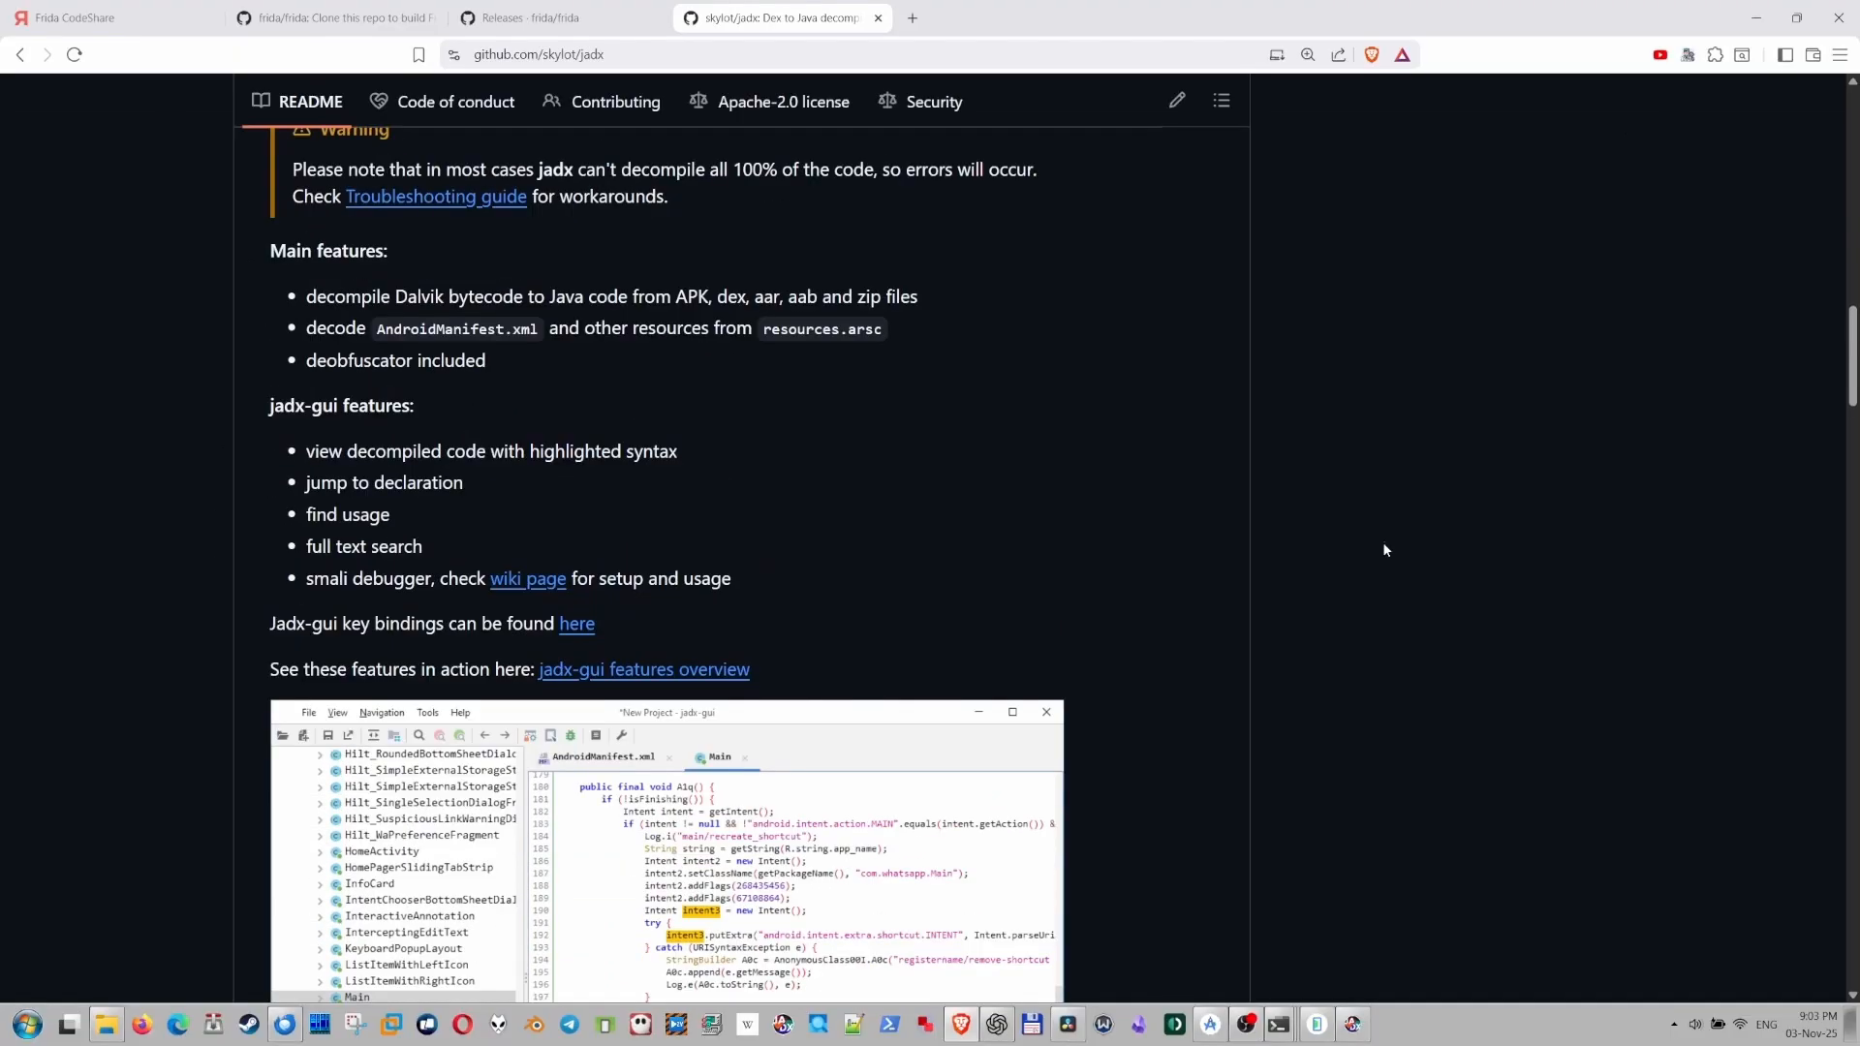
# Scroll through the skylot/jadx README's feature list.
pyautogui.scroll(3)
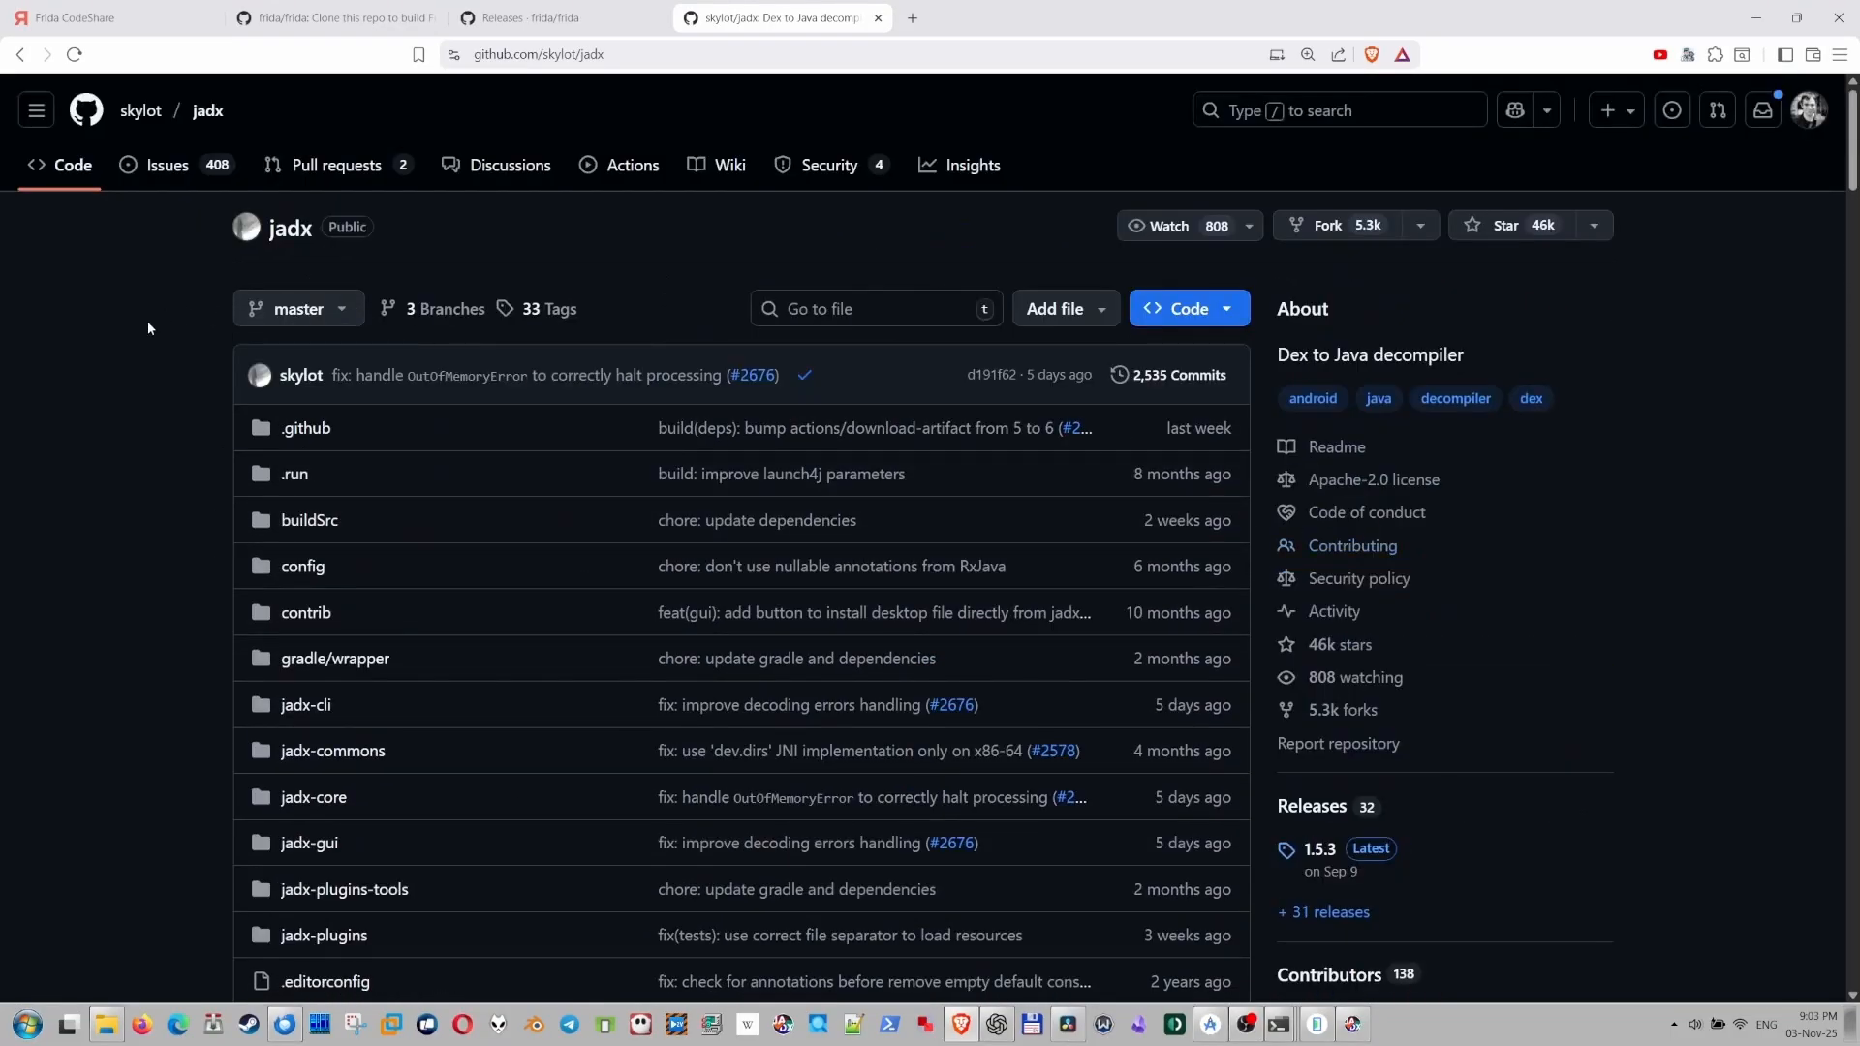
pyautogui.scroll(-3)
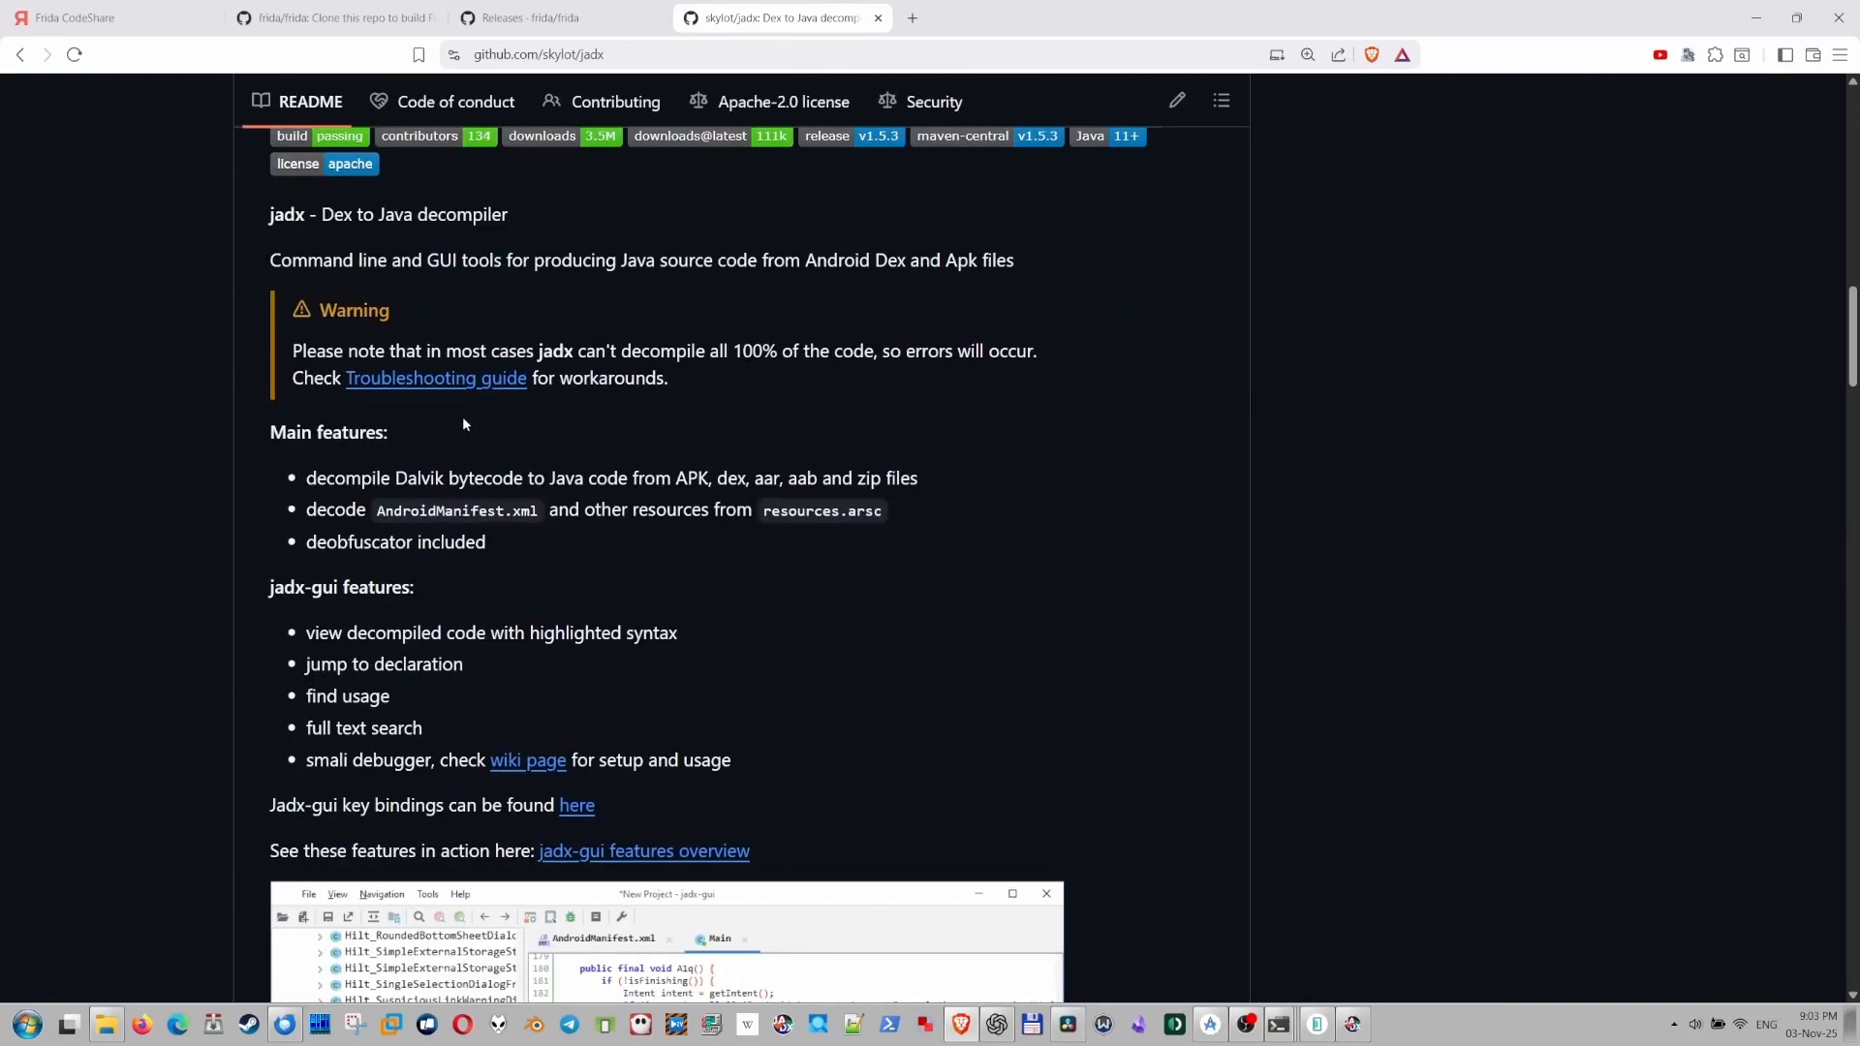
pyautogui.scroll(-3)
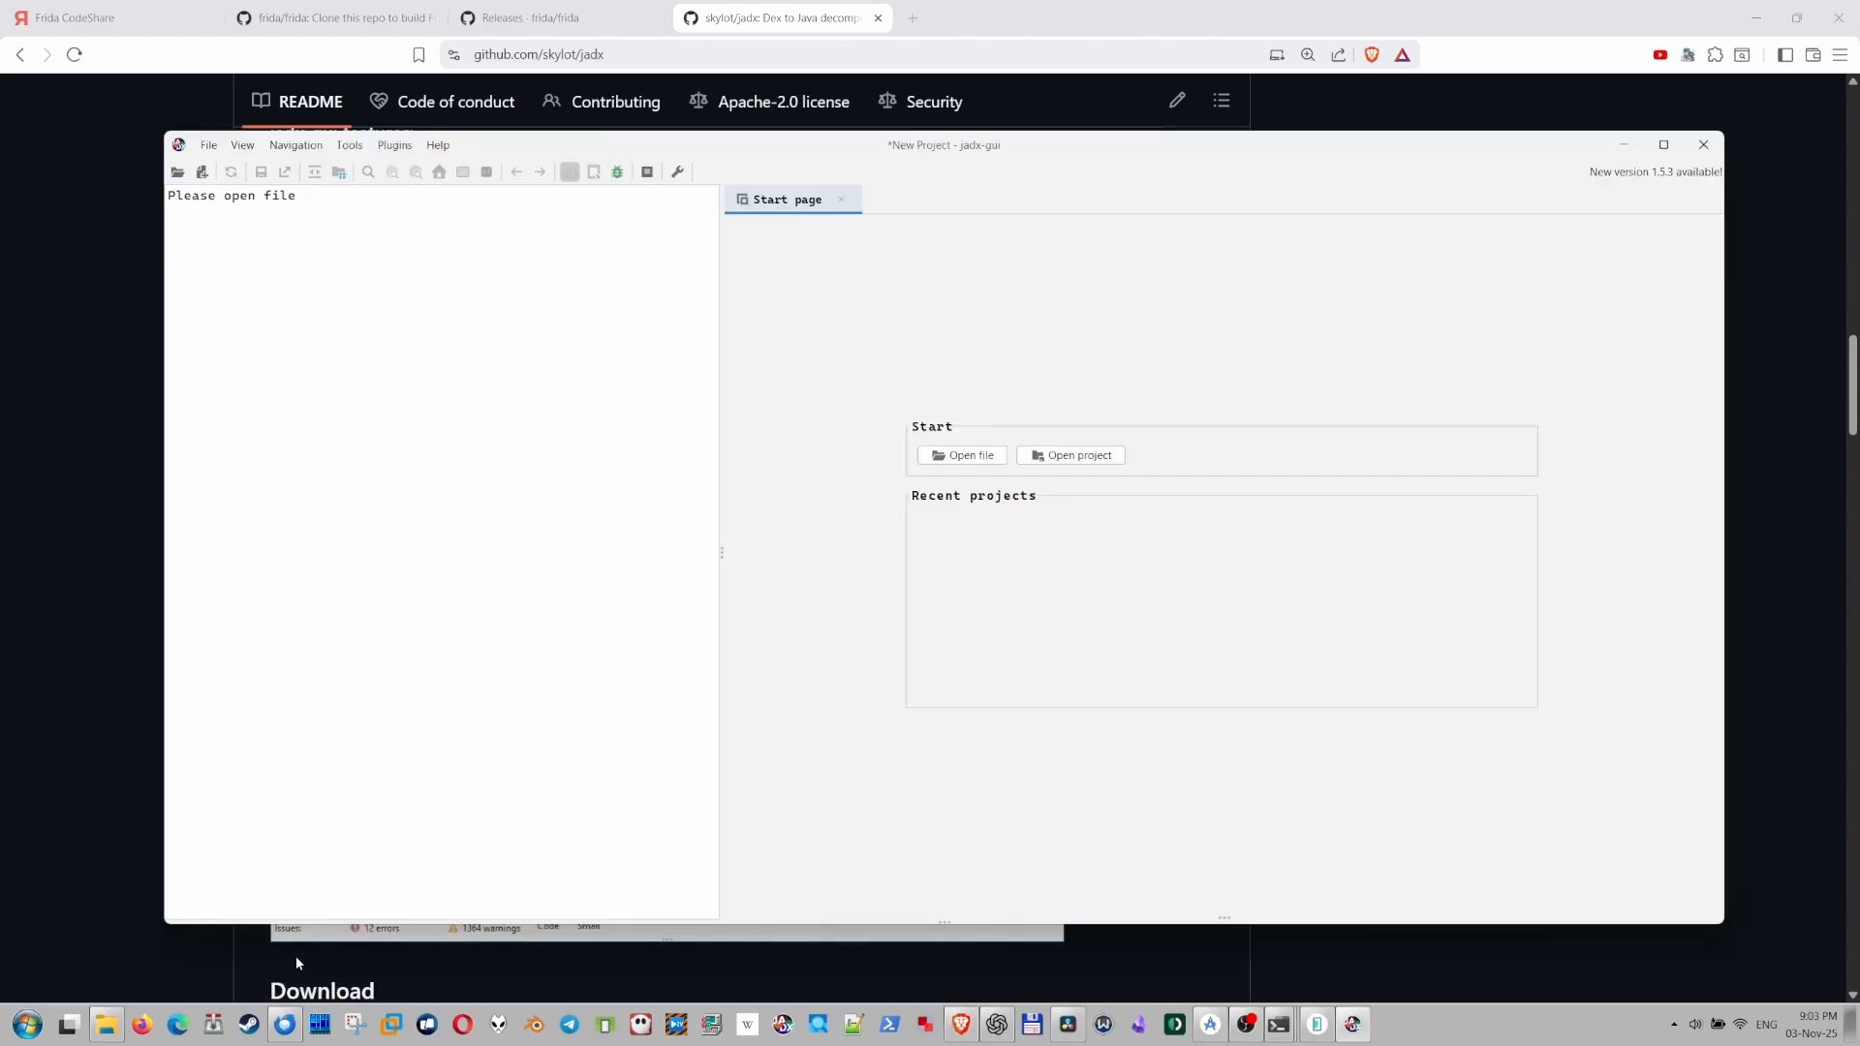
pyautogui.click(962, 454)
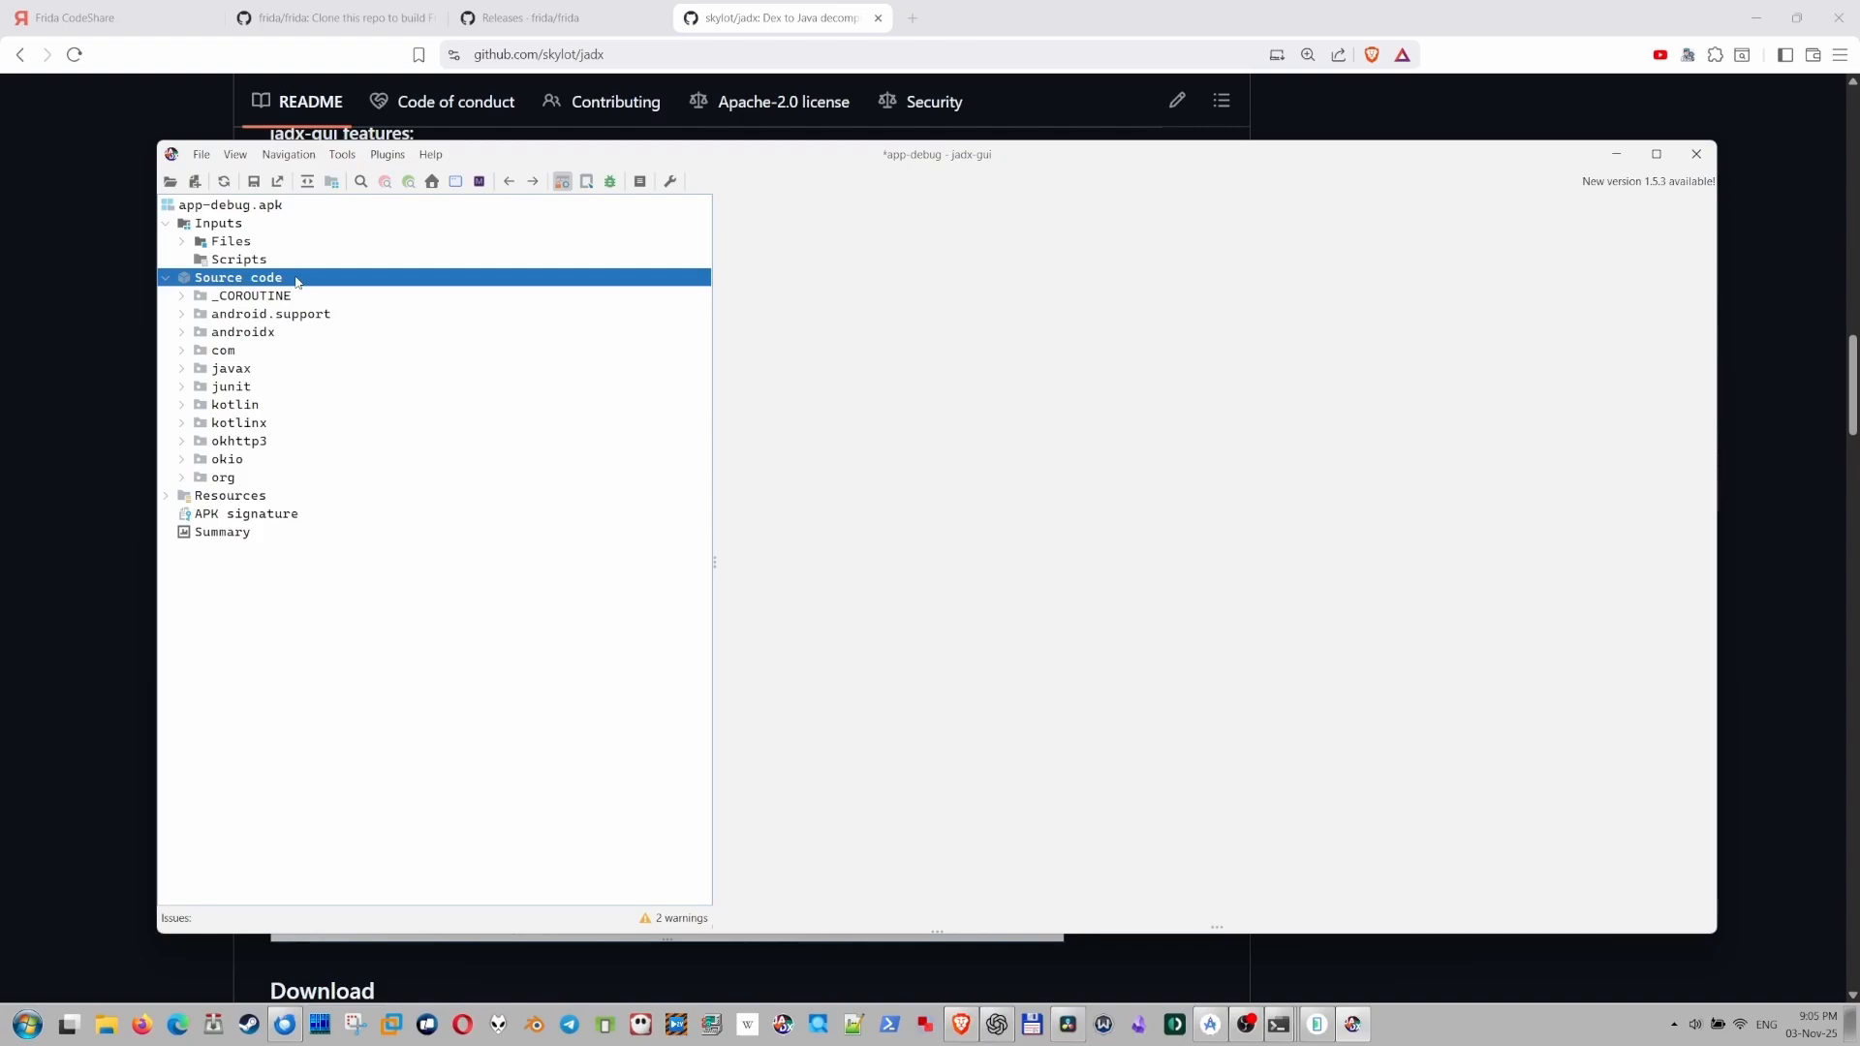
pyautogui.moveTo(307, 370)
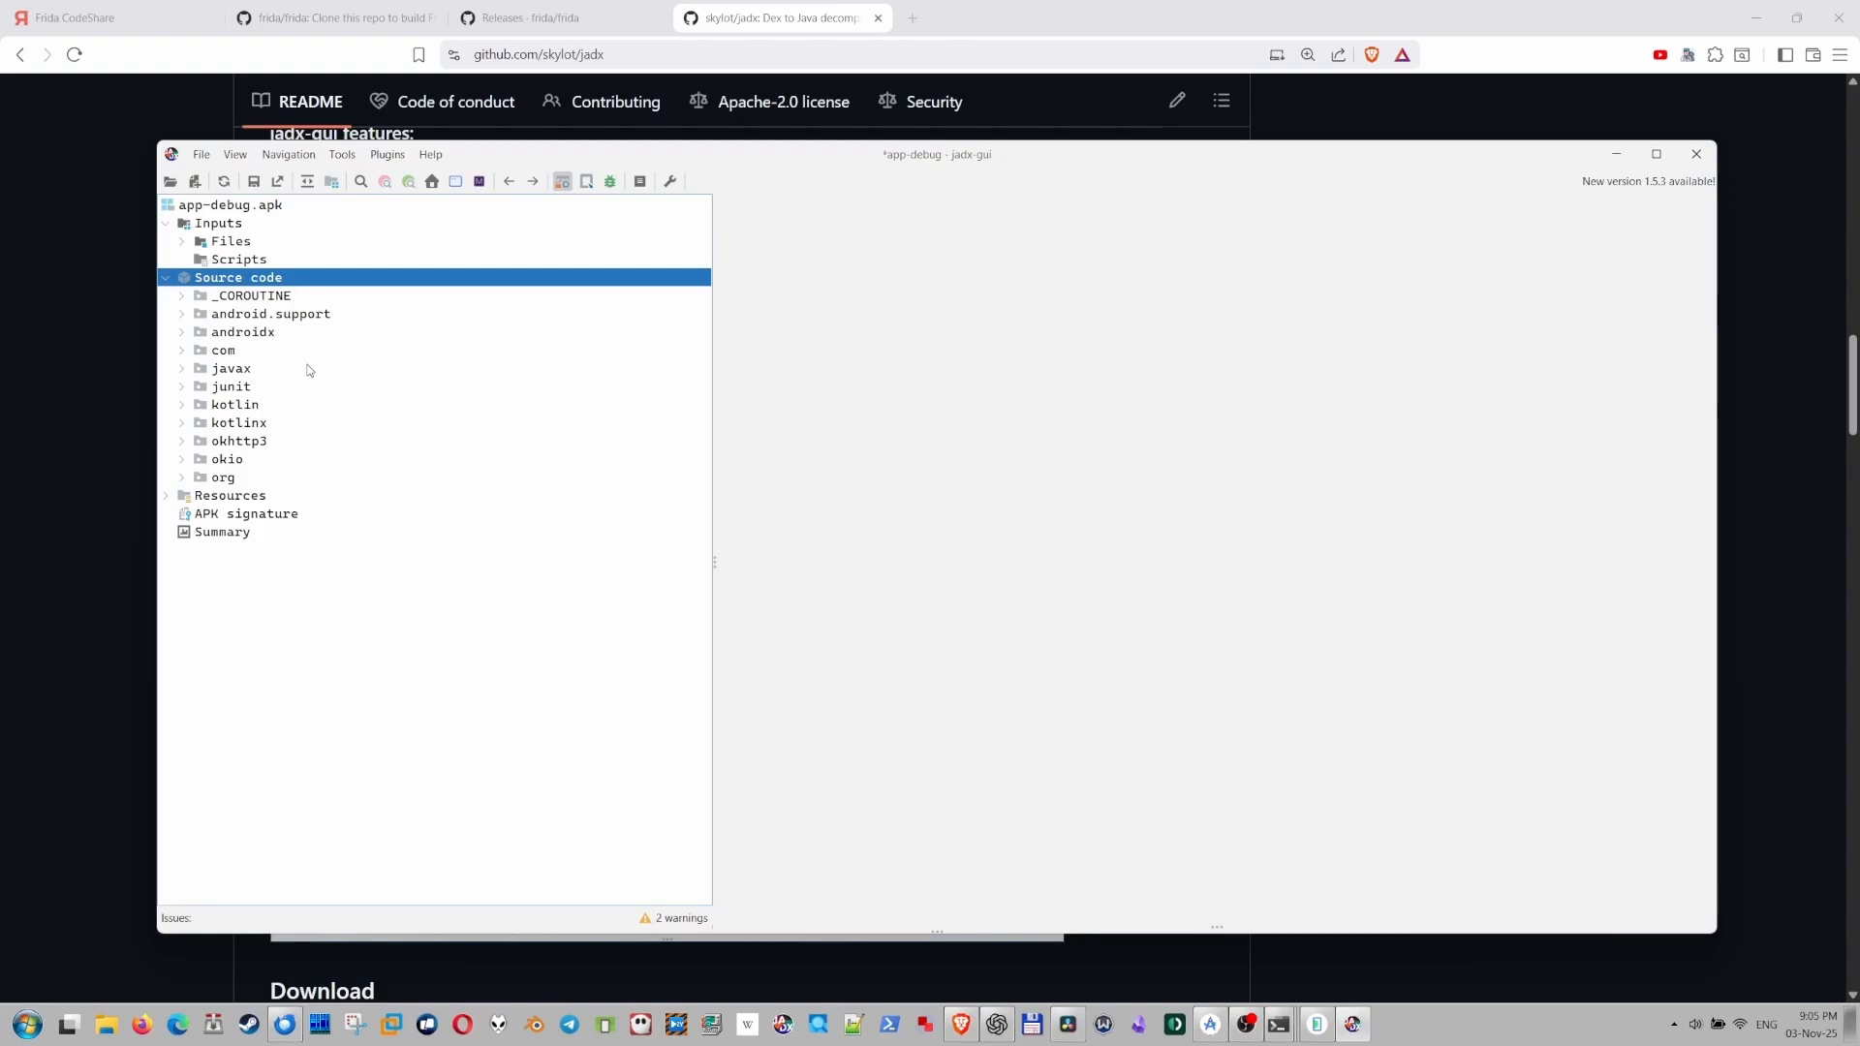
pyautogui.moveTo(306, 368)
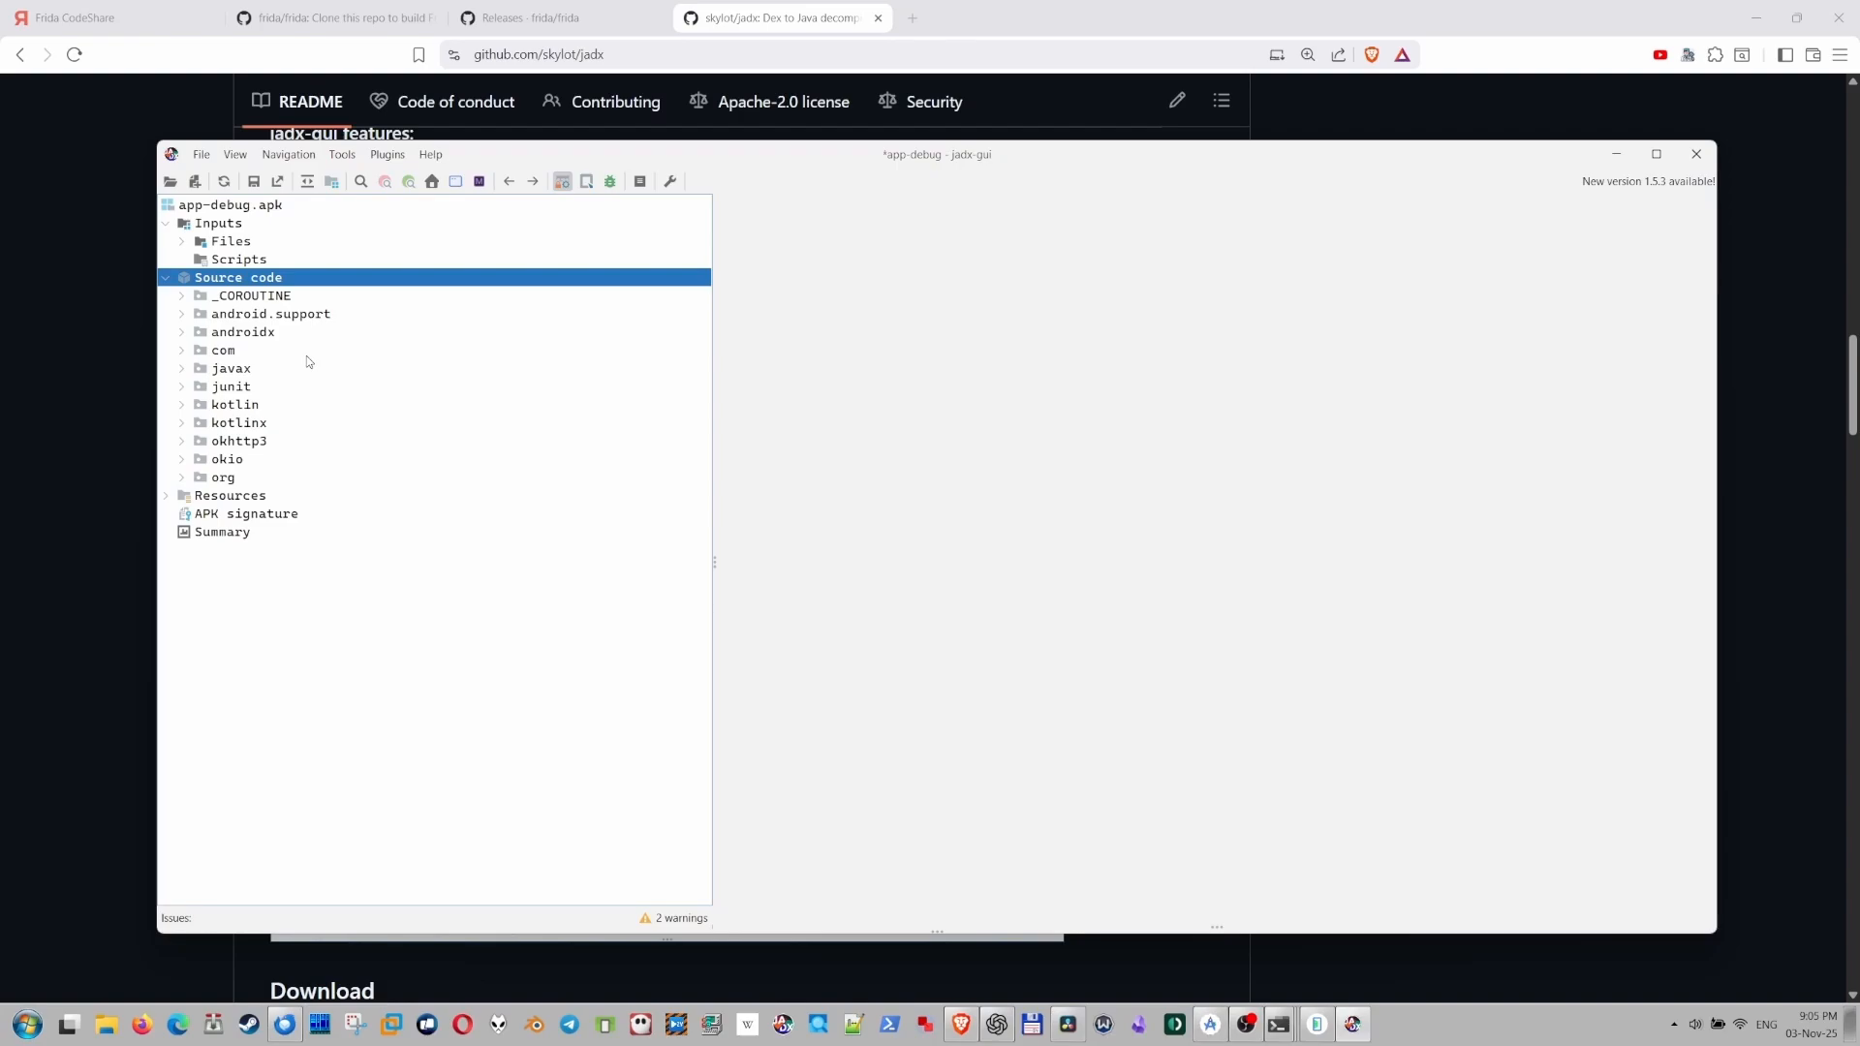
pyautogui.click(223, 349)
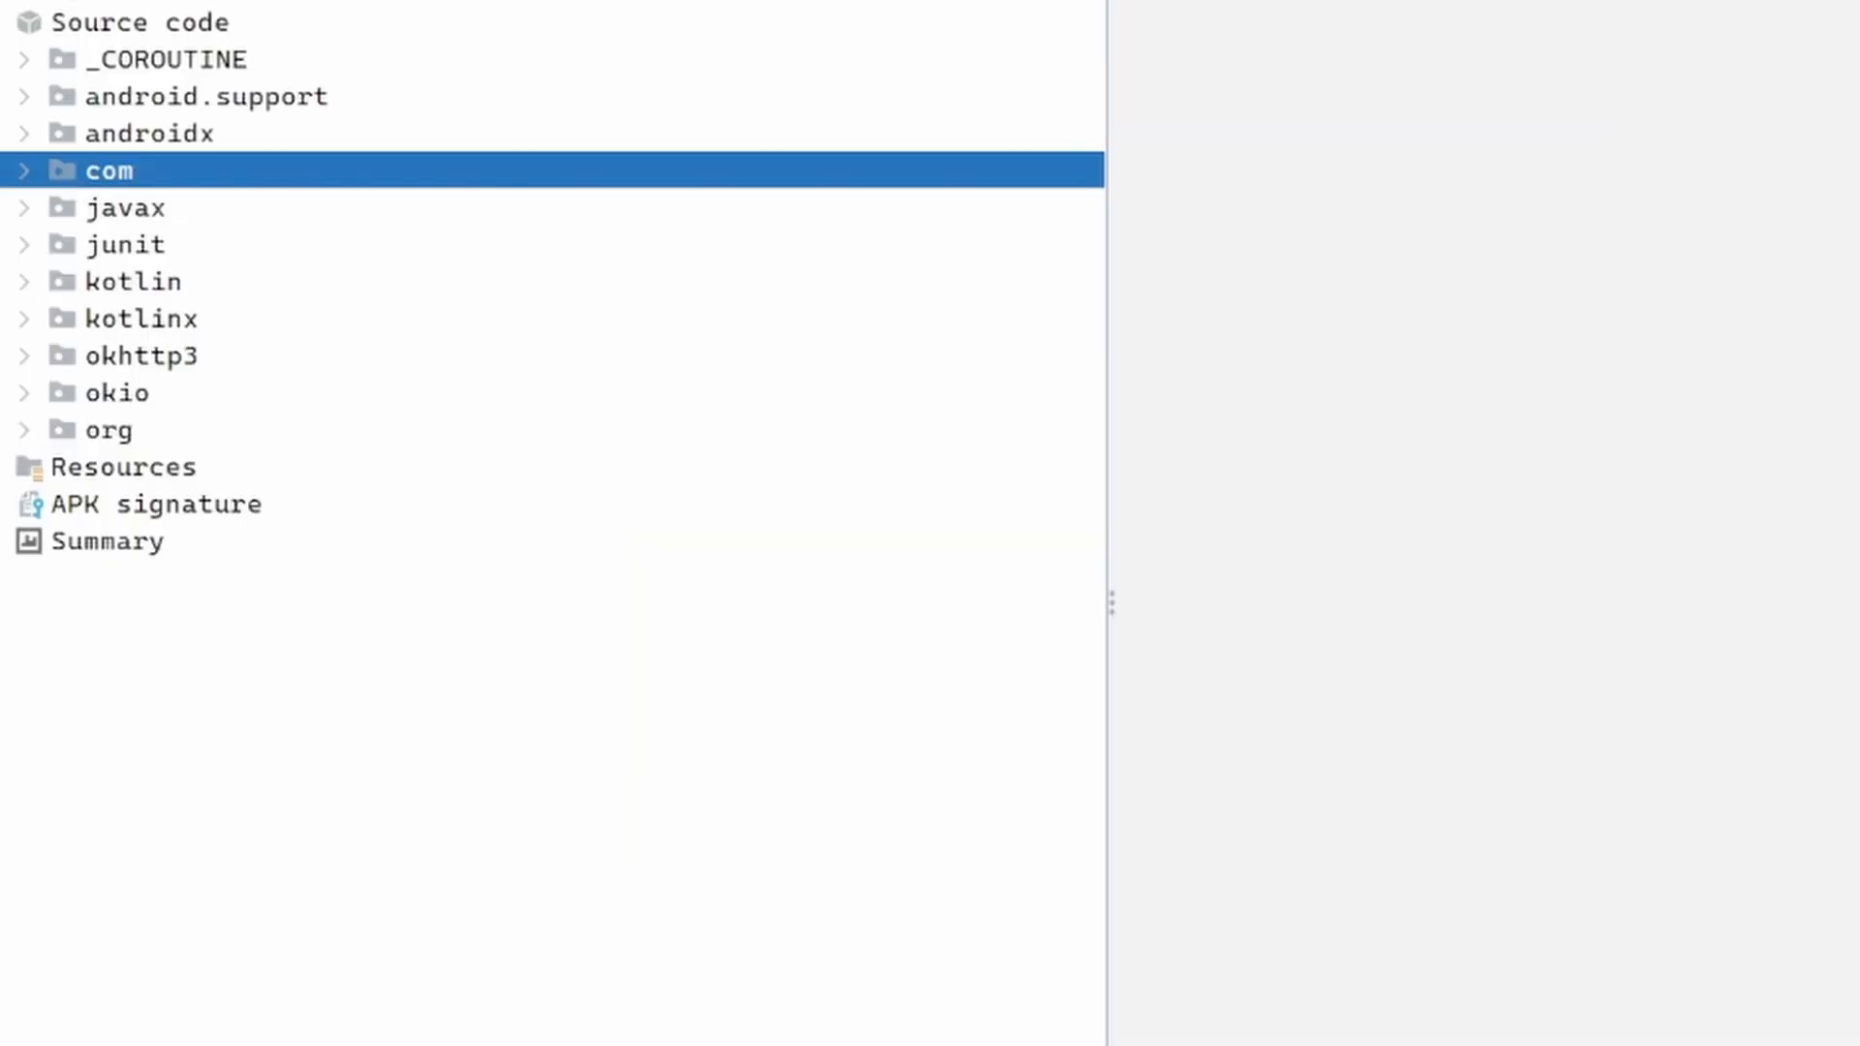
pyautogui.click(23, 169)
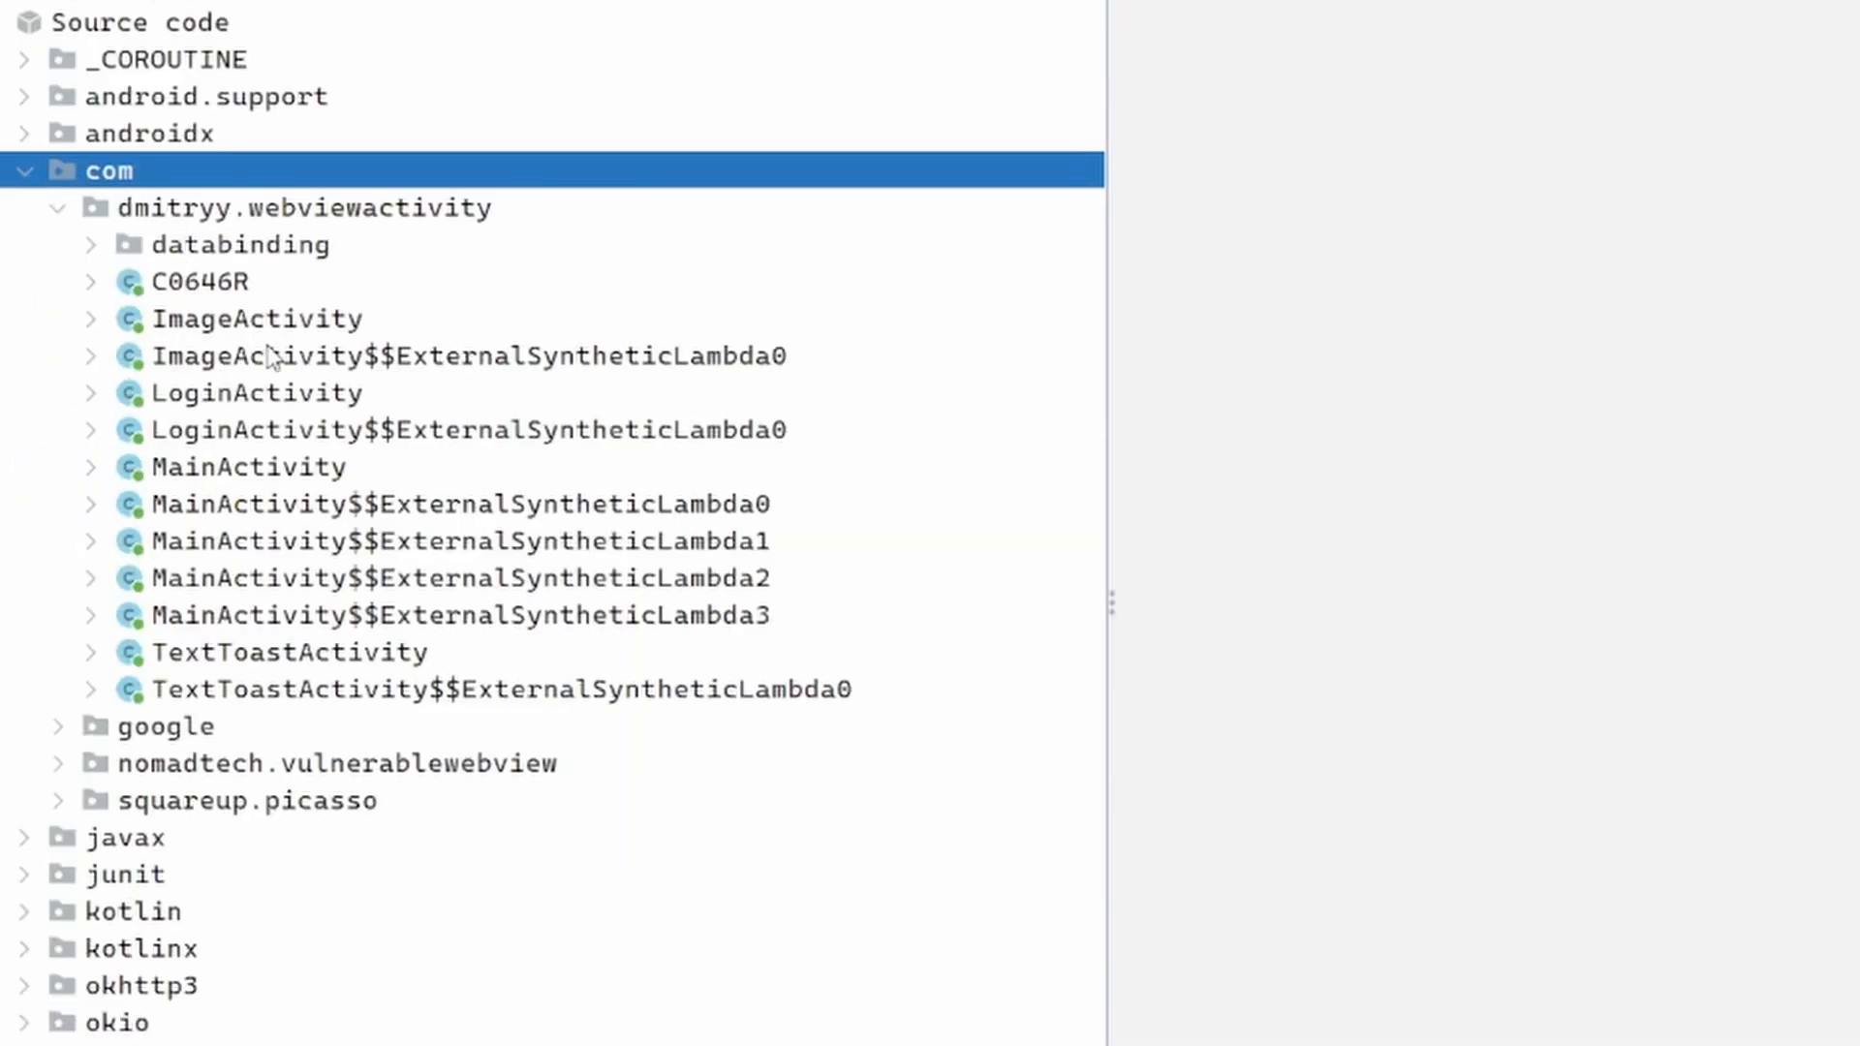
pyautogui.click(254, 392)
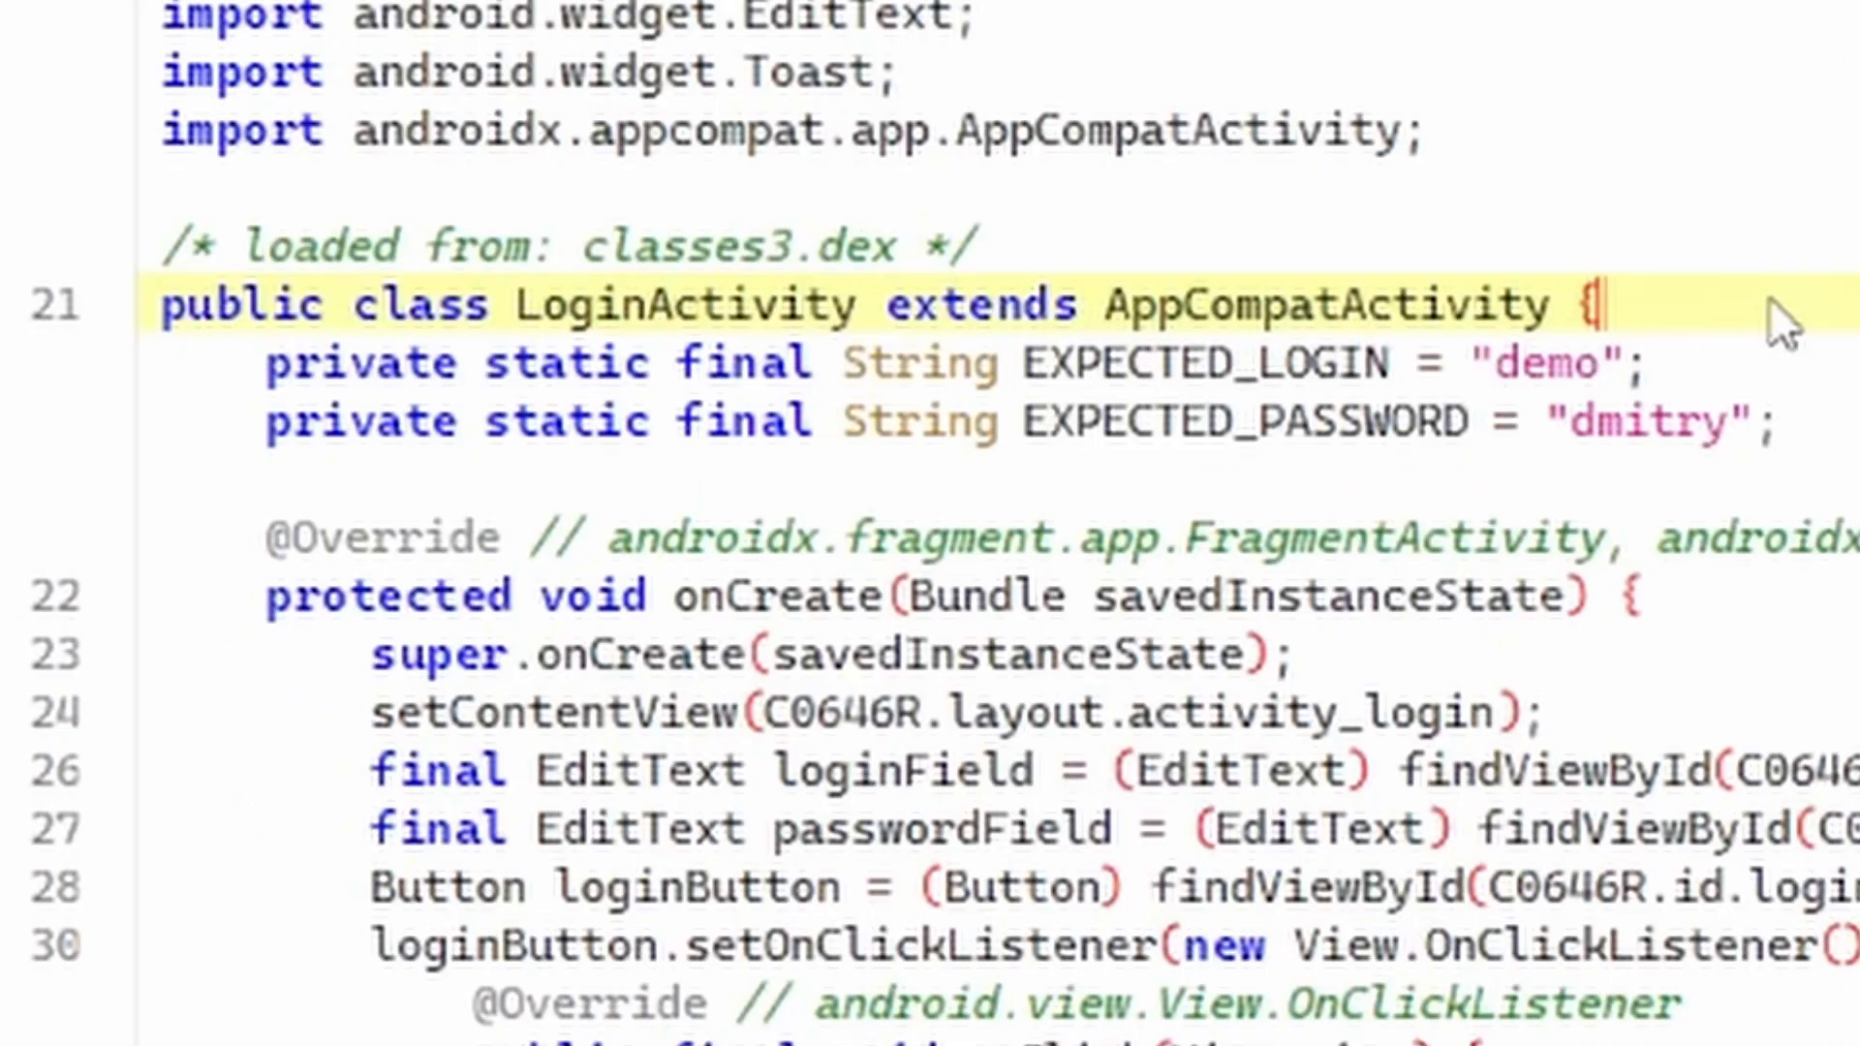
pyautogui.moveTo(1595, 534)
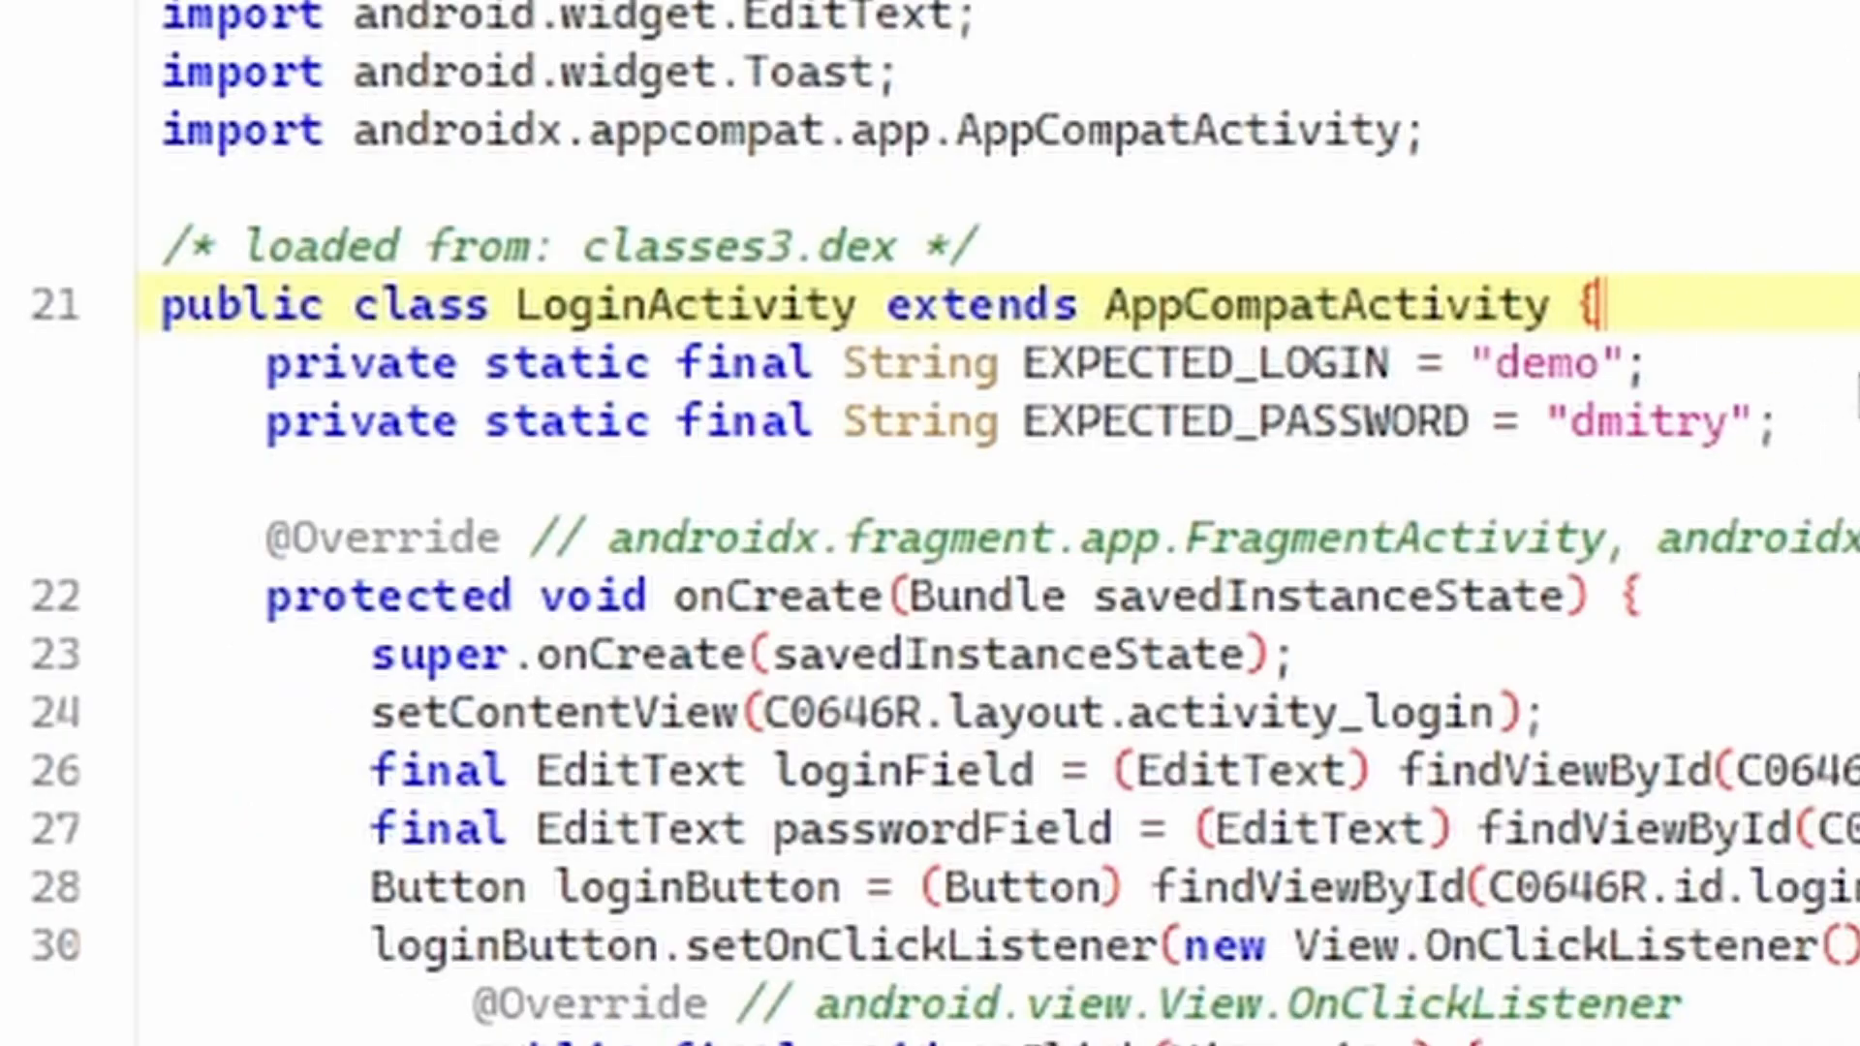
pyautogui.moveTo(1726, 265)
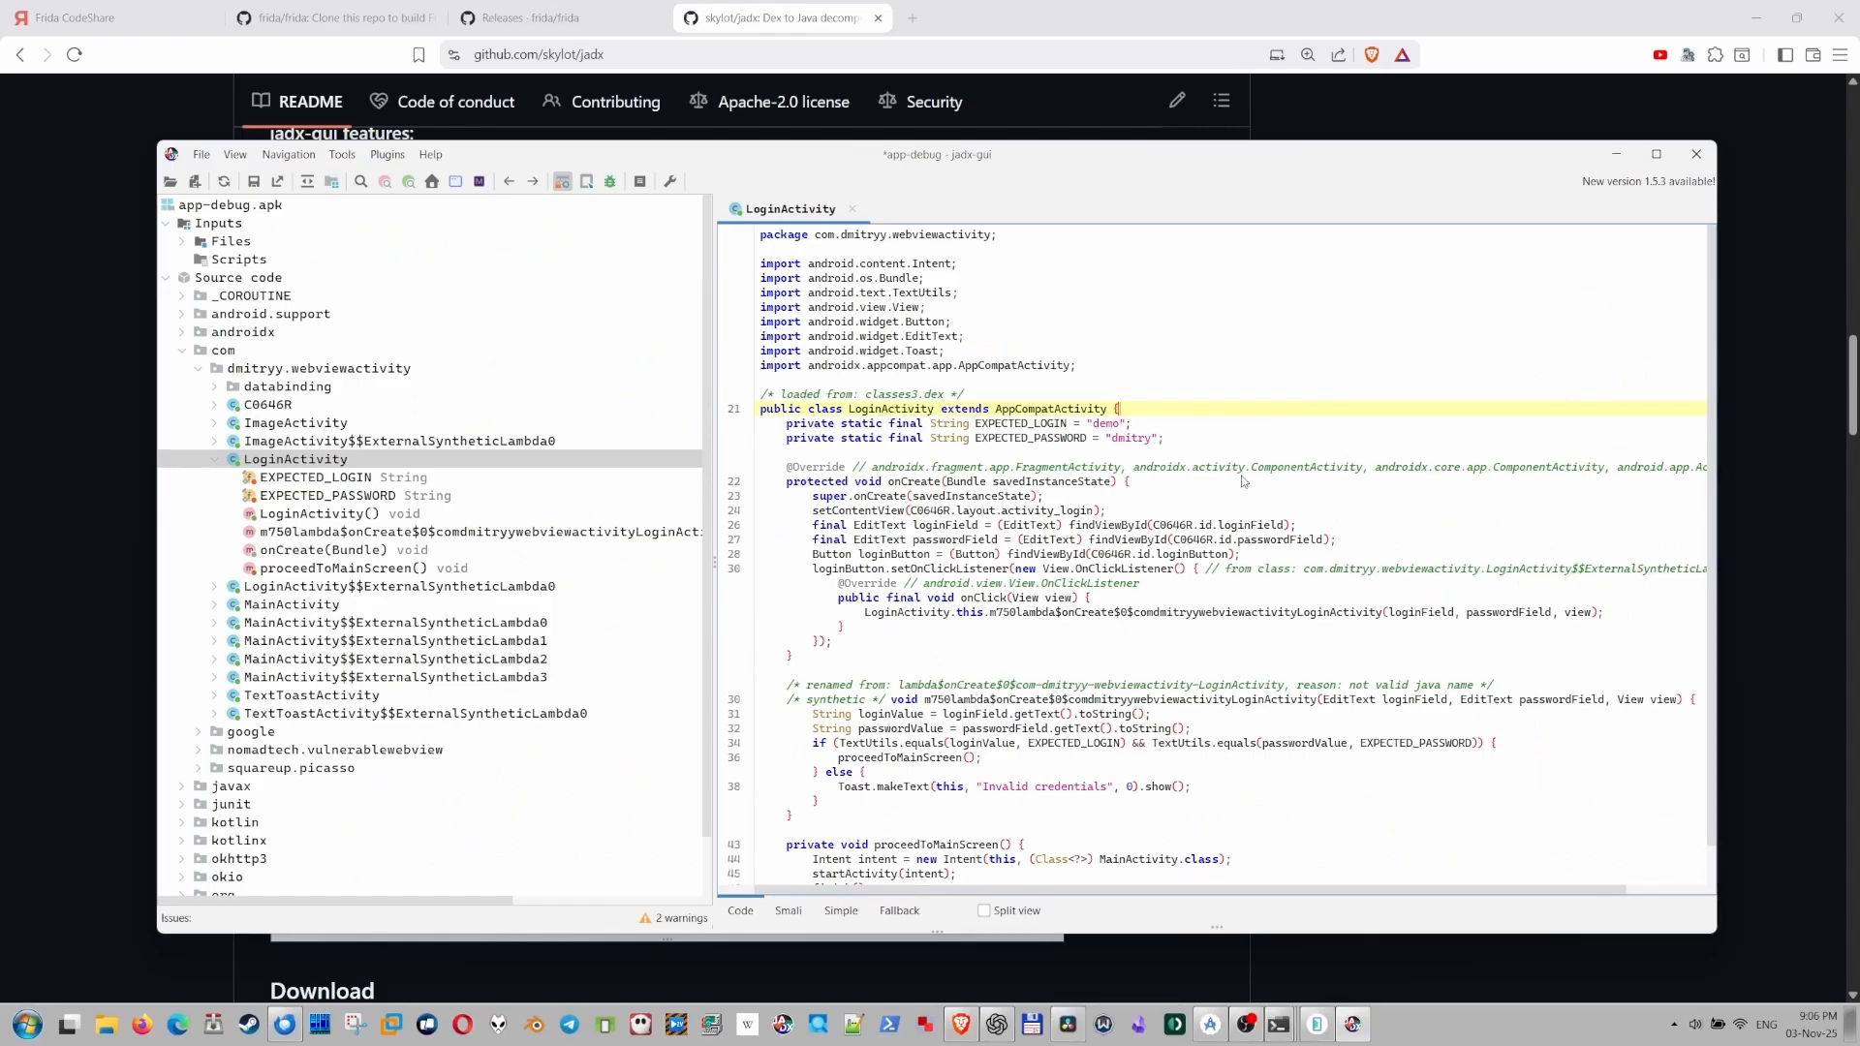
pyautogui.moveTo(1237, 452)
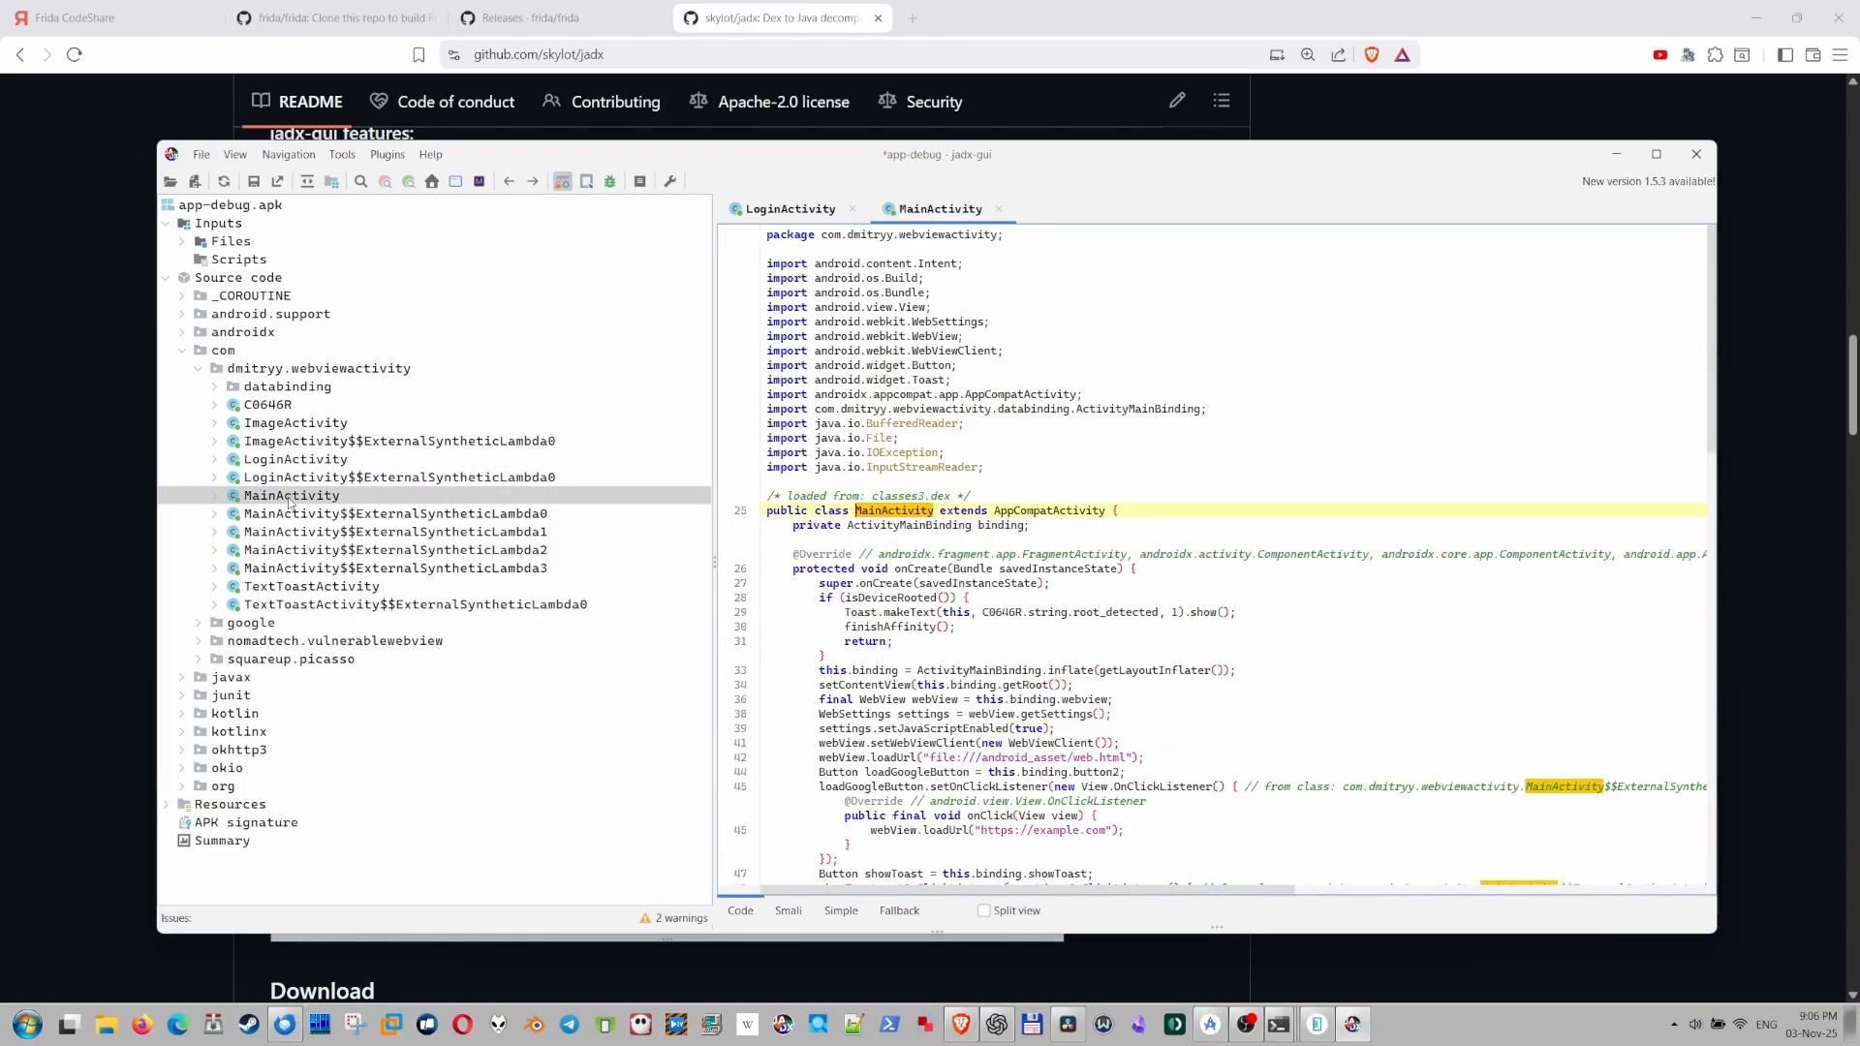
pyautogui.moveTo(290, 495)
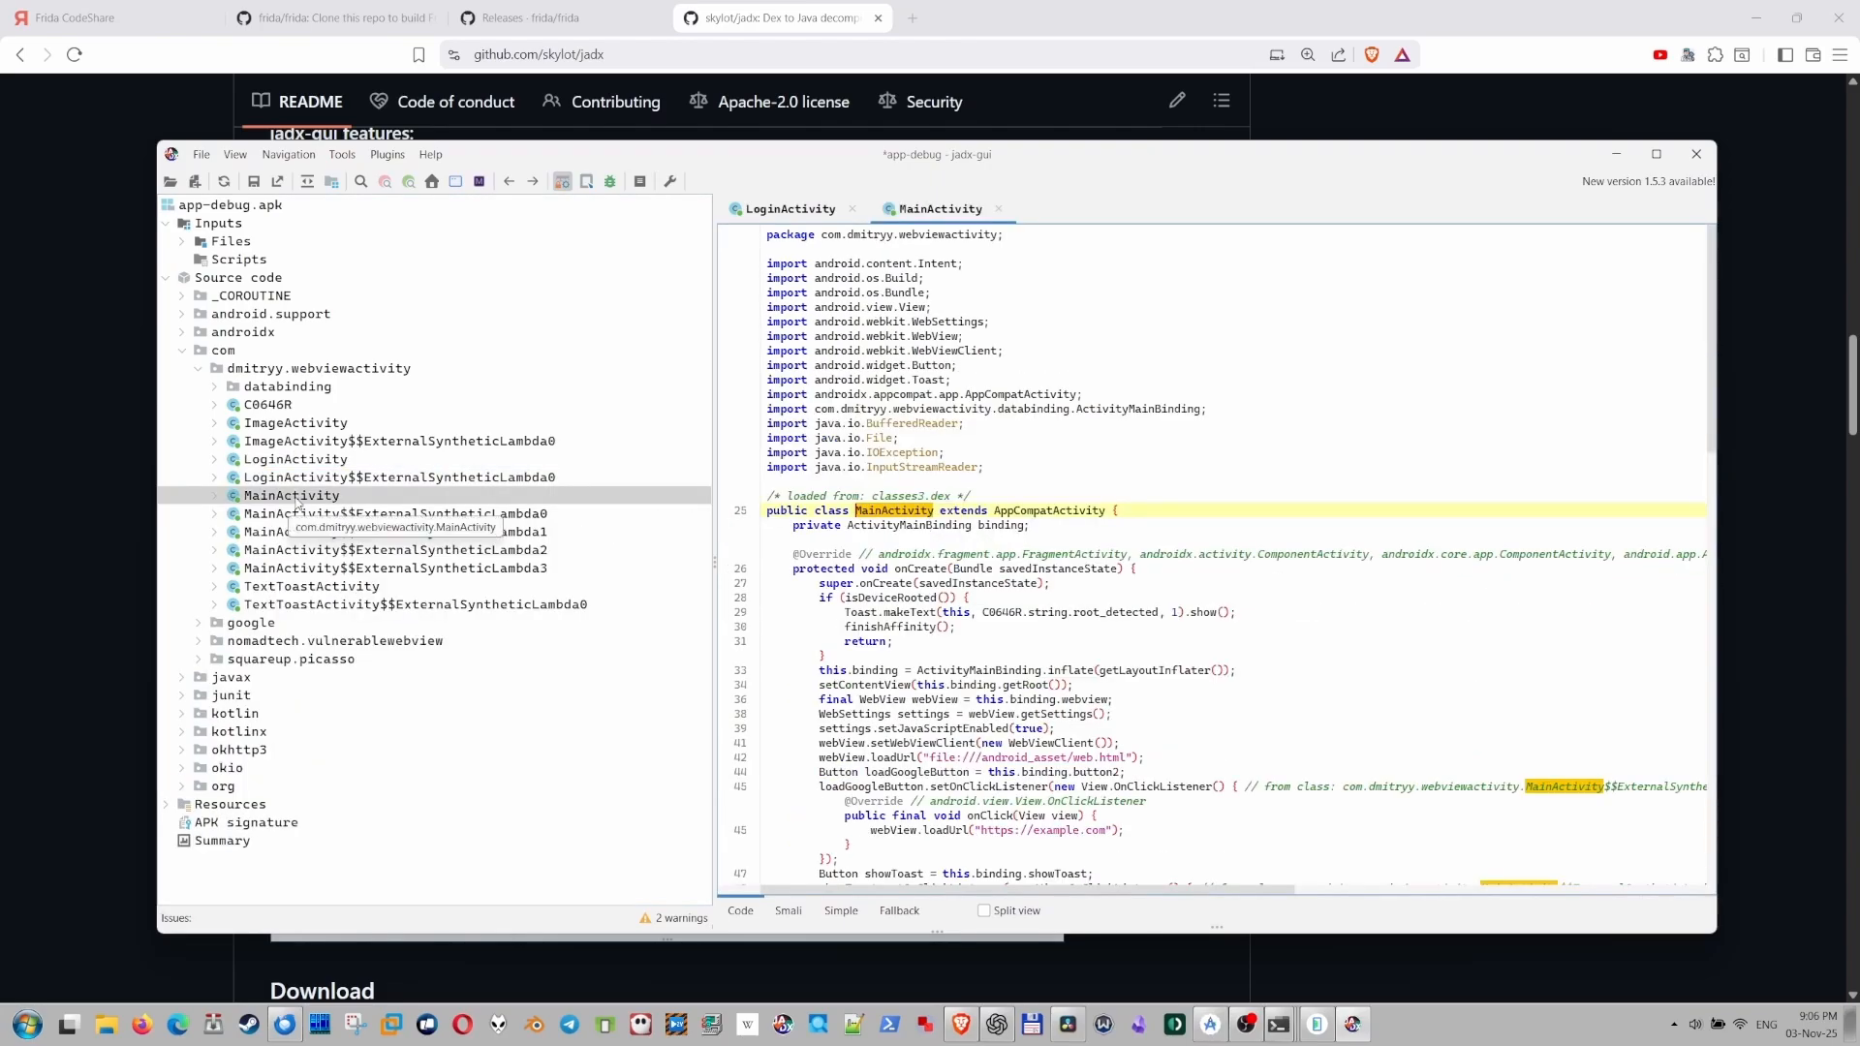
pyautogui.moveTo(295, 477)
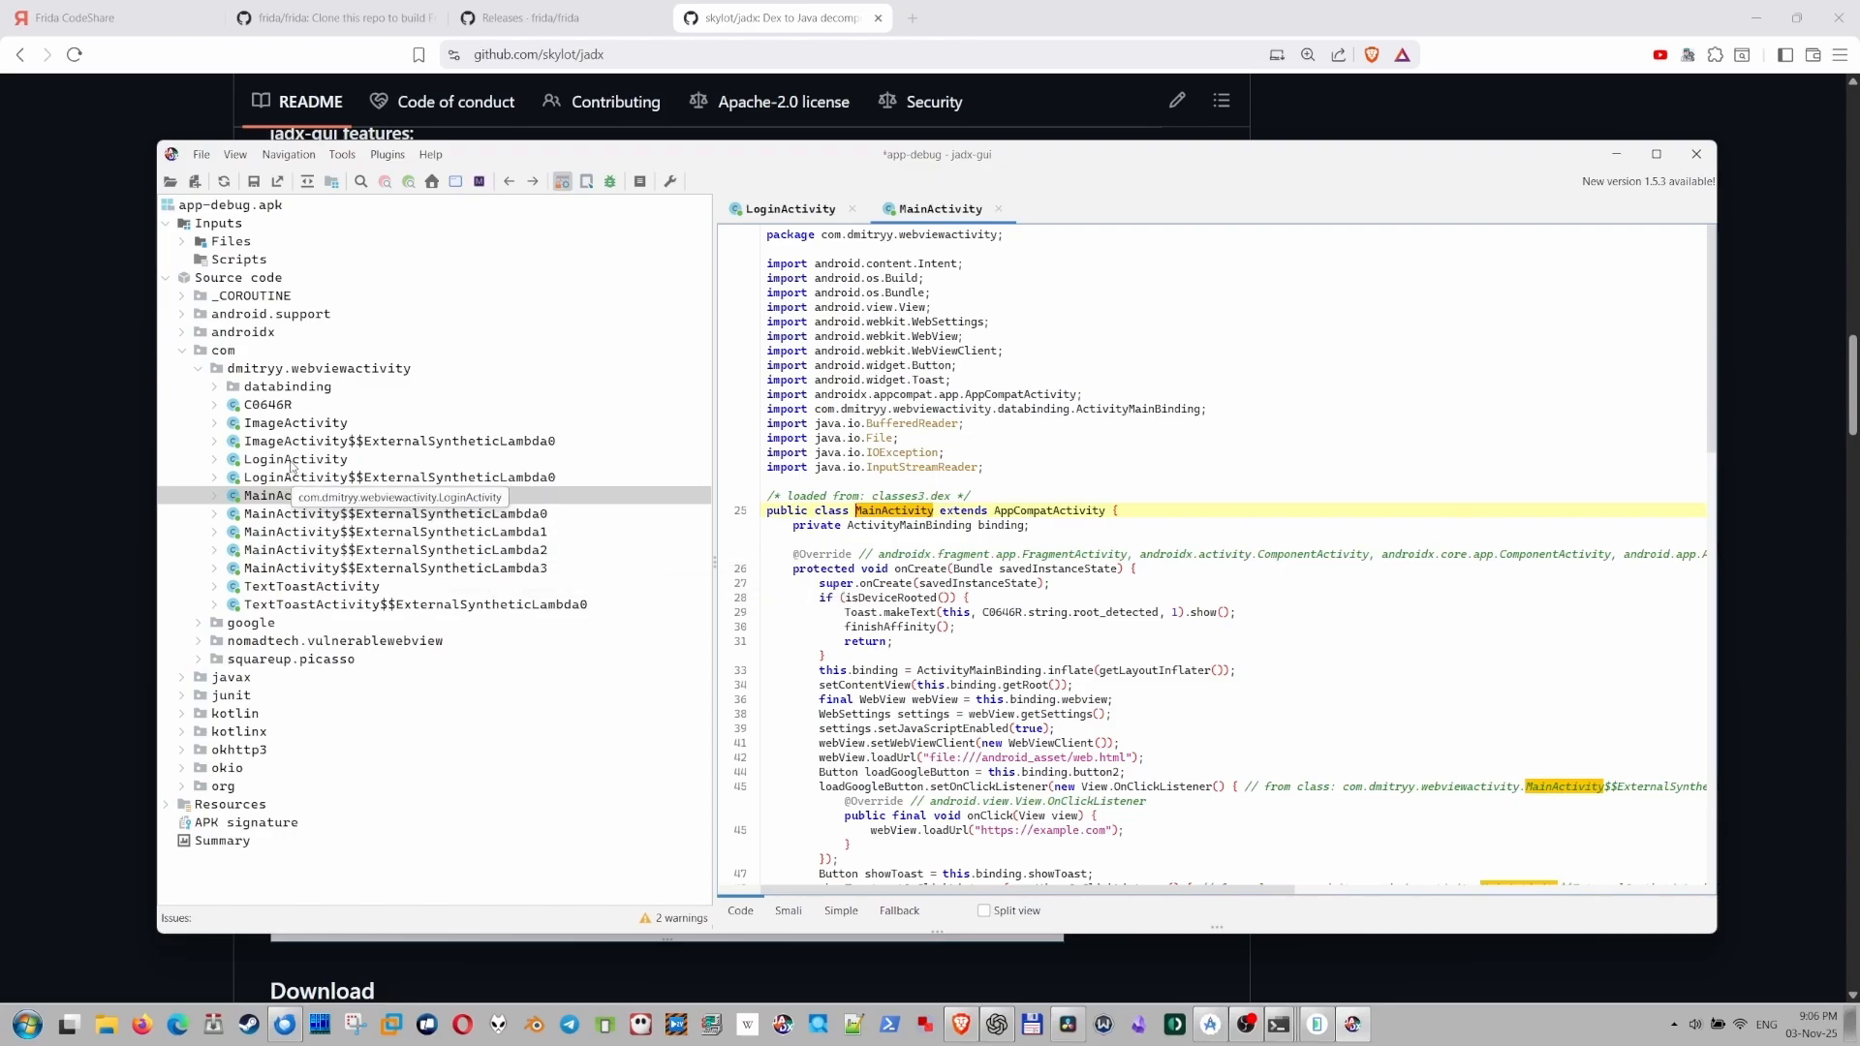
# Scroll MainActivity's source to the isDeviceRooted method with its su-path and test-keys checks.
pyautogui.click(788, 209)
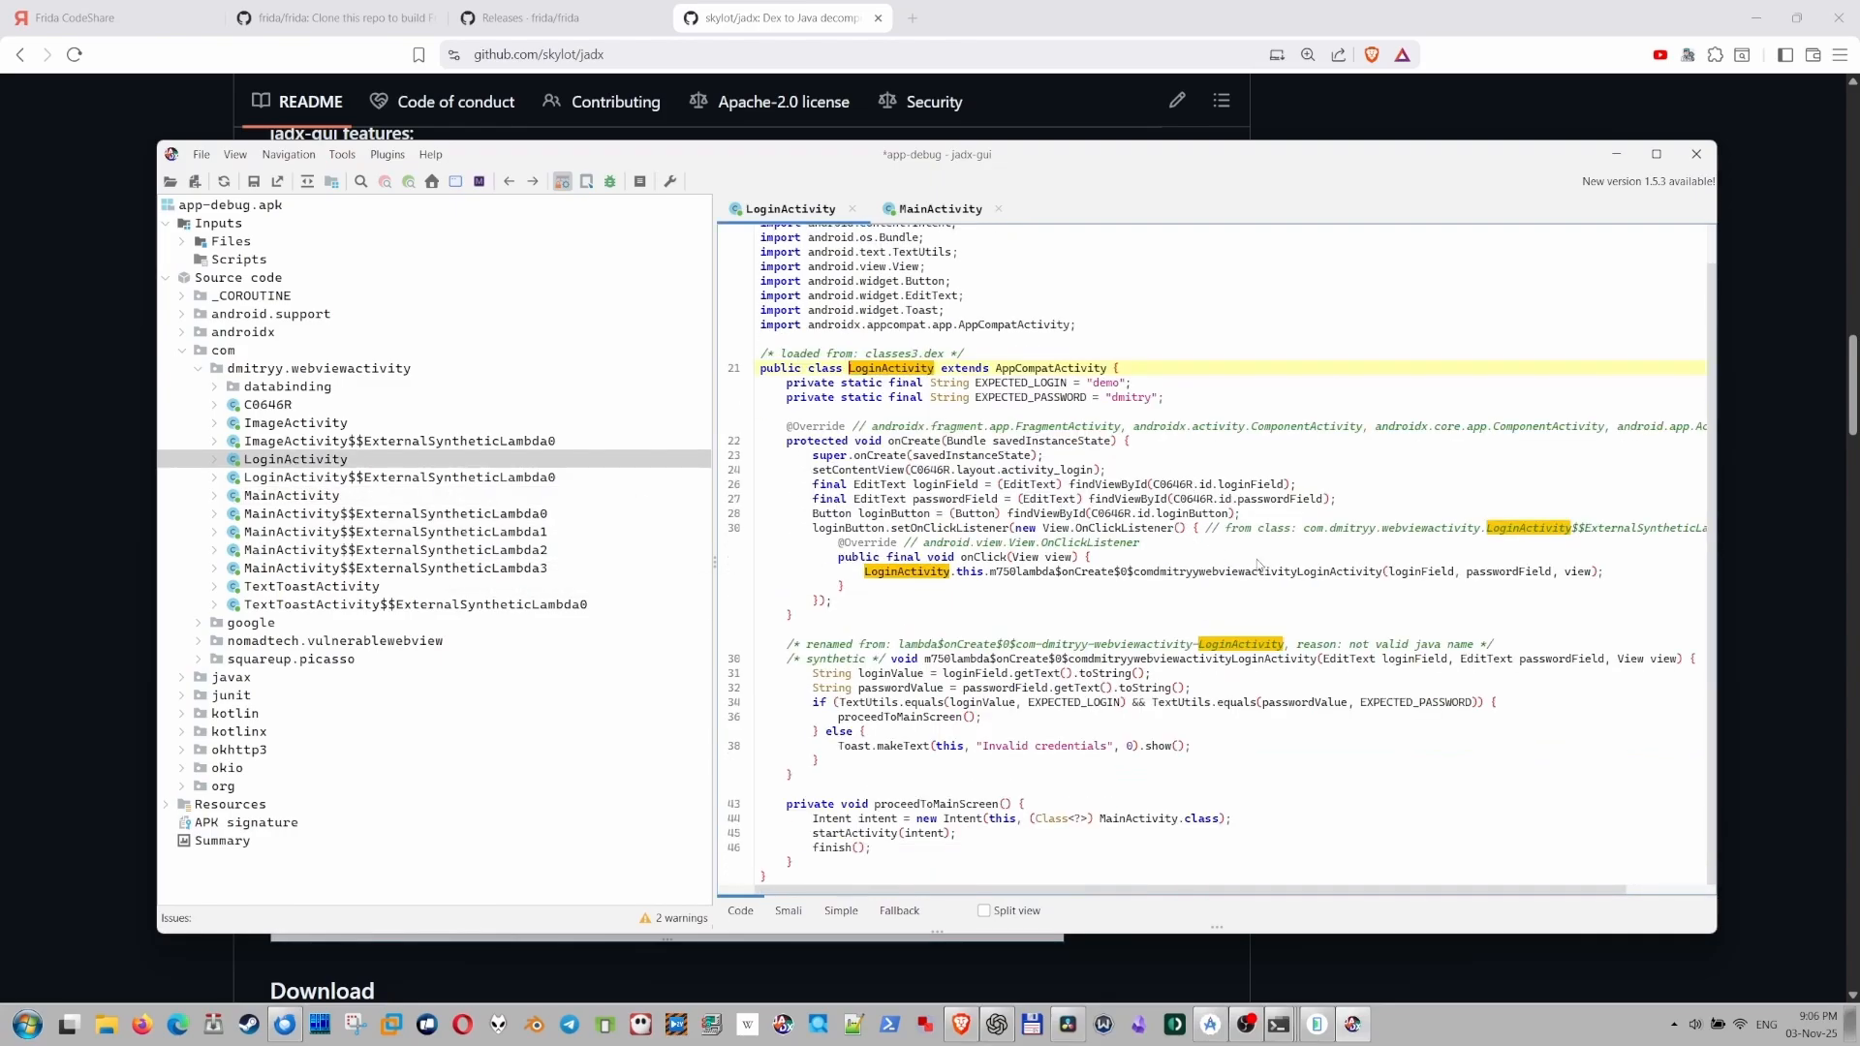
pyautogui.moveTo(1217, 405)
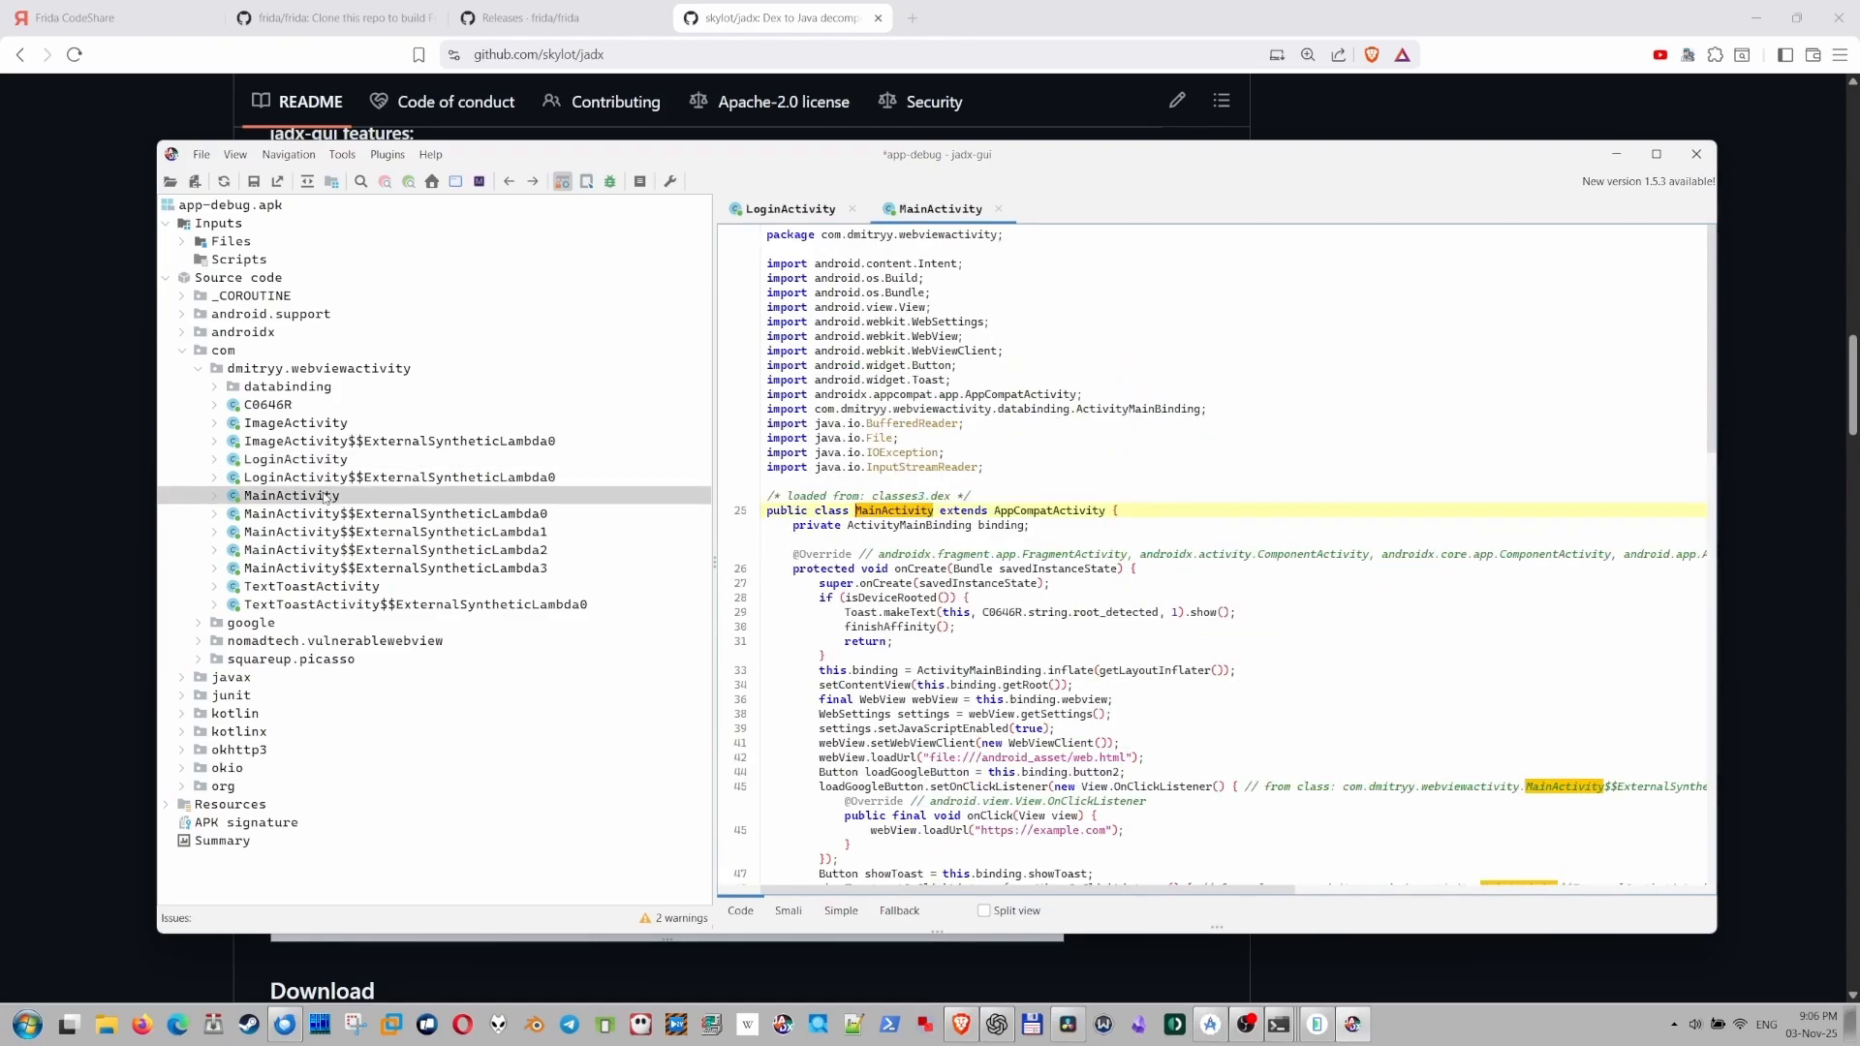
pyautogui.scroll(-3)
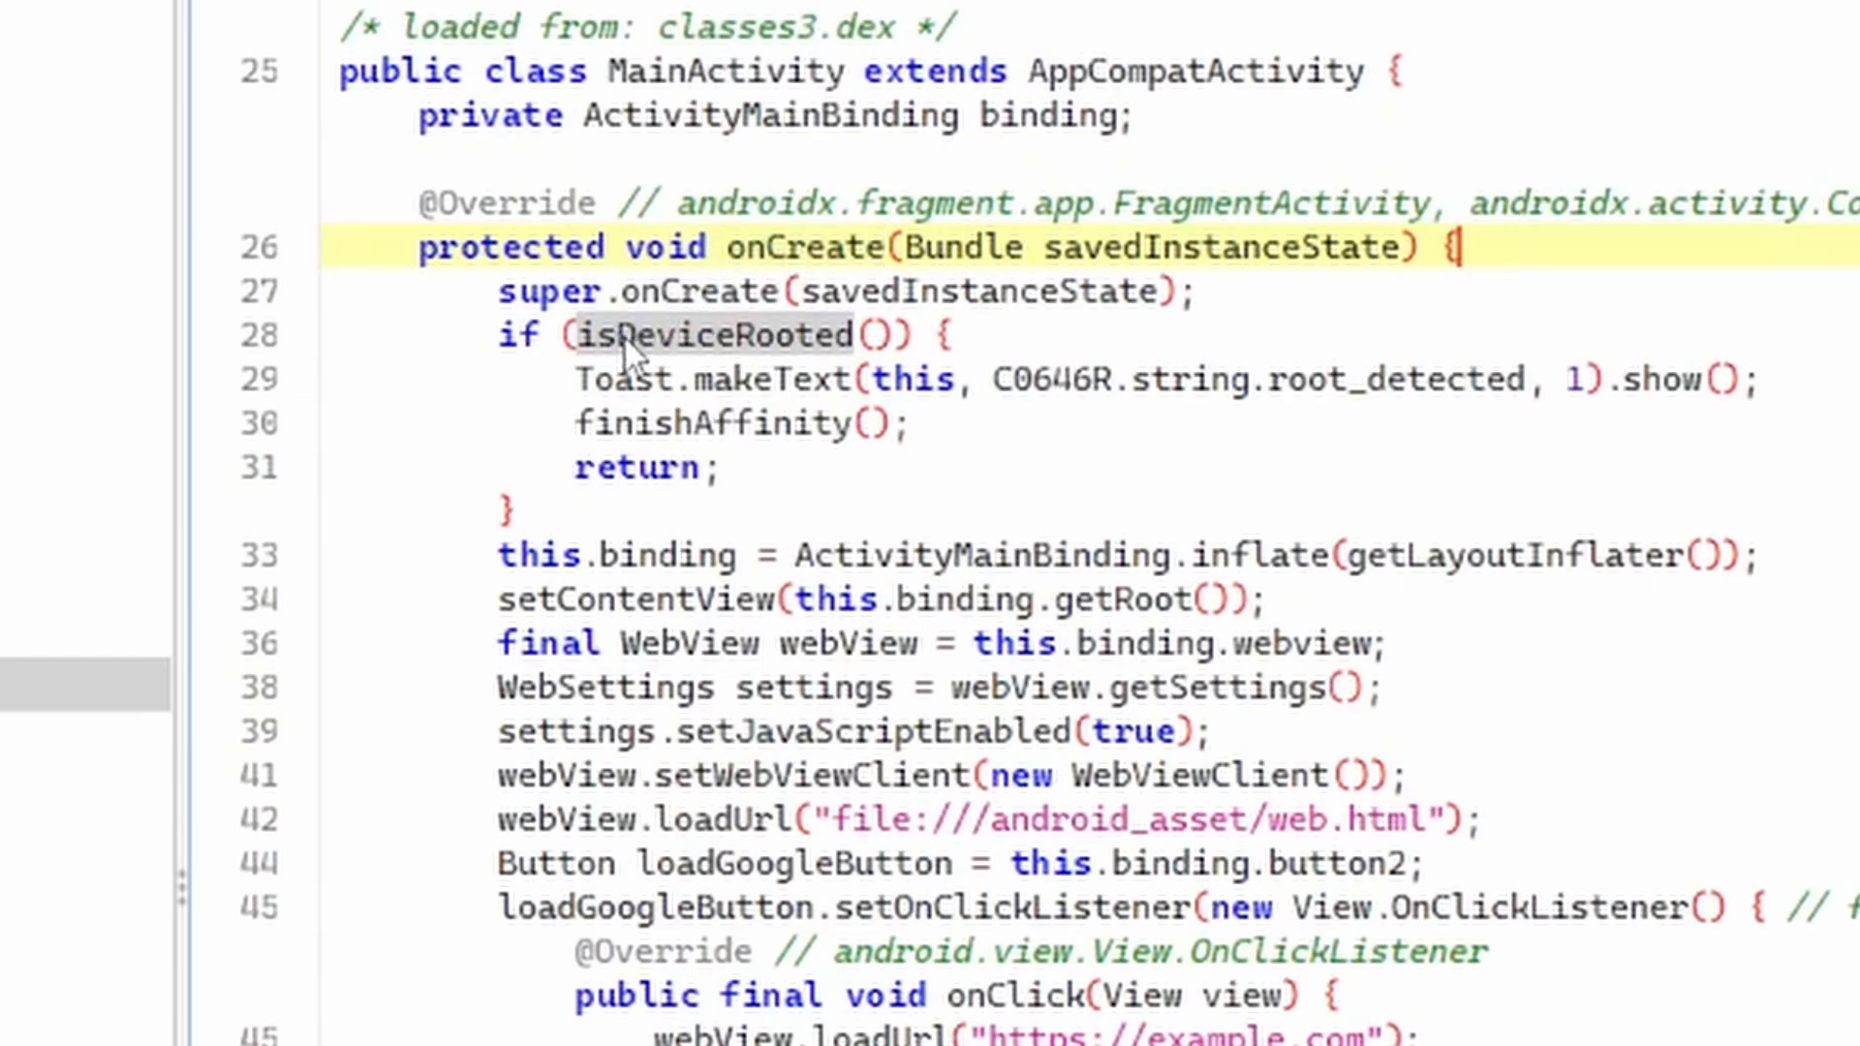
pyautogui.moveTo(724, 361)
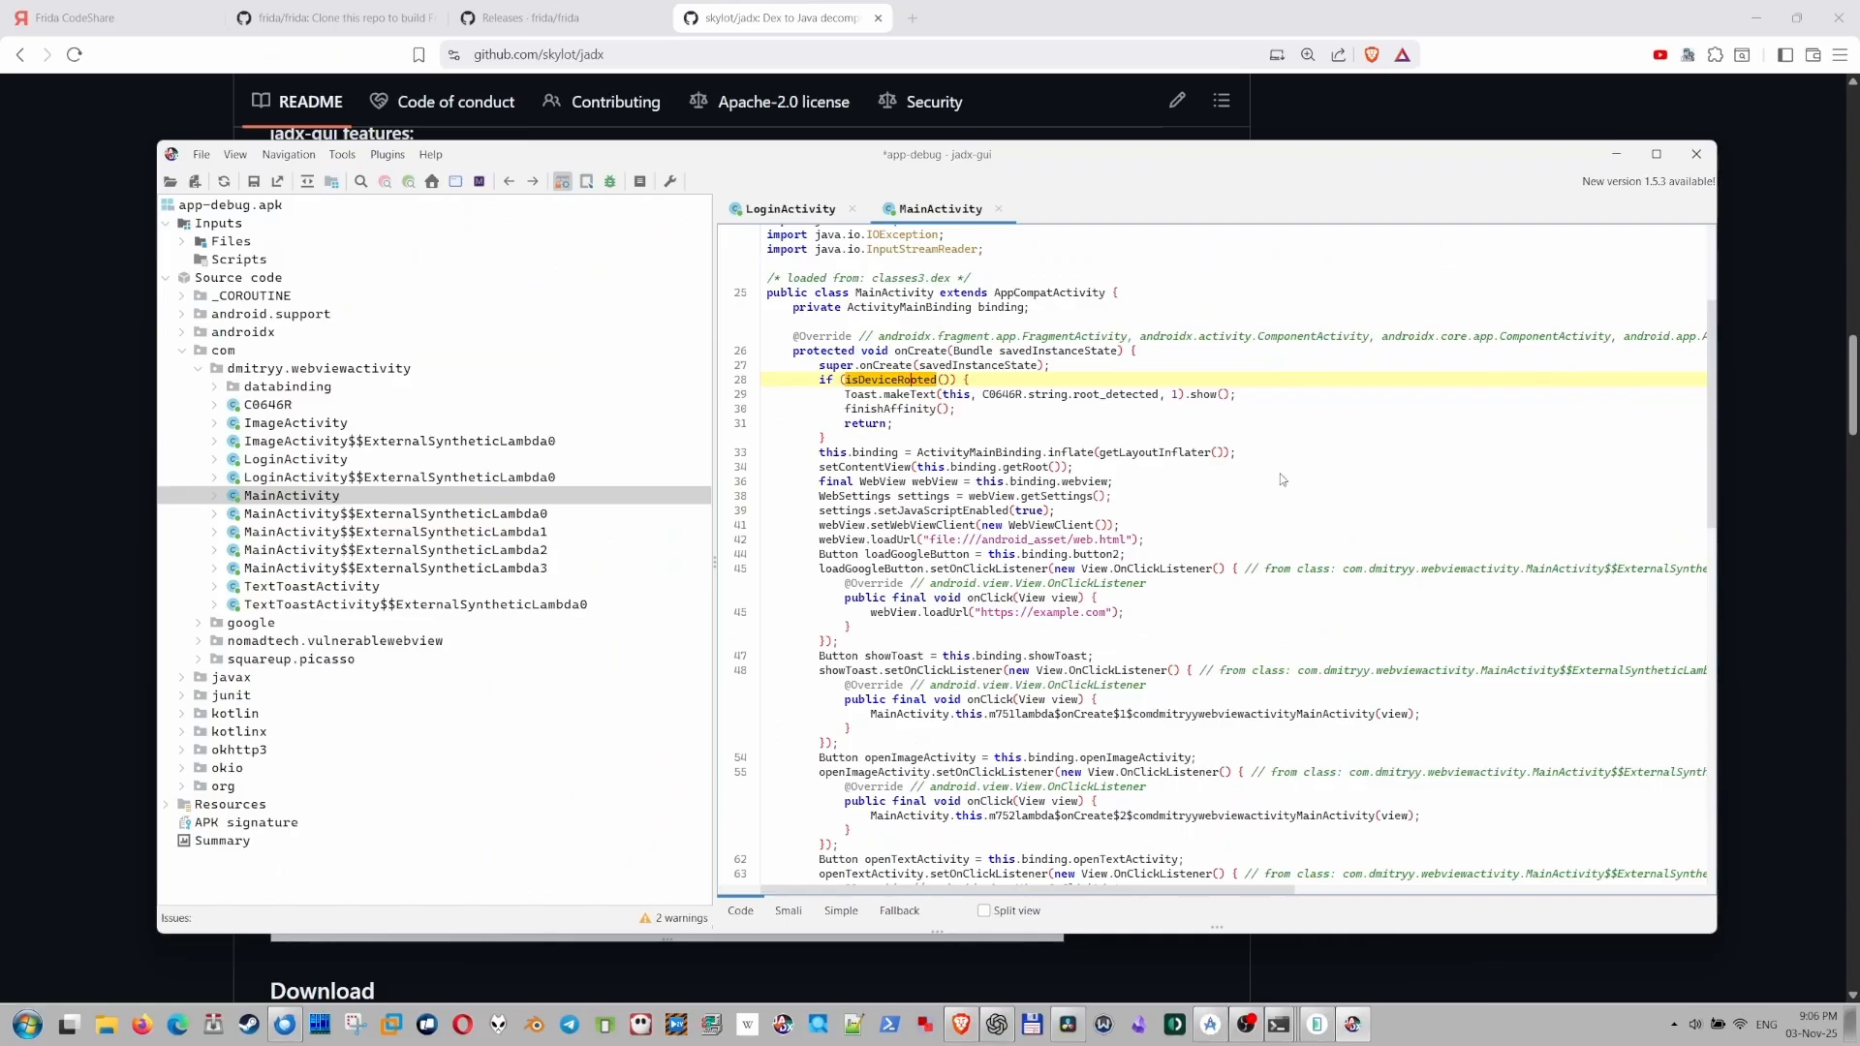
pyautogui.click(945, 466)
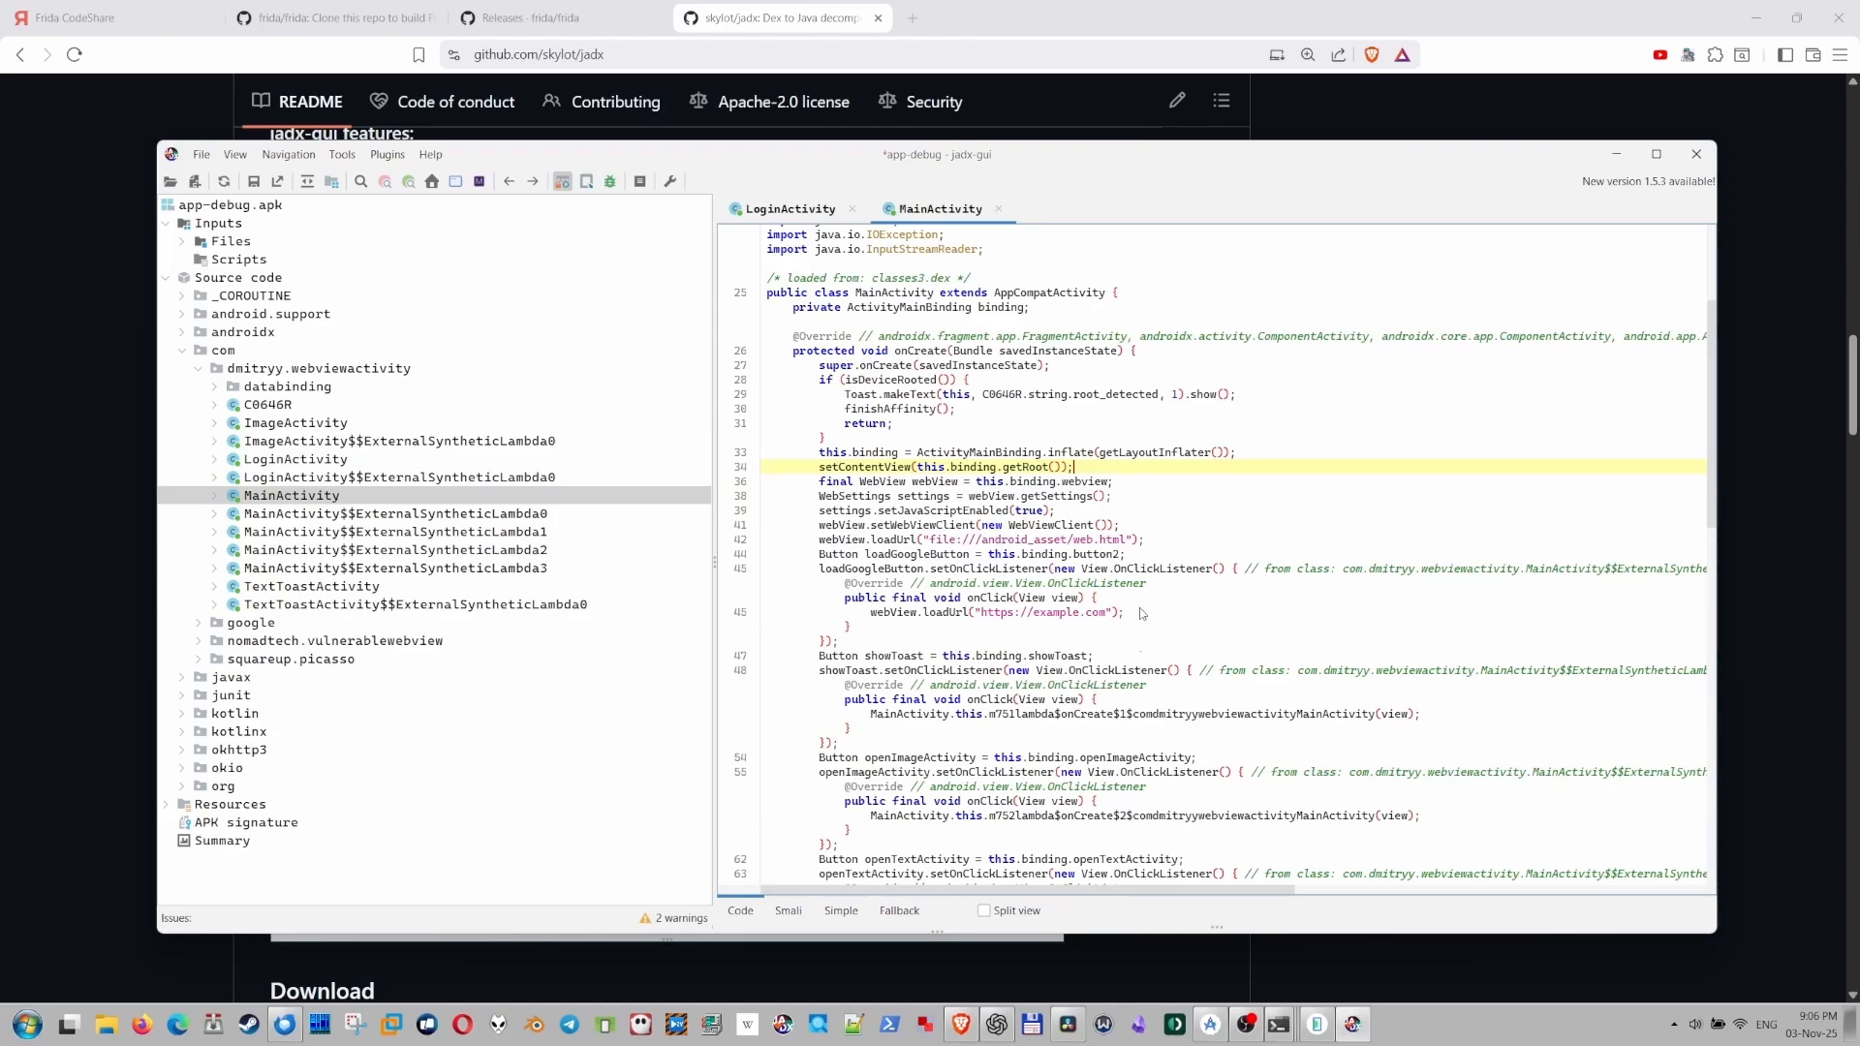
pyautogui.scroll(-3)
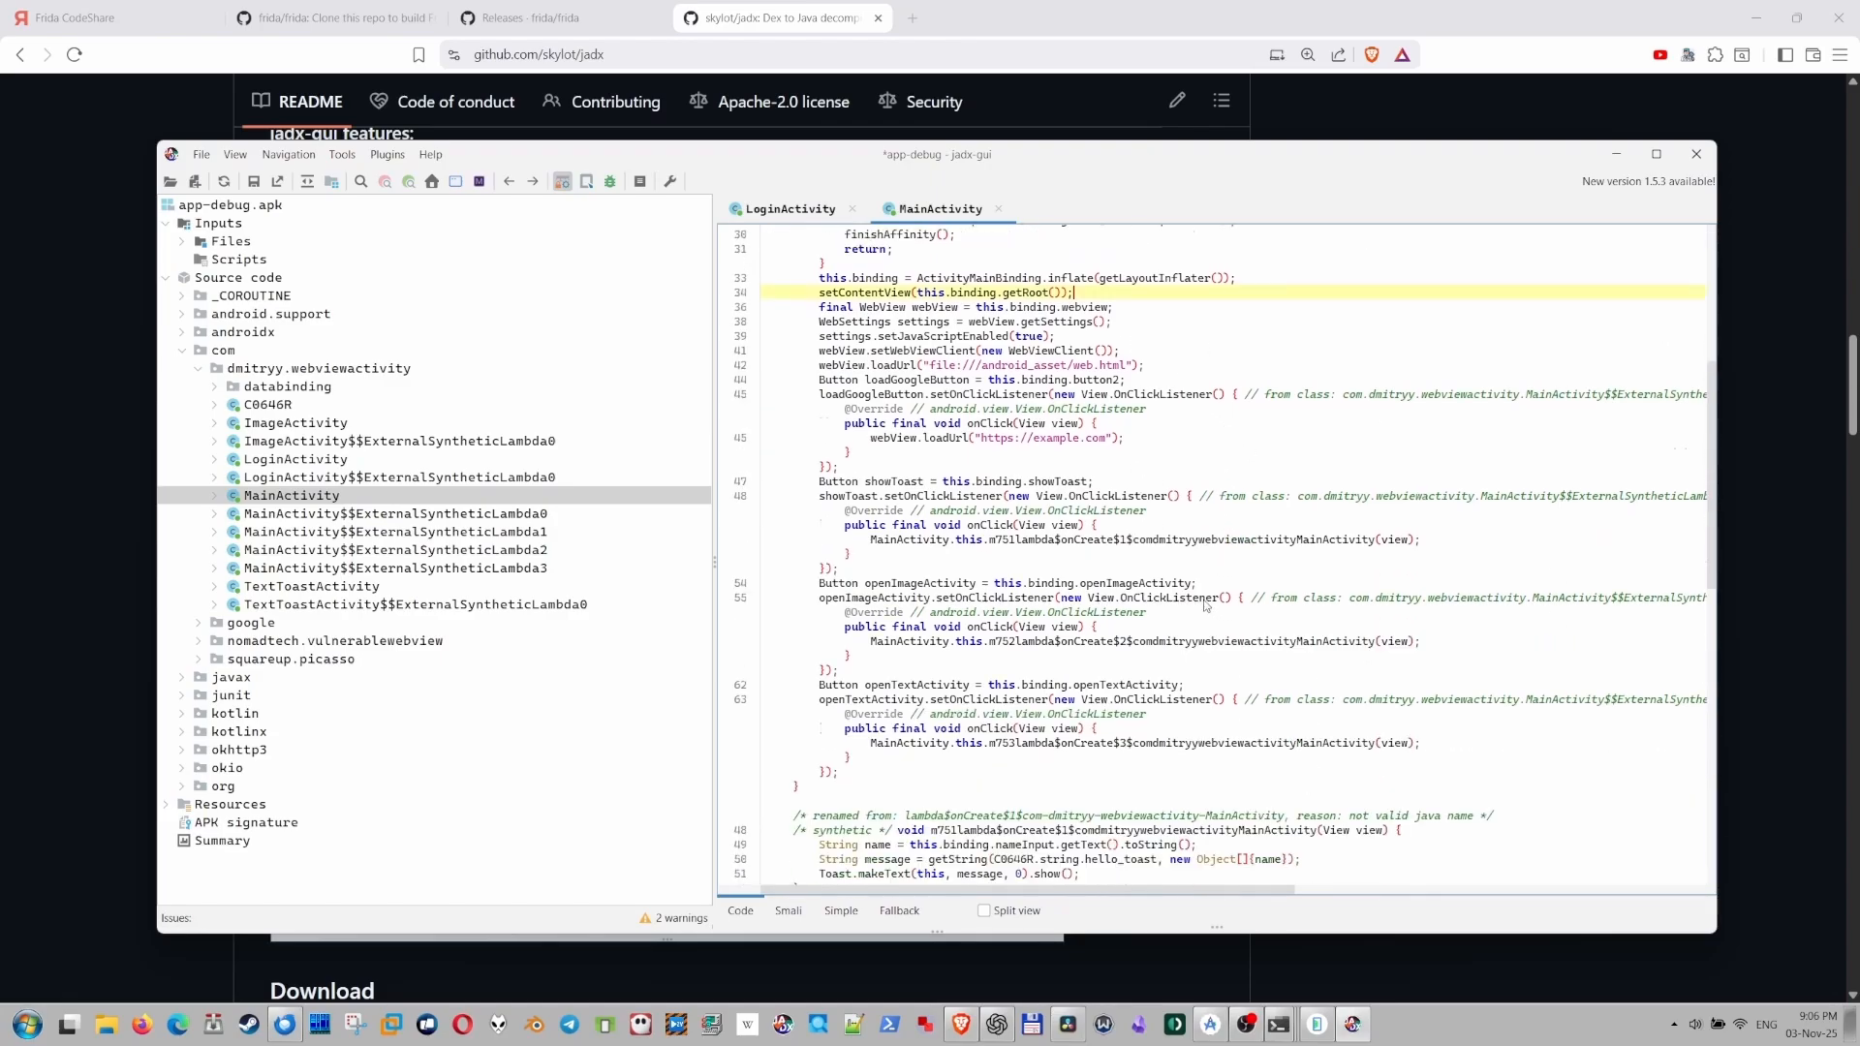
pyautogui.scroll(-3)
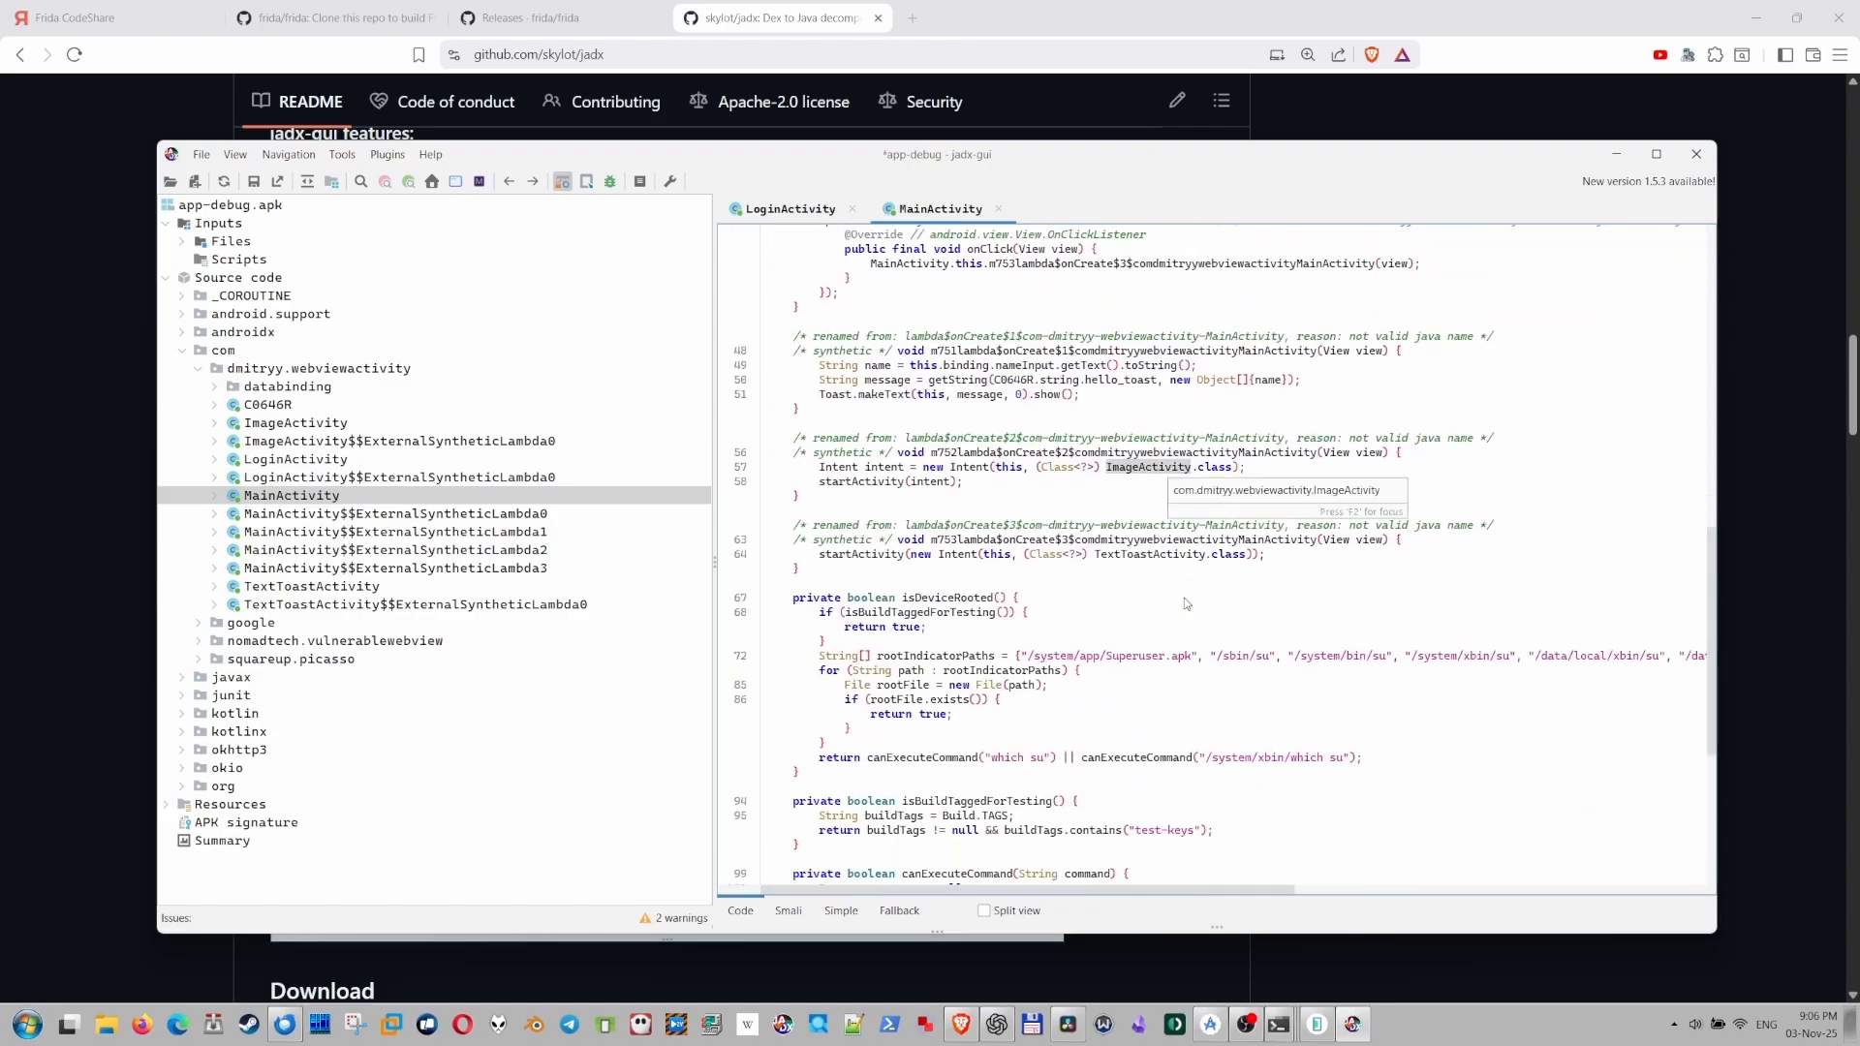
pyautogui.click(973, 597)
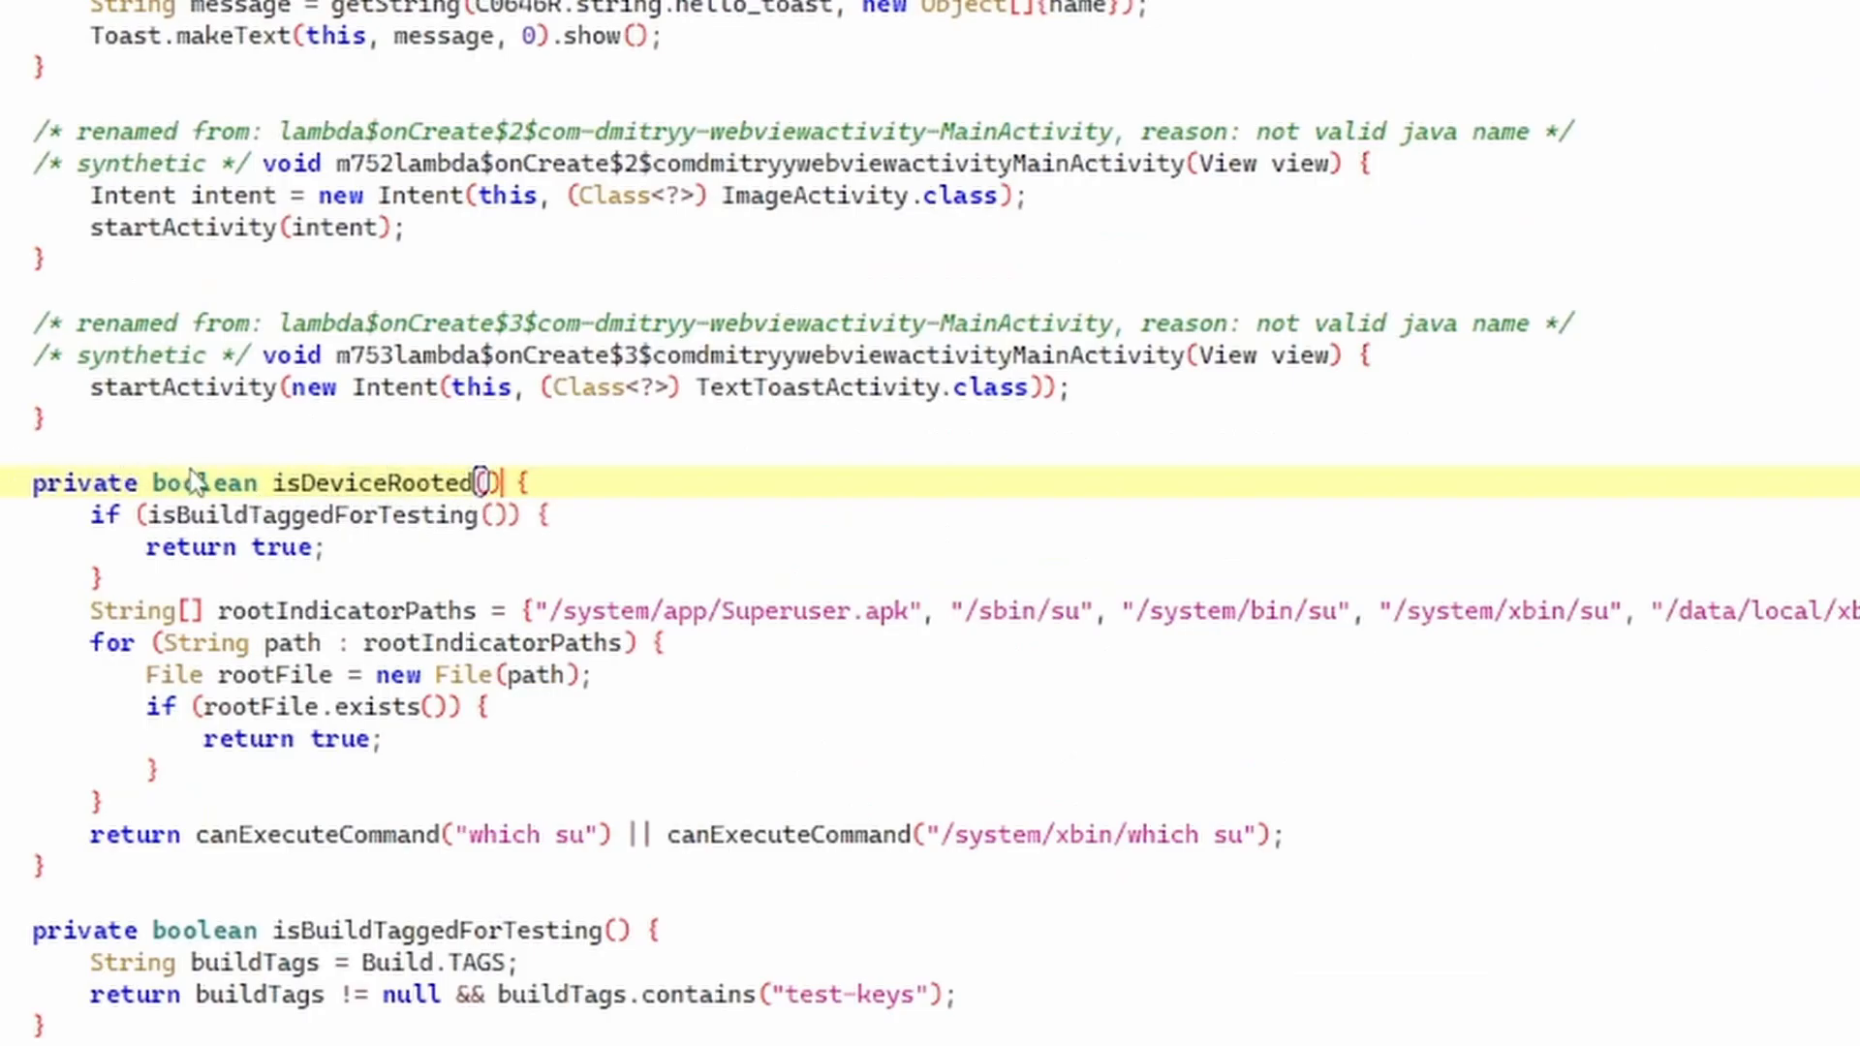
pyautogui.doubleClick(204, 482)
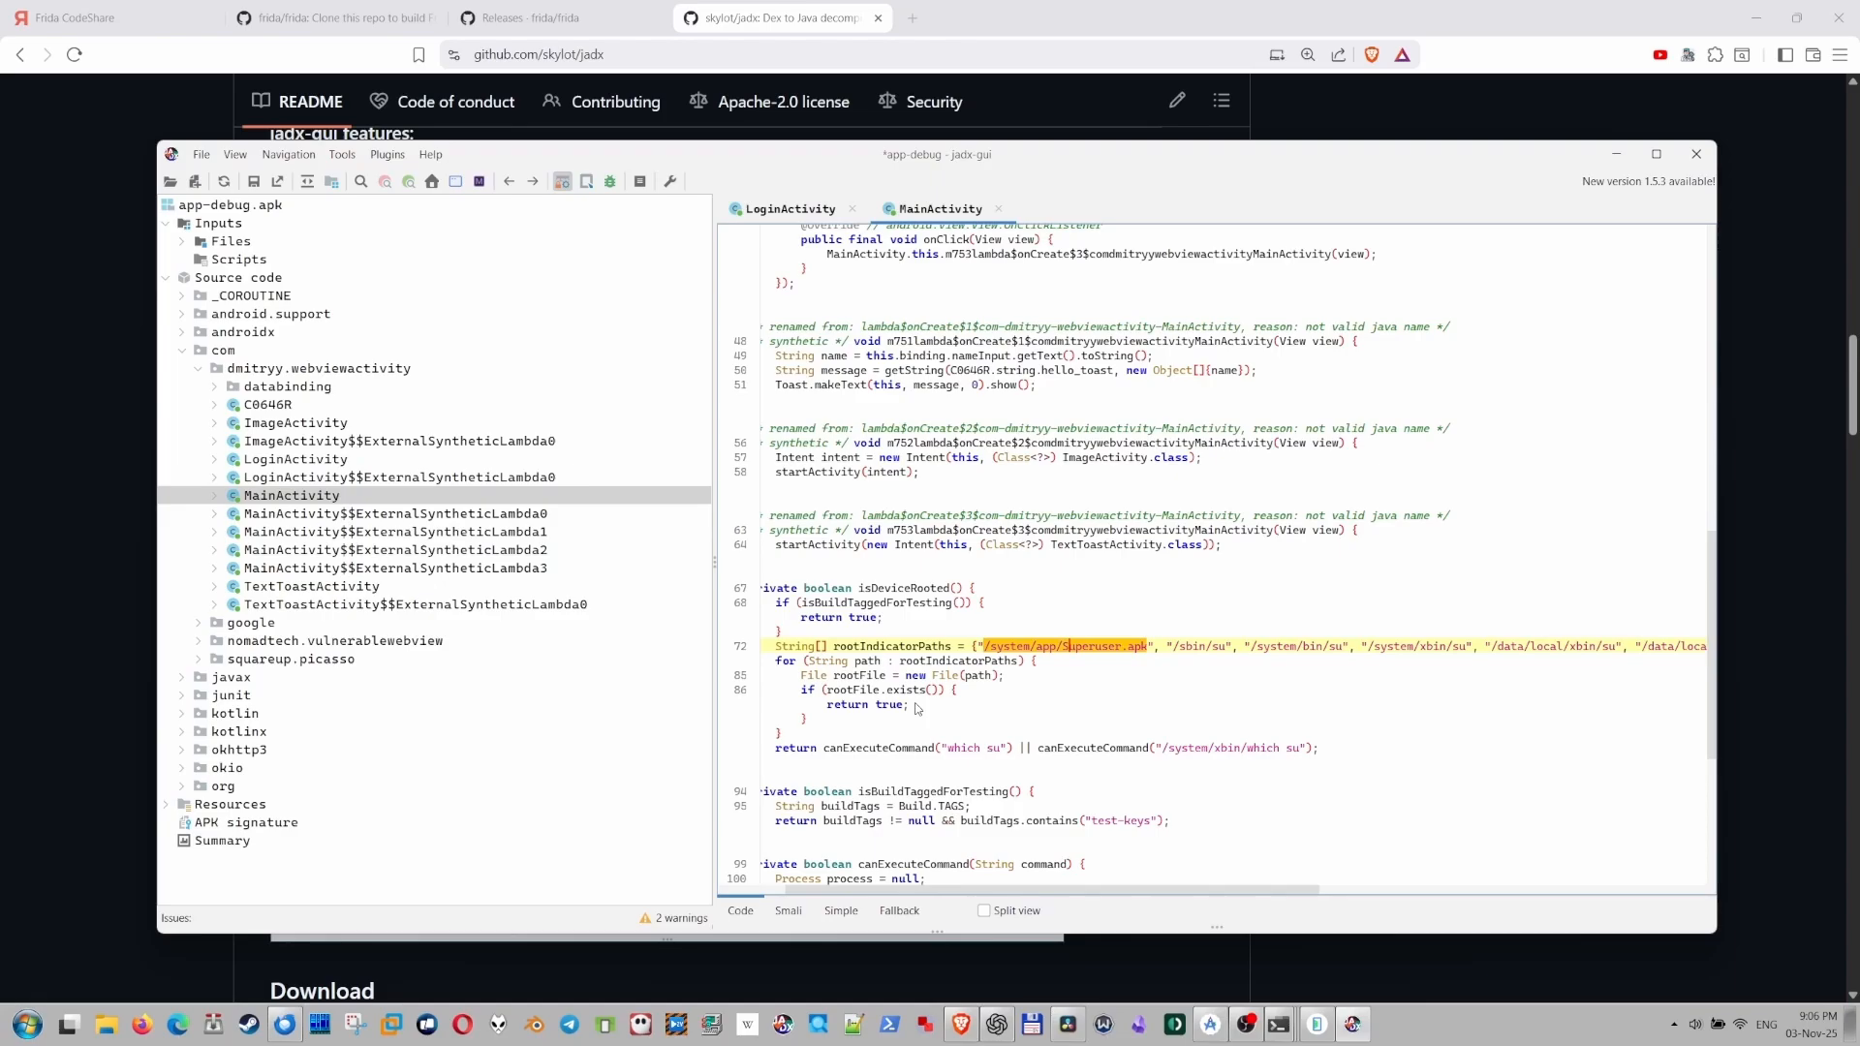
pyautogui.click(1056, 689)
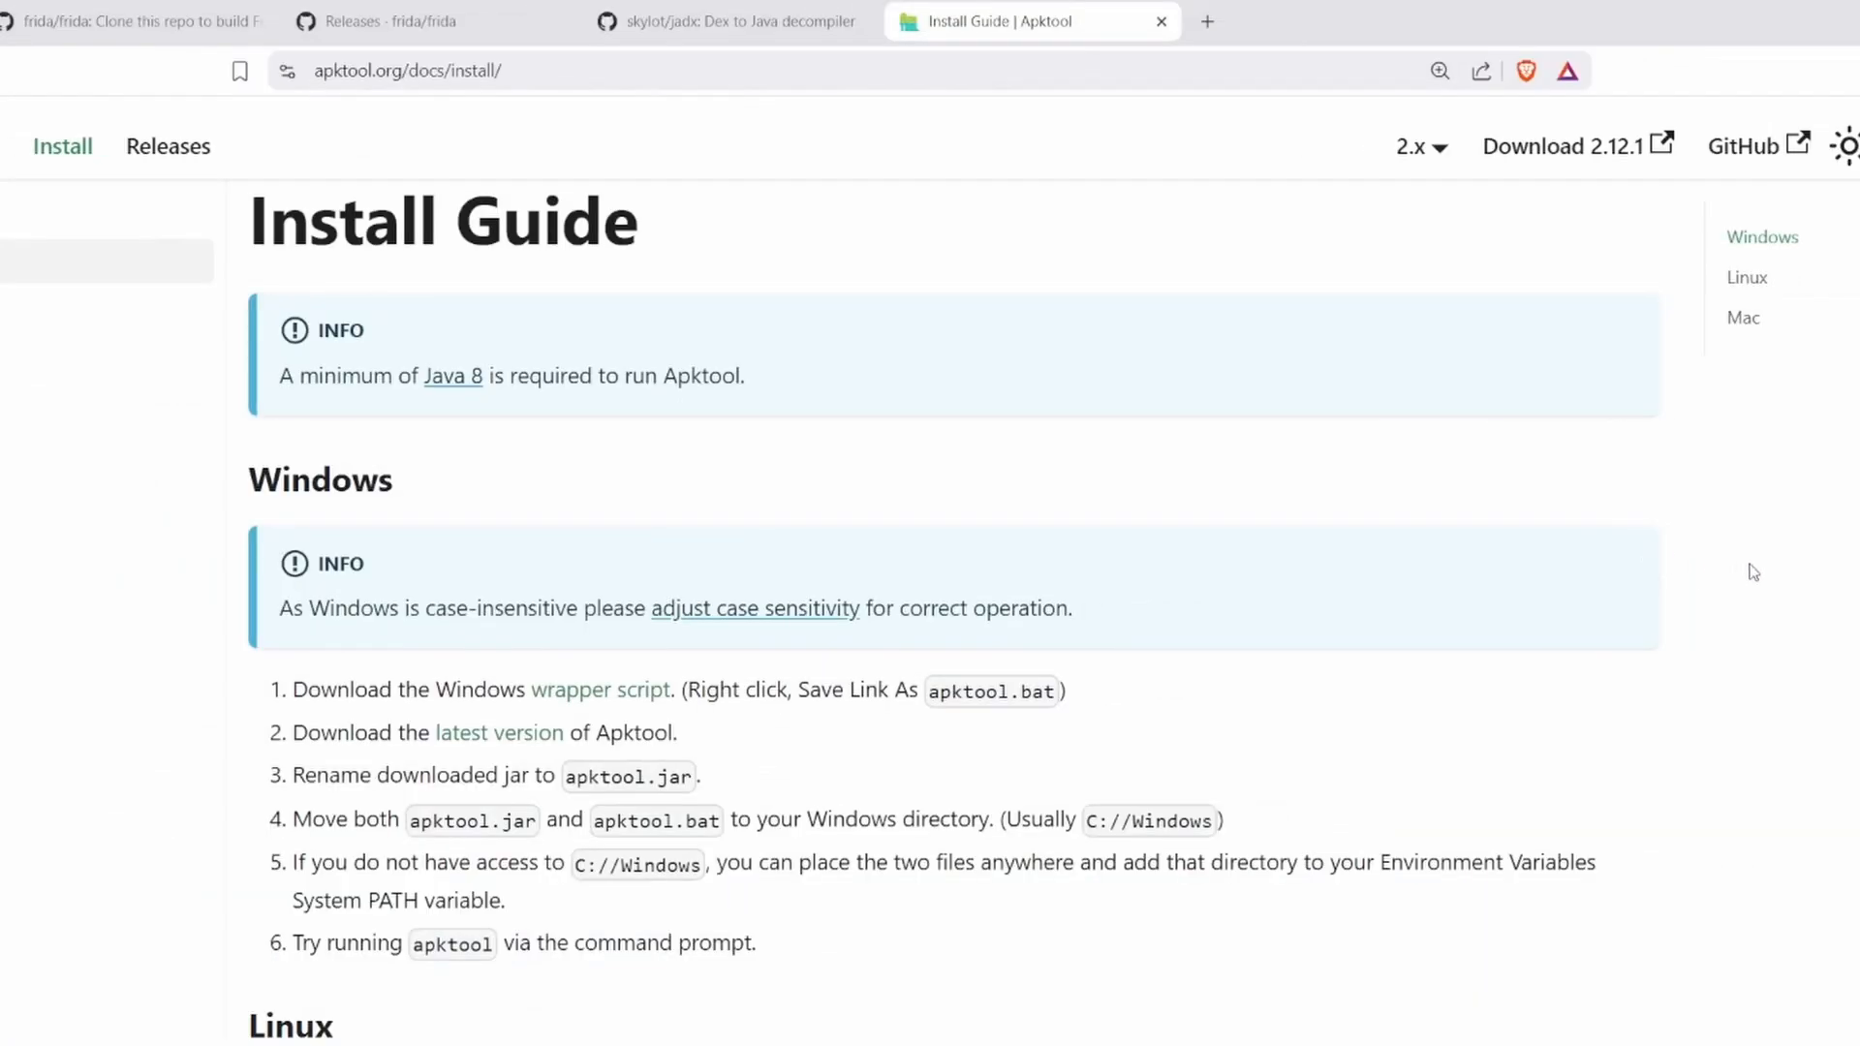
pyautogui.moveTo(1728, 938)
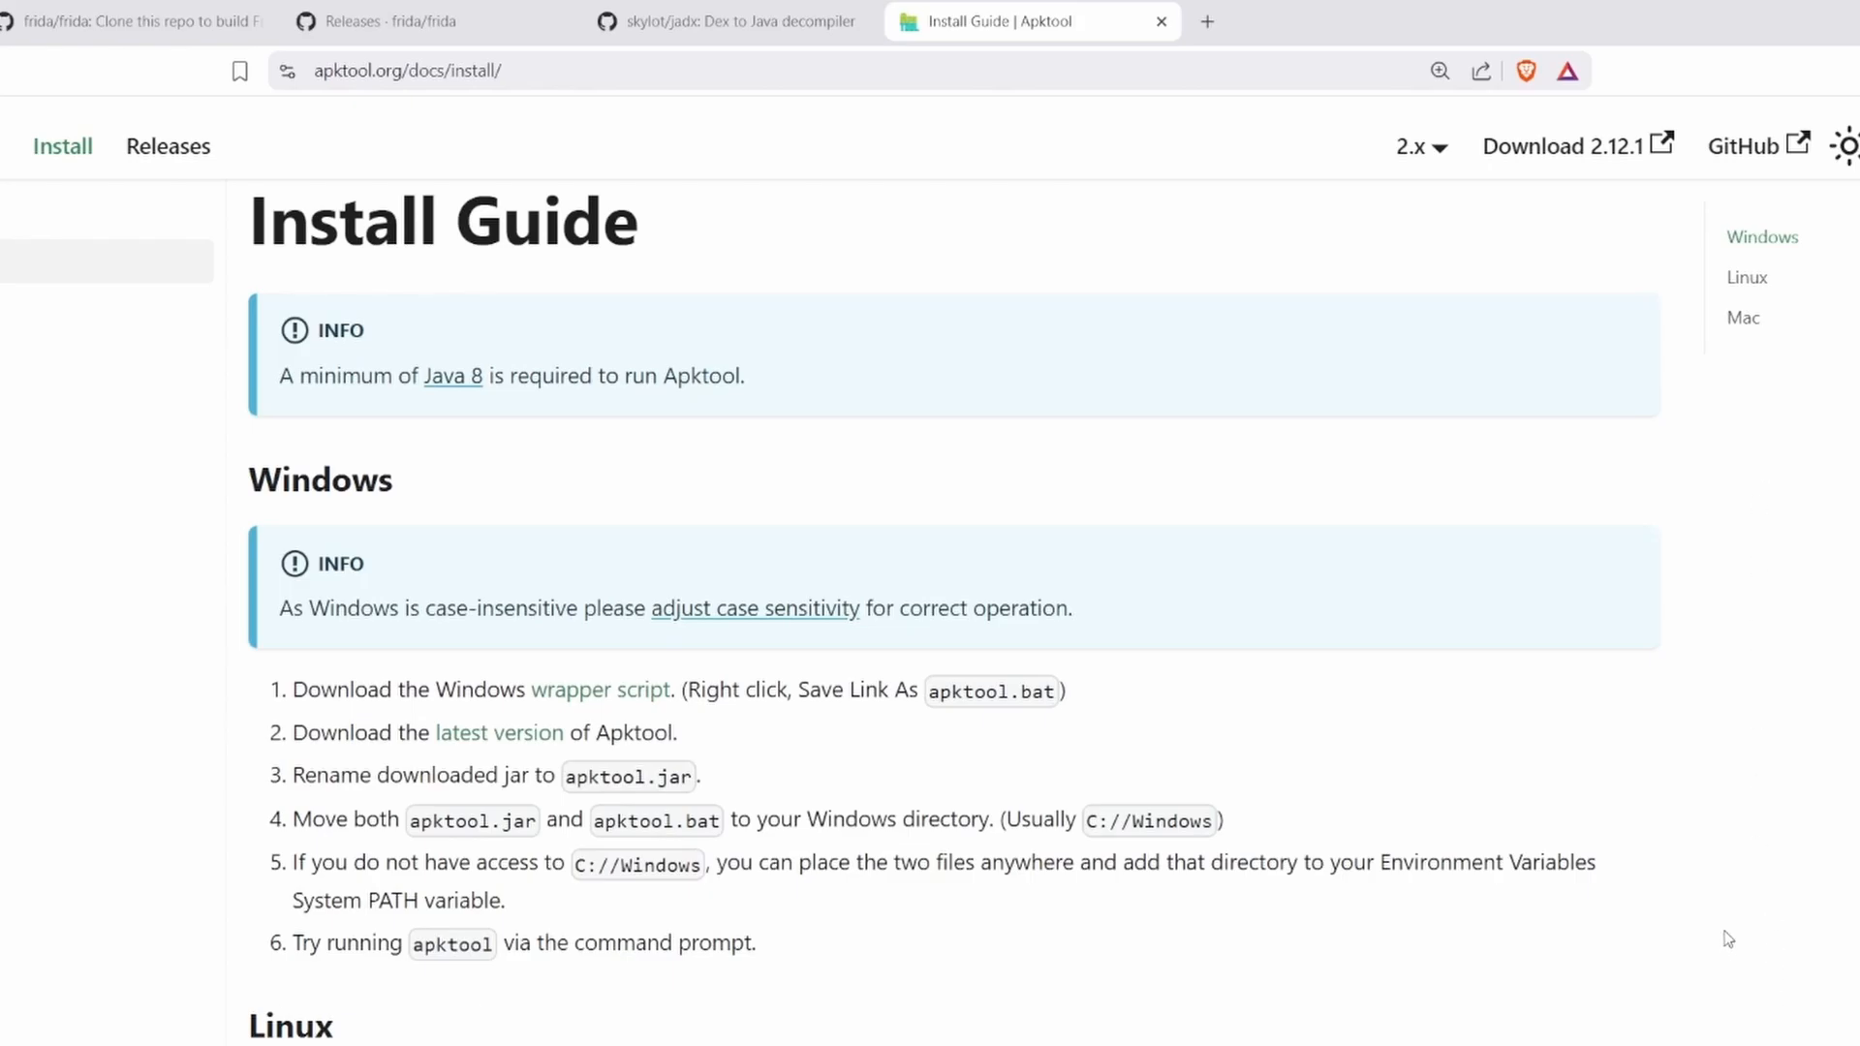
# Scroll the Apktool install guide to the Windows installation steps.
pyautogui.scroll(3)
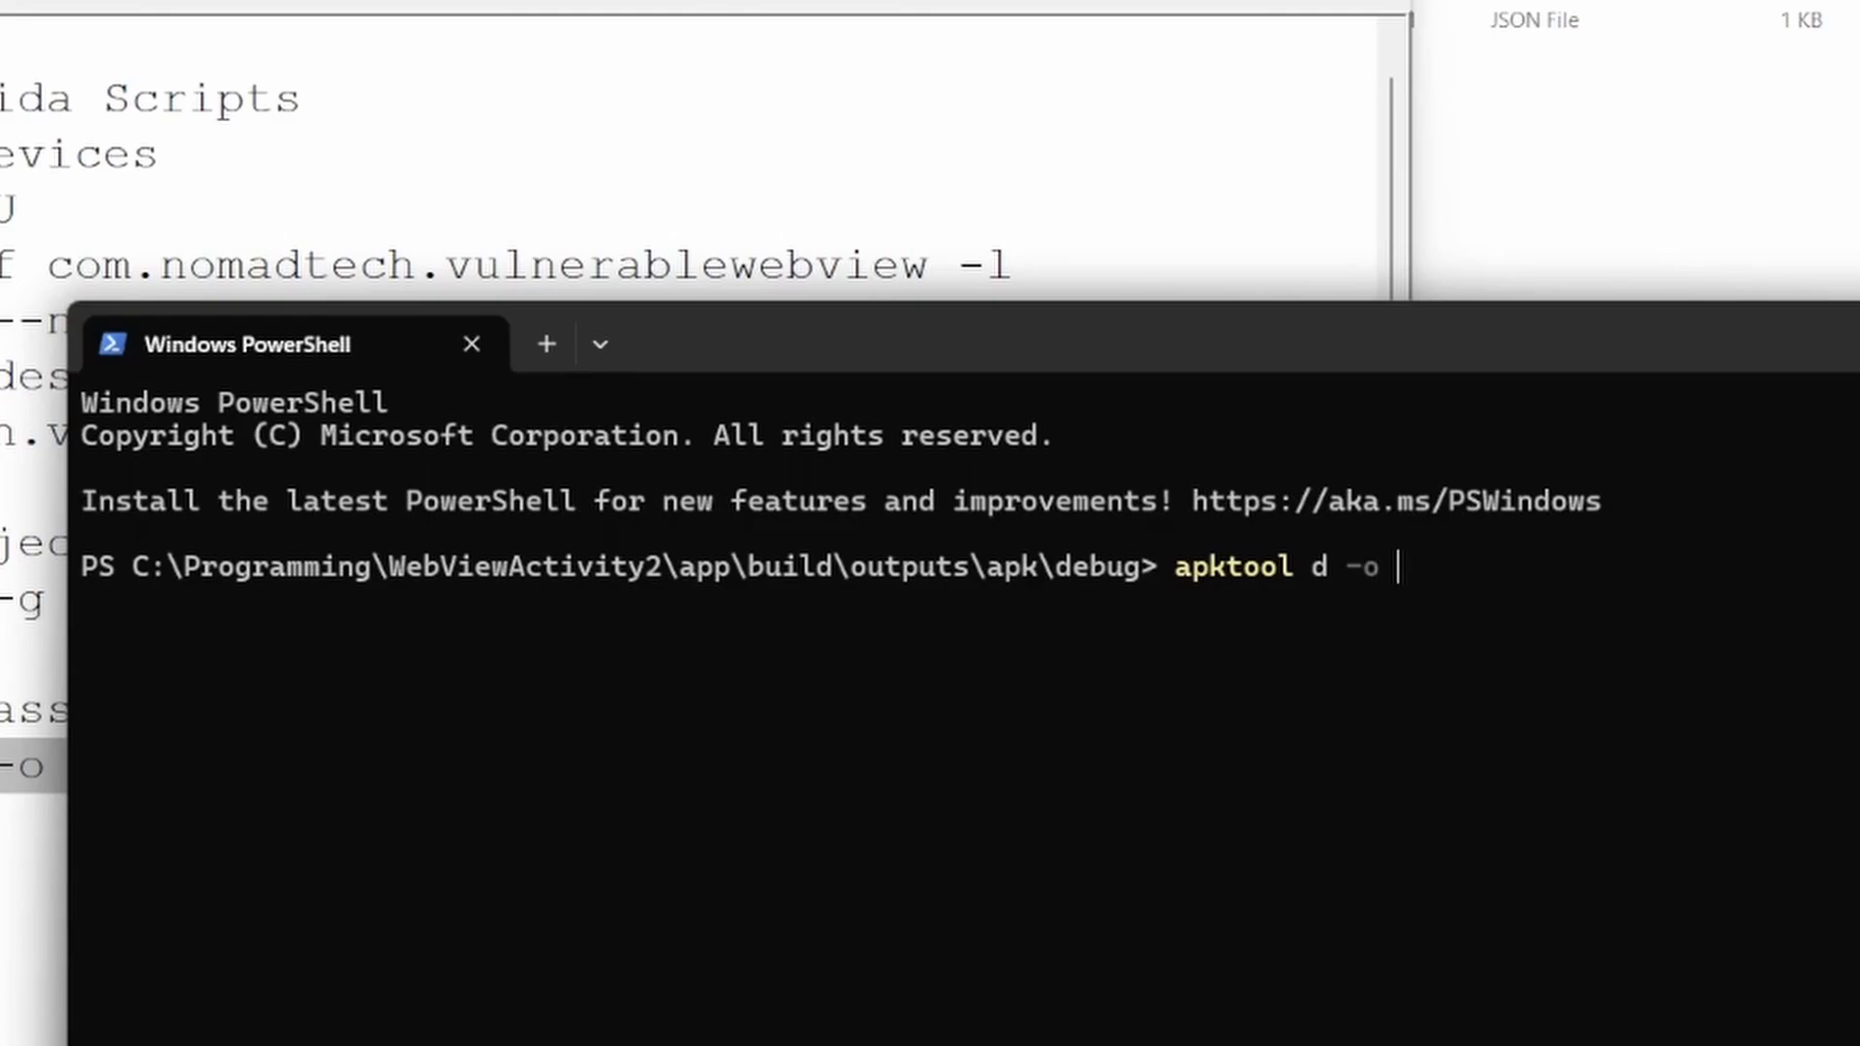
# Run 'apktool d -o unpacked_app app-debug.apk' to decode the APK into unpacked_app.
pyautogui.write('unp')
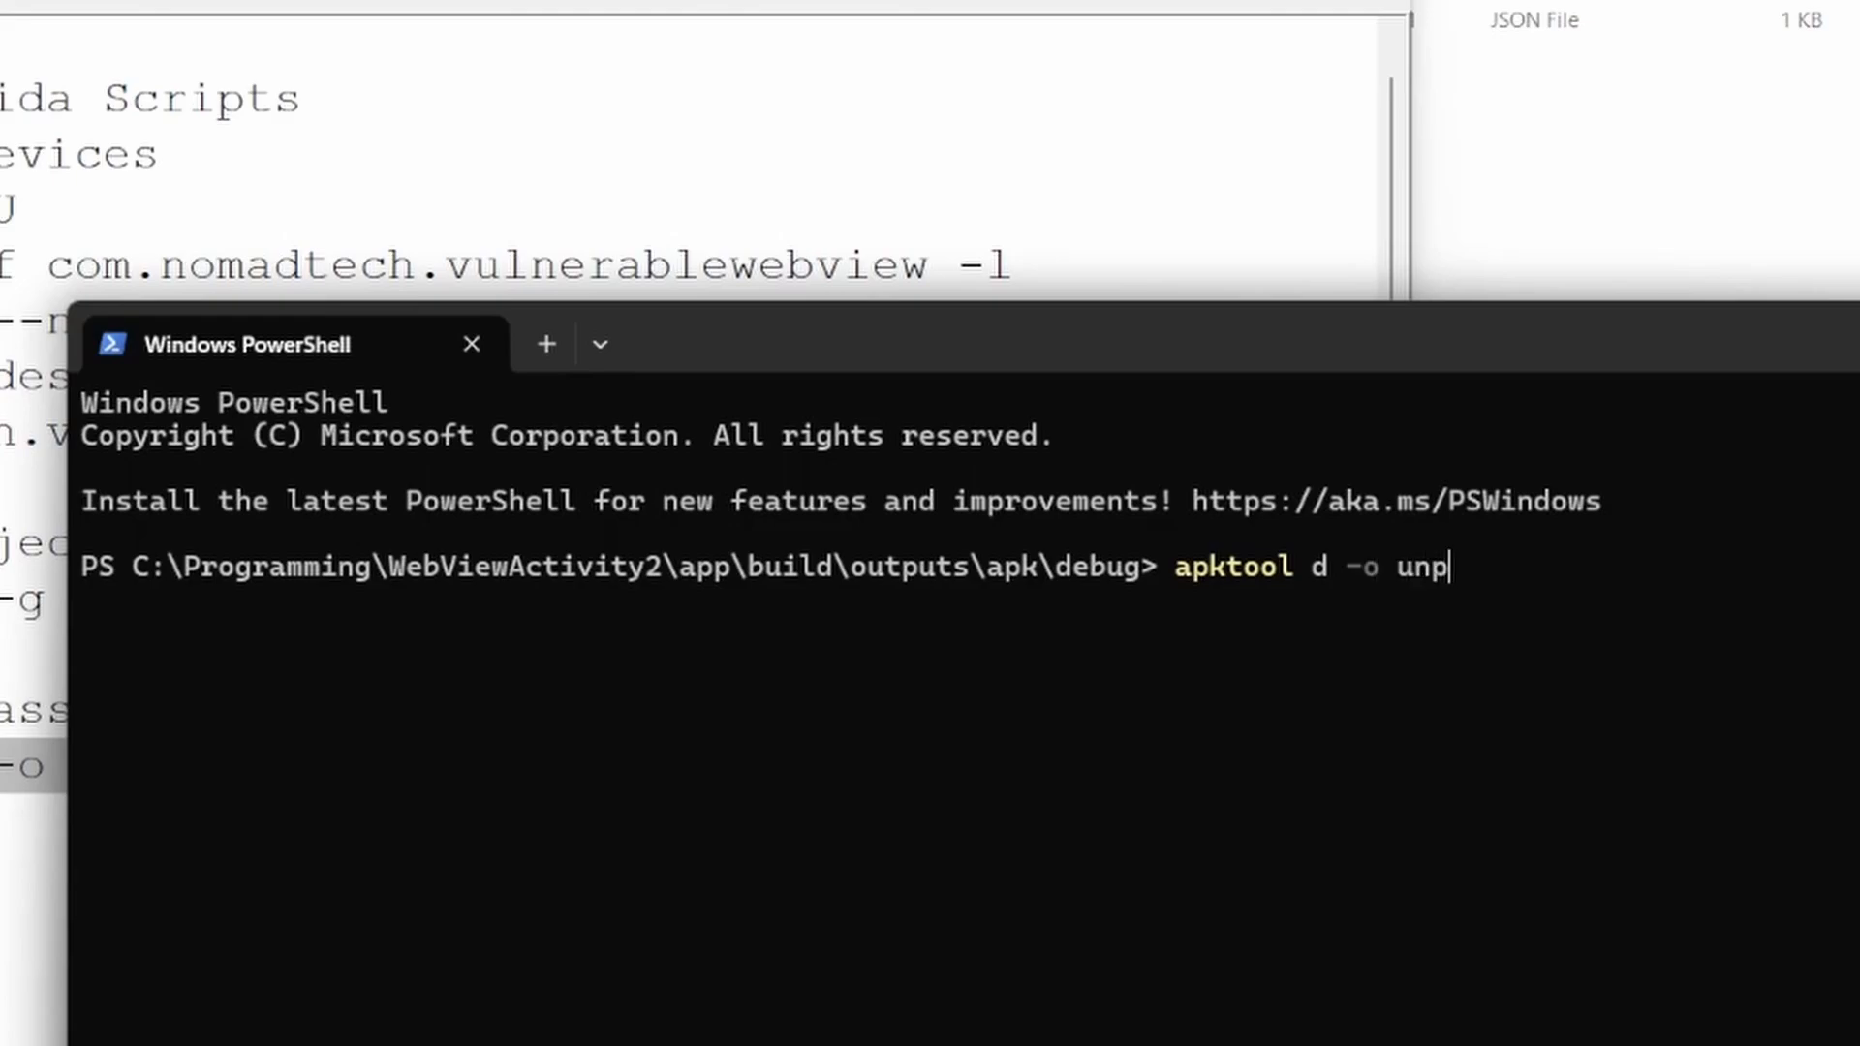
pyautogui.write('acked_app')
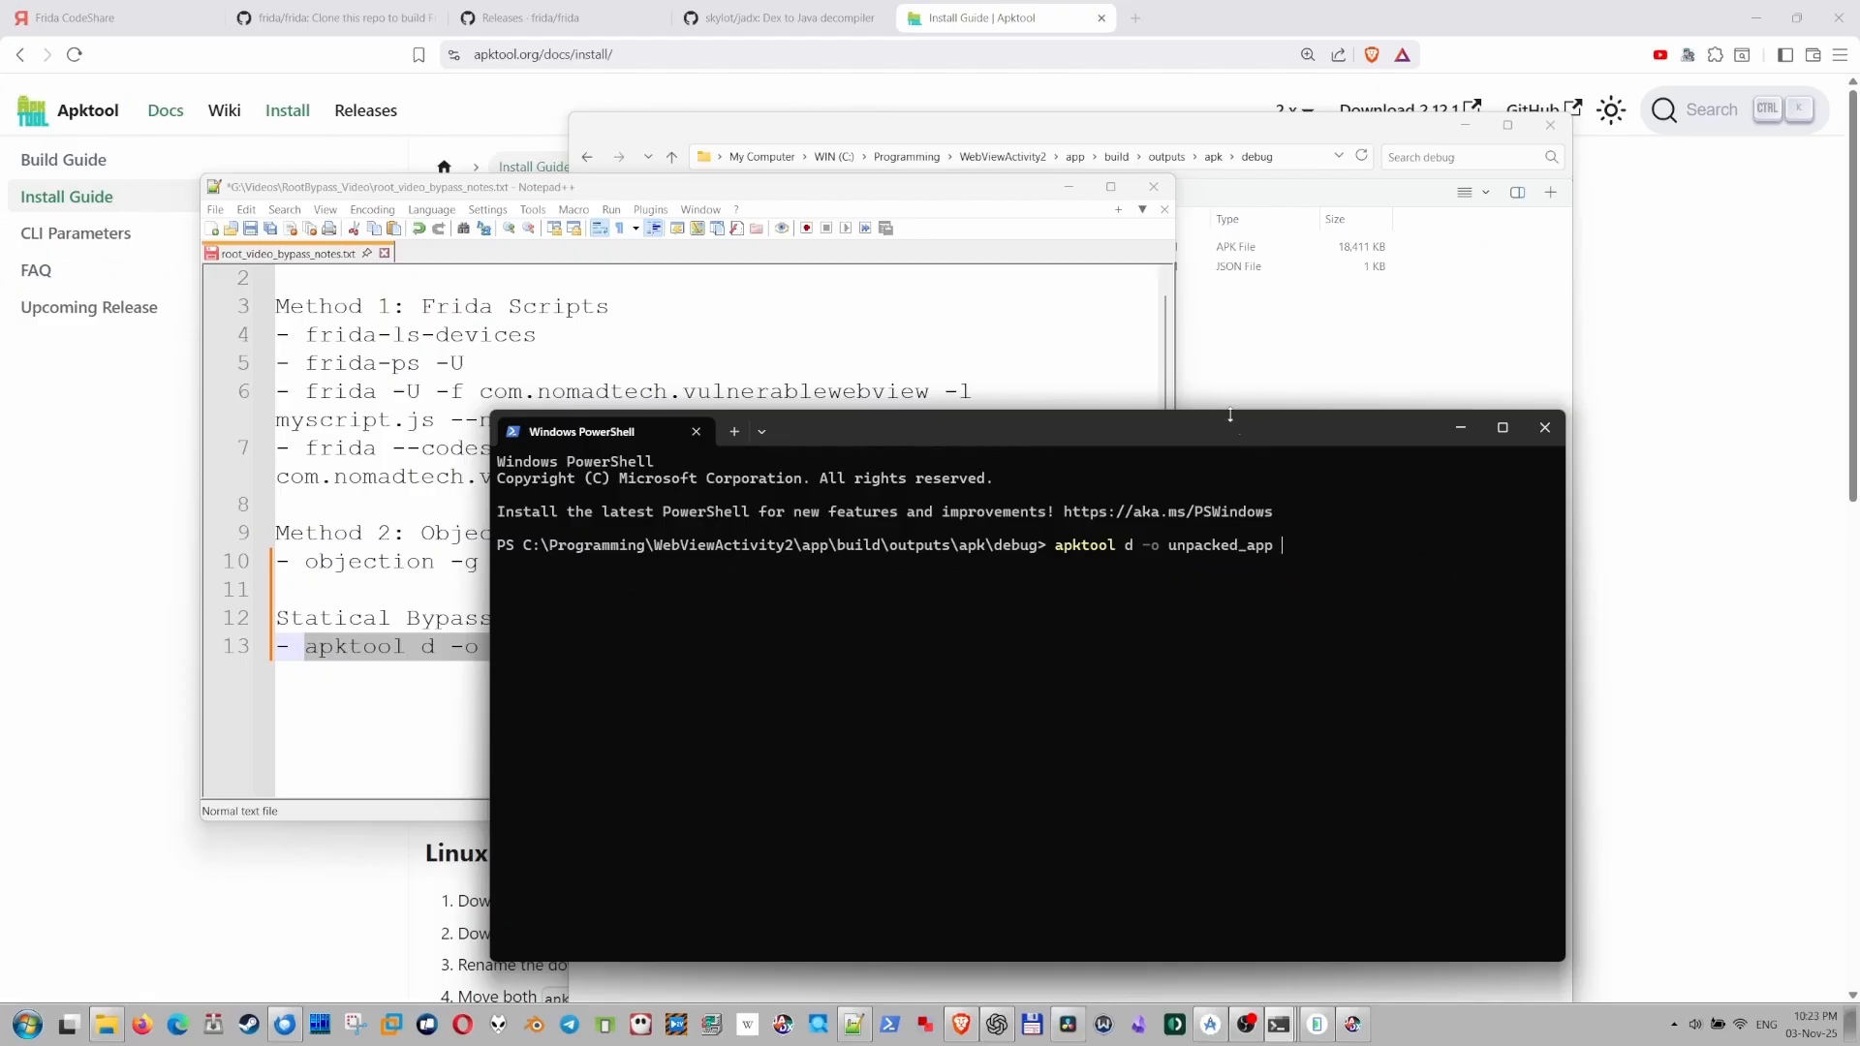
pyautogui.write('ap')
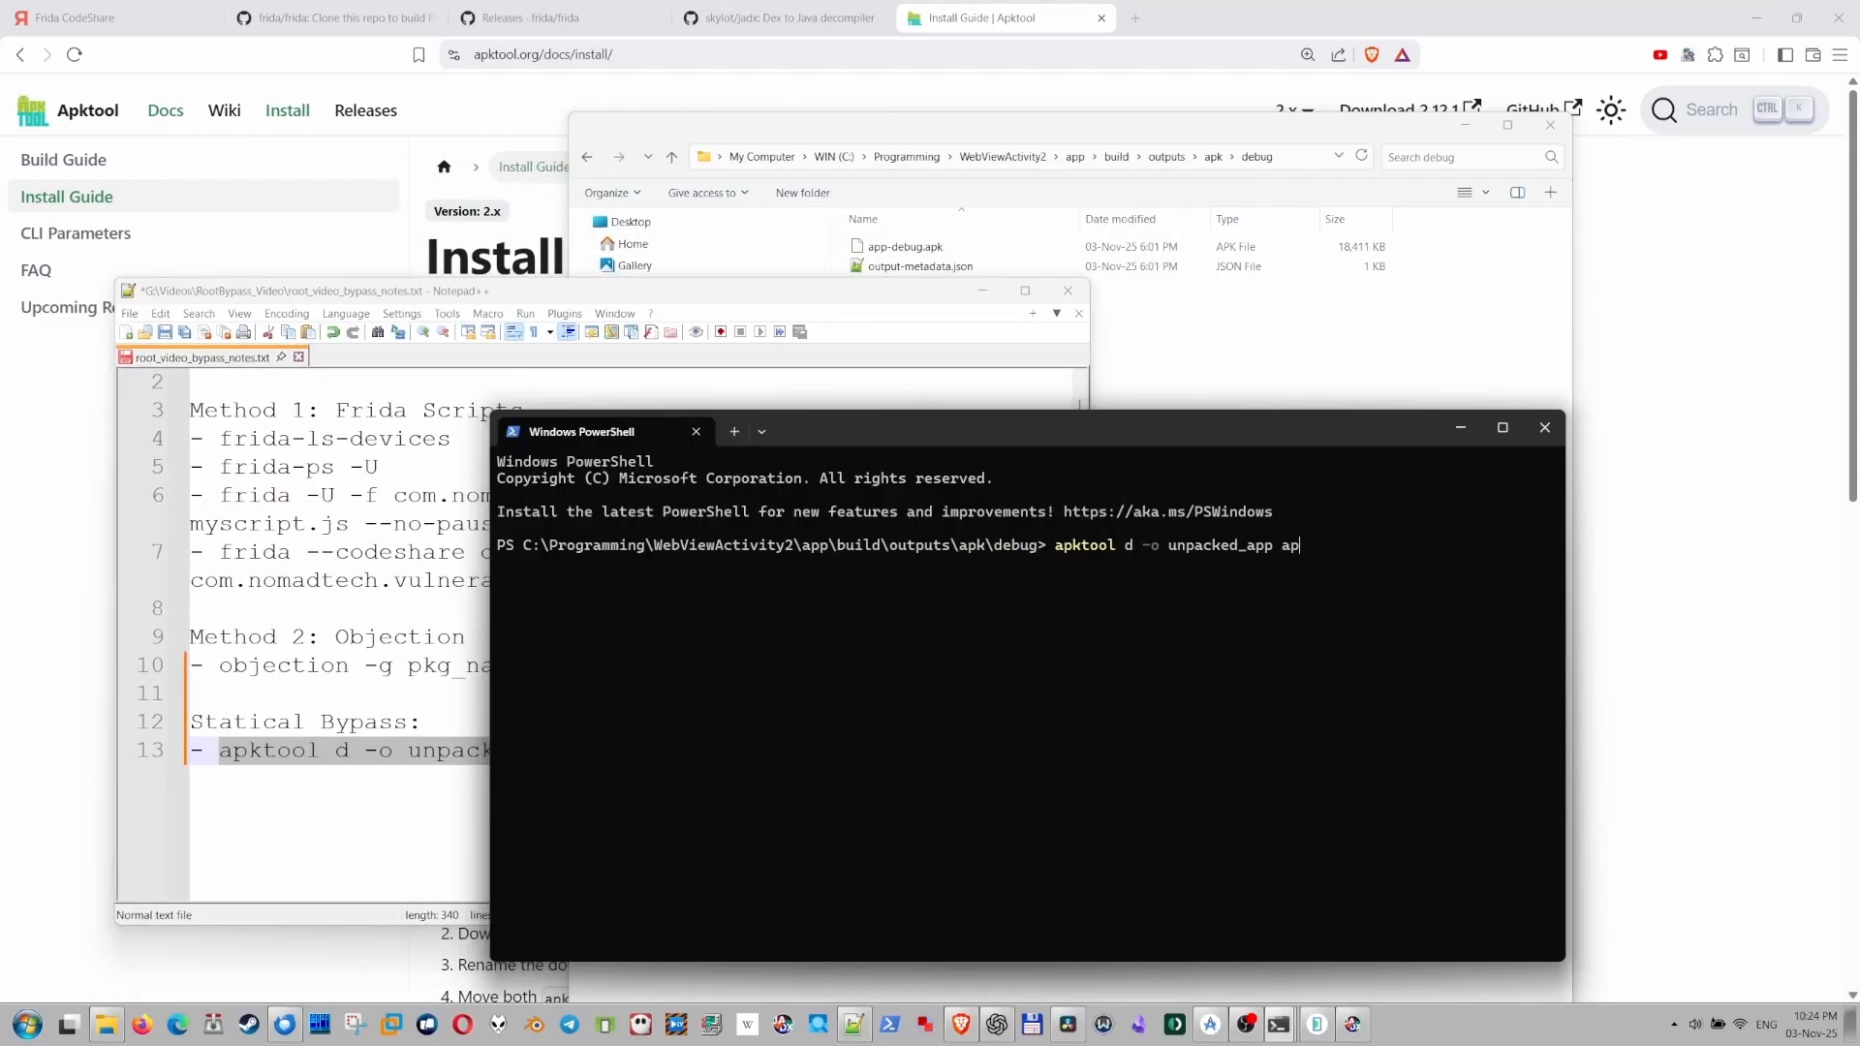
pyautogui.write('p-debug.ap')
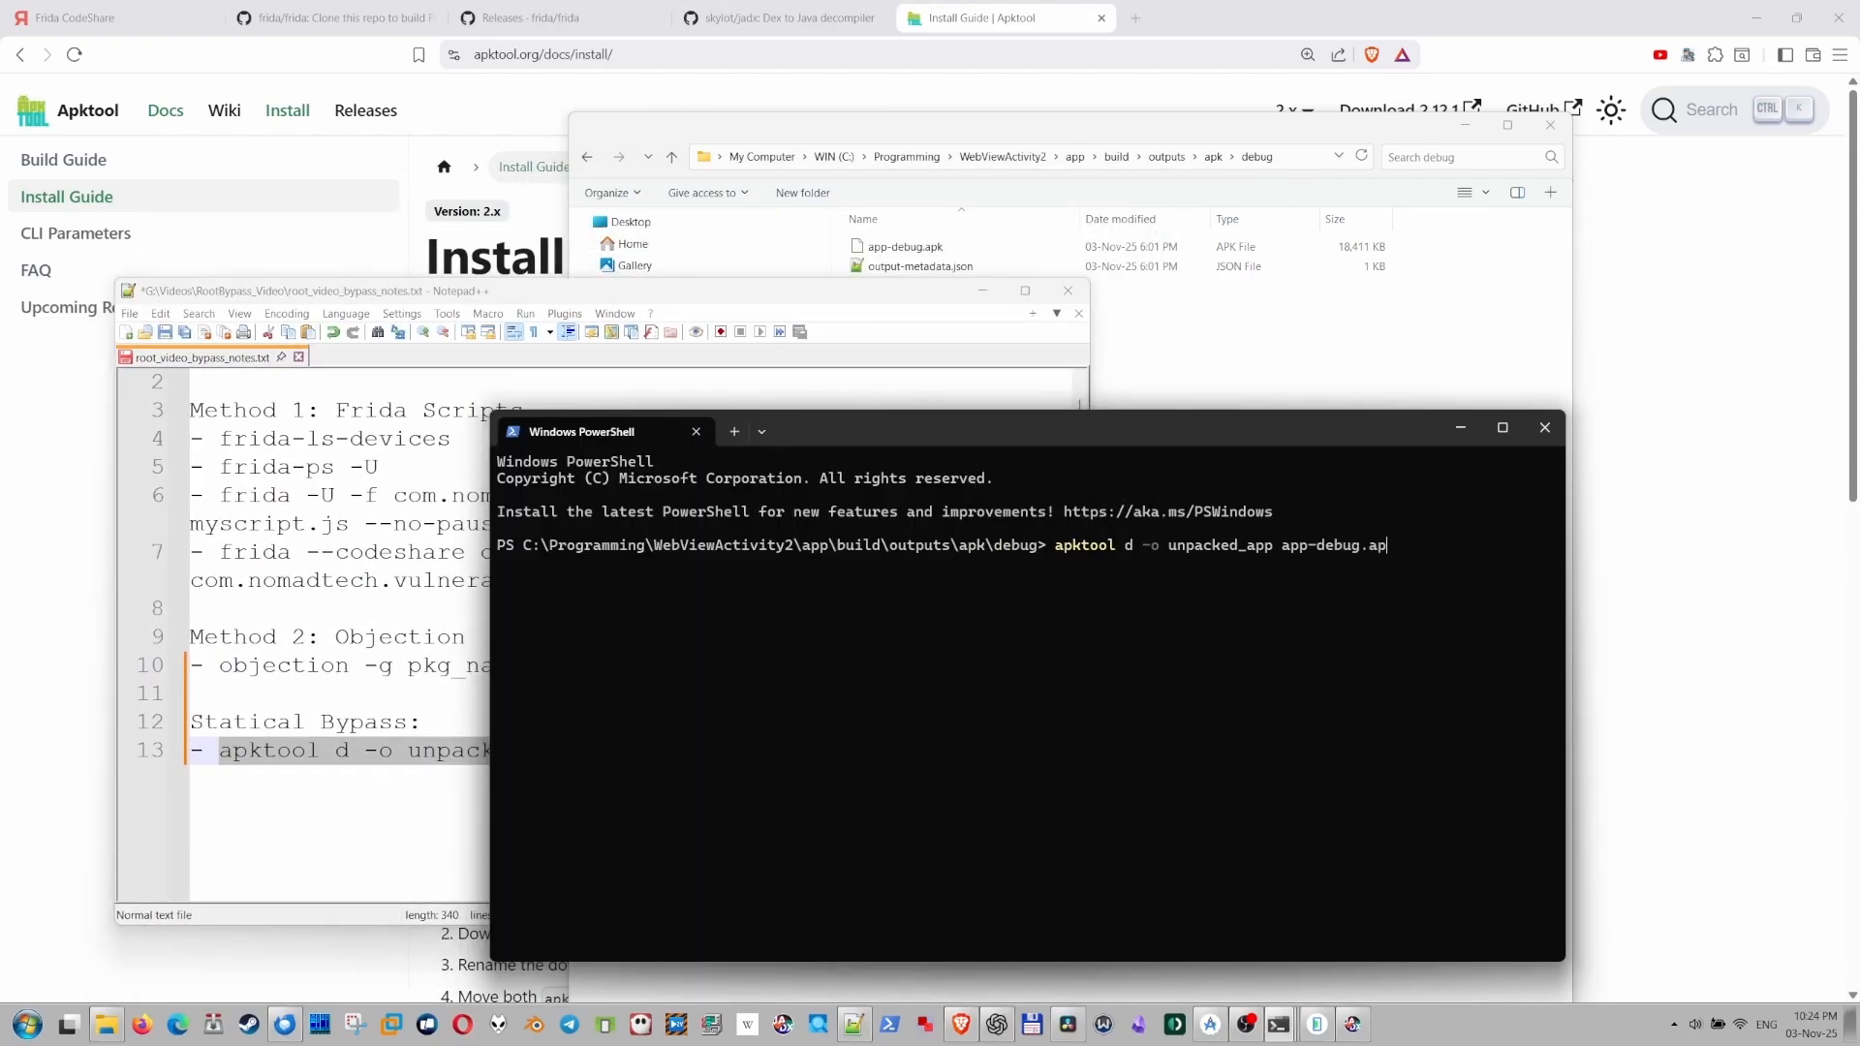
pyautogui.press('Return')
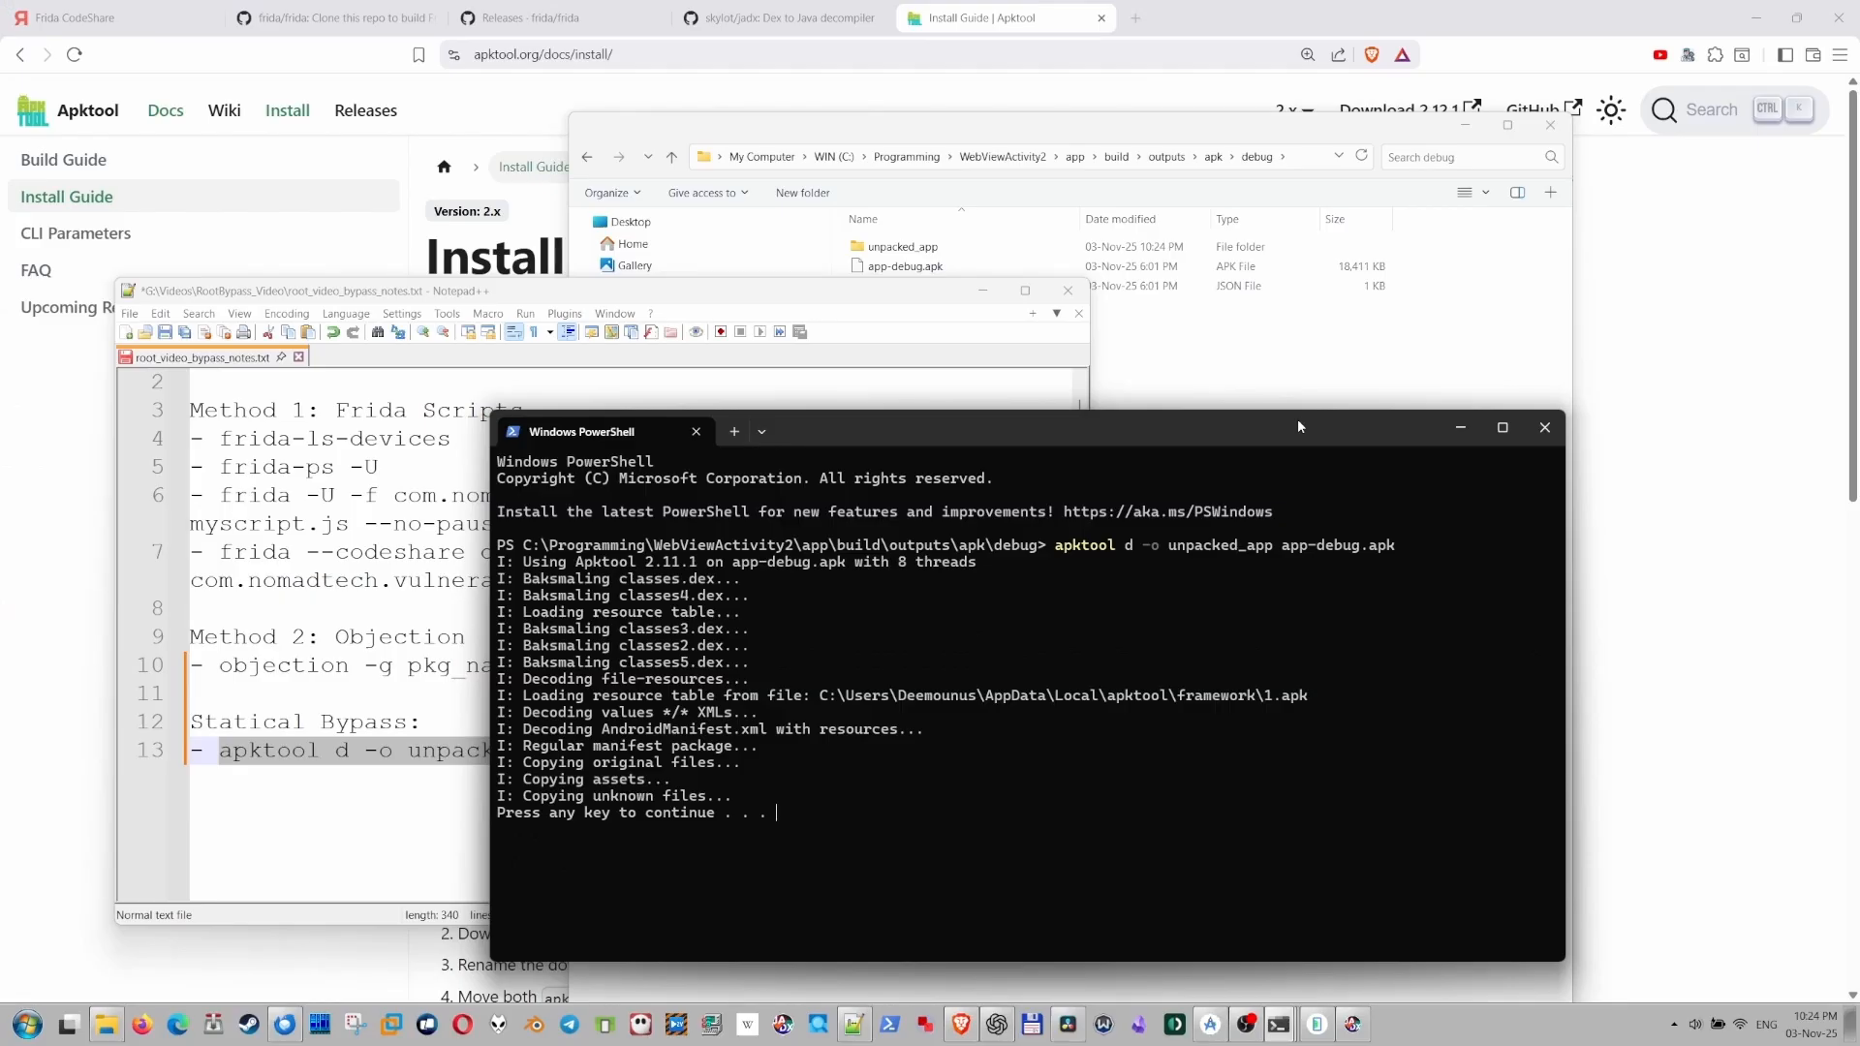
# Navigate unpacked_app > smali_classes3 > webviewactivity and open MainActivity.smali in Notepad++.
pyautogui.doubleClick(902, 245)
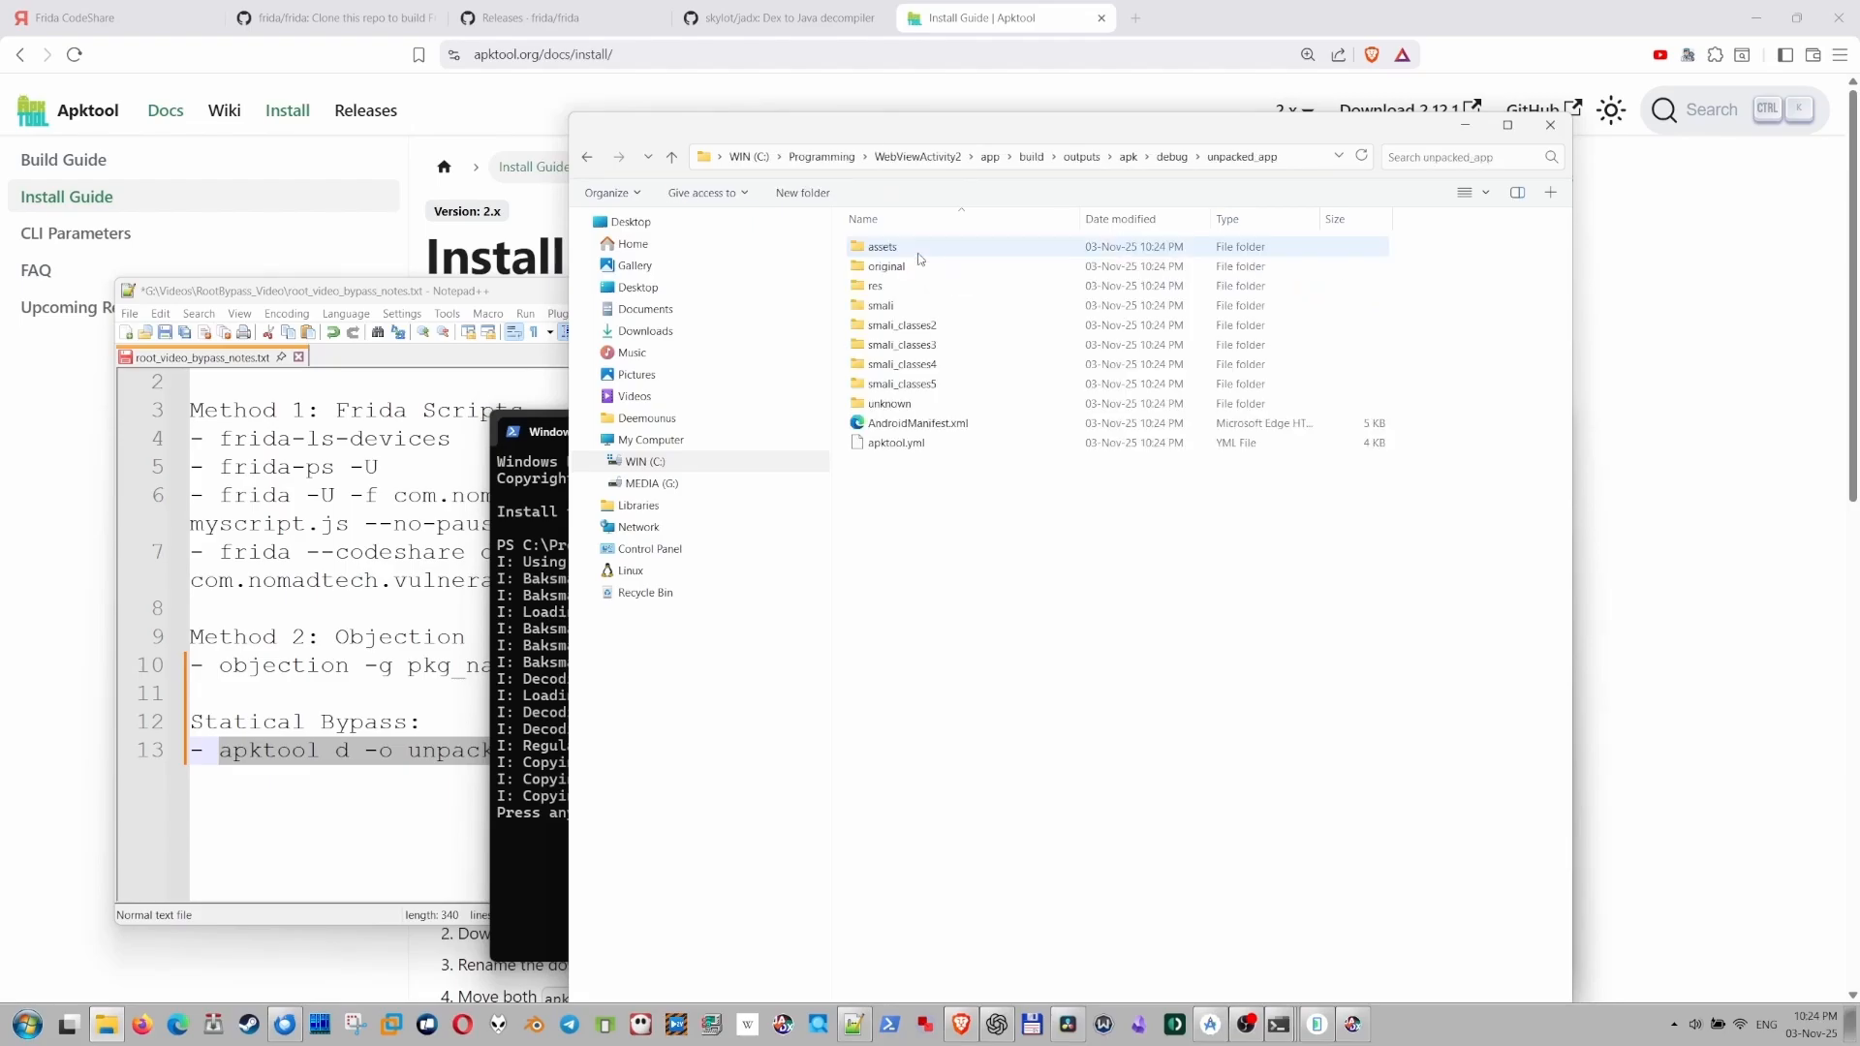
pyautogui.doubleClick(881, 305)
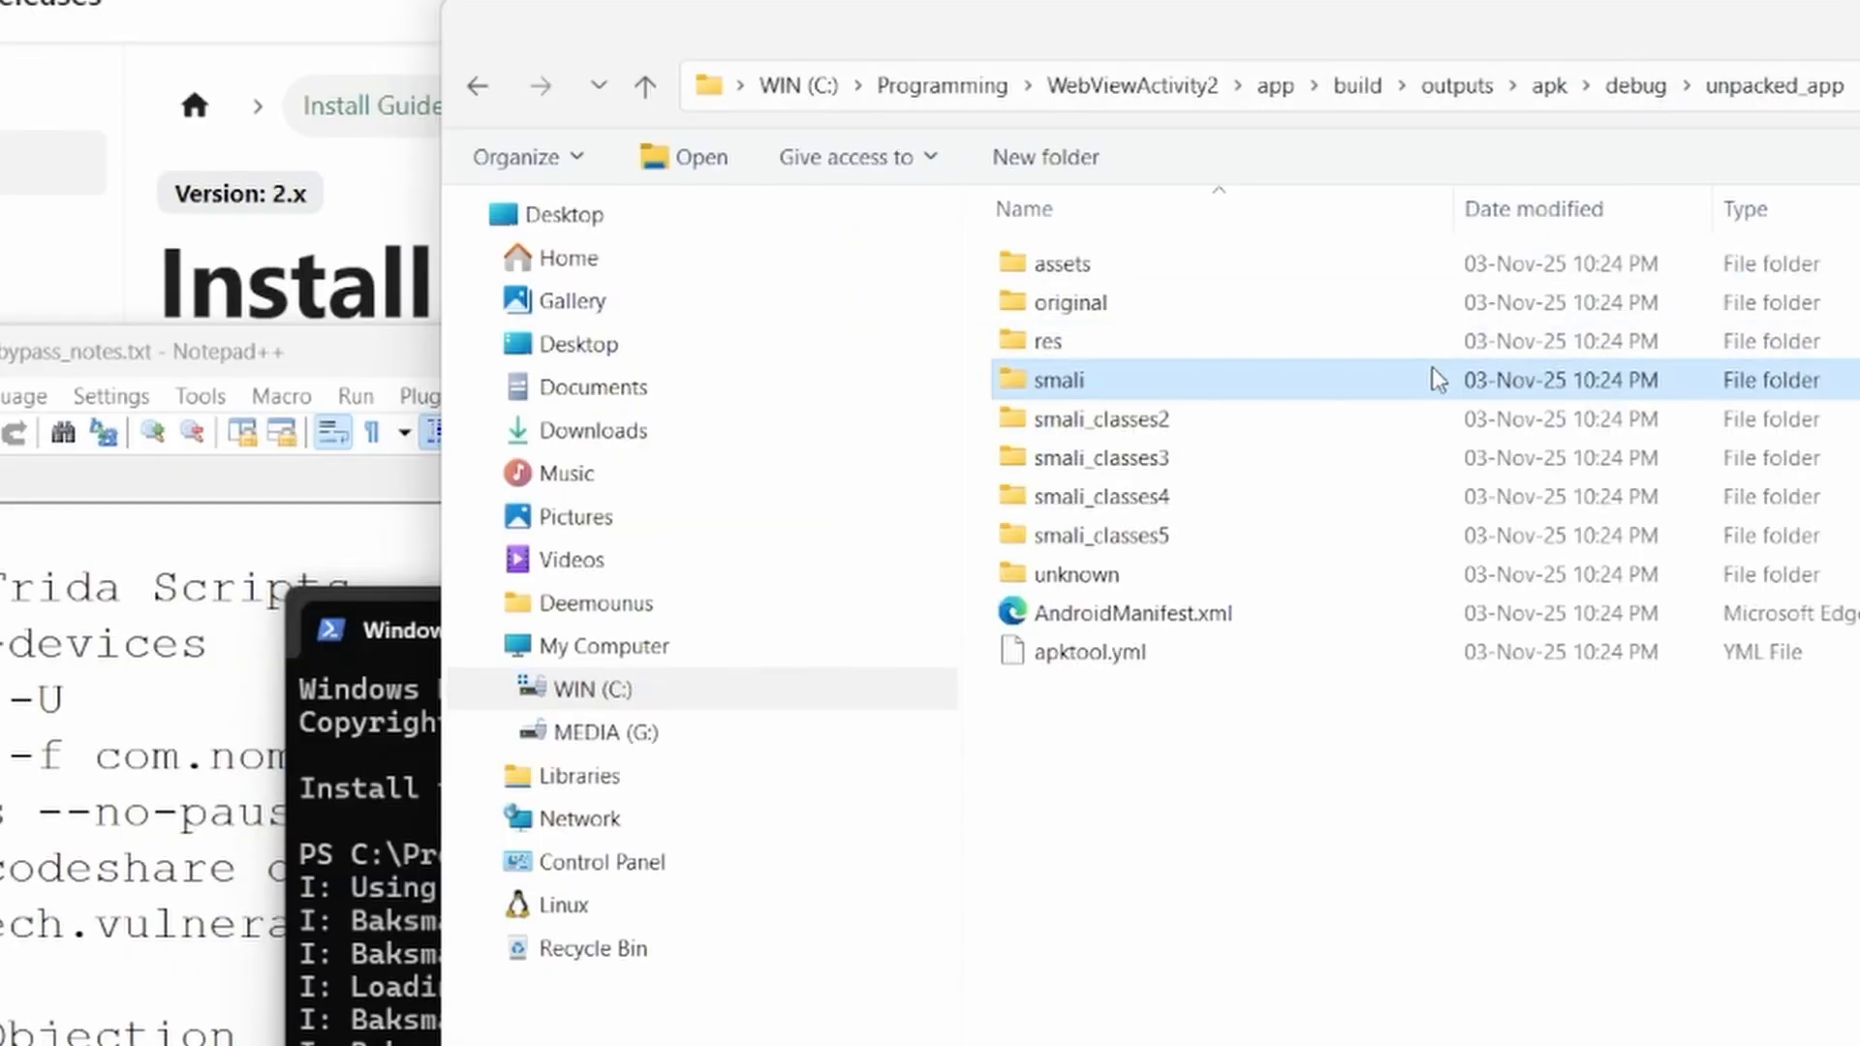
pyautogui.moveTo(1360, 846)
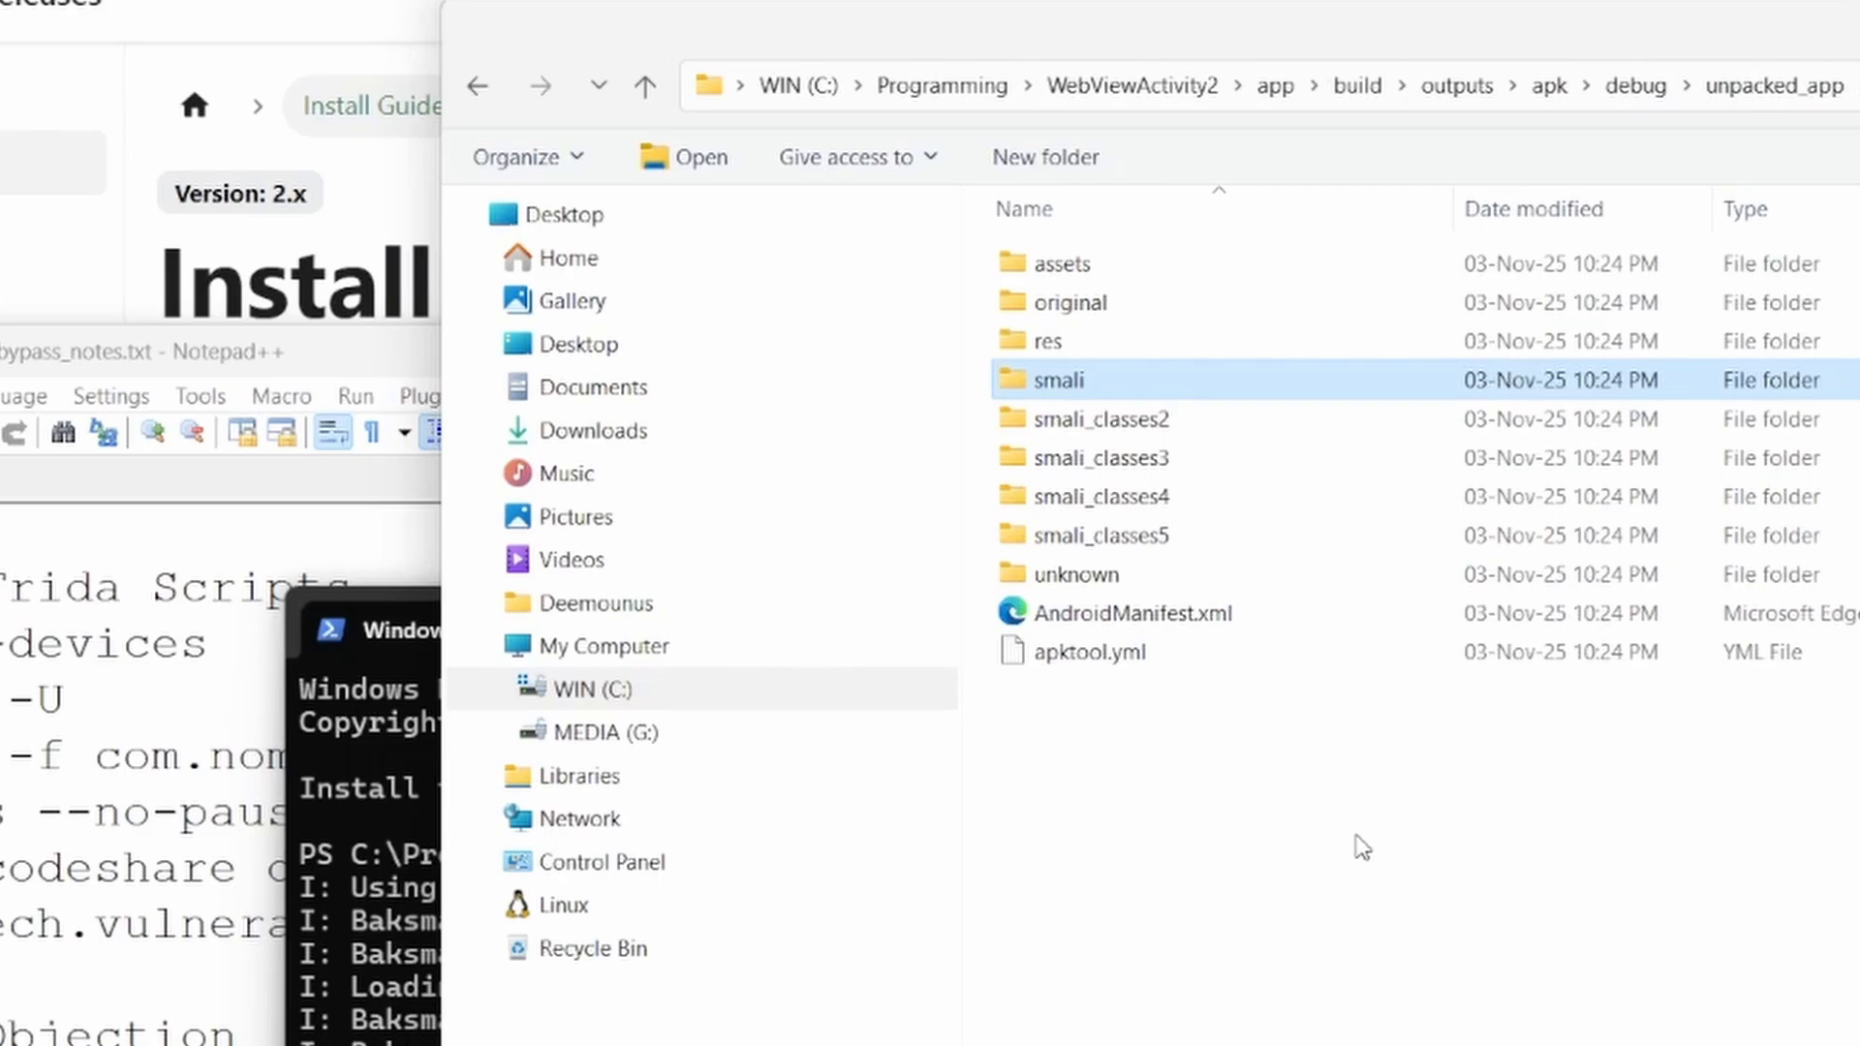
pyautogui.moveTo(1190, 382)
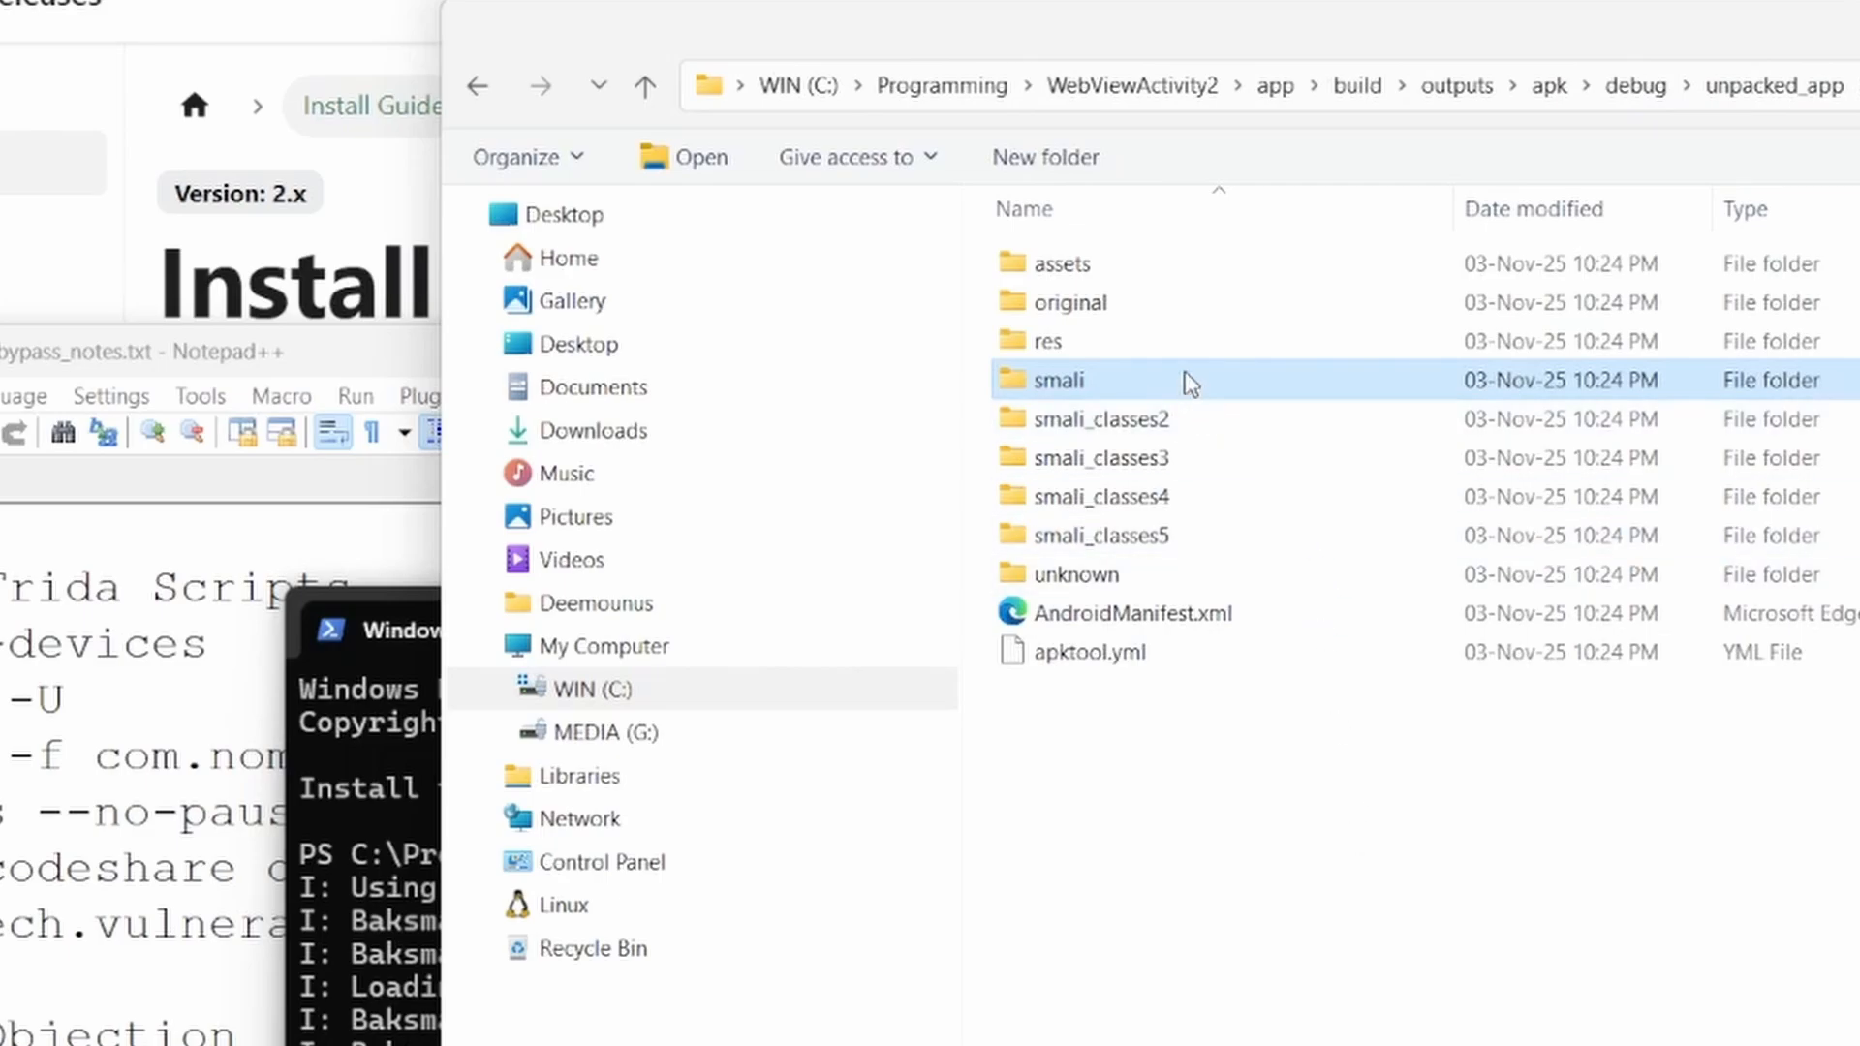
pyautogui.doubleClick(1104, 419)
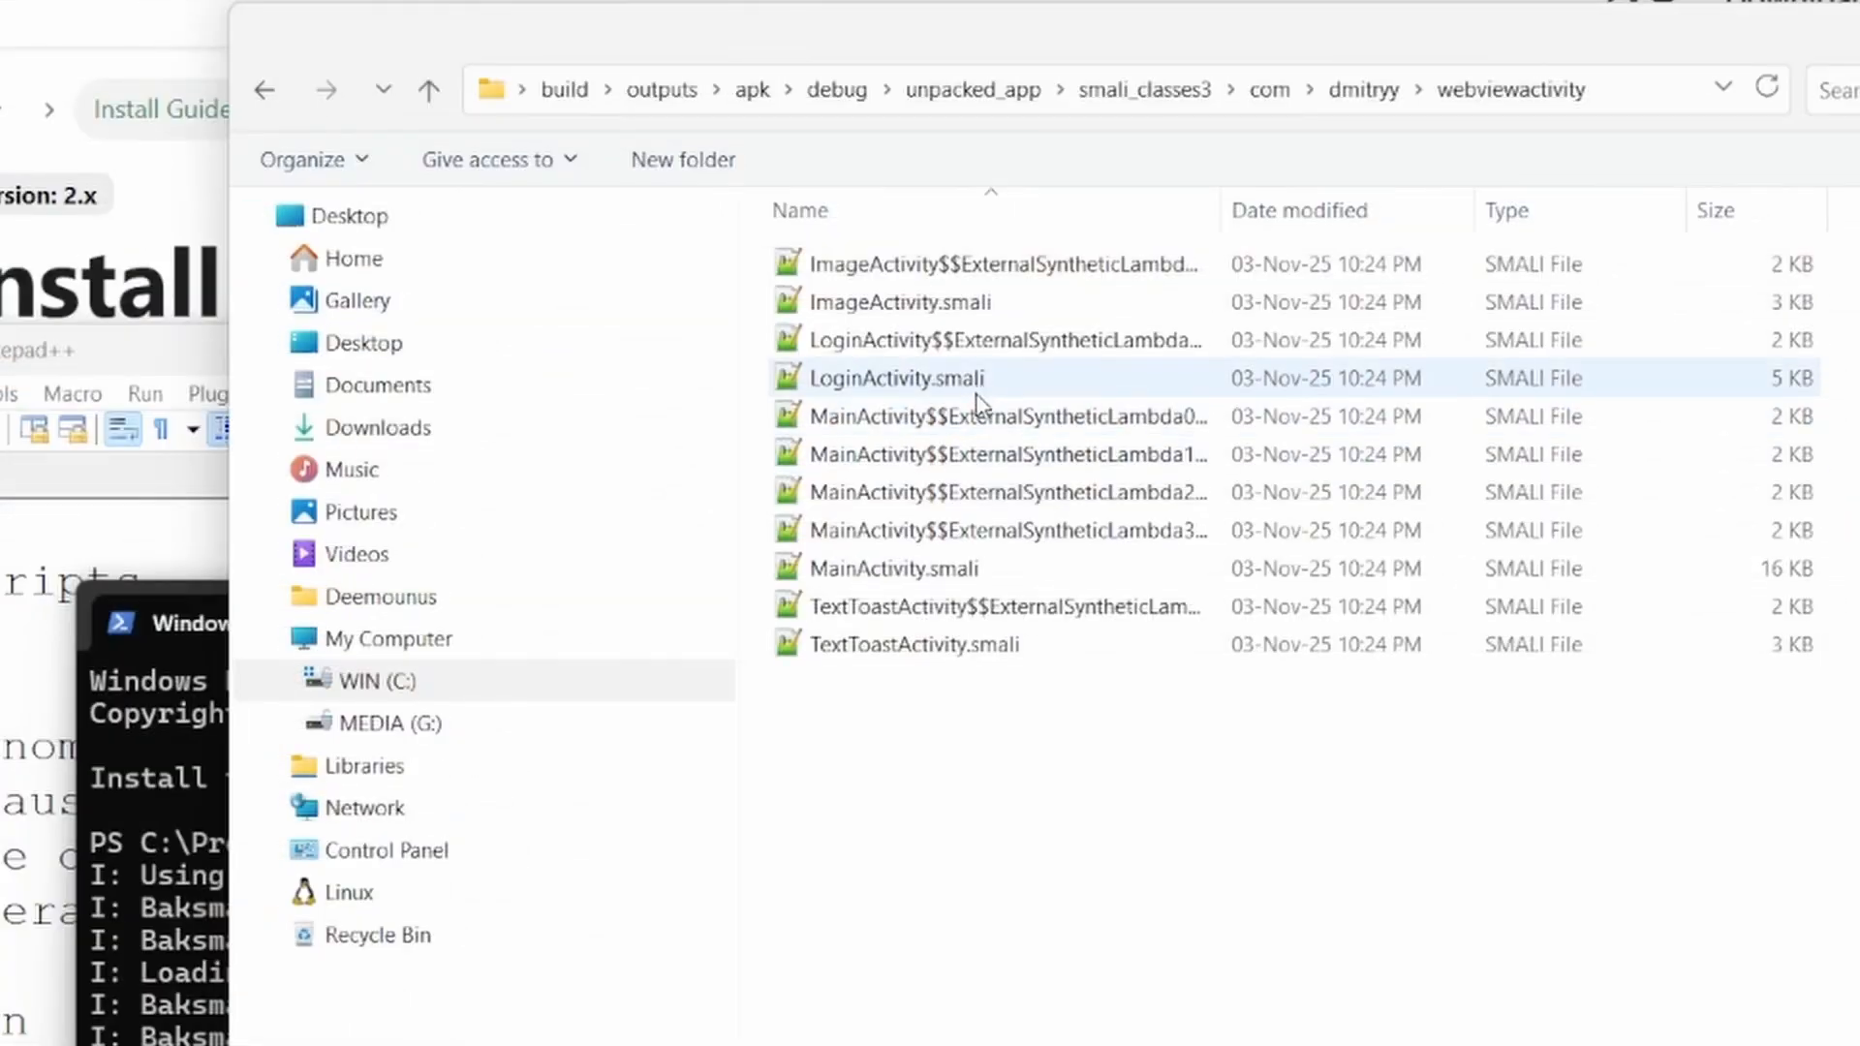
pyautogui.moveTo(961, 569)
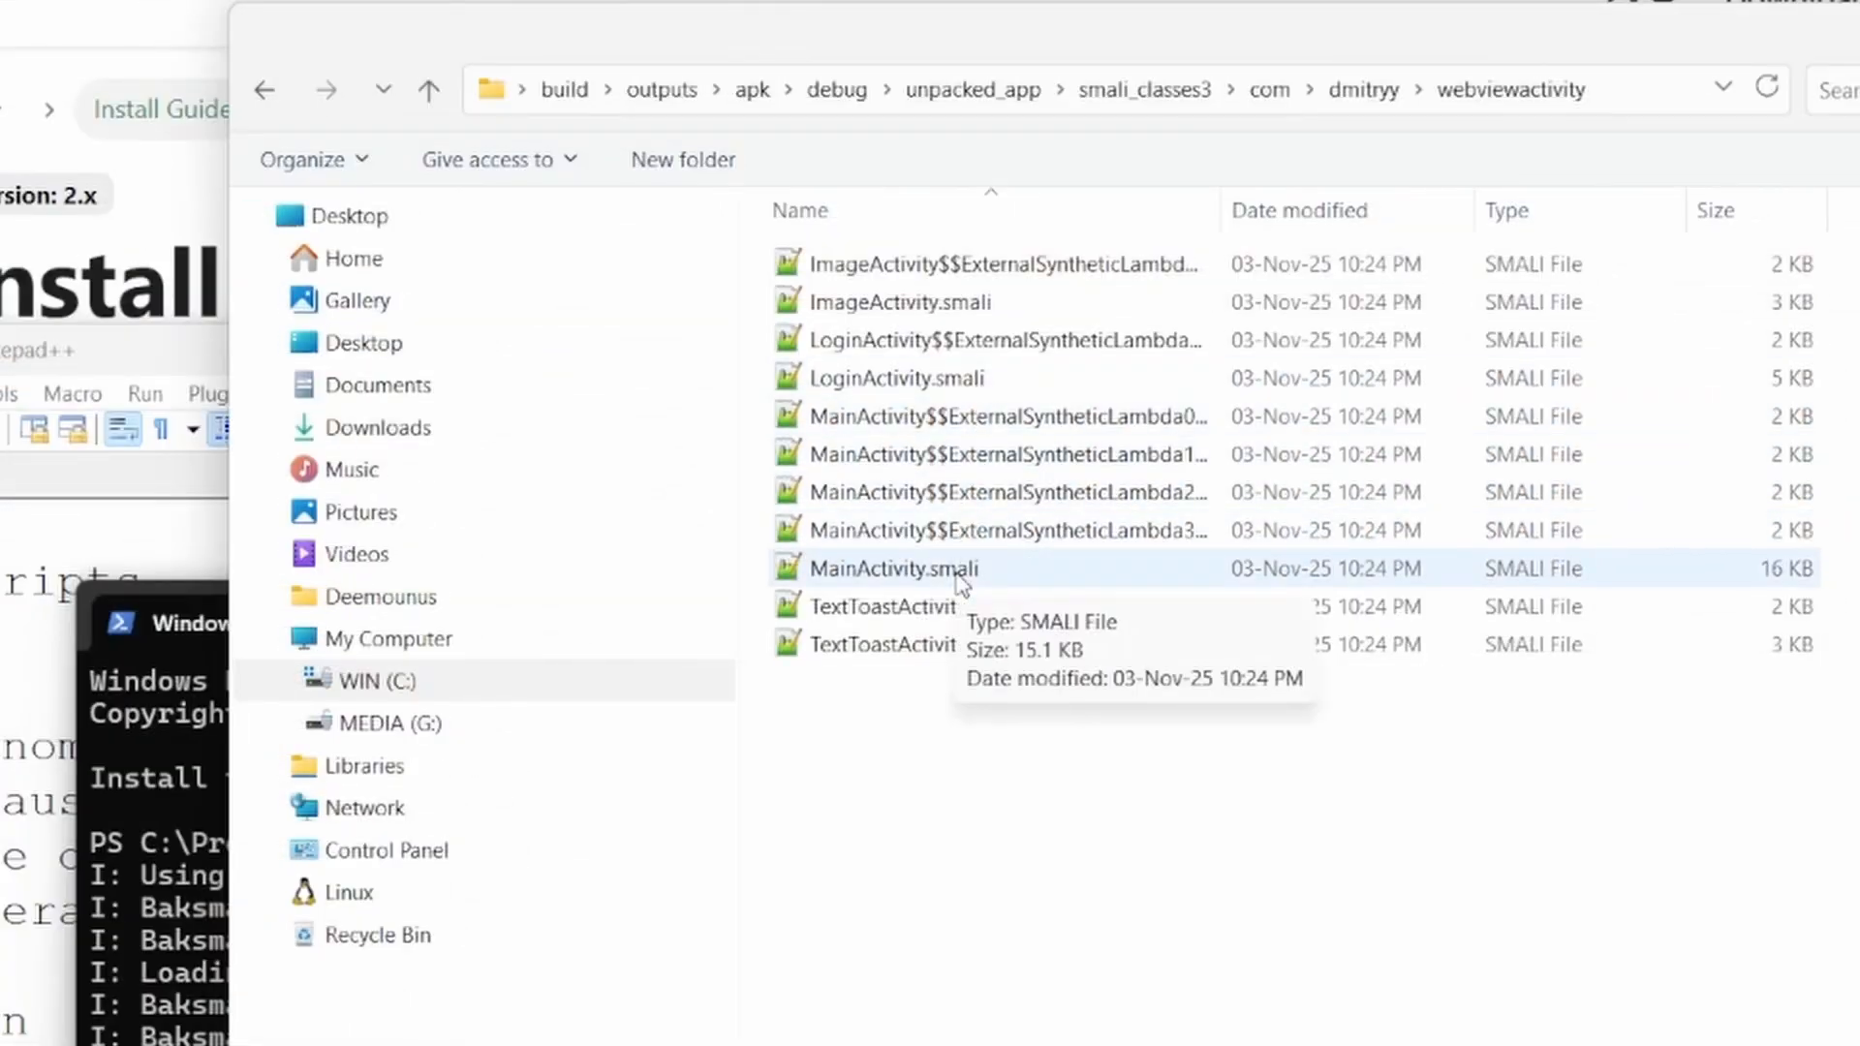
pyautogui.doubleClick(898, 569)
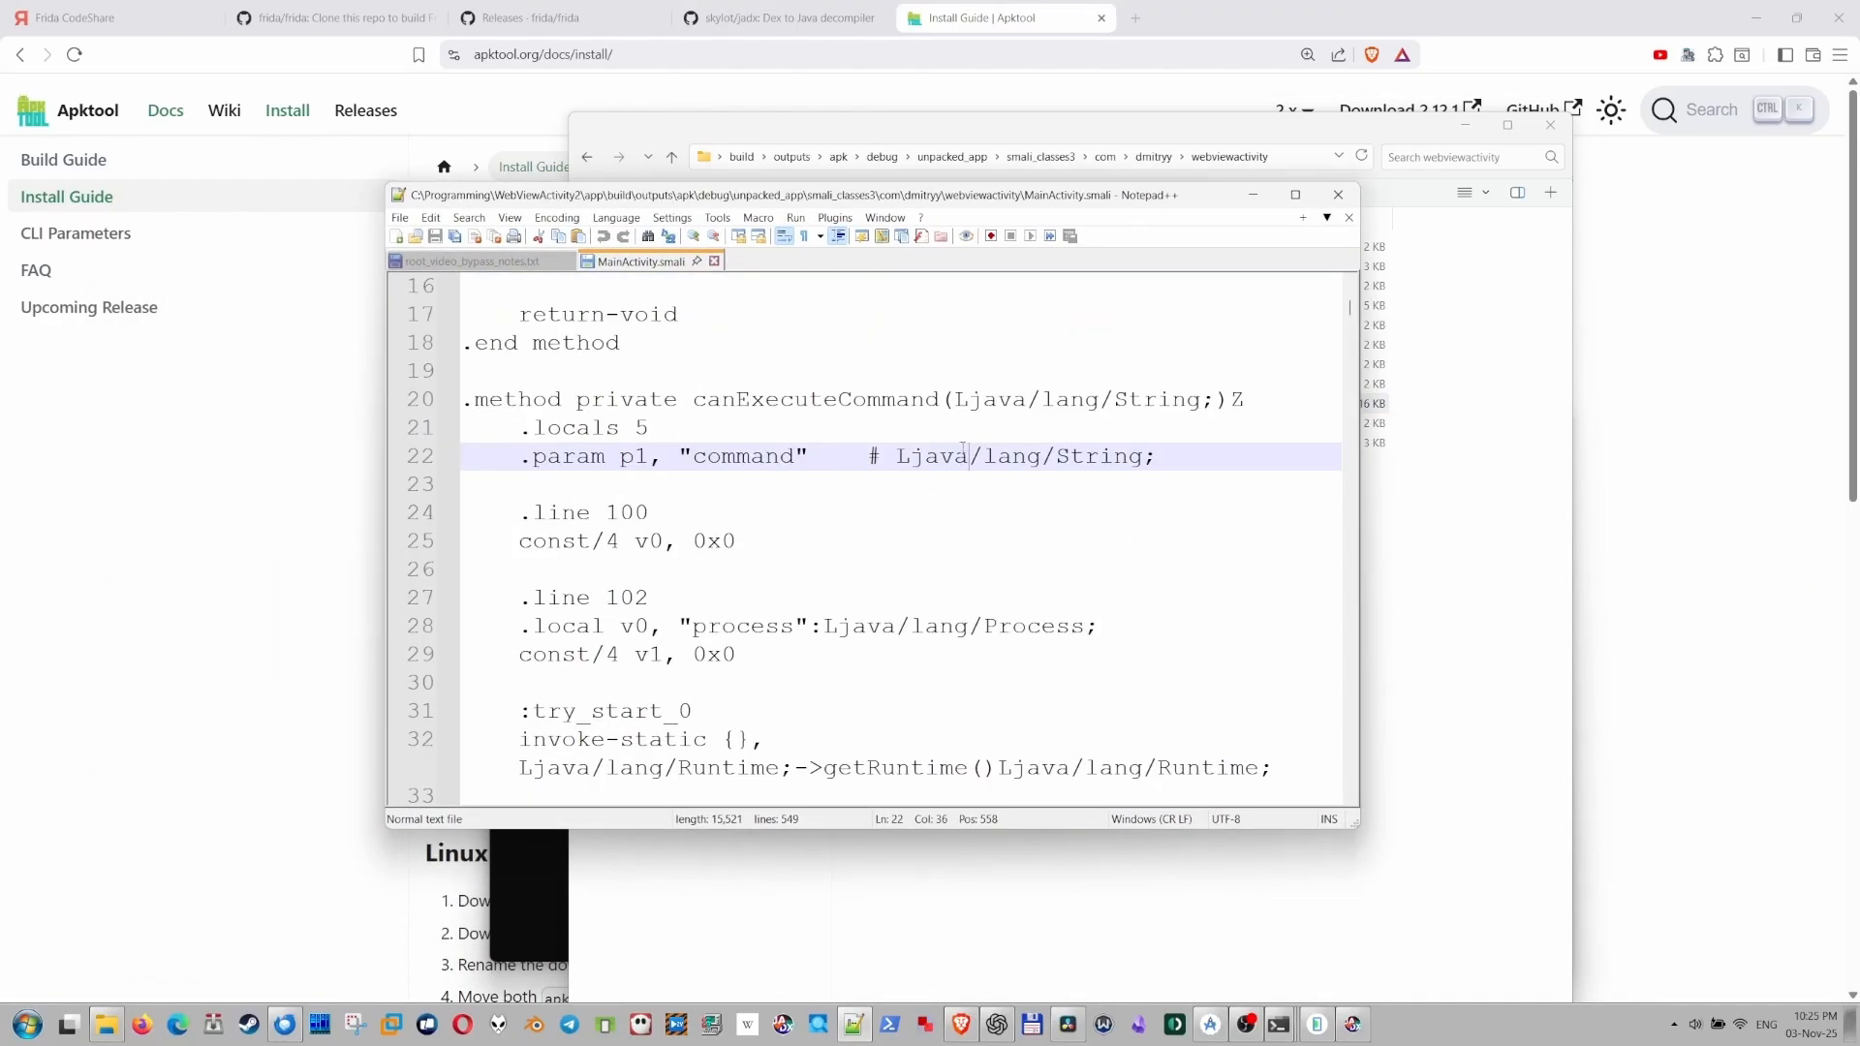
# Find the /system/app/Superuser.apk and /sbin/su const-strings and review the su path array.
pyautogui.press('ctrl+f')
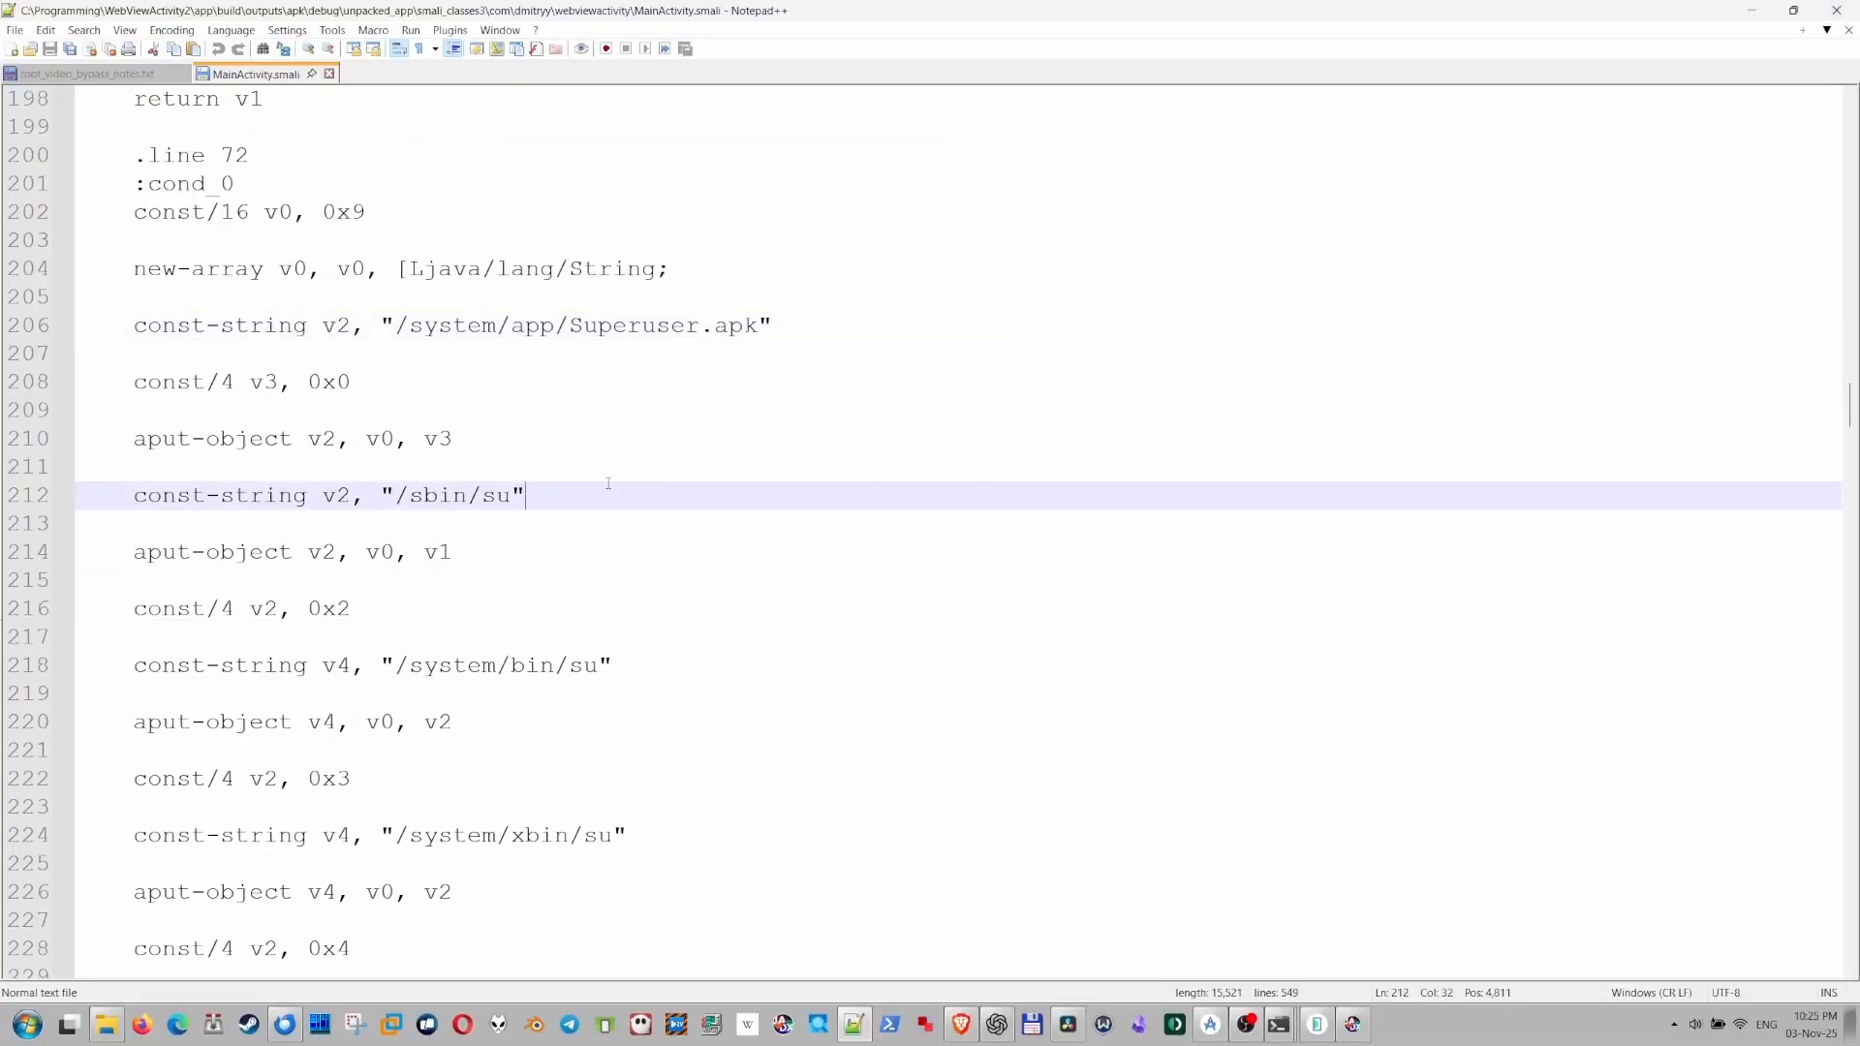
pyautogui.scroll(-3)
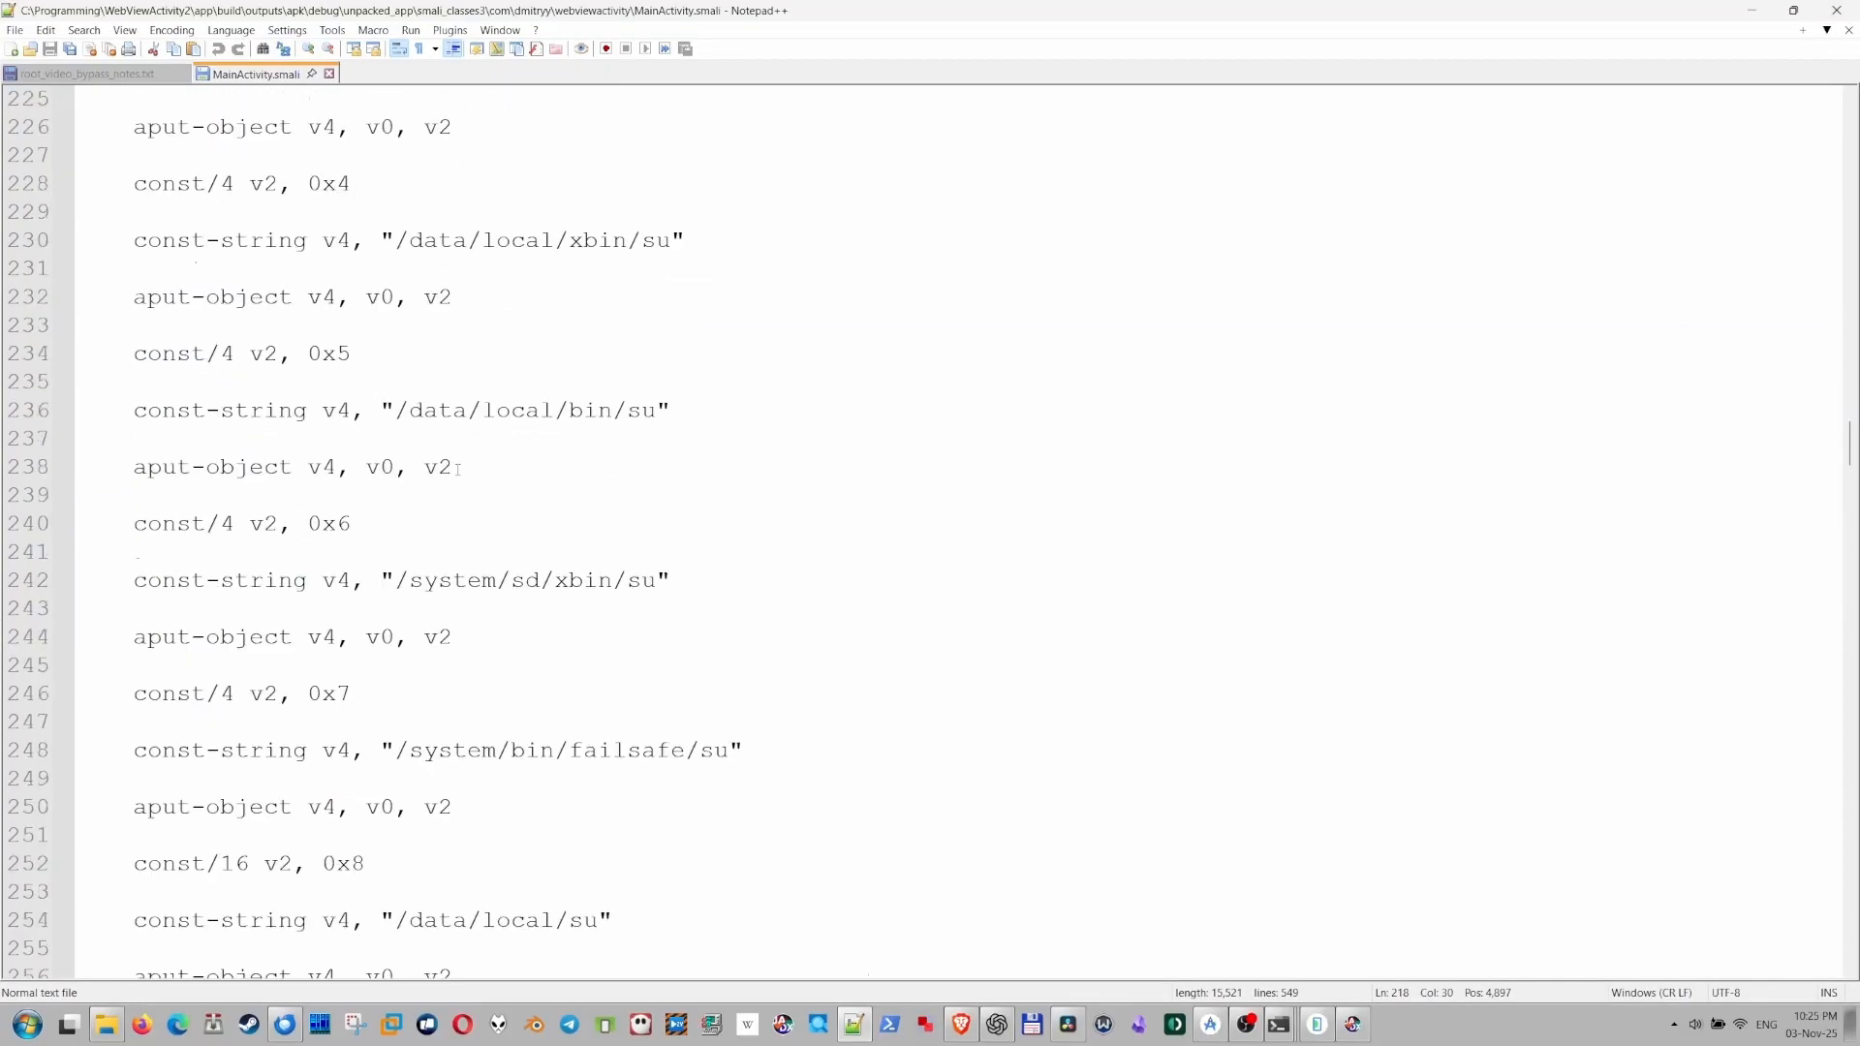
pyautogui.scroll(-3)
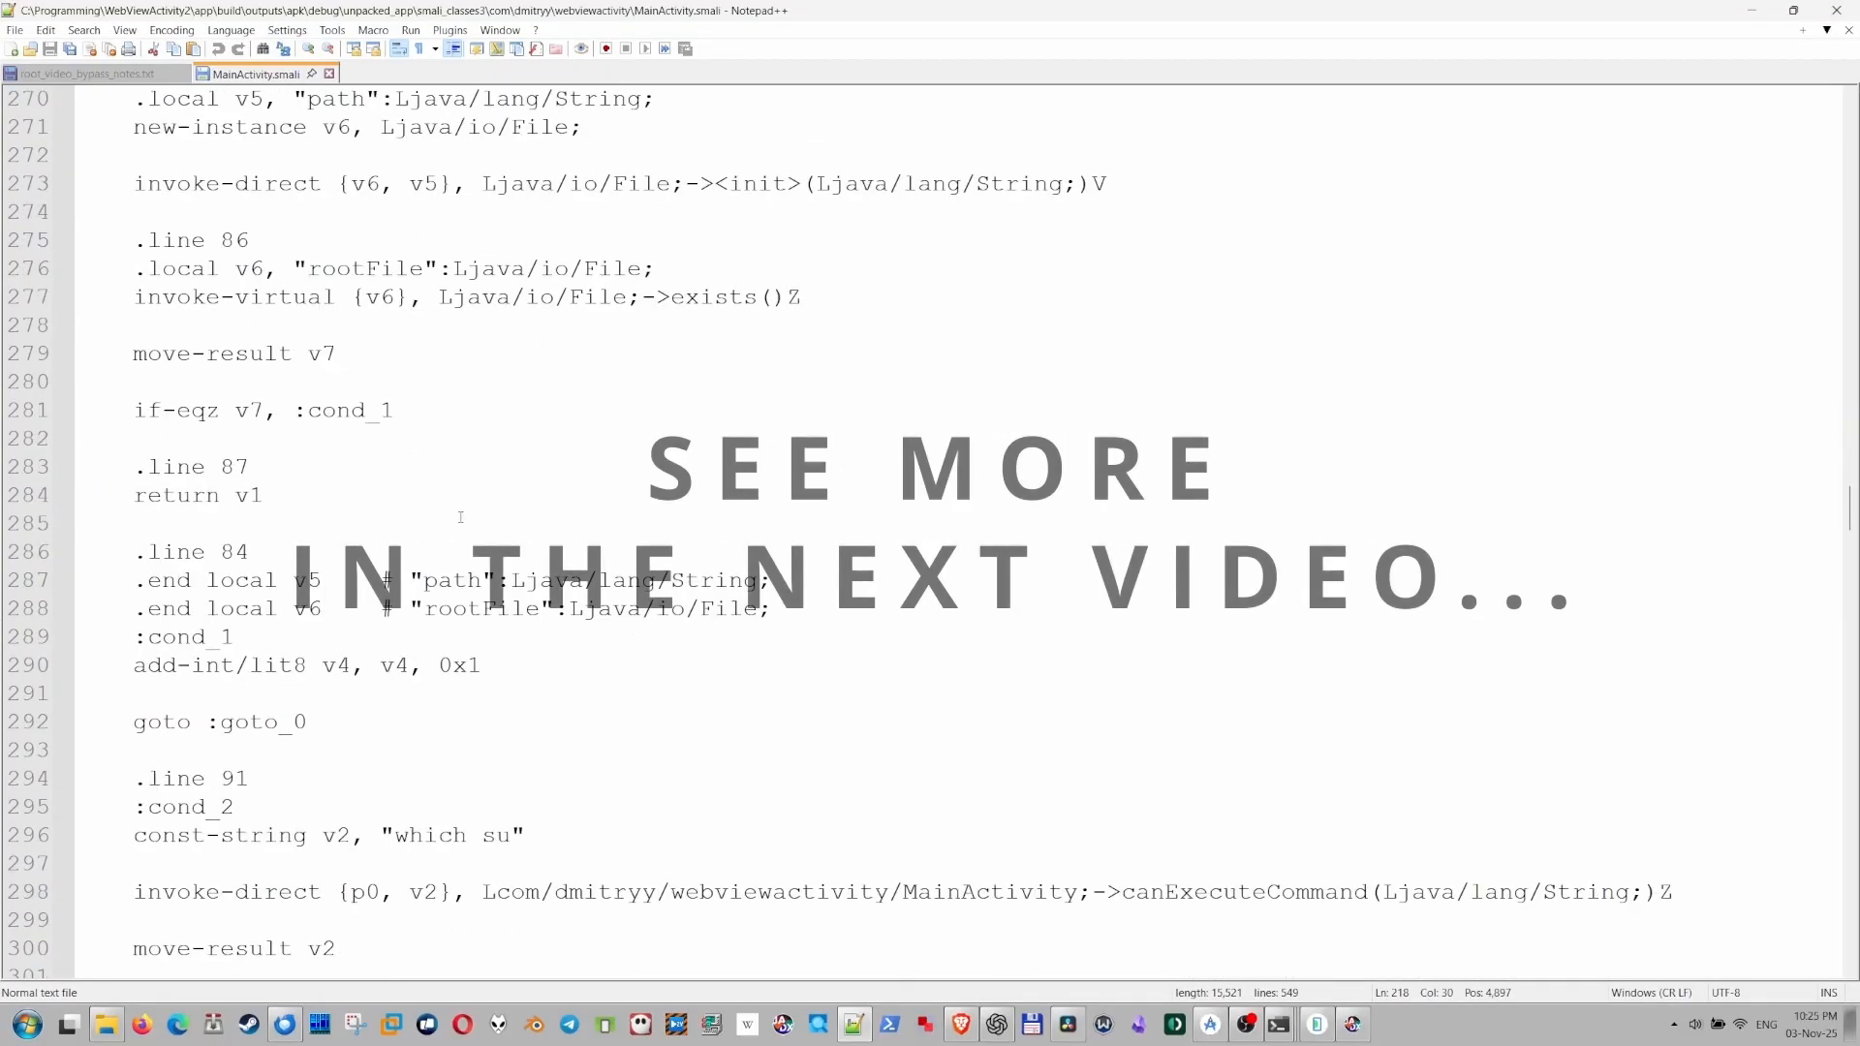
pyautogui.scroll(3)
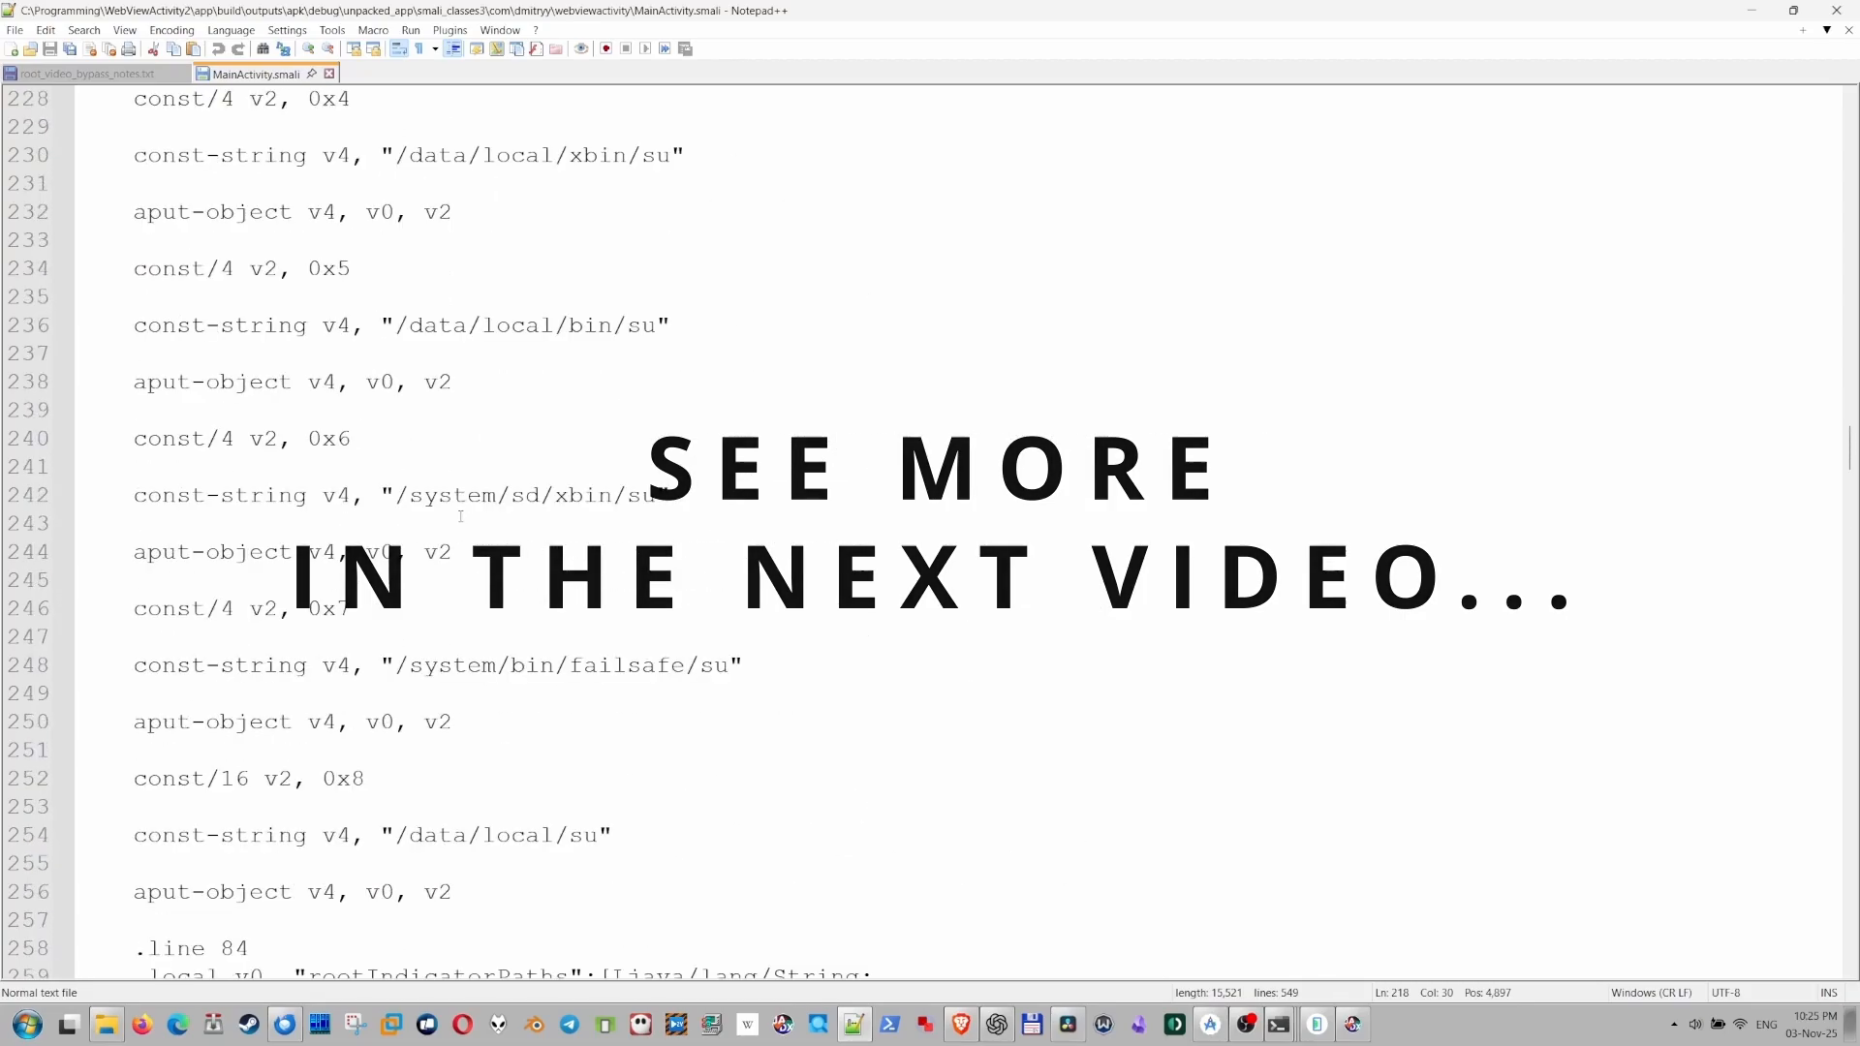